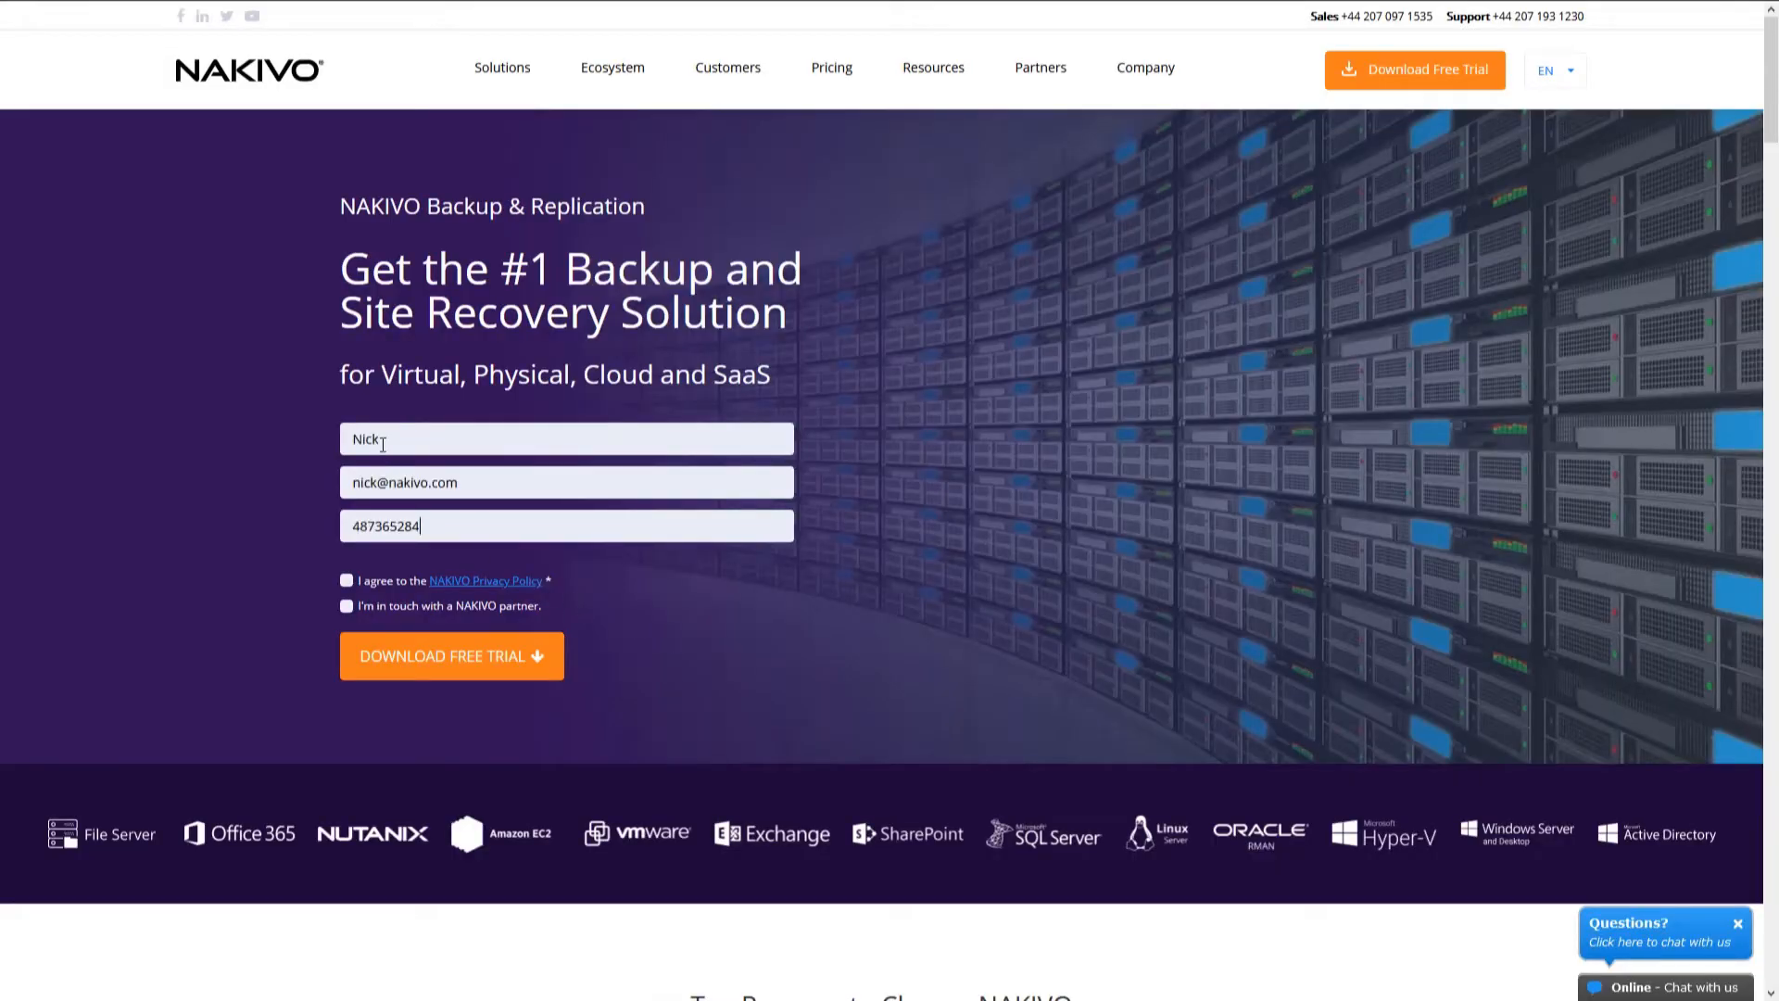
Submit the free trial request and expand the VMware Virtual Appliance download options on the v10.1 page
{"action": "left_click", "coordinate": [346, 580]}
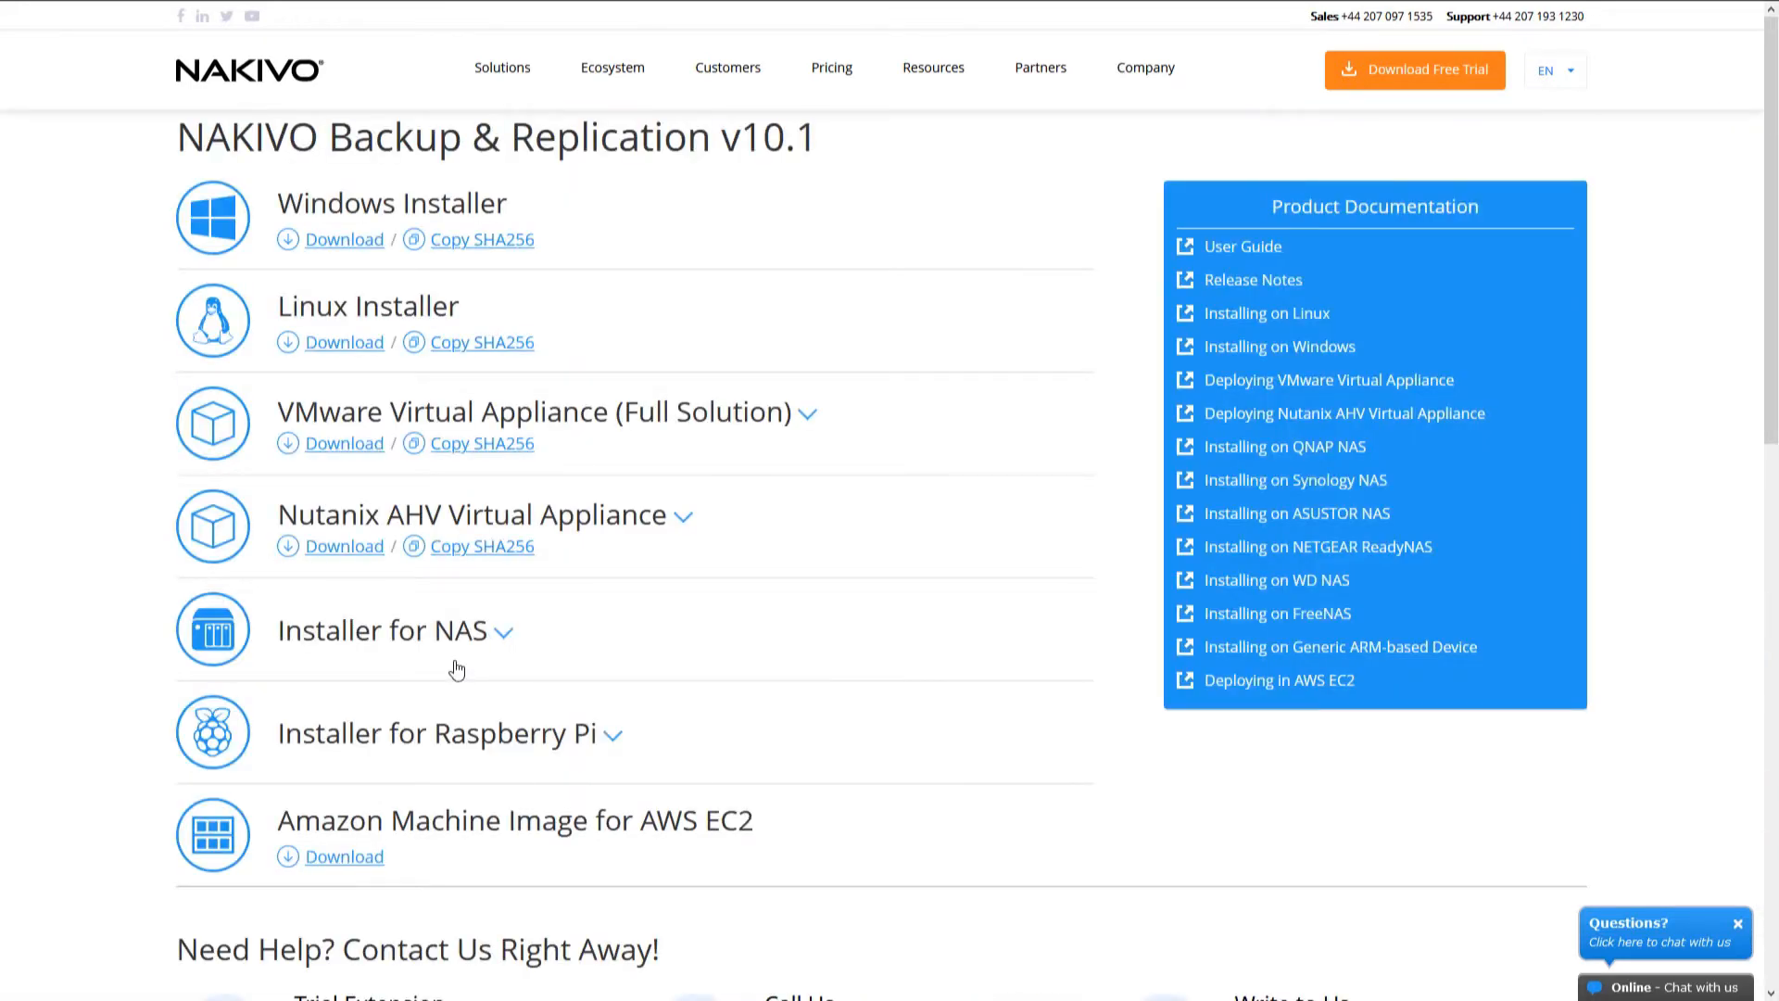
{"action": "mouse_move", "coordinate": [792, 476]}
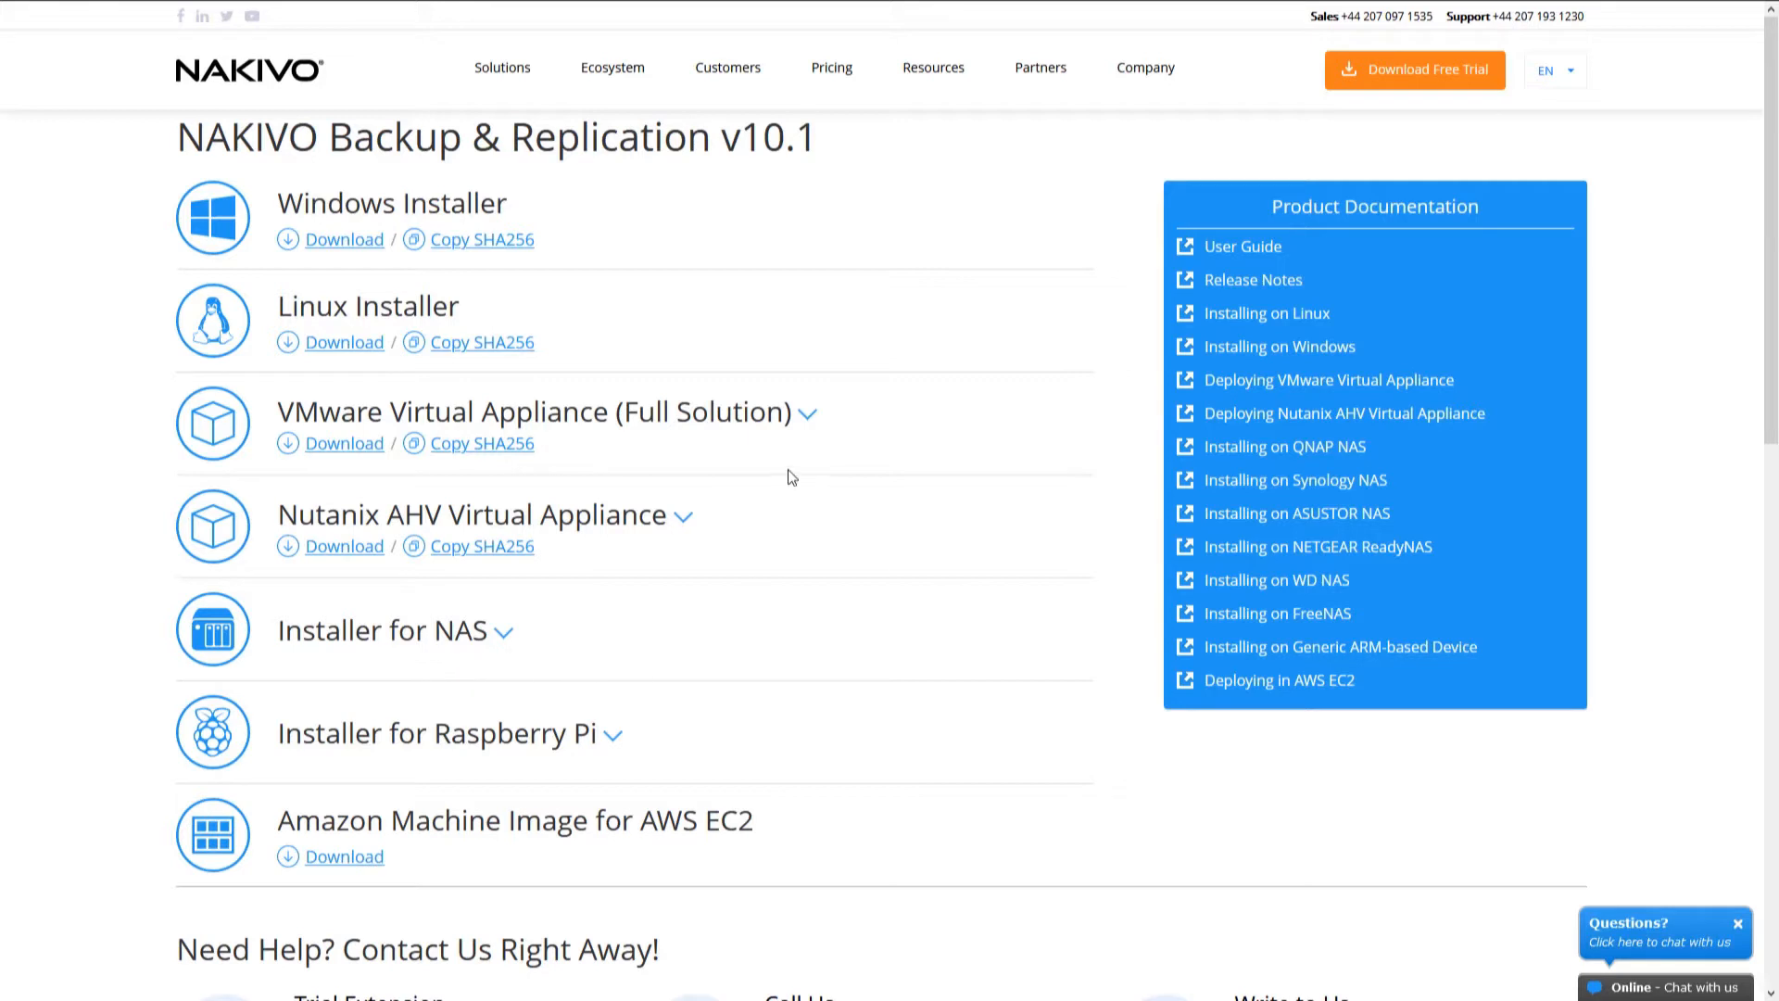
{"action": "mouse_move", "coordinate": [811, 423]}
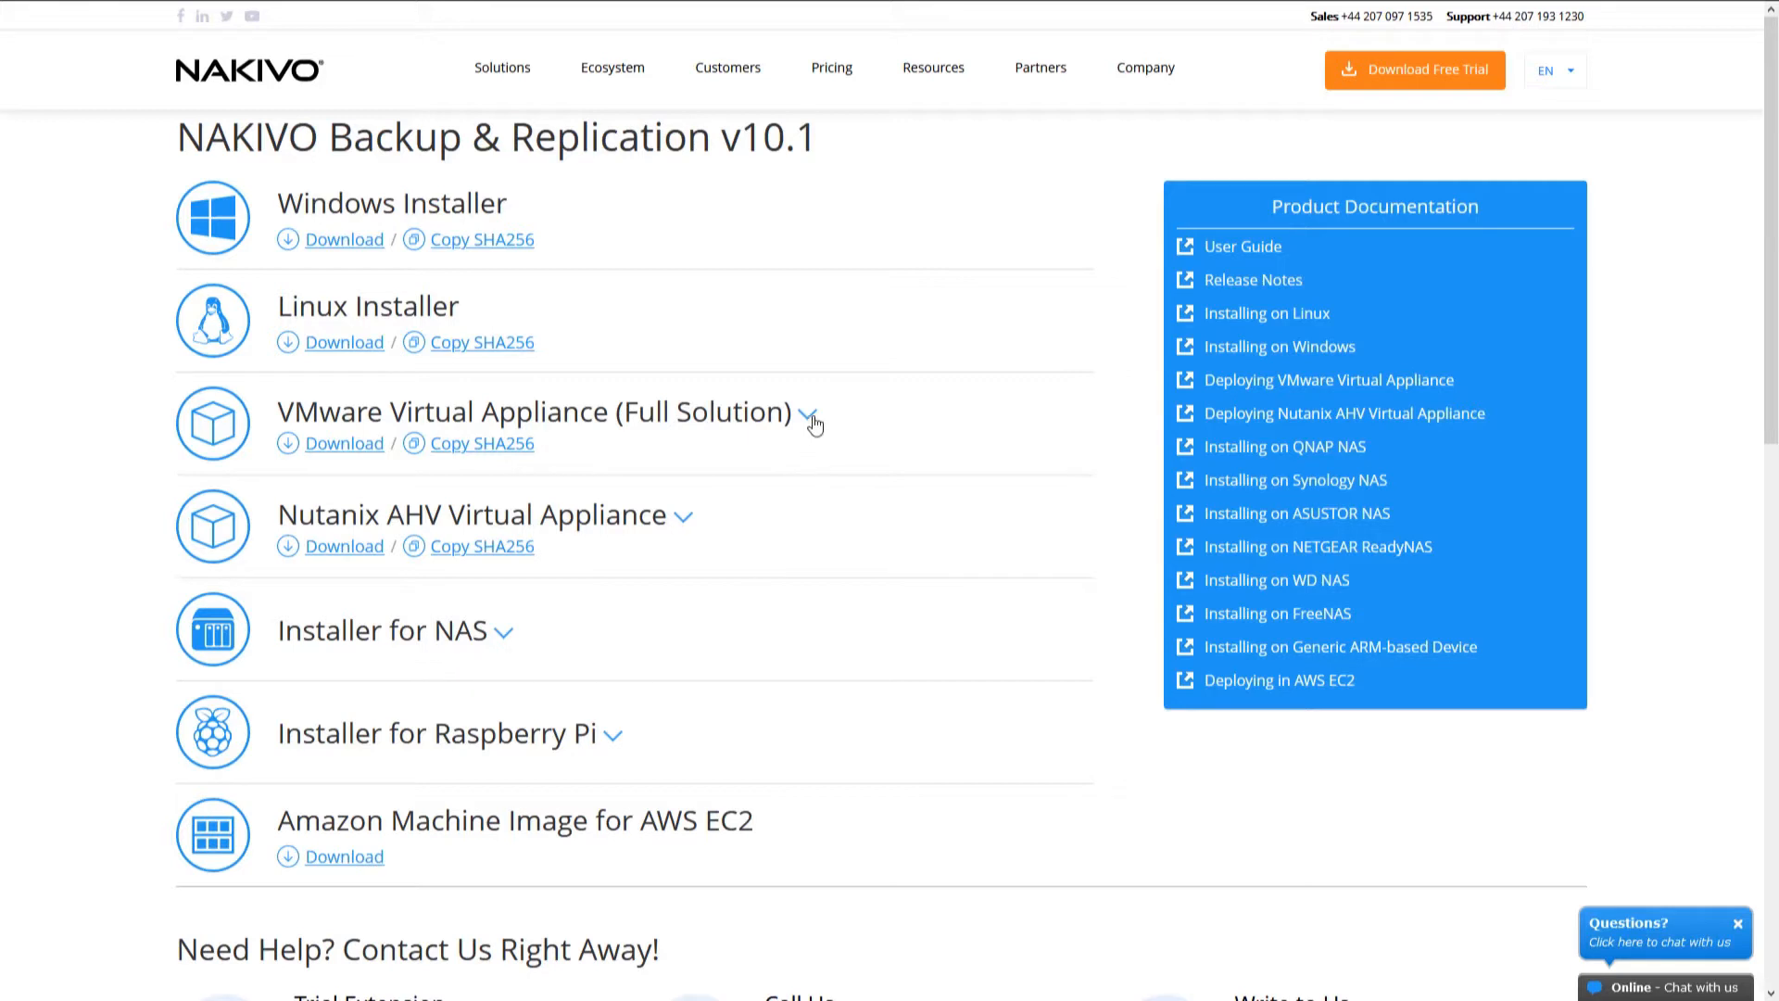
{"action": "left_click", "coordinate": [810, 418]}
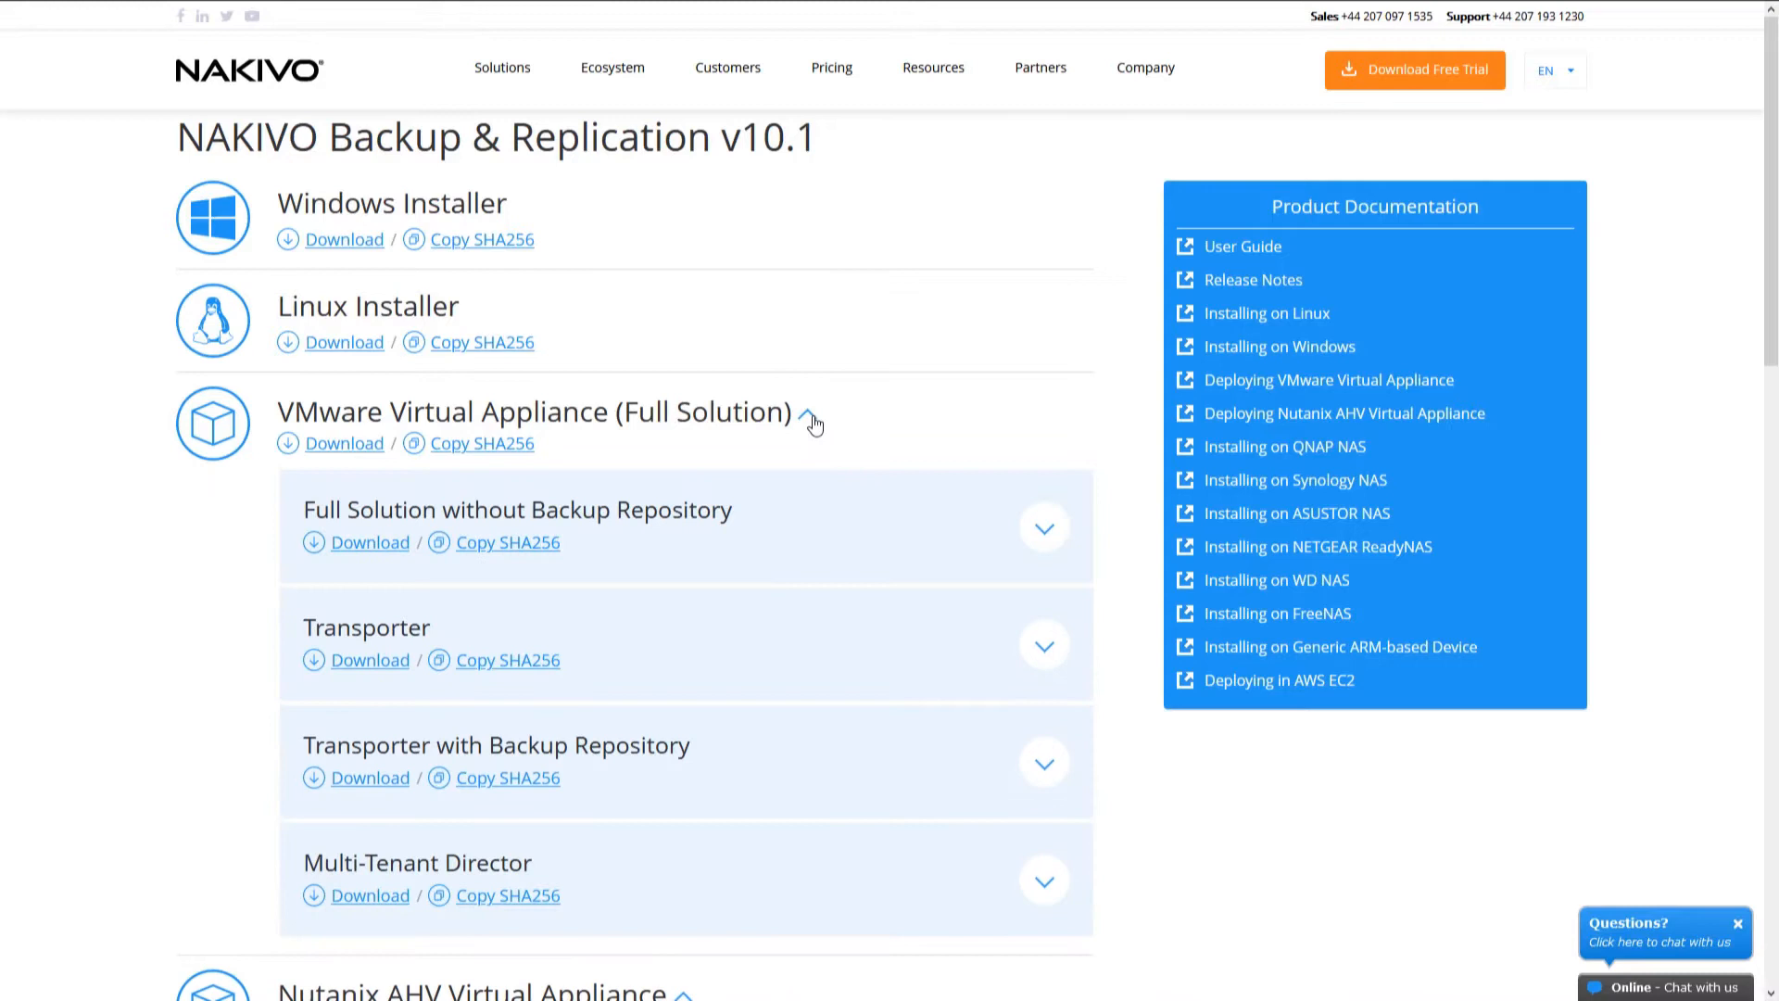
{"action": "scroll", "scroll_direction": "down", "scroll_amount": 3}
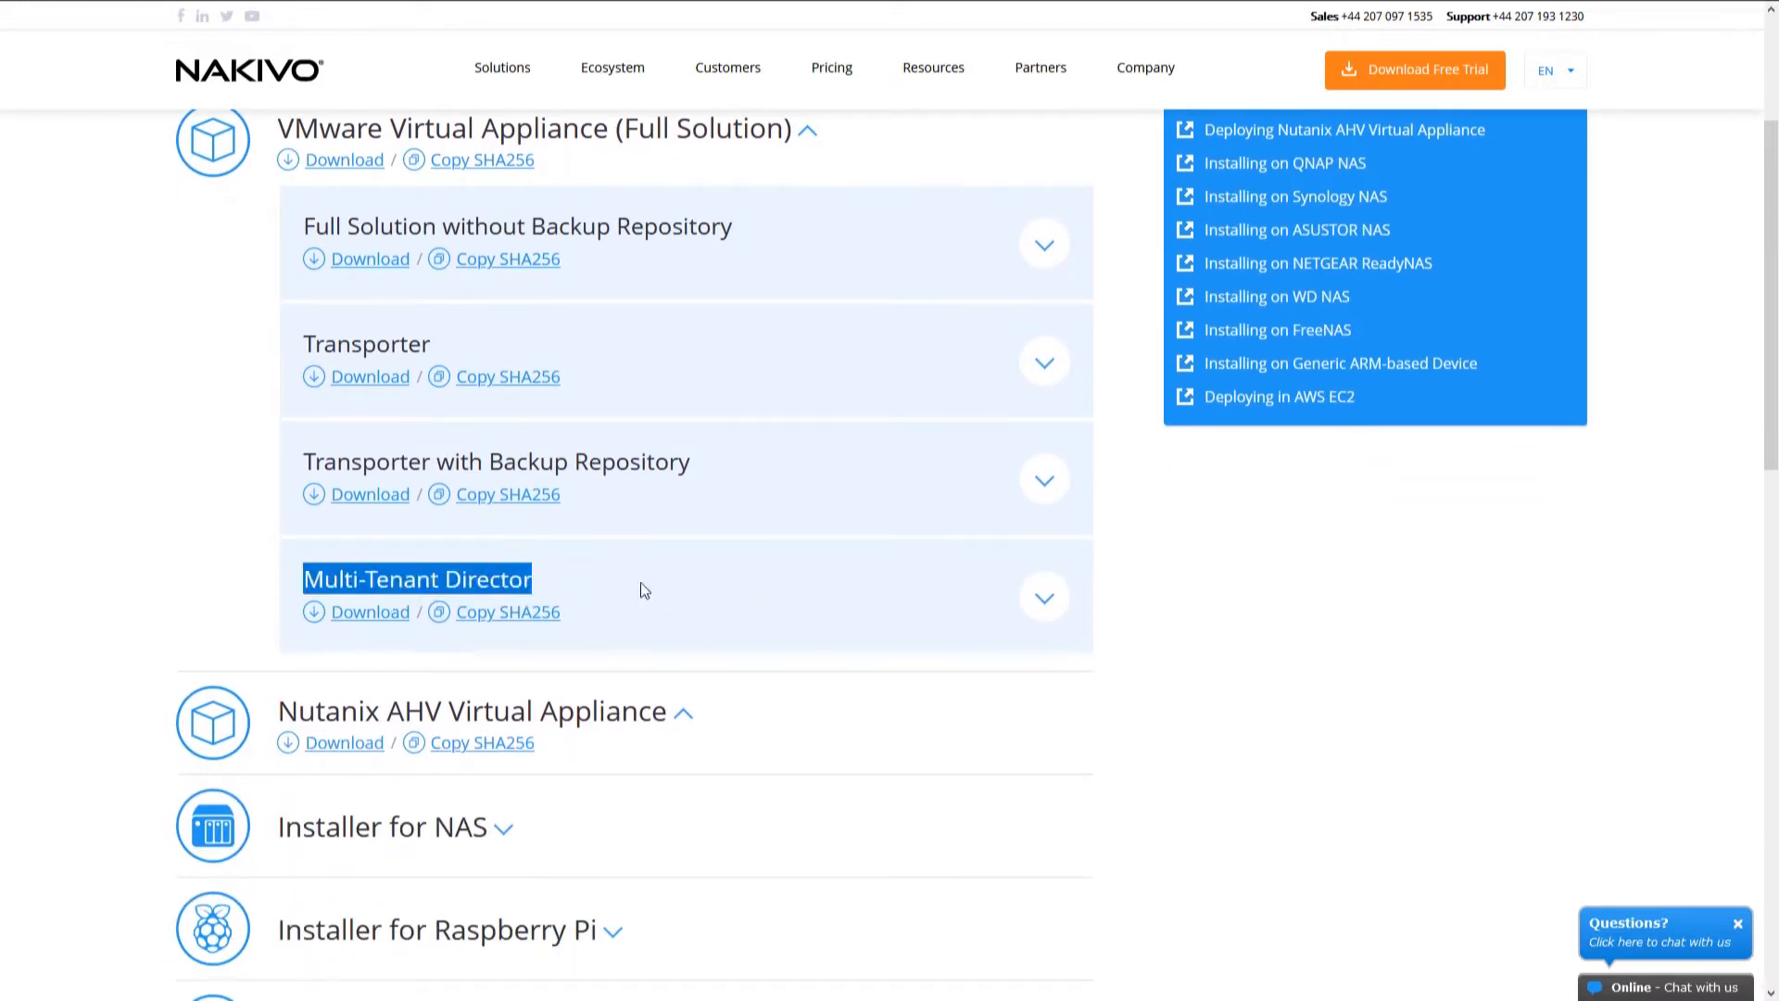
{"action": "mouse_move", "coordinate": [1129, 449]}
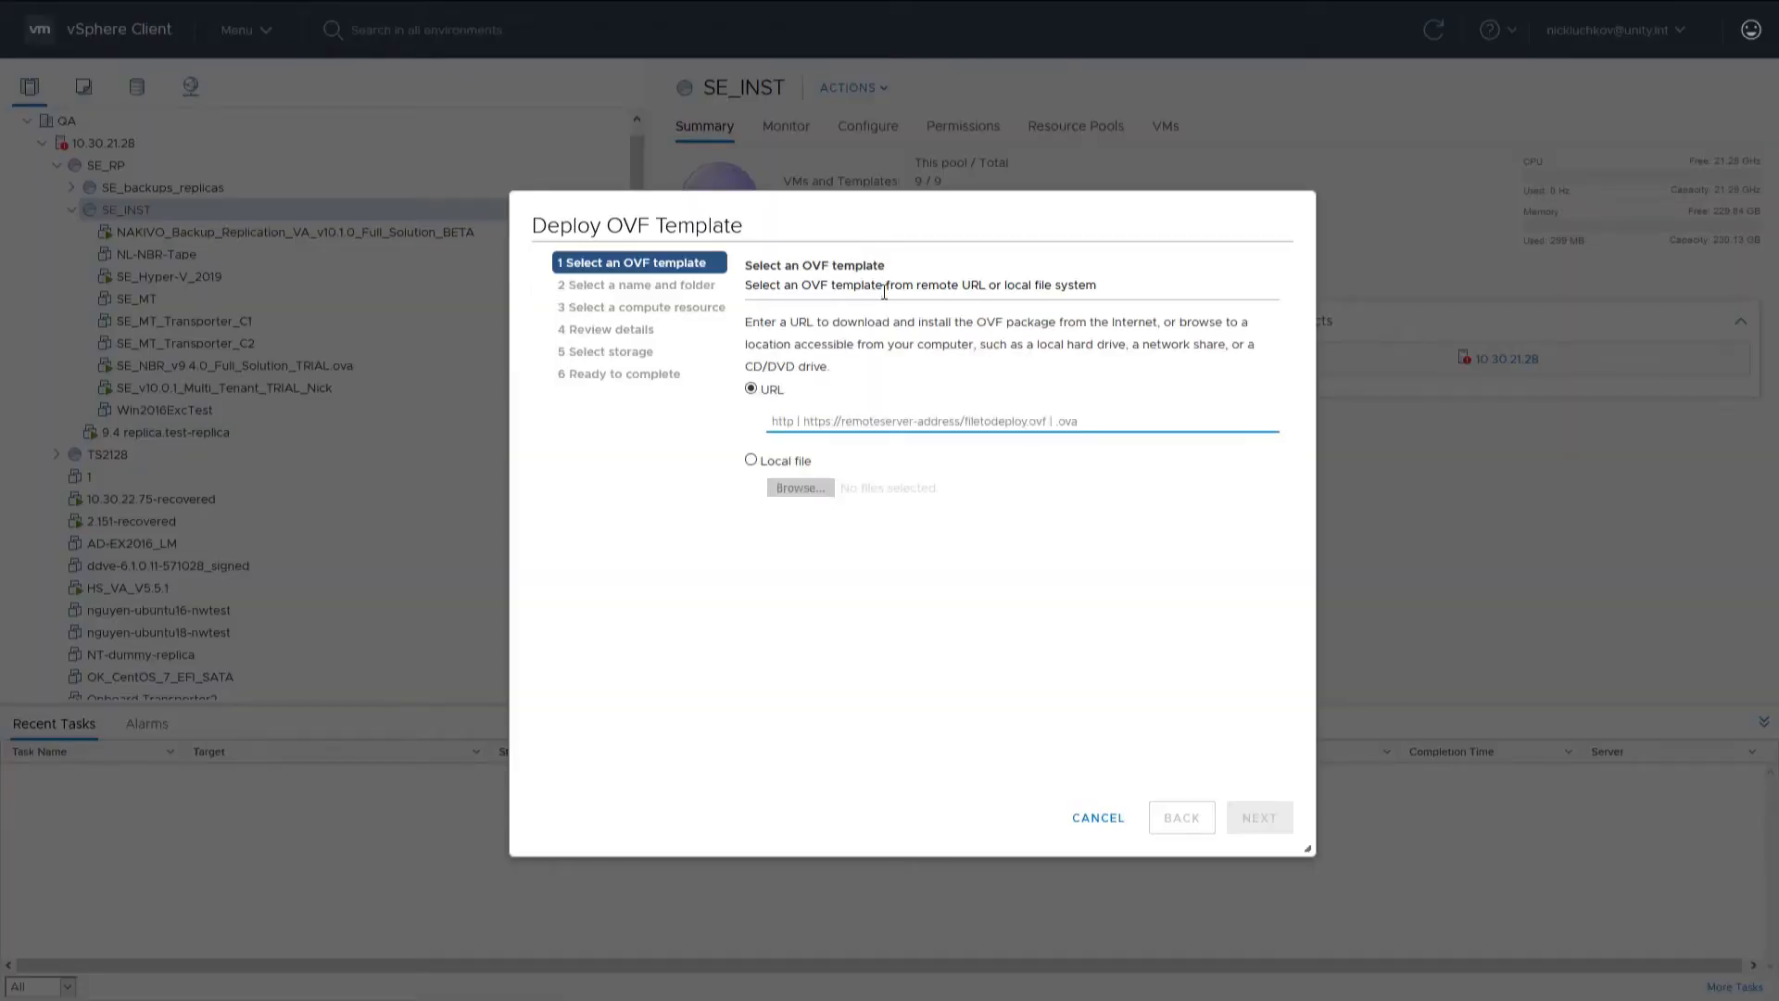
Load the Multi_Tenant_TRIAL .ova from local file, keep the default name in QA folder and SE_INST compute resource
{"action": "left_click", "coordinate": [750, 462]}
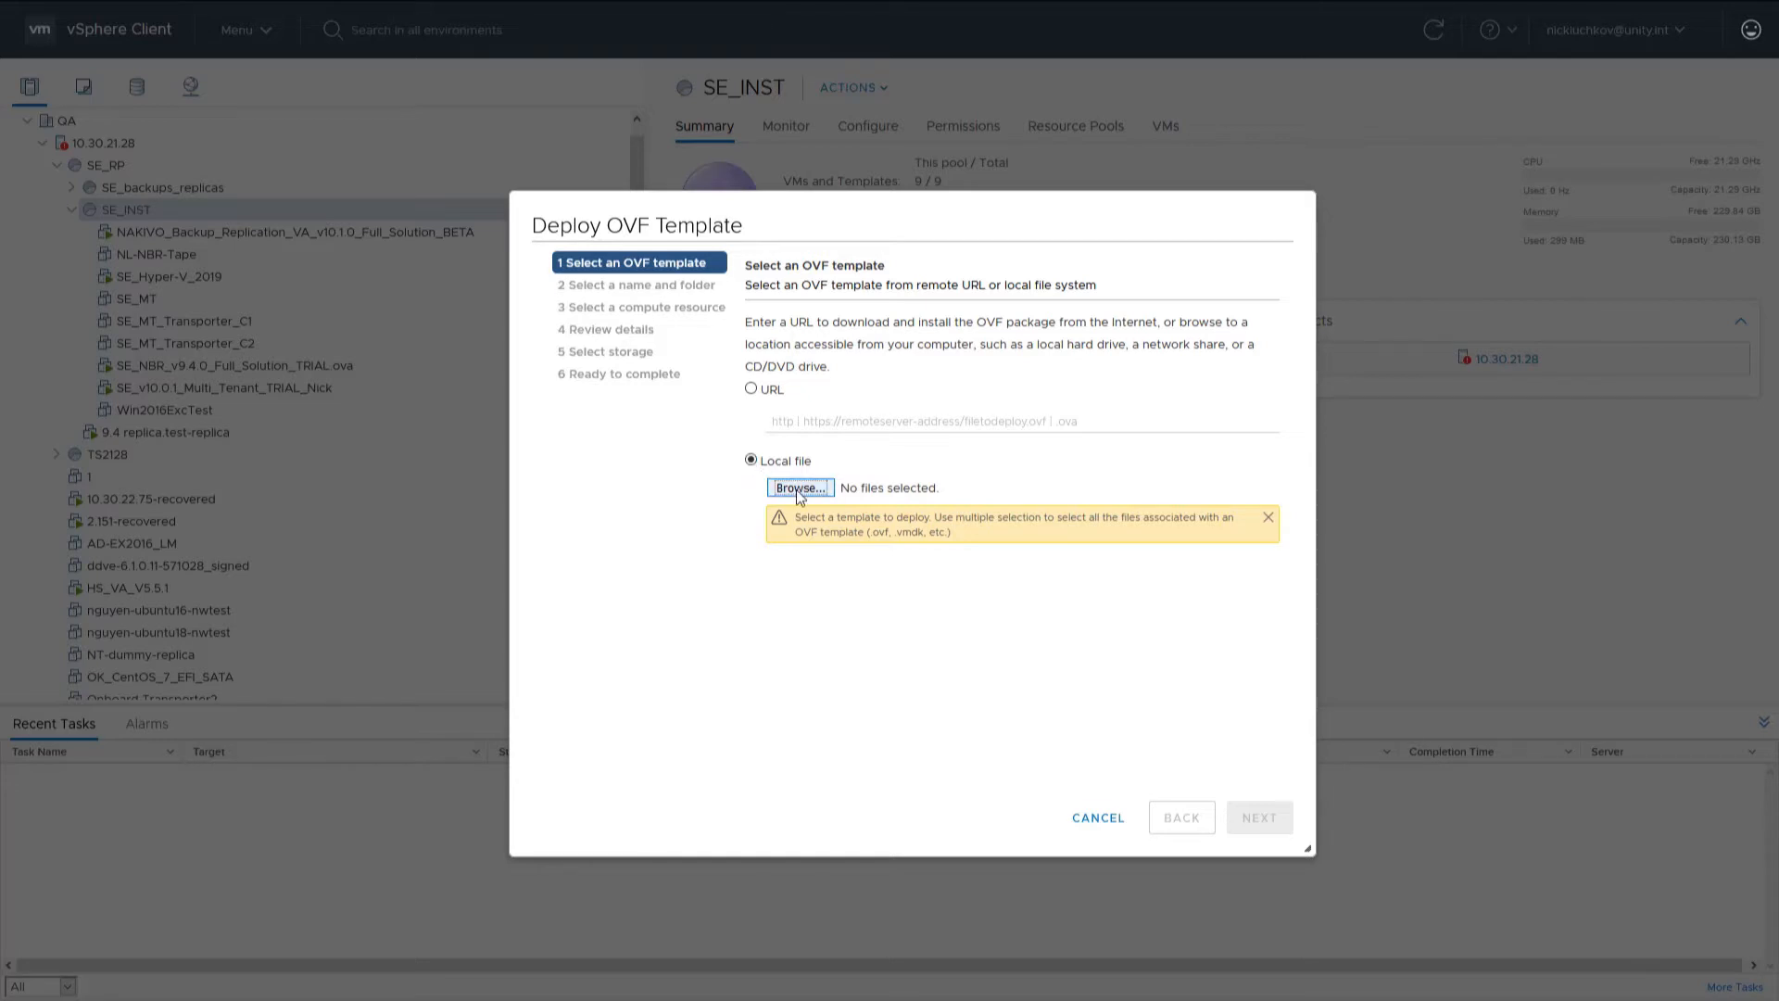
{"action": "left_click", "coordinate": [801, 487]}
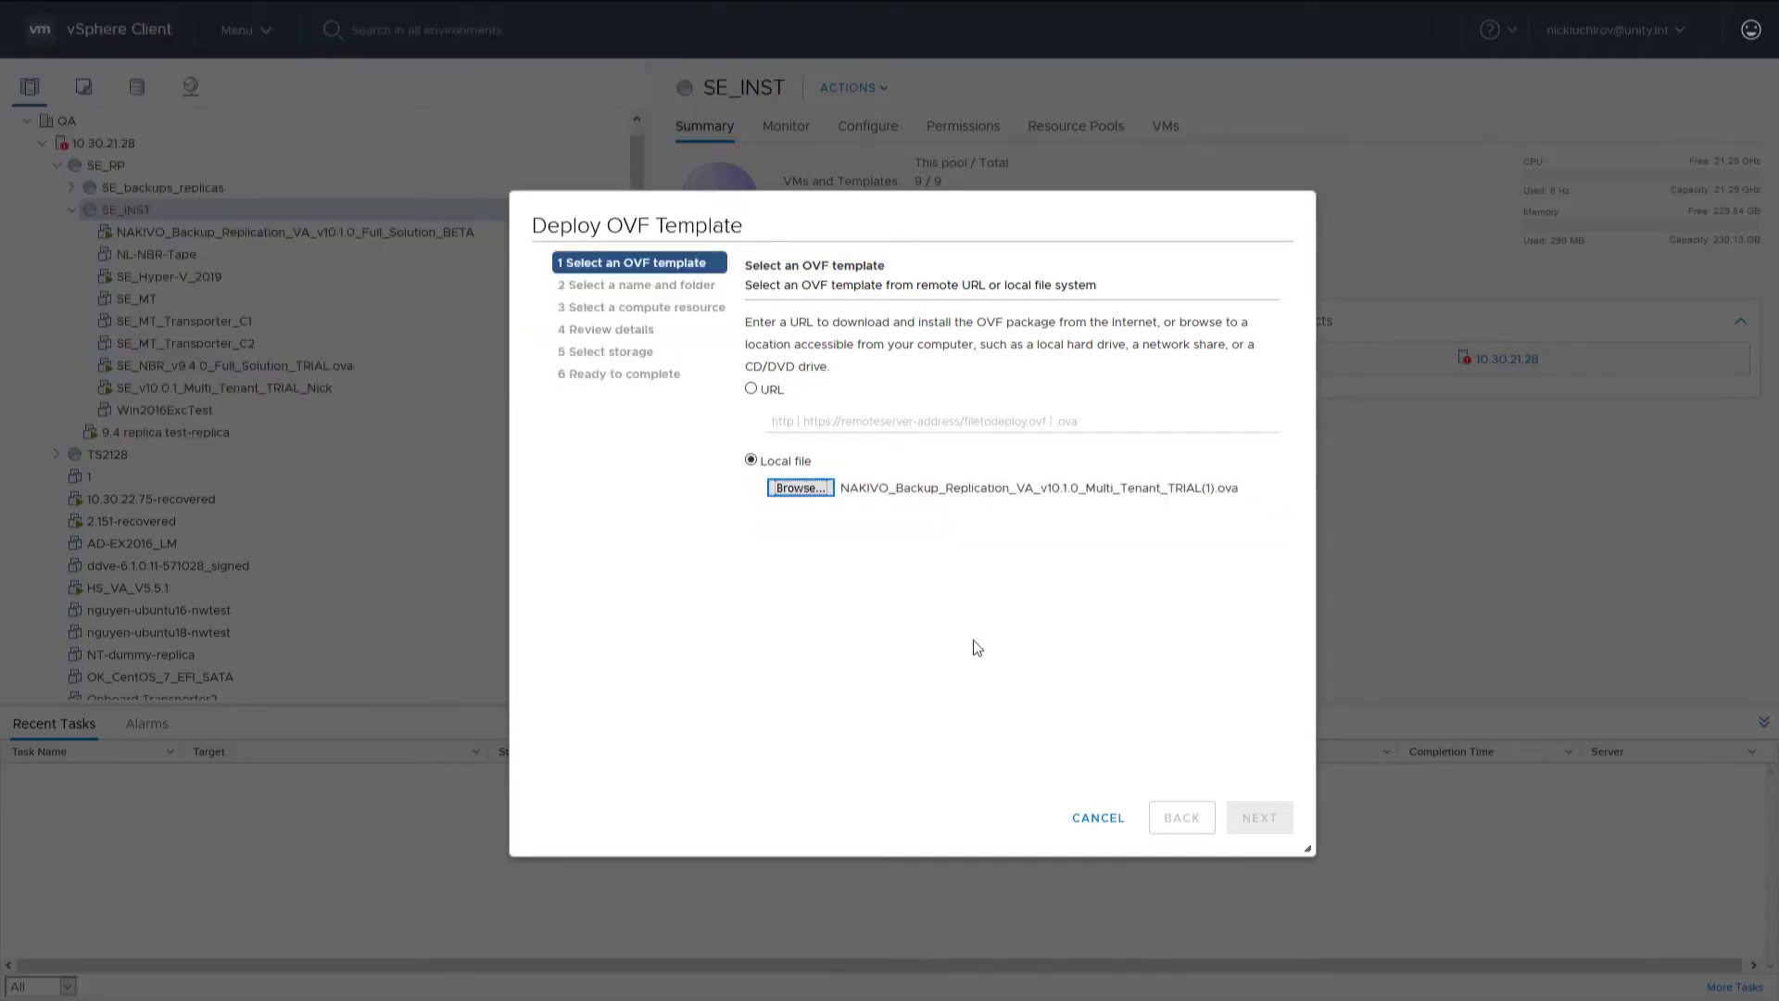
{"action": "left_click", "coordinate": [1257, 817]}
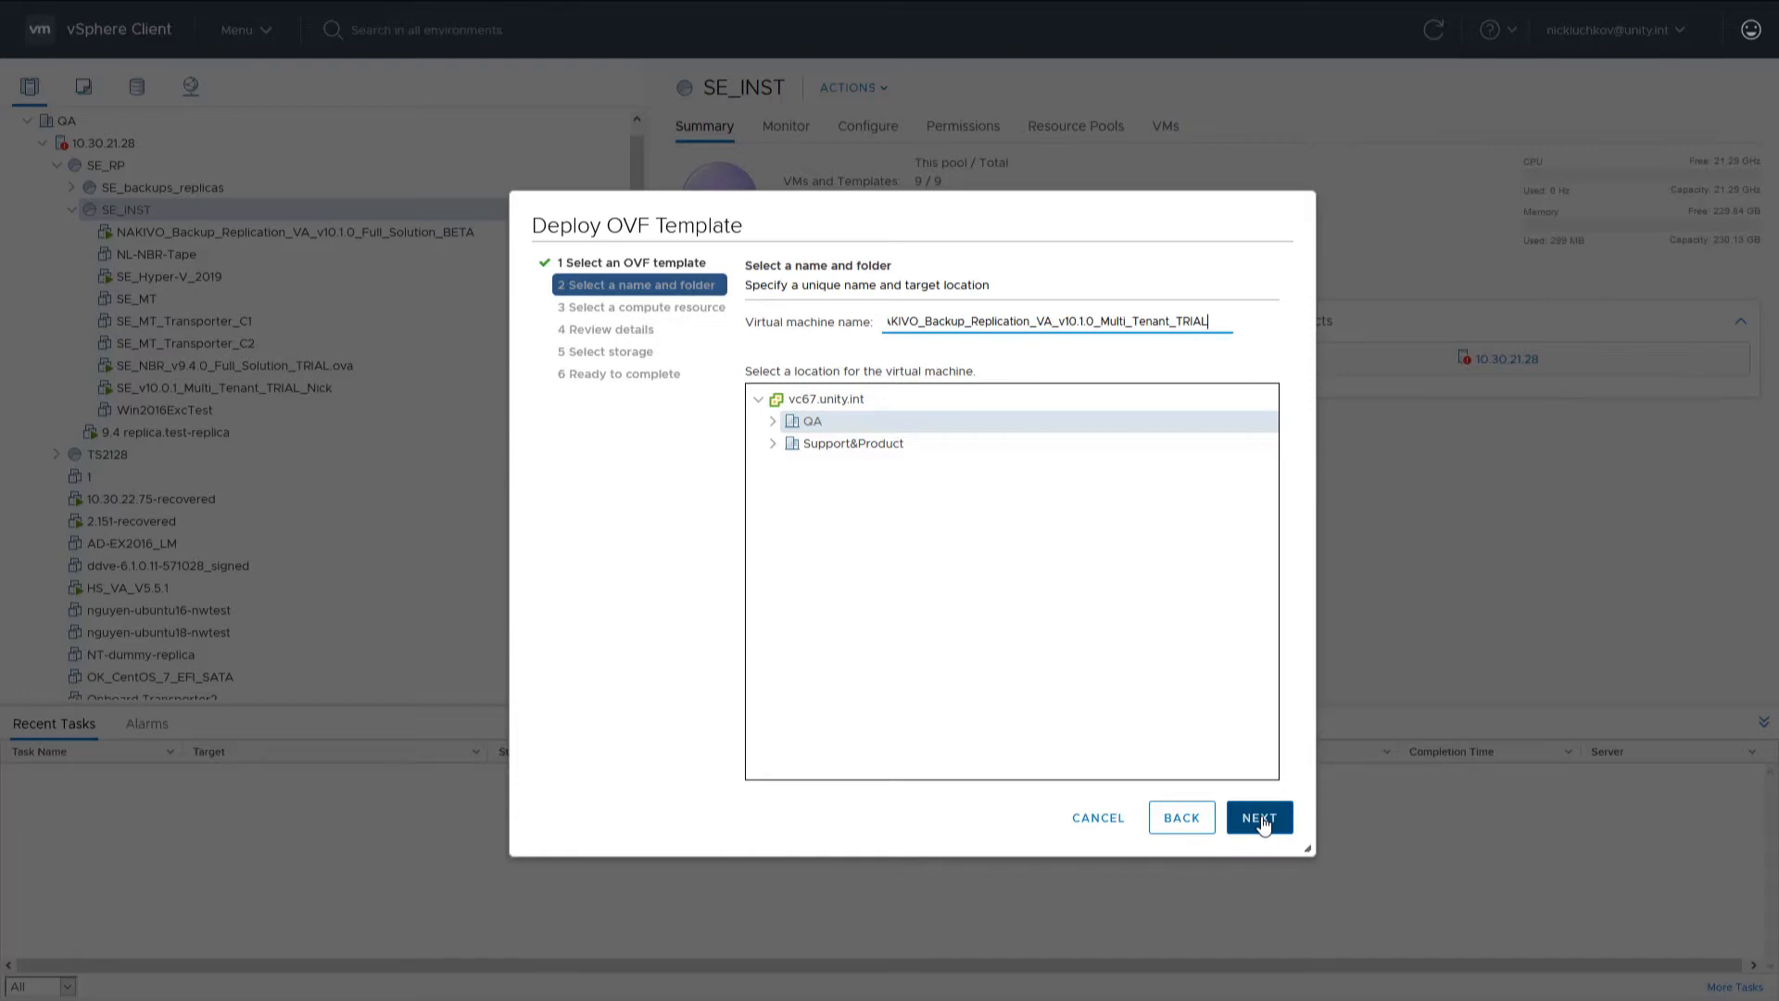
{"action": "left_click", "coordinate": [1257, 817]}
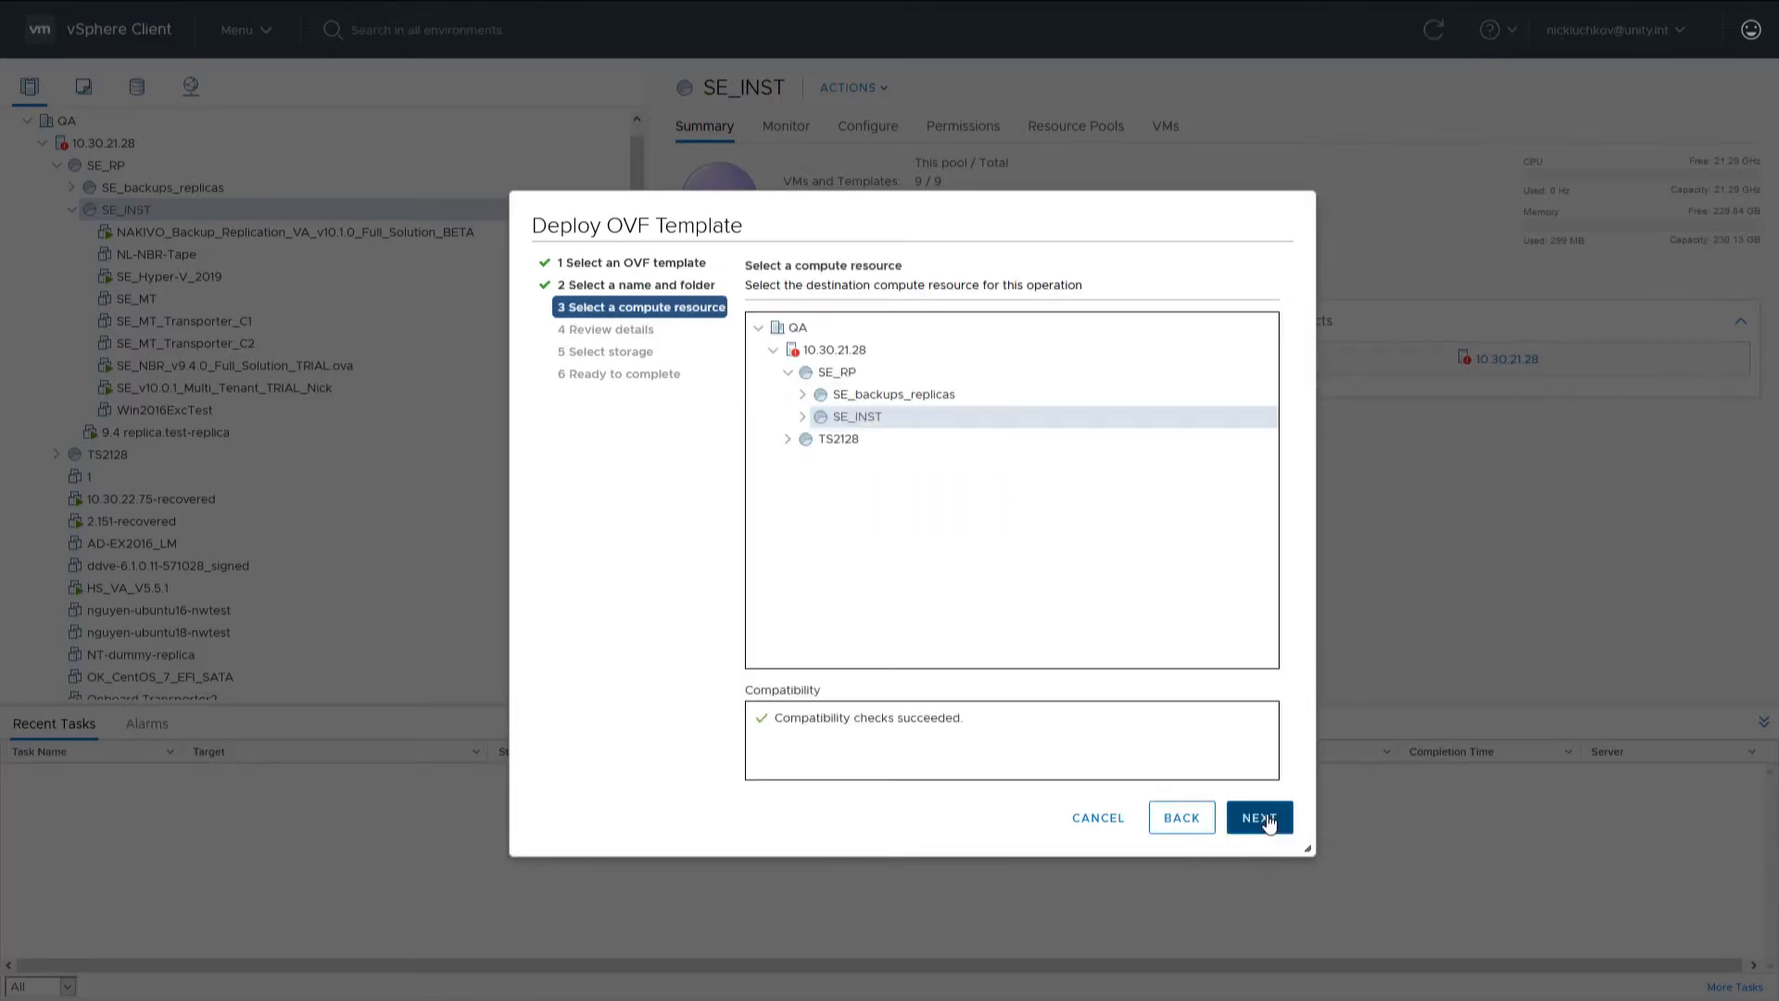
{"action": "left_click", "coordinate": [1259, 817]}
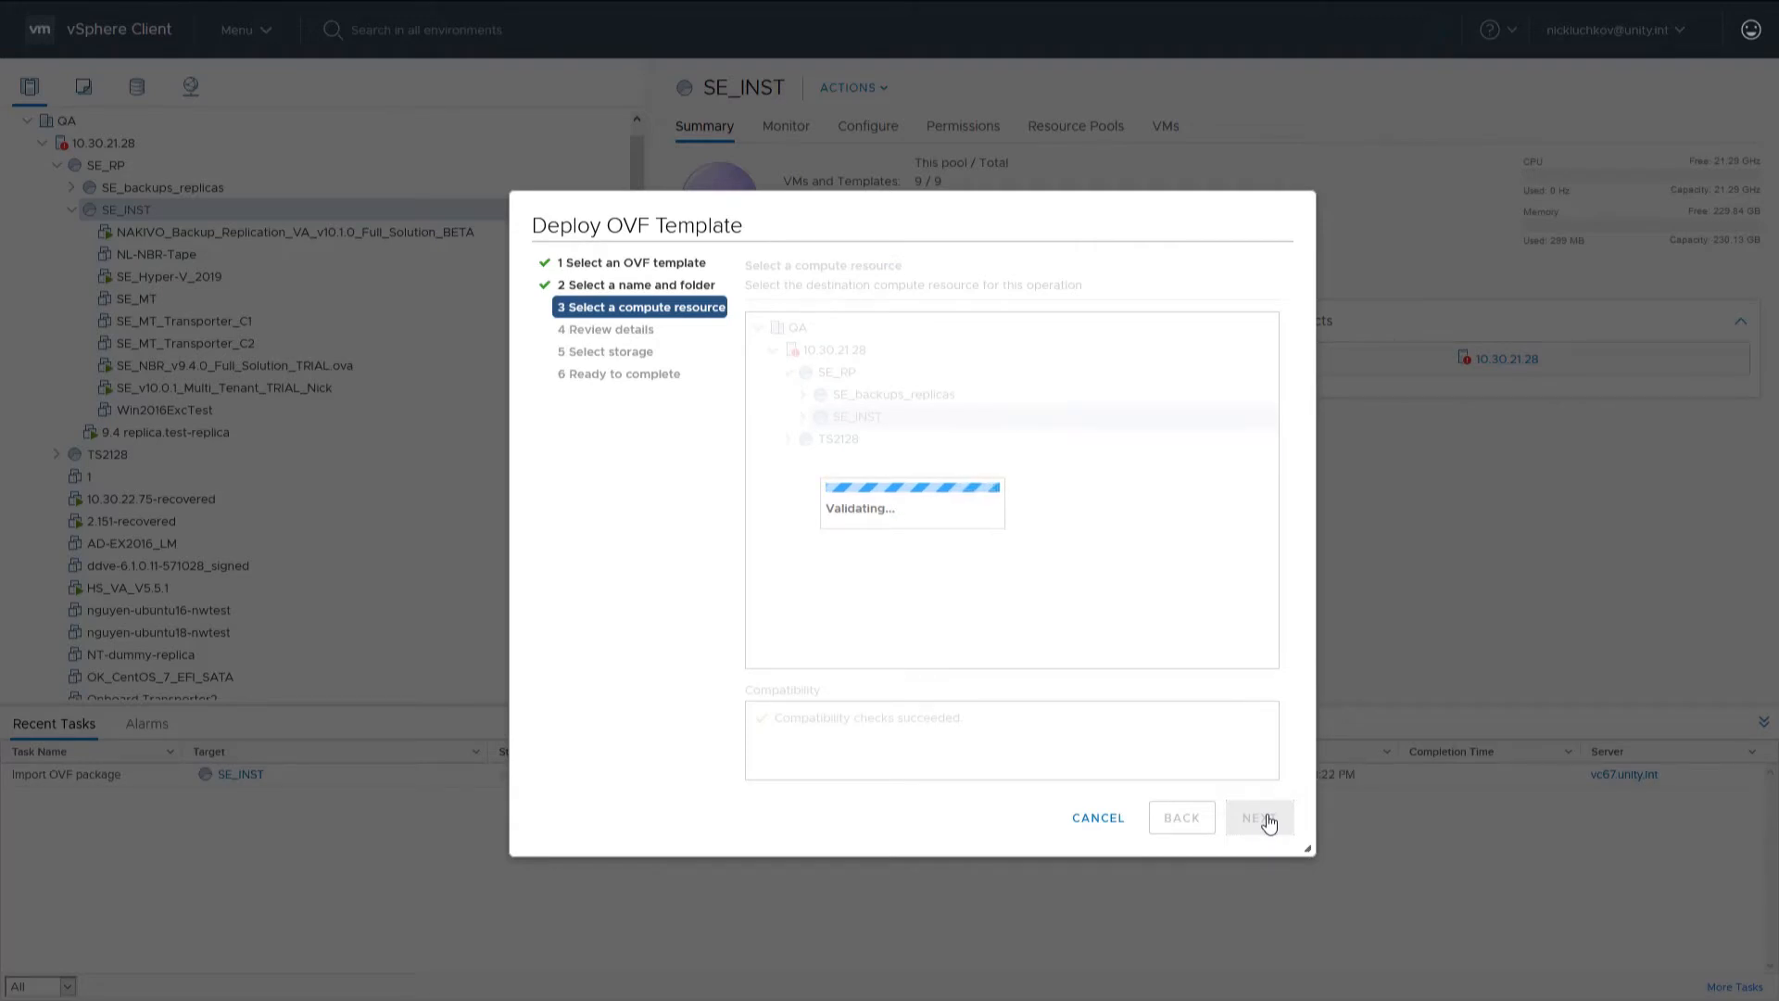
{"action": "left_click", "coordinate": [1257, 817]}
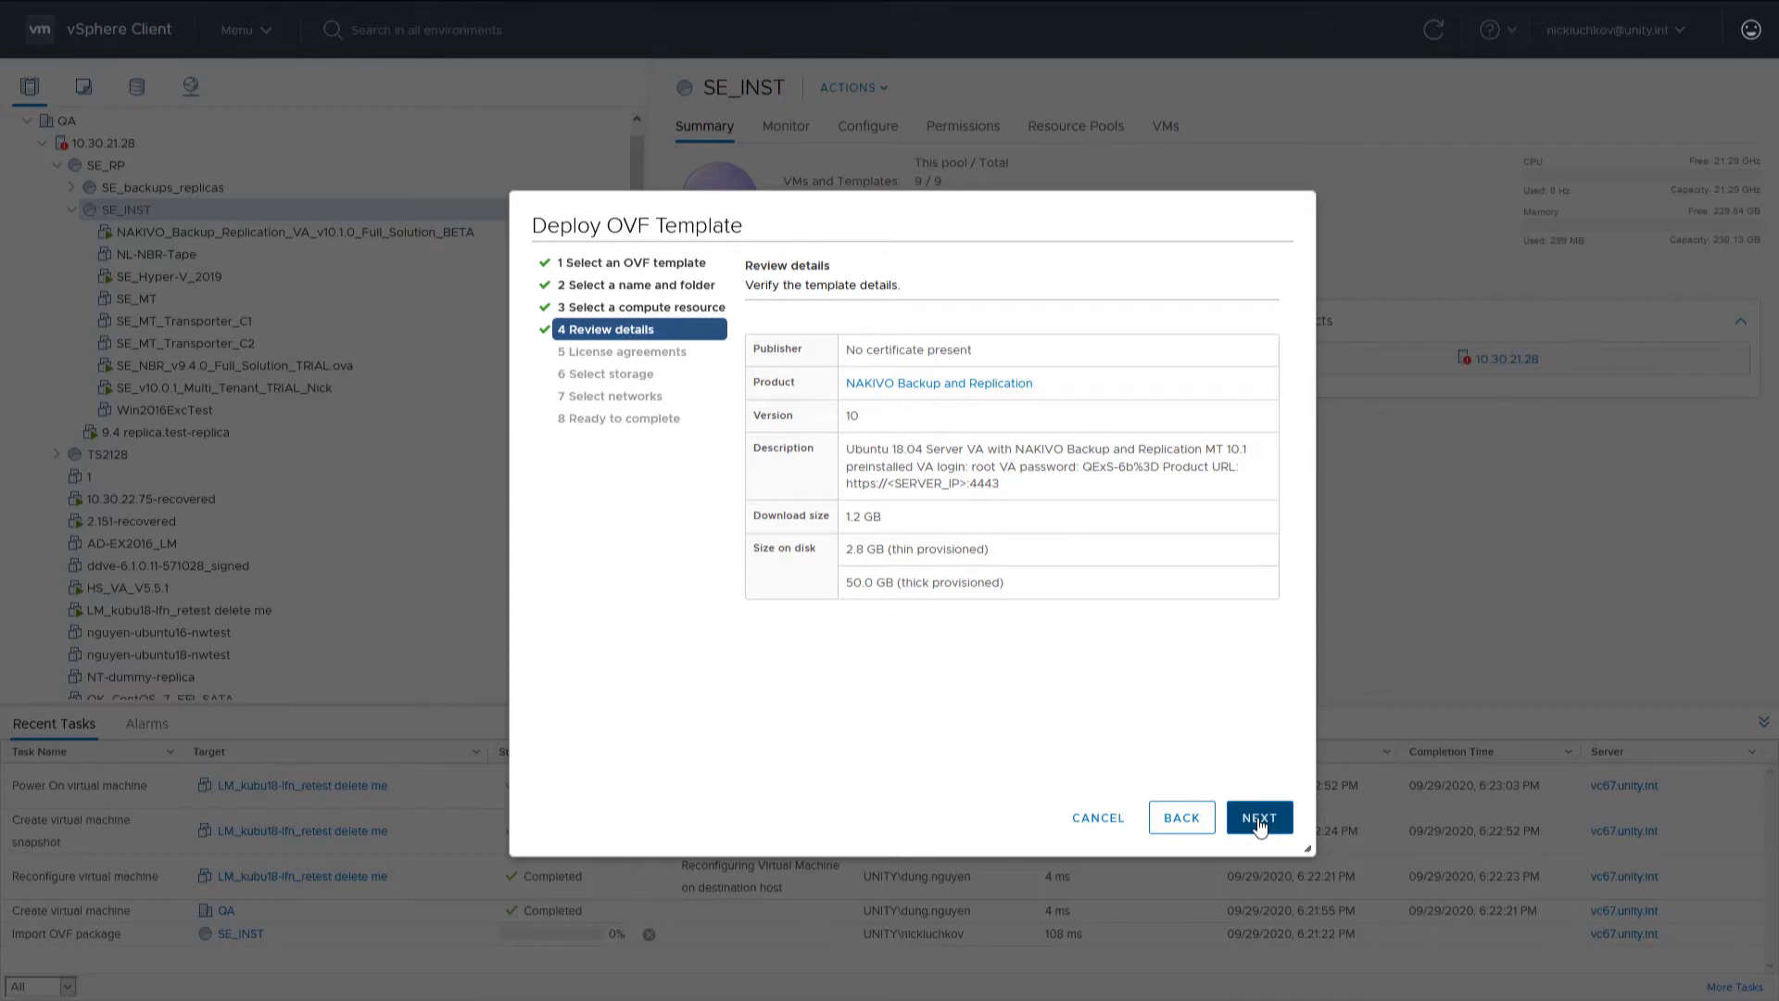
Accept the license, keep HDD-R10 datastore and the 10.30.22.0 network mapping, and finish the deployment
{"action": "left_click", "coordinate": [1259, 817]}
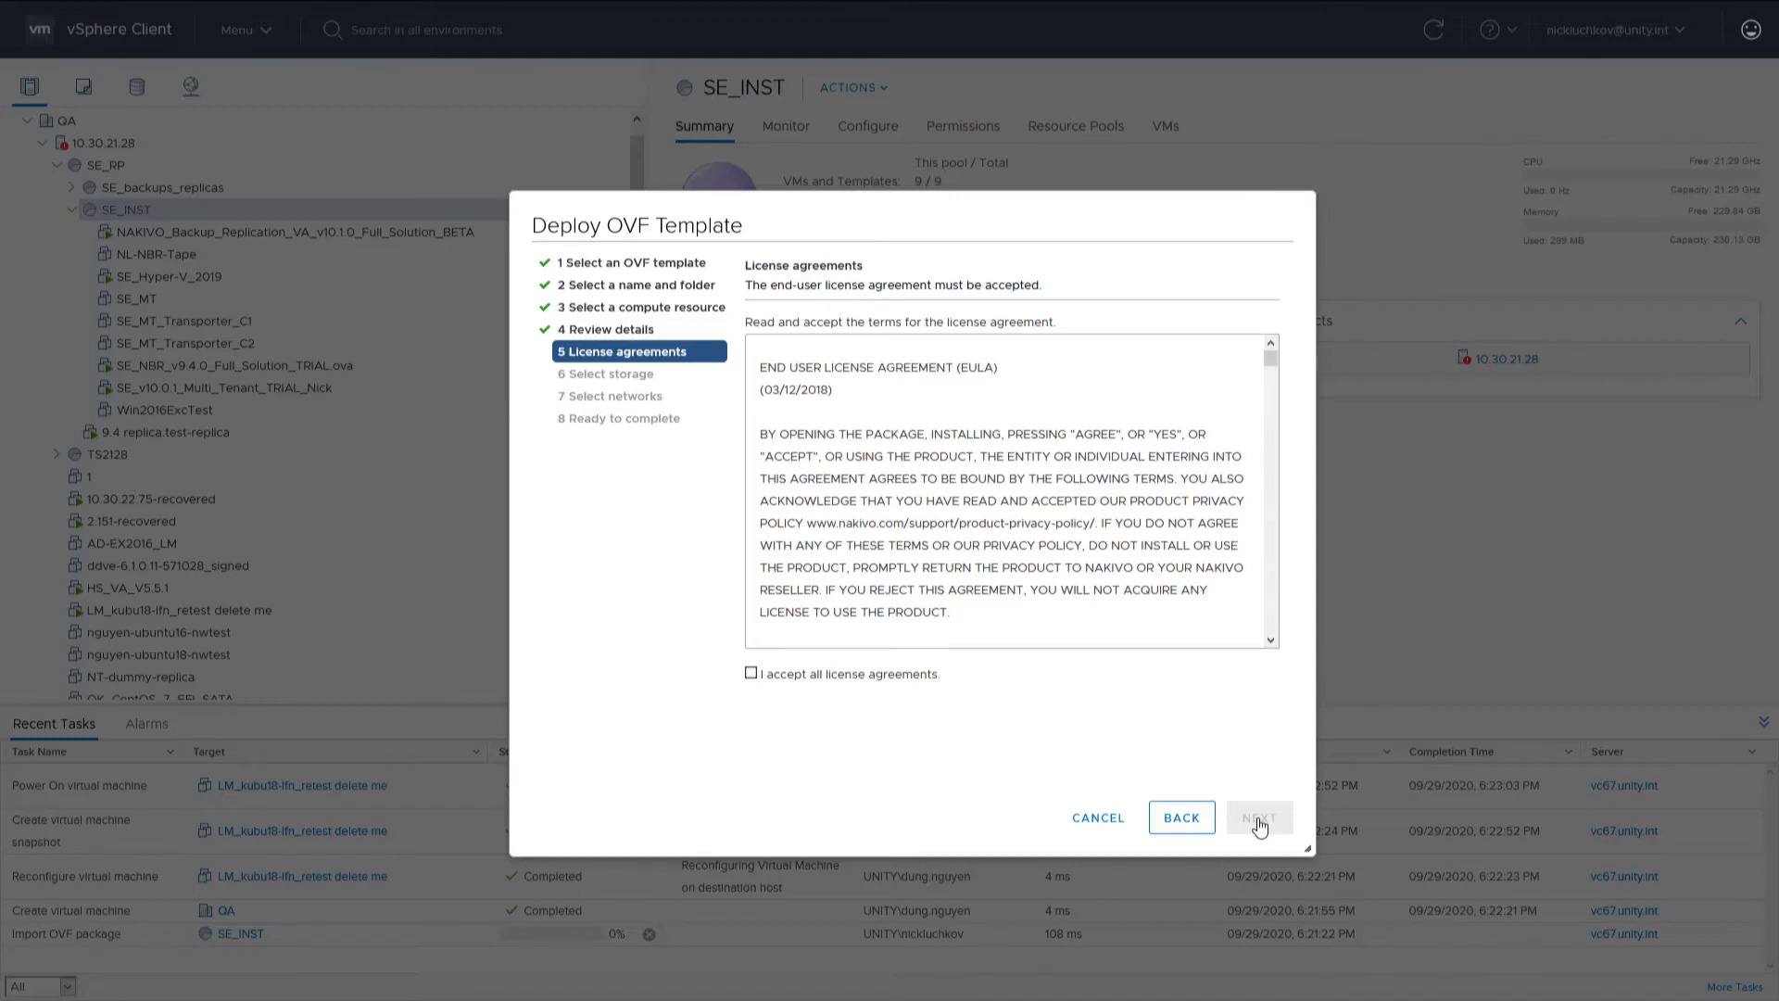
{"action": "left_click", "coordinate": [751, 673]}
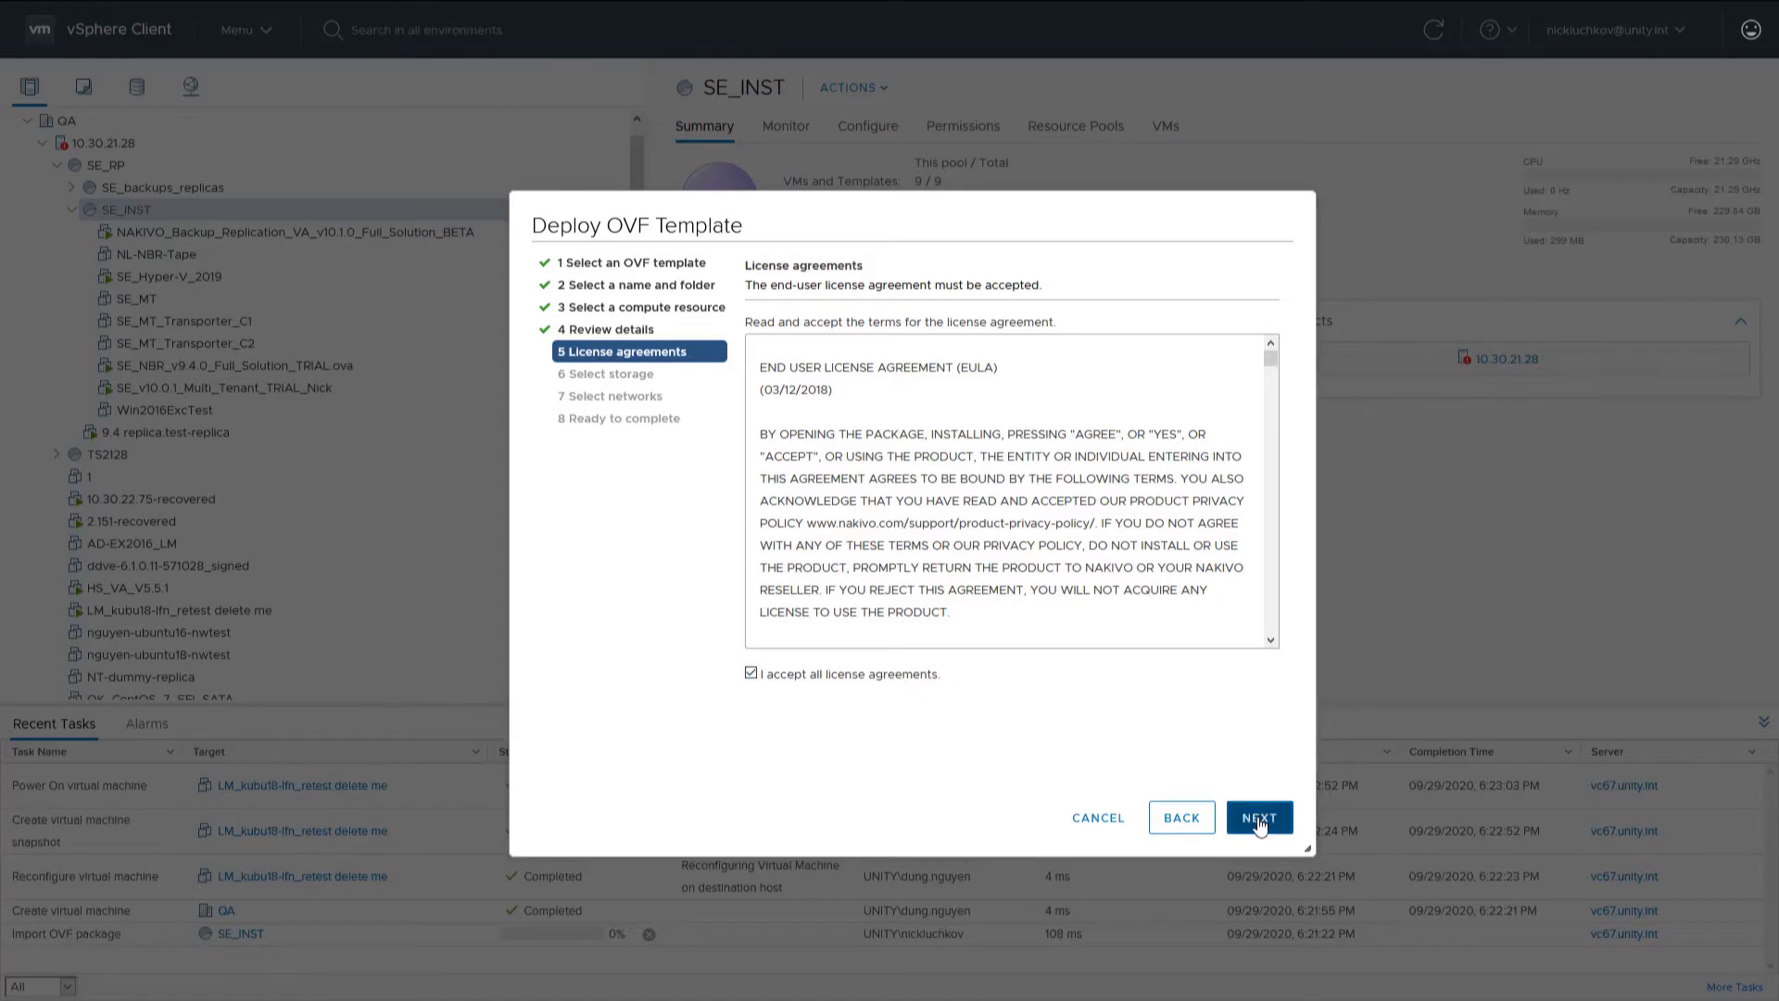
{"action": "left_click", "coordinate": [1258, 817]}
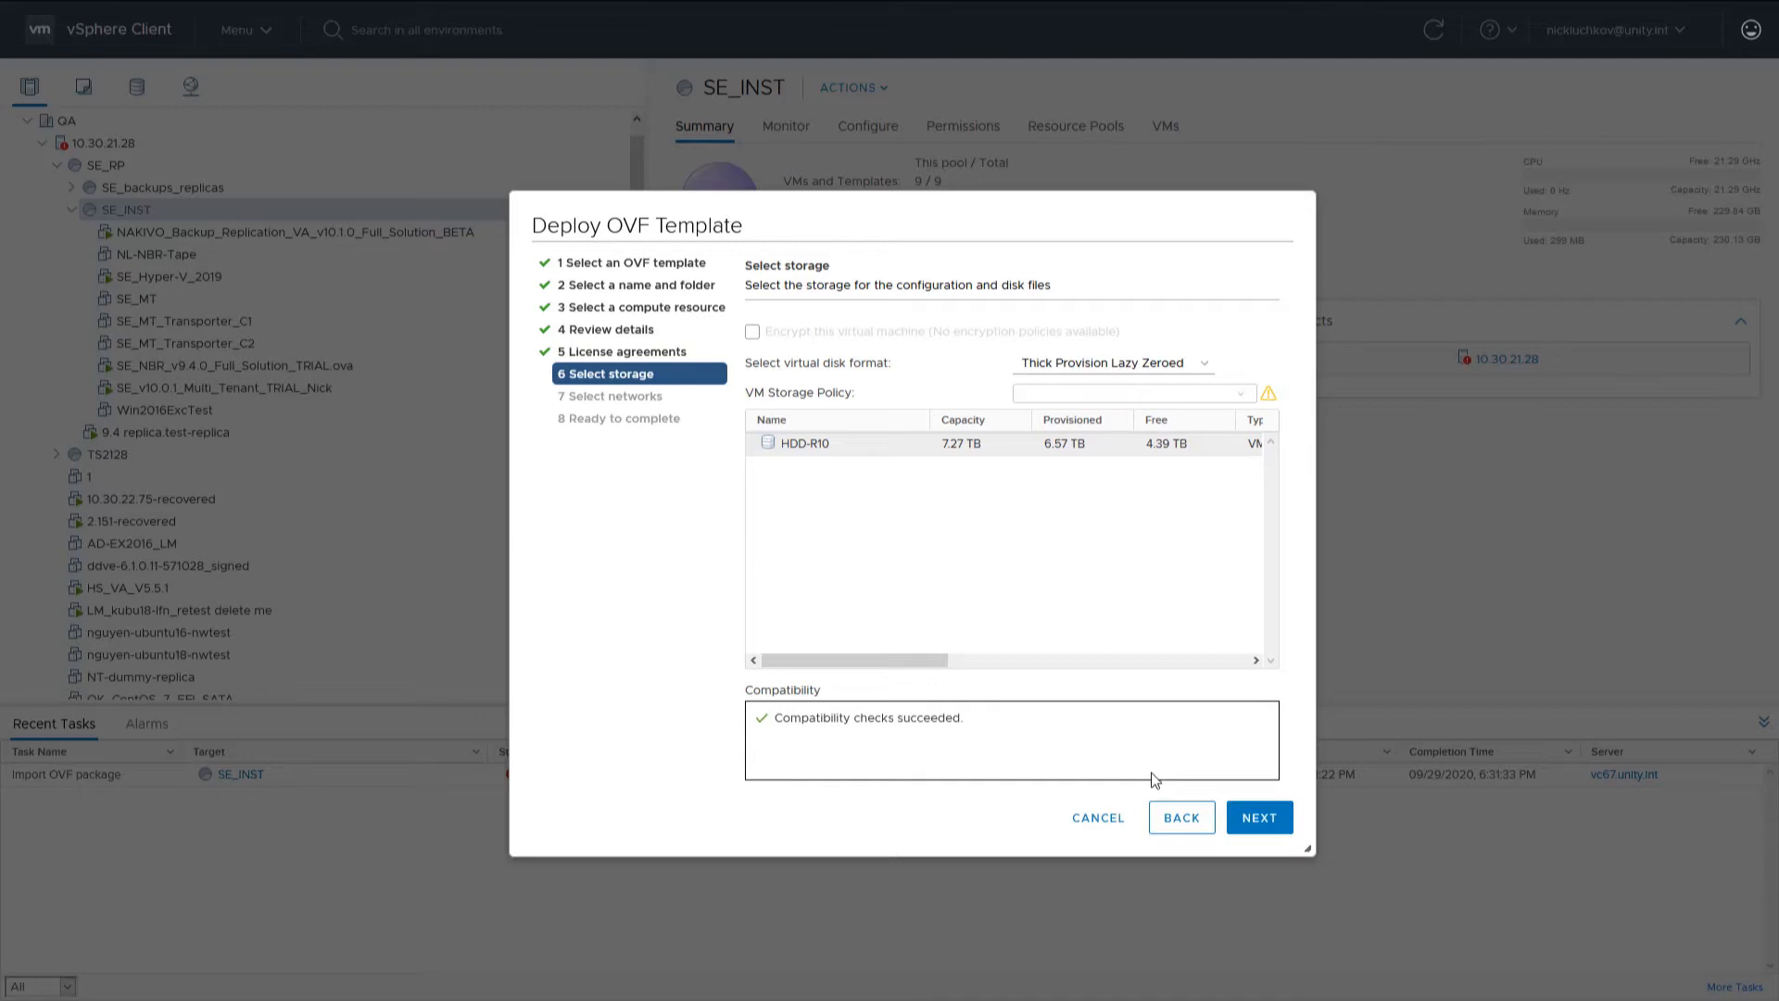
{"action": "left_click", "coordinate": [1110, 362]}
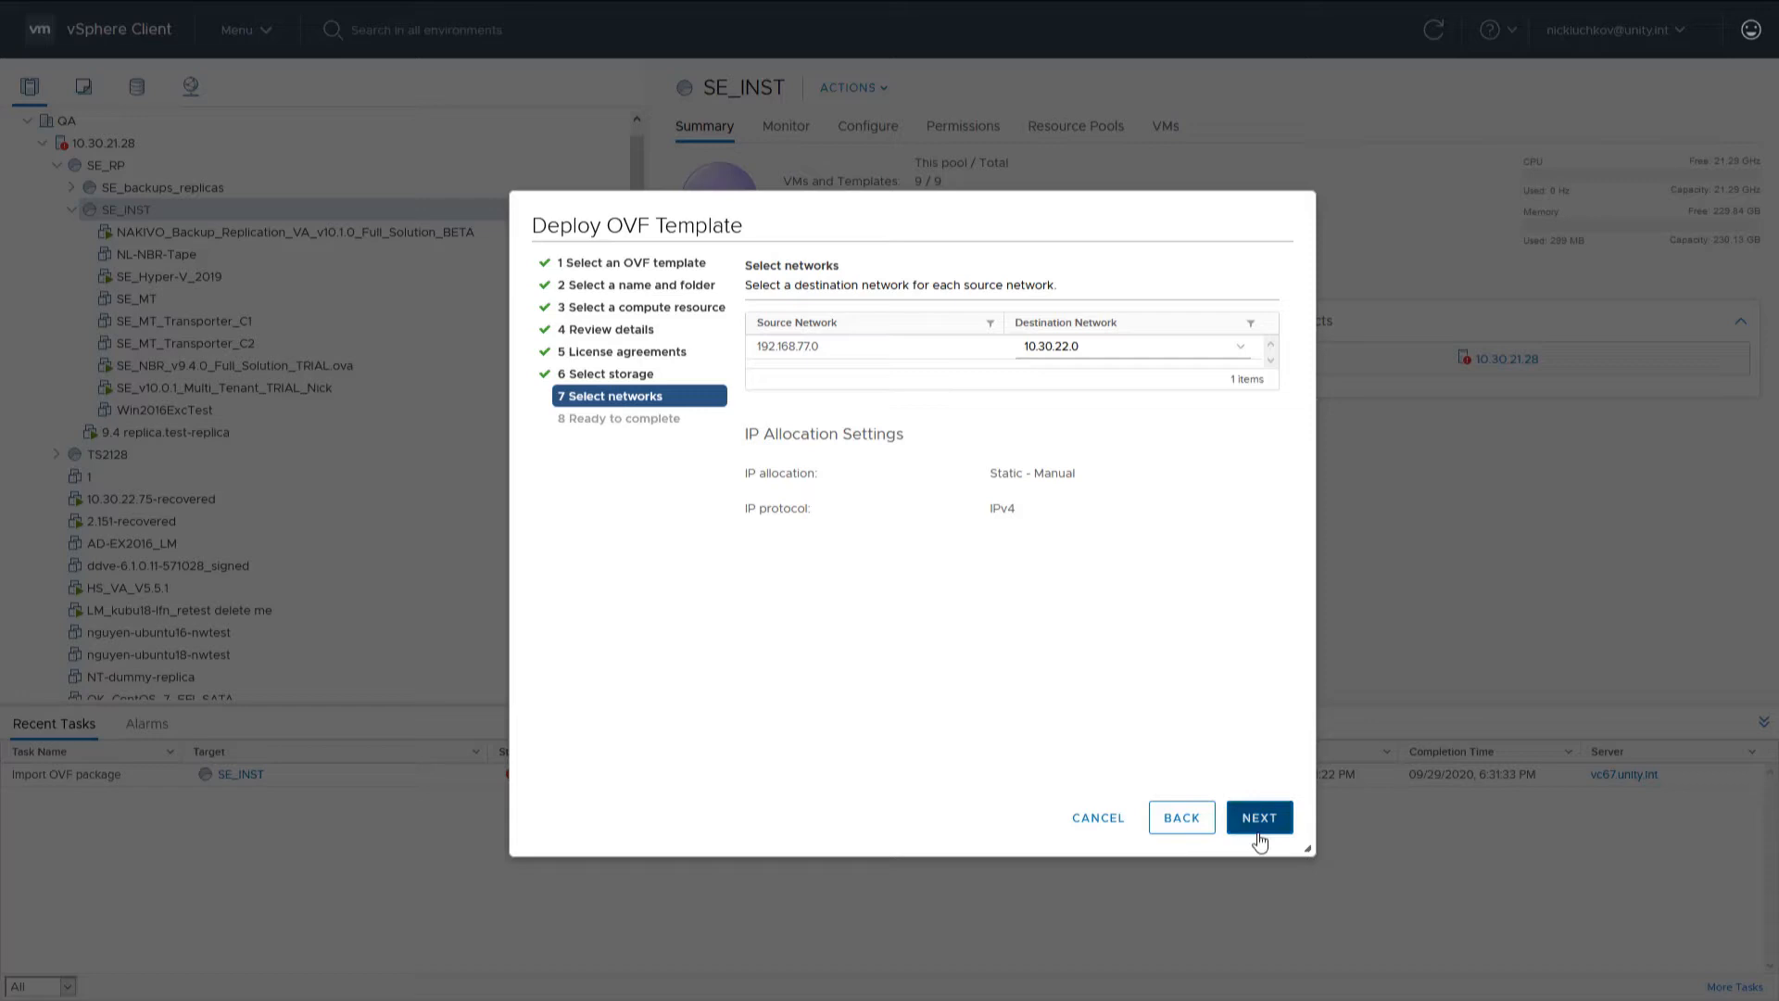
{"action": "left_click", "coordinate": [1259, 818]}
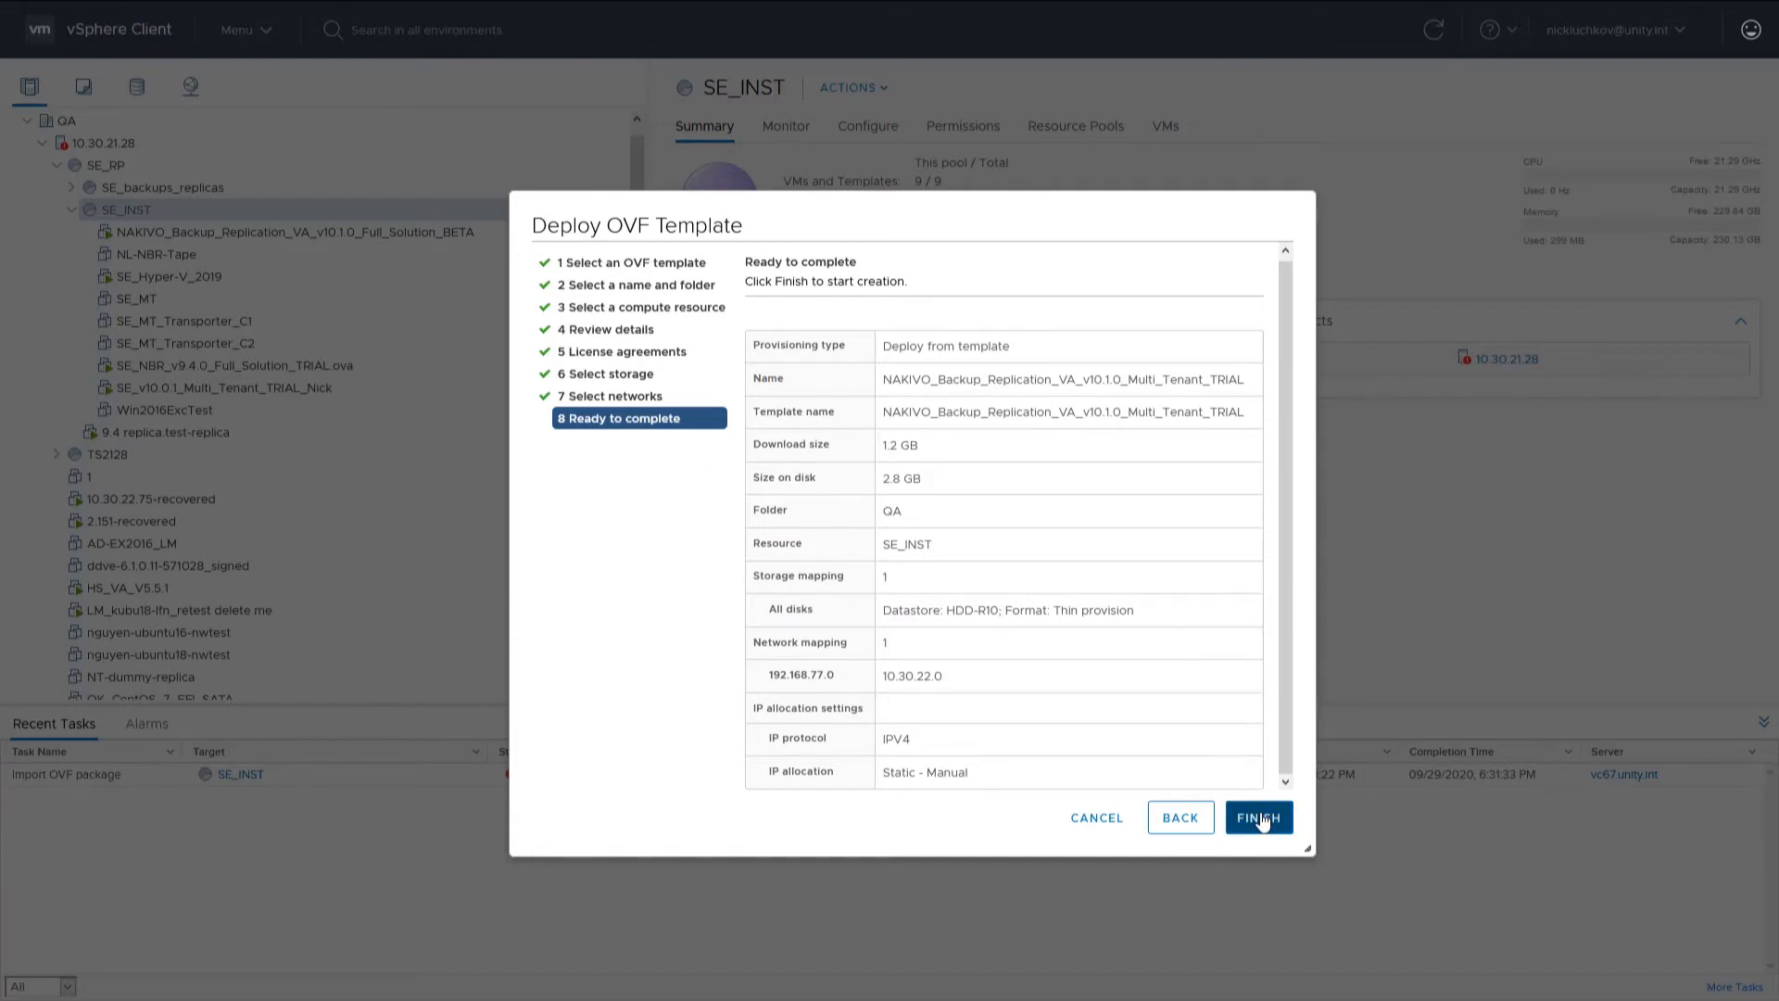
{"action": "left_click", "coordinate": [1258, 818]}
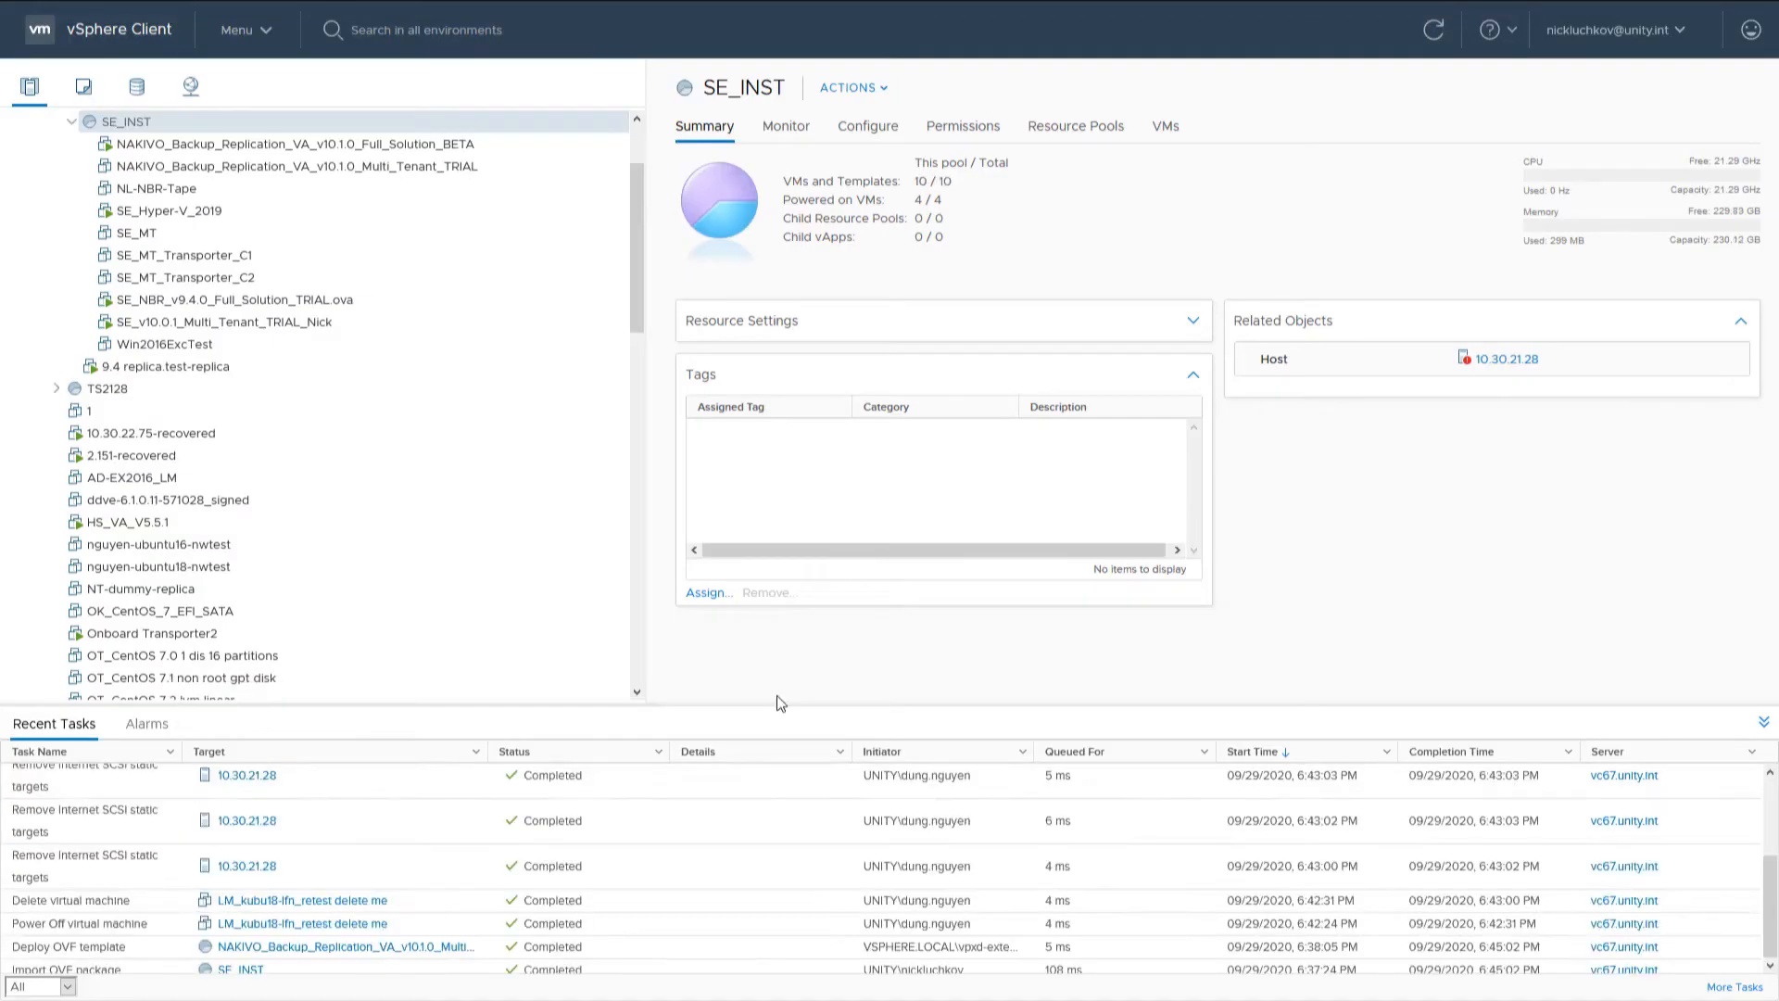
Select the Multi_Tenant_TRIAL VM under SE_INST and bring up its actions to power on and launch the console
{"action": "left_click", "coordinate": [134, 231]}
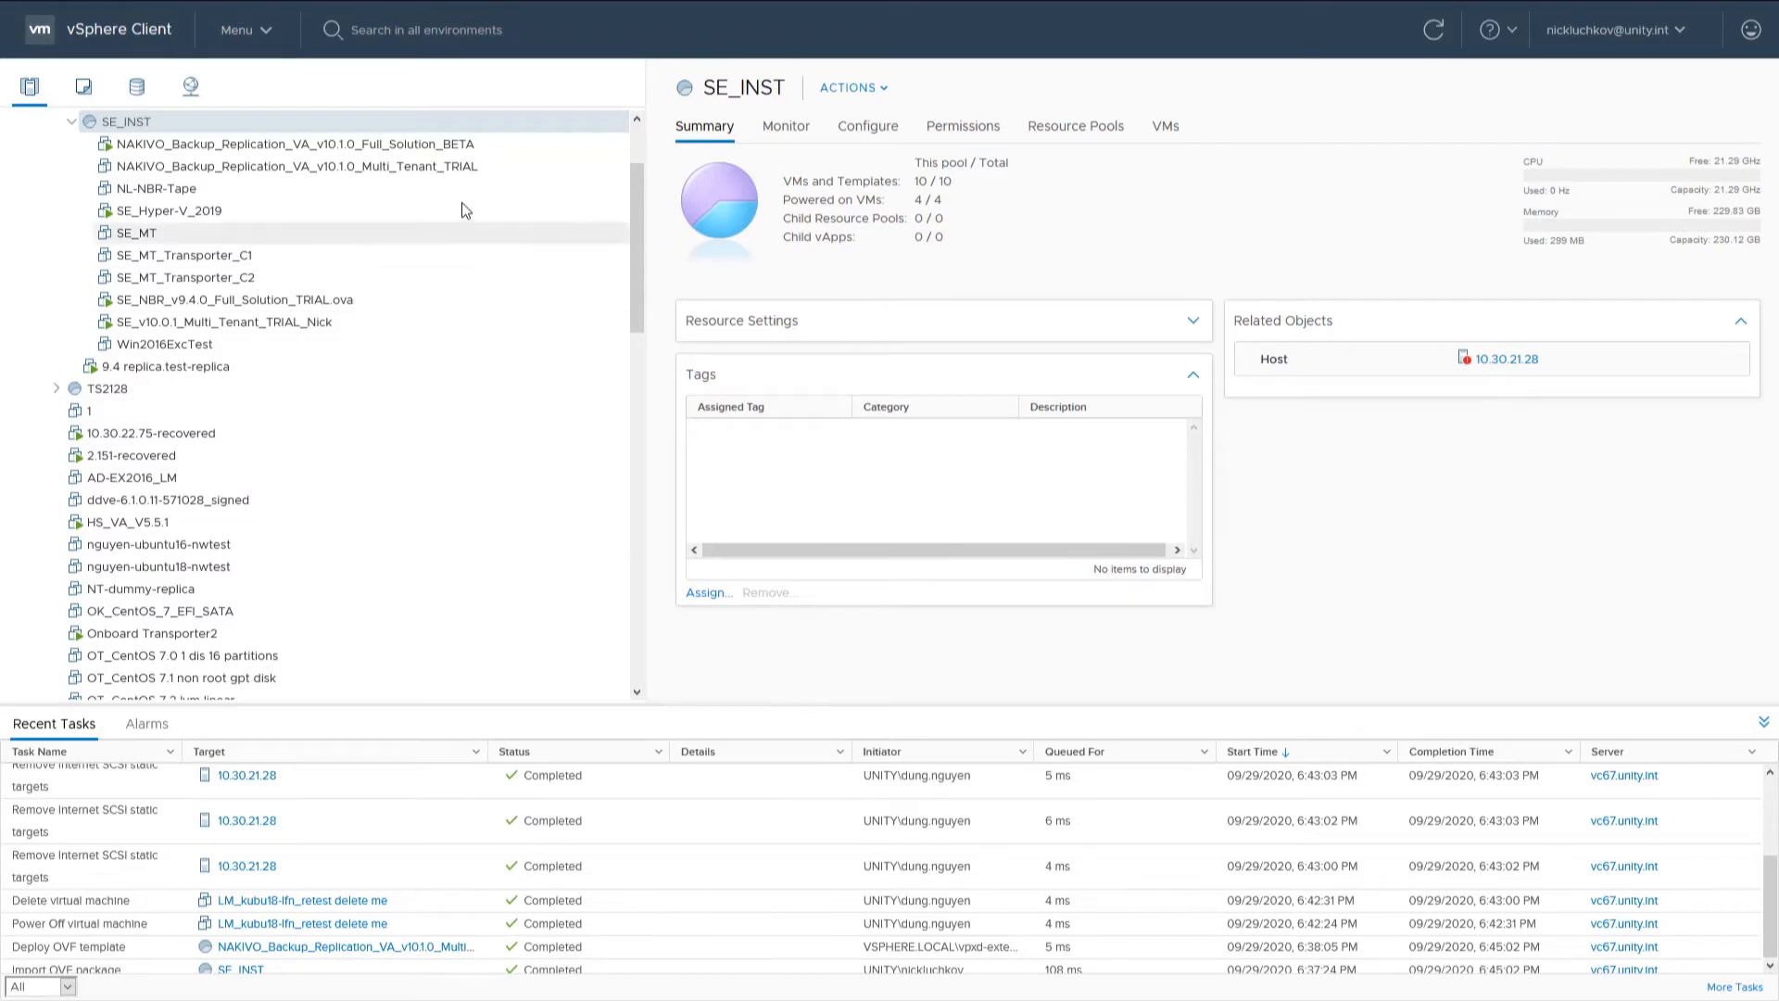
{"action": "left_click", "coordinate": [301, 165]}
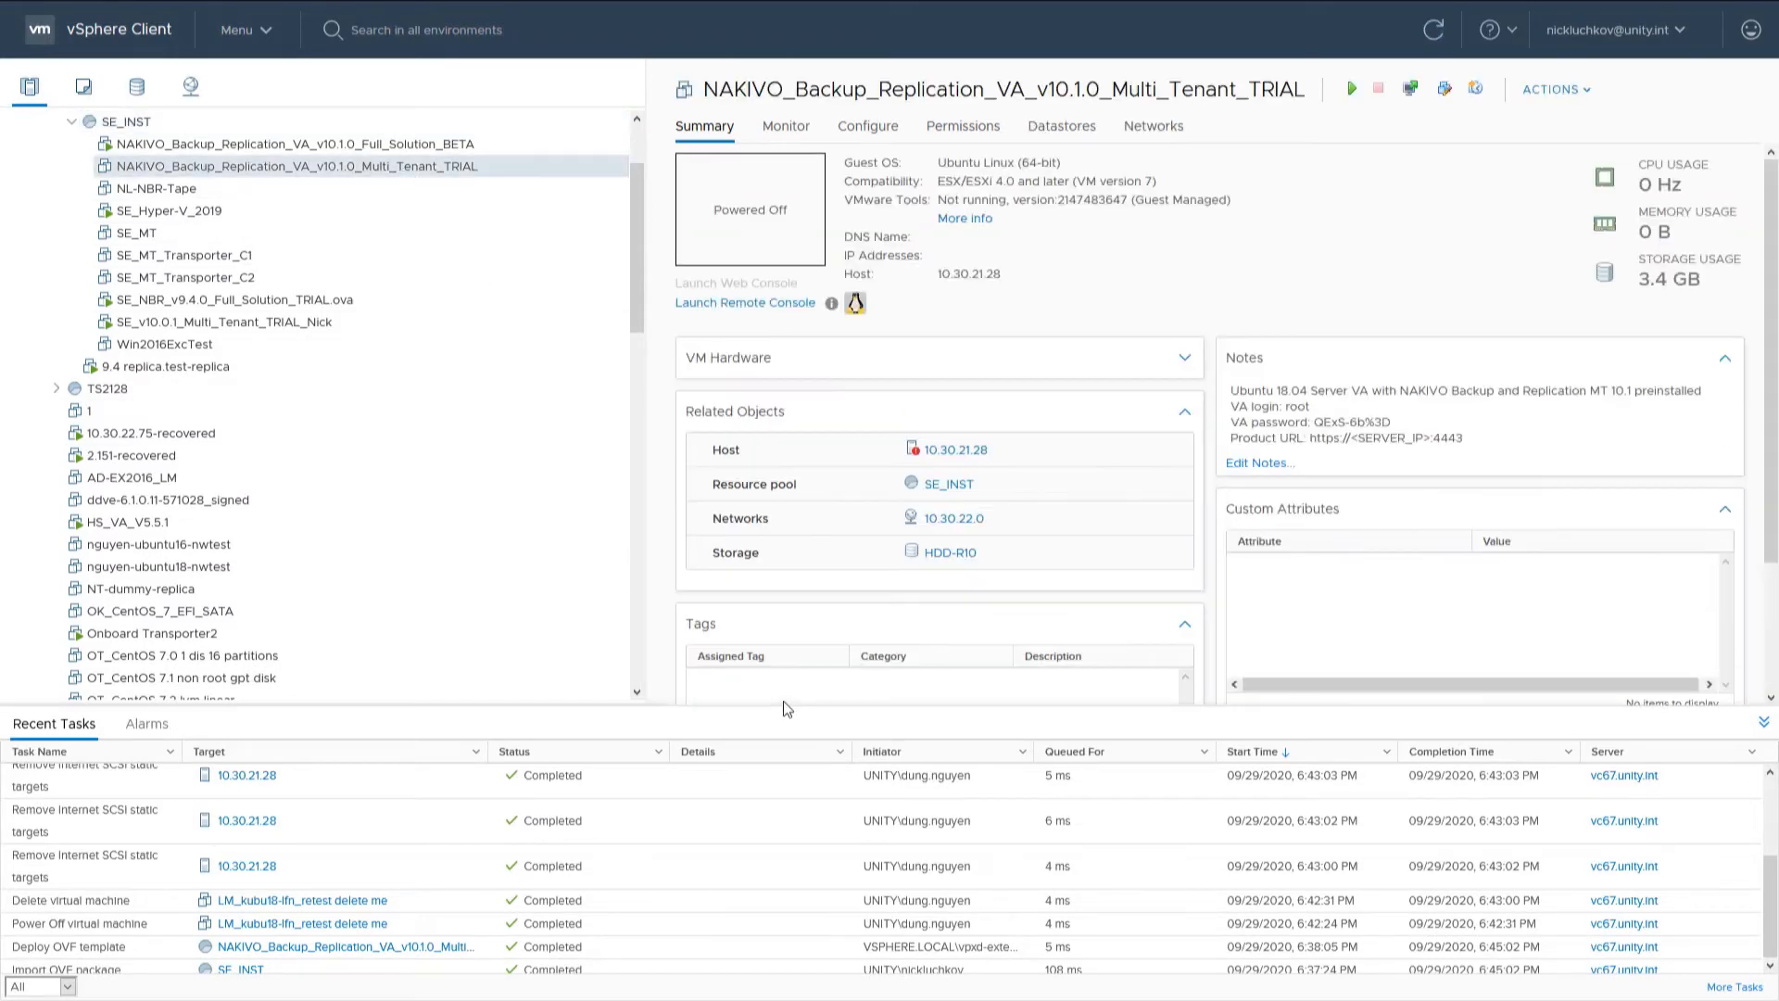
{"action": "right_click", "coordinate": [293, 165]}
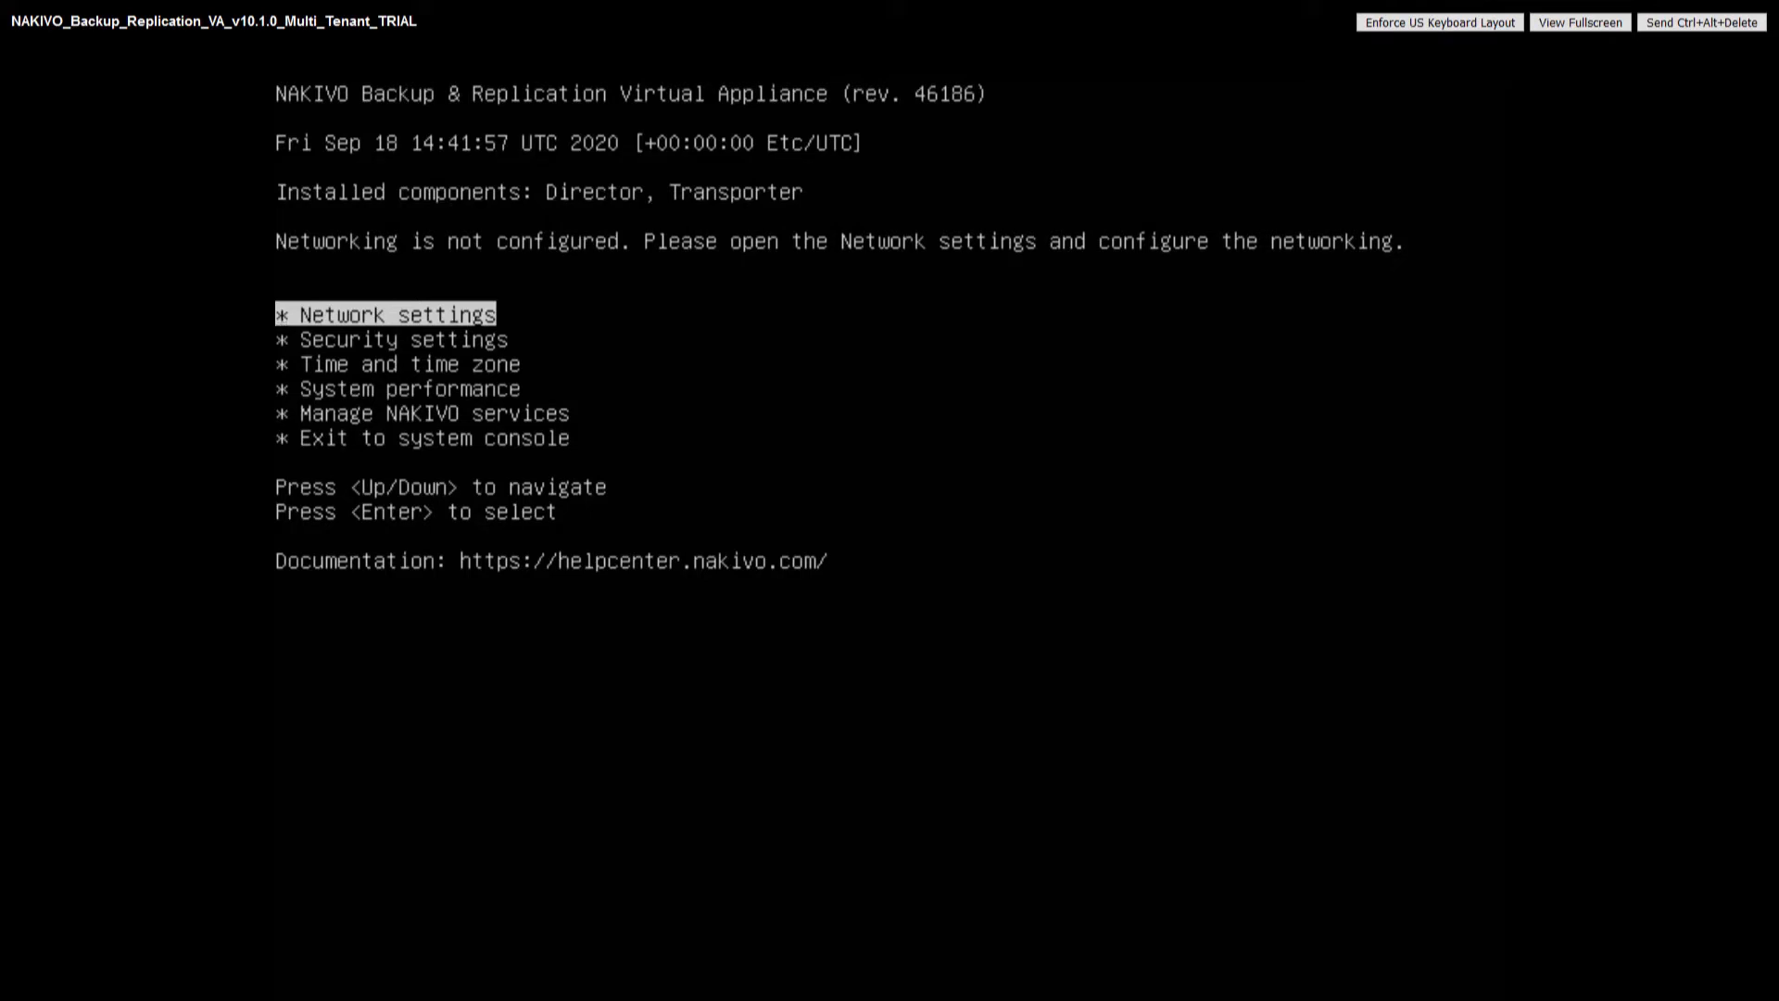
Navigate the console menu into Manage NAKIVO services and move down to the Software update option
{"action": "key", "text": "Down"}
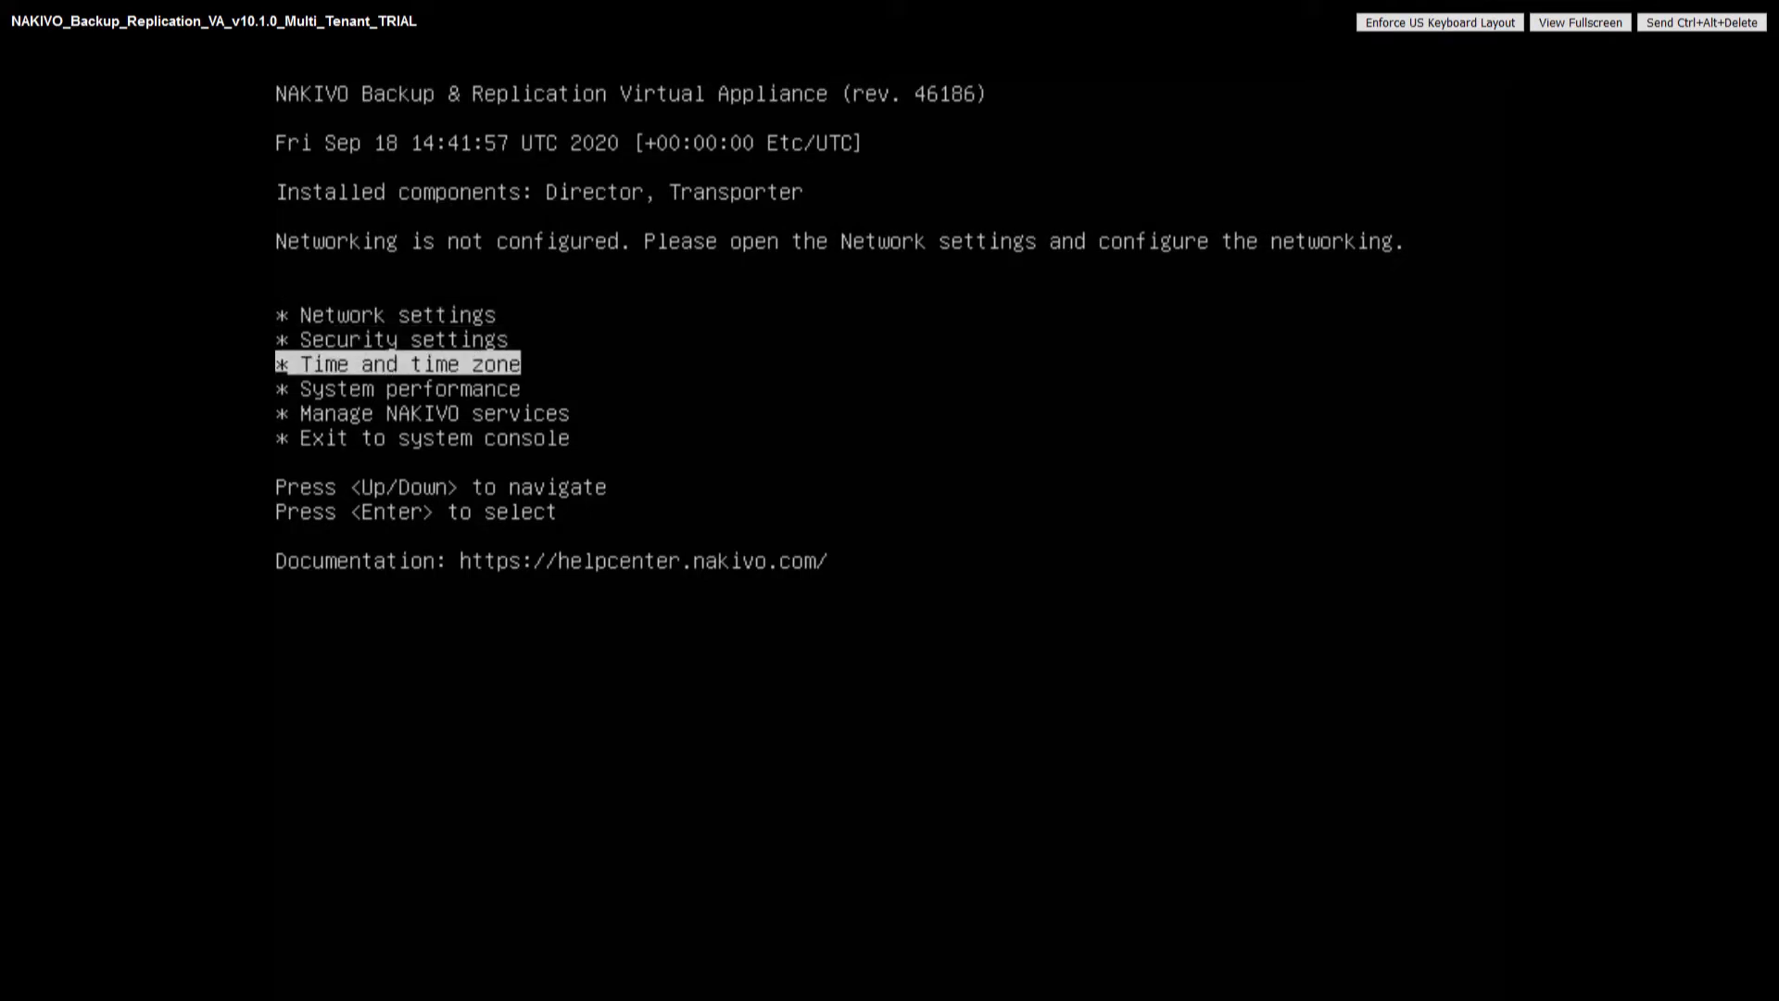
{"action": "key", "text": "Down"}
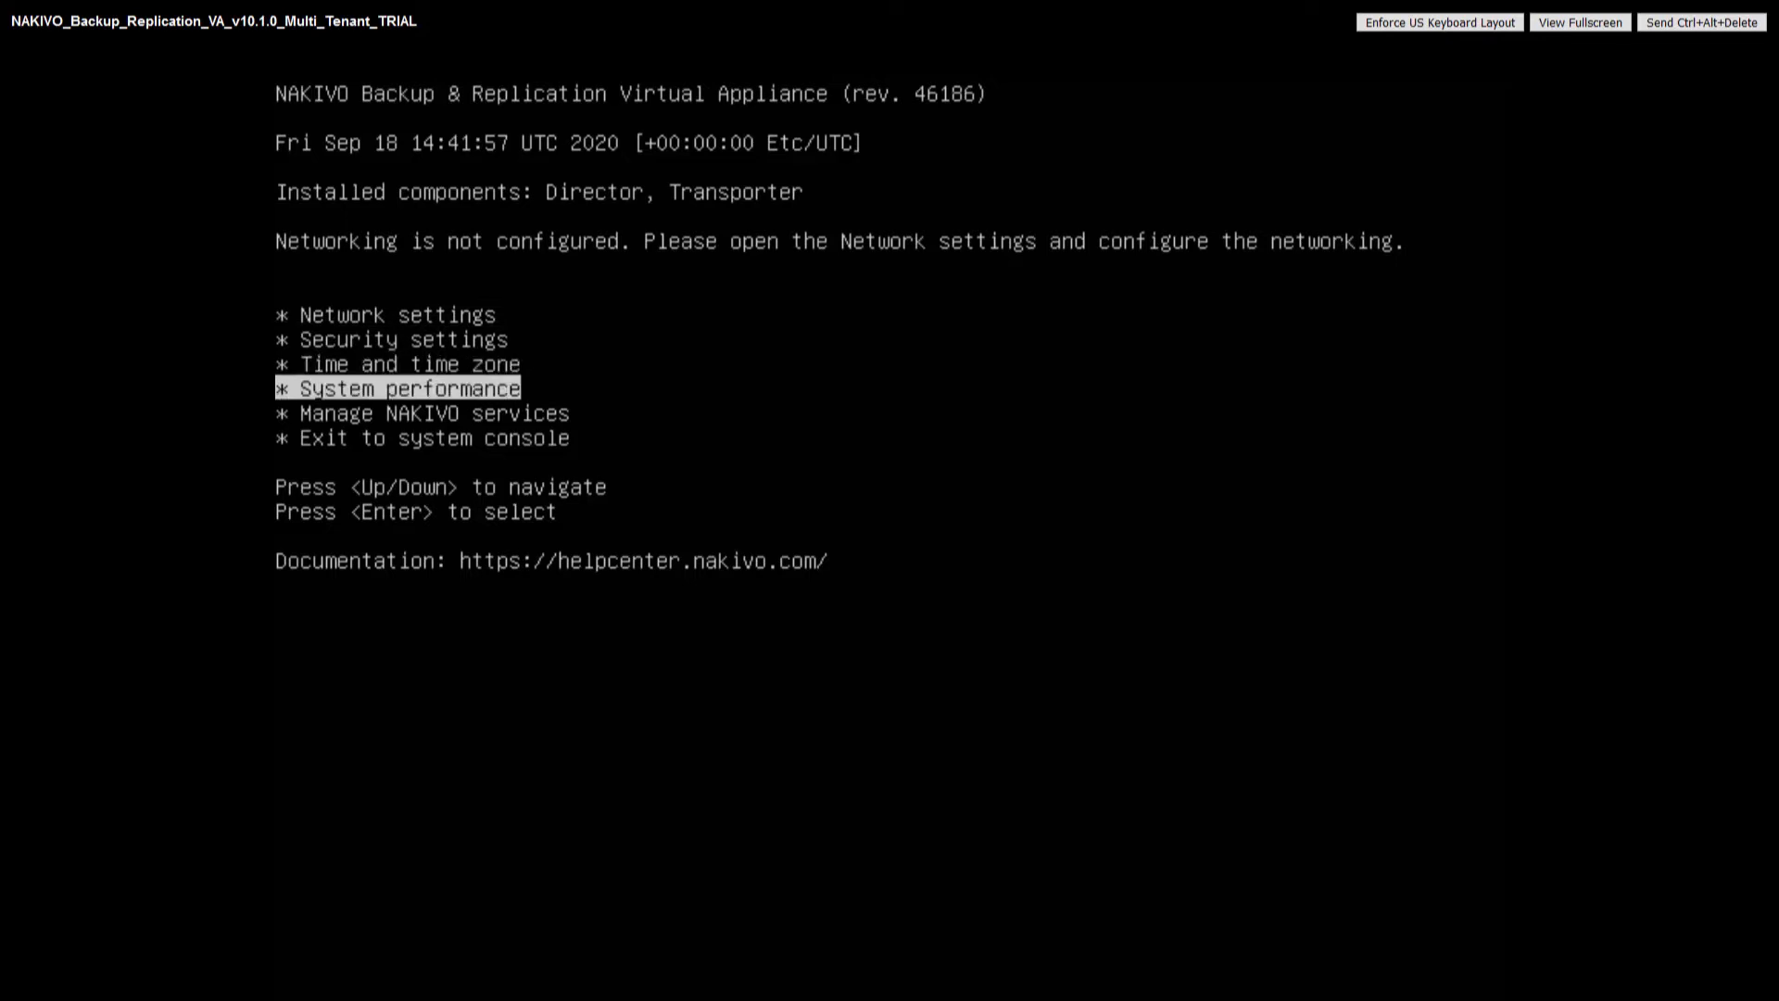
{"action": "key", "text": "Down"}
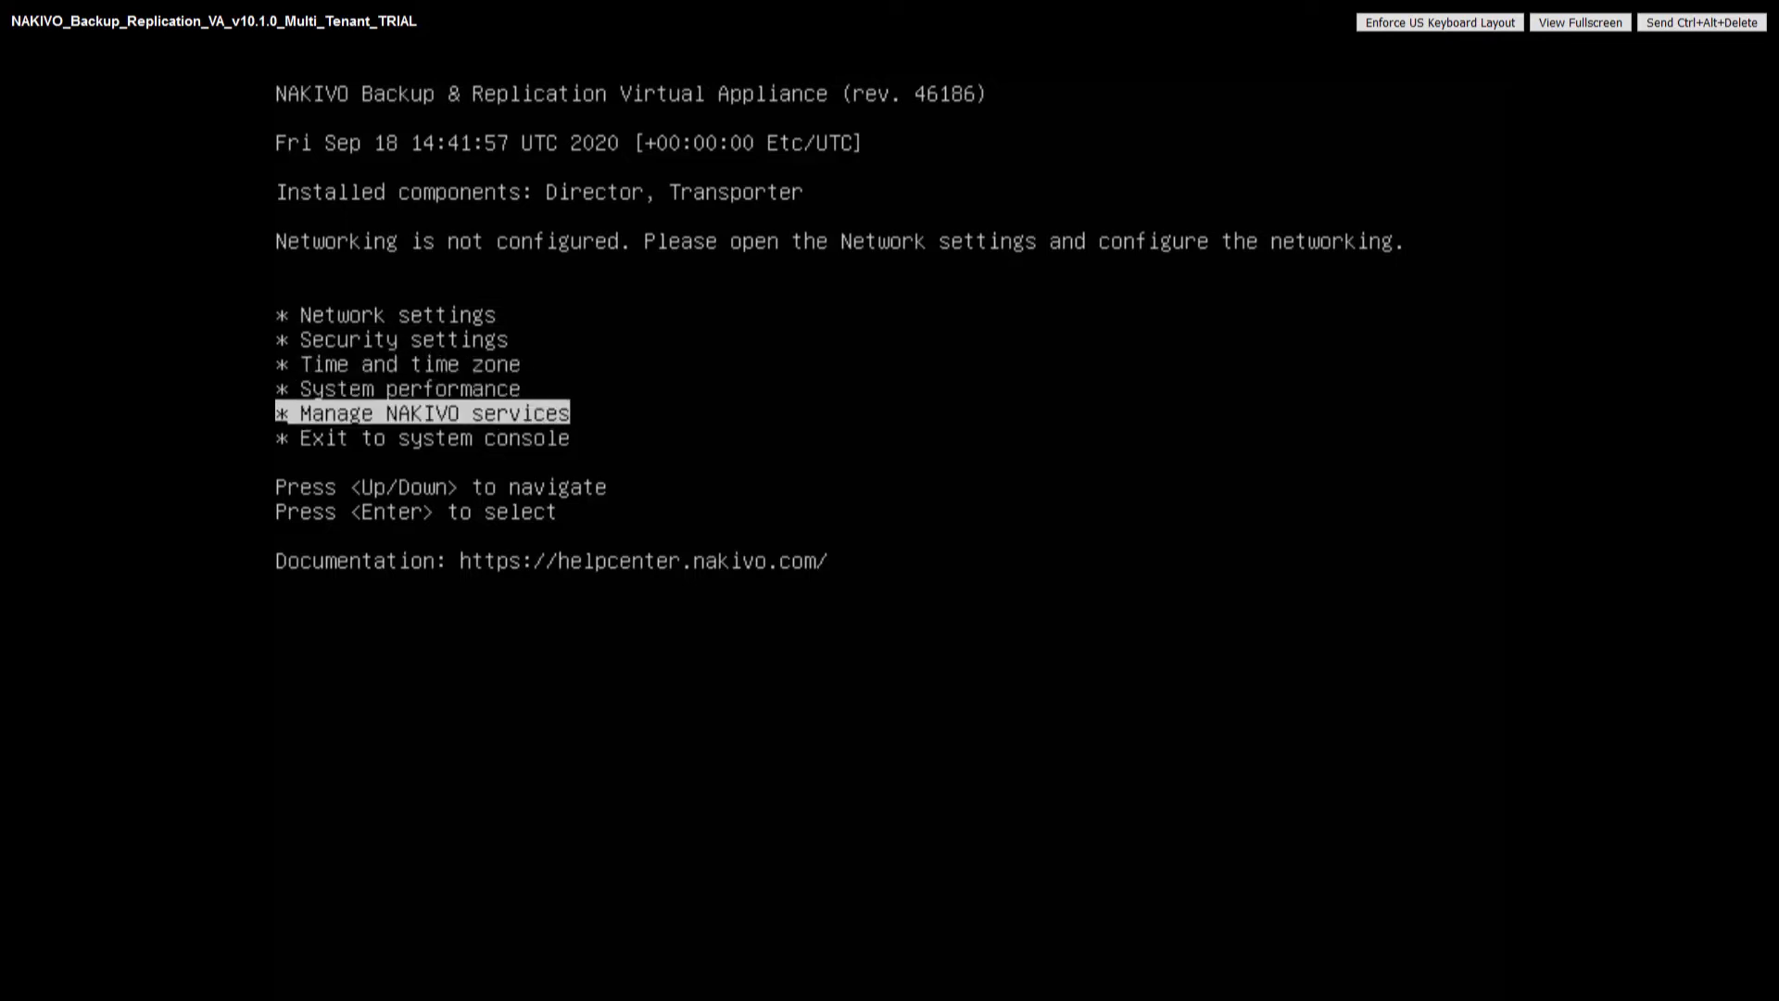
{"action": "key", "text": "Enter"}
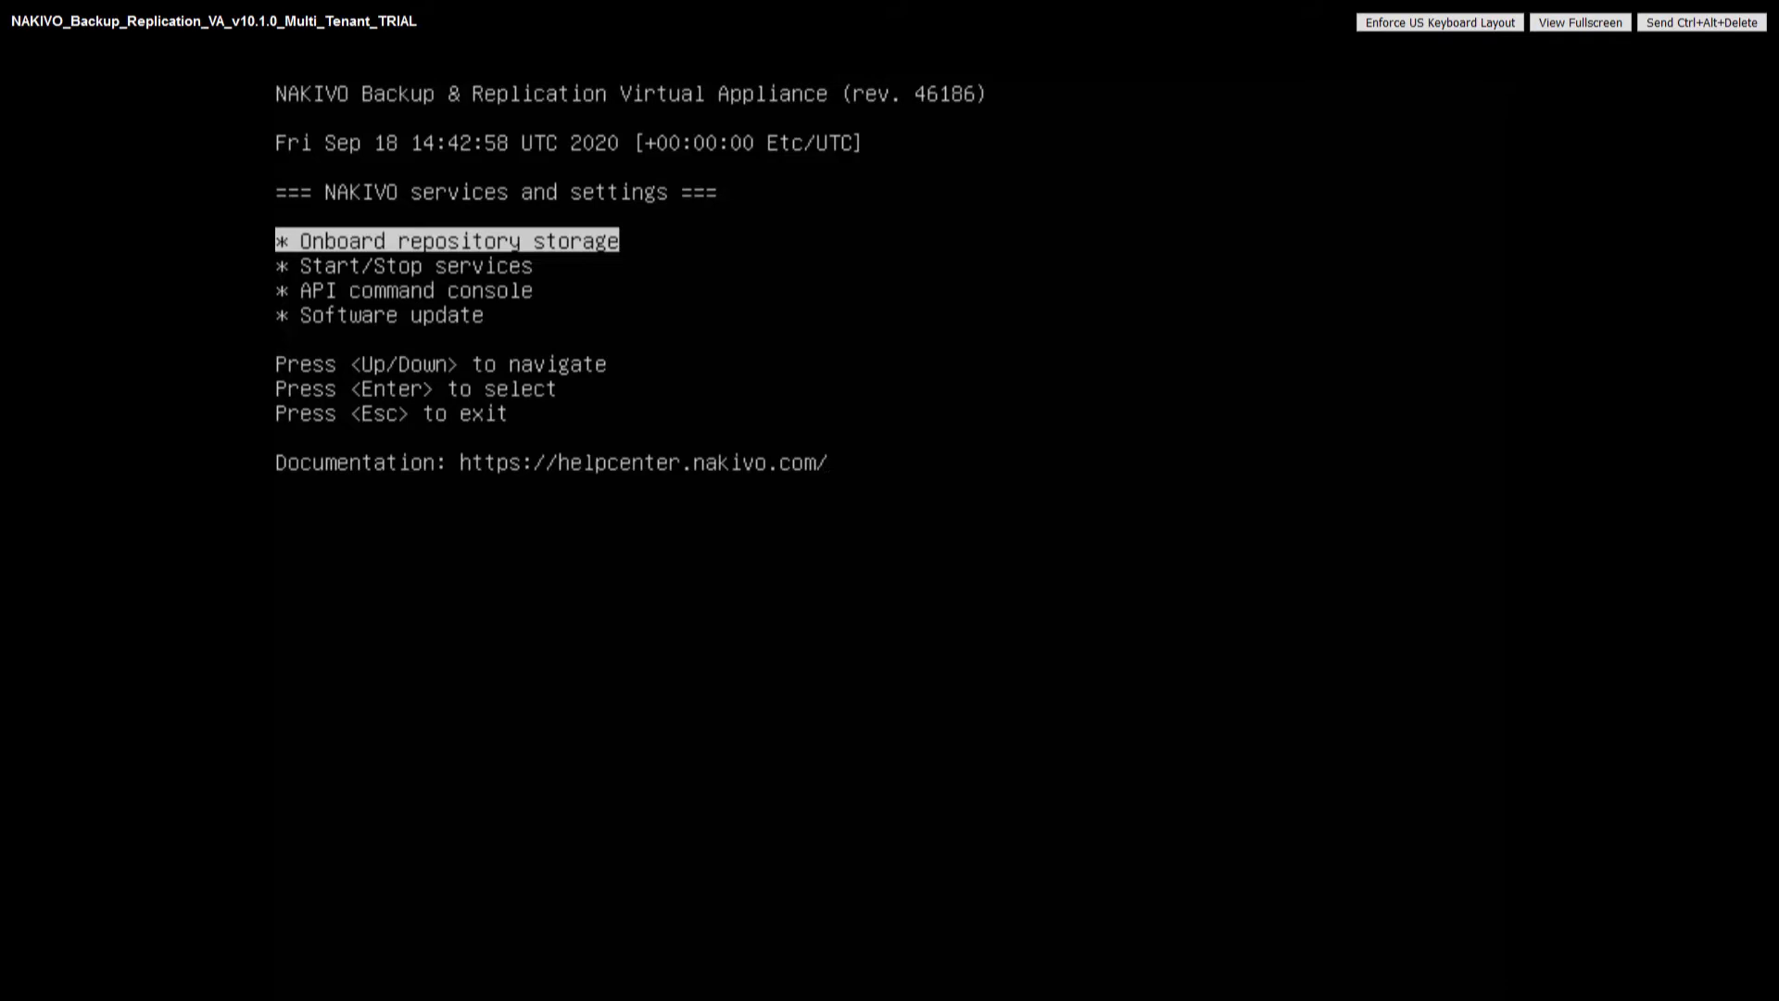
{"action": "key", "text": "Down"}
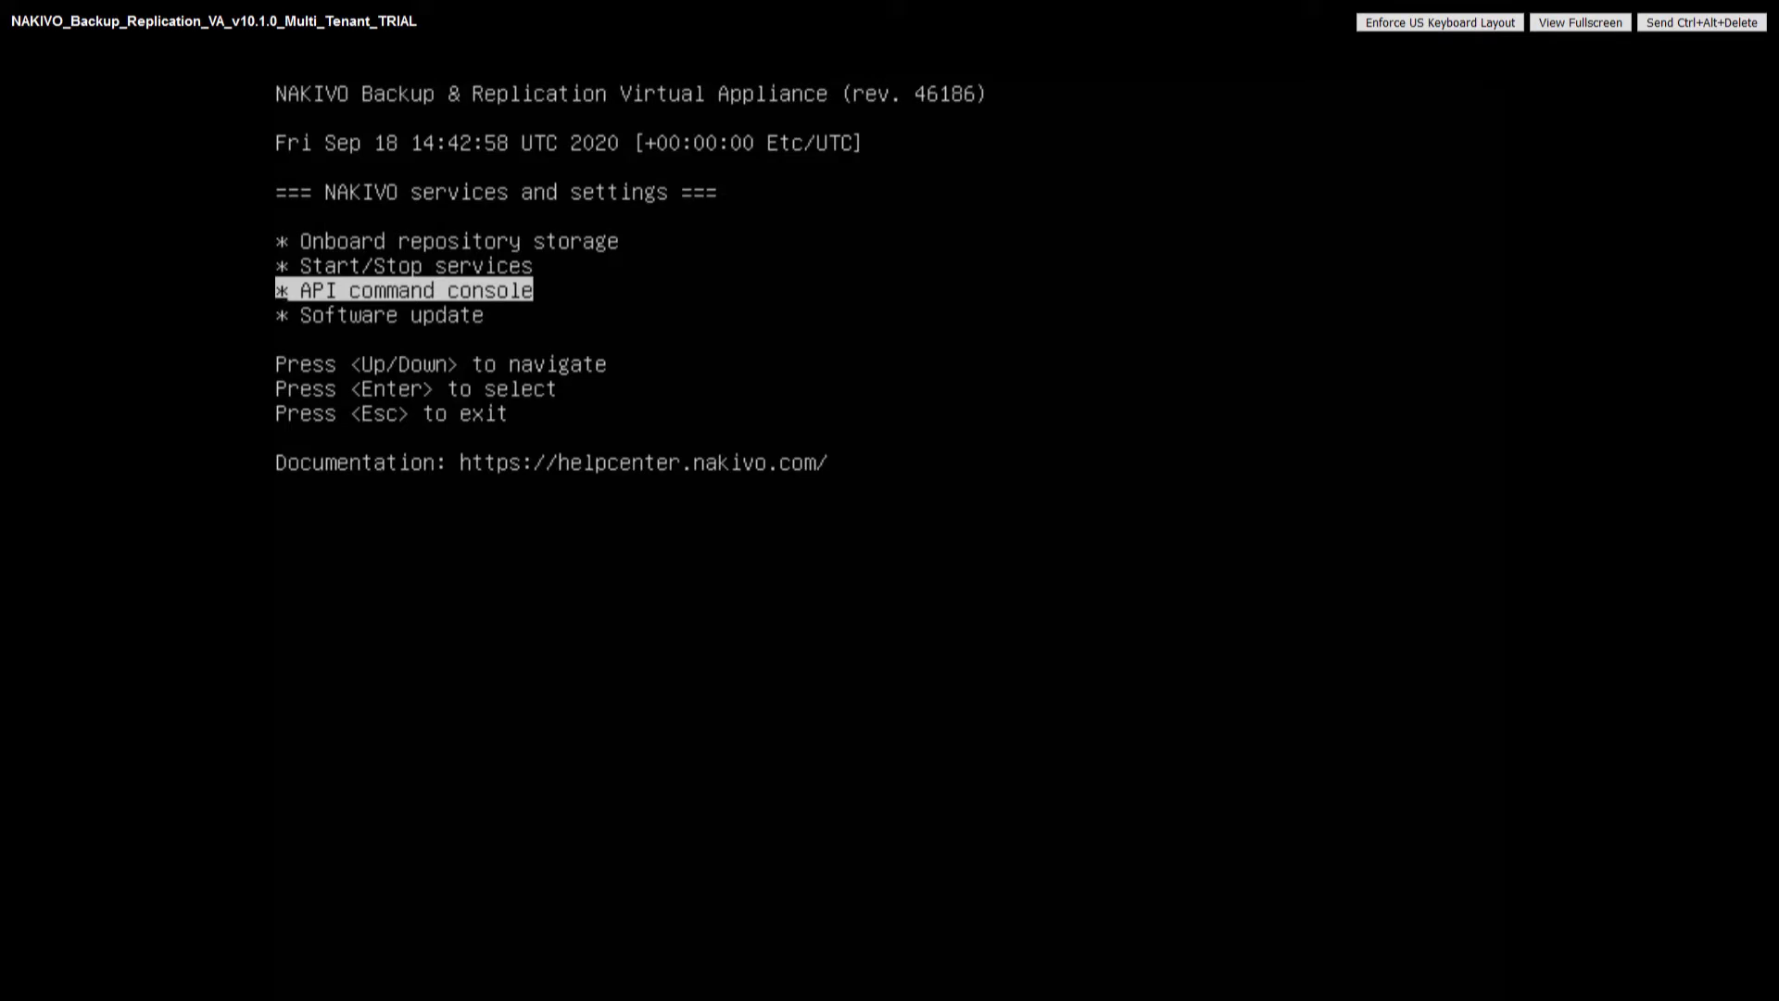
{"action": "key", "text": "Down"}
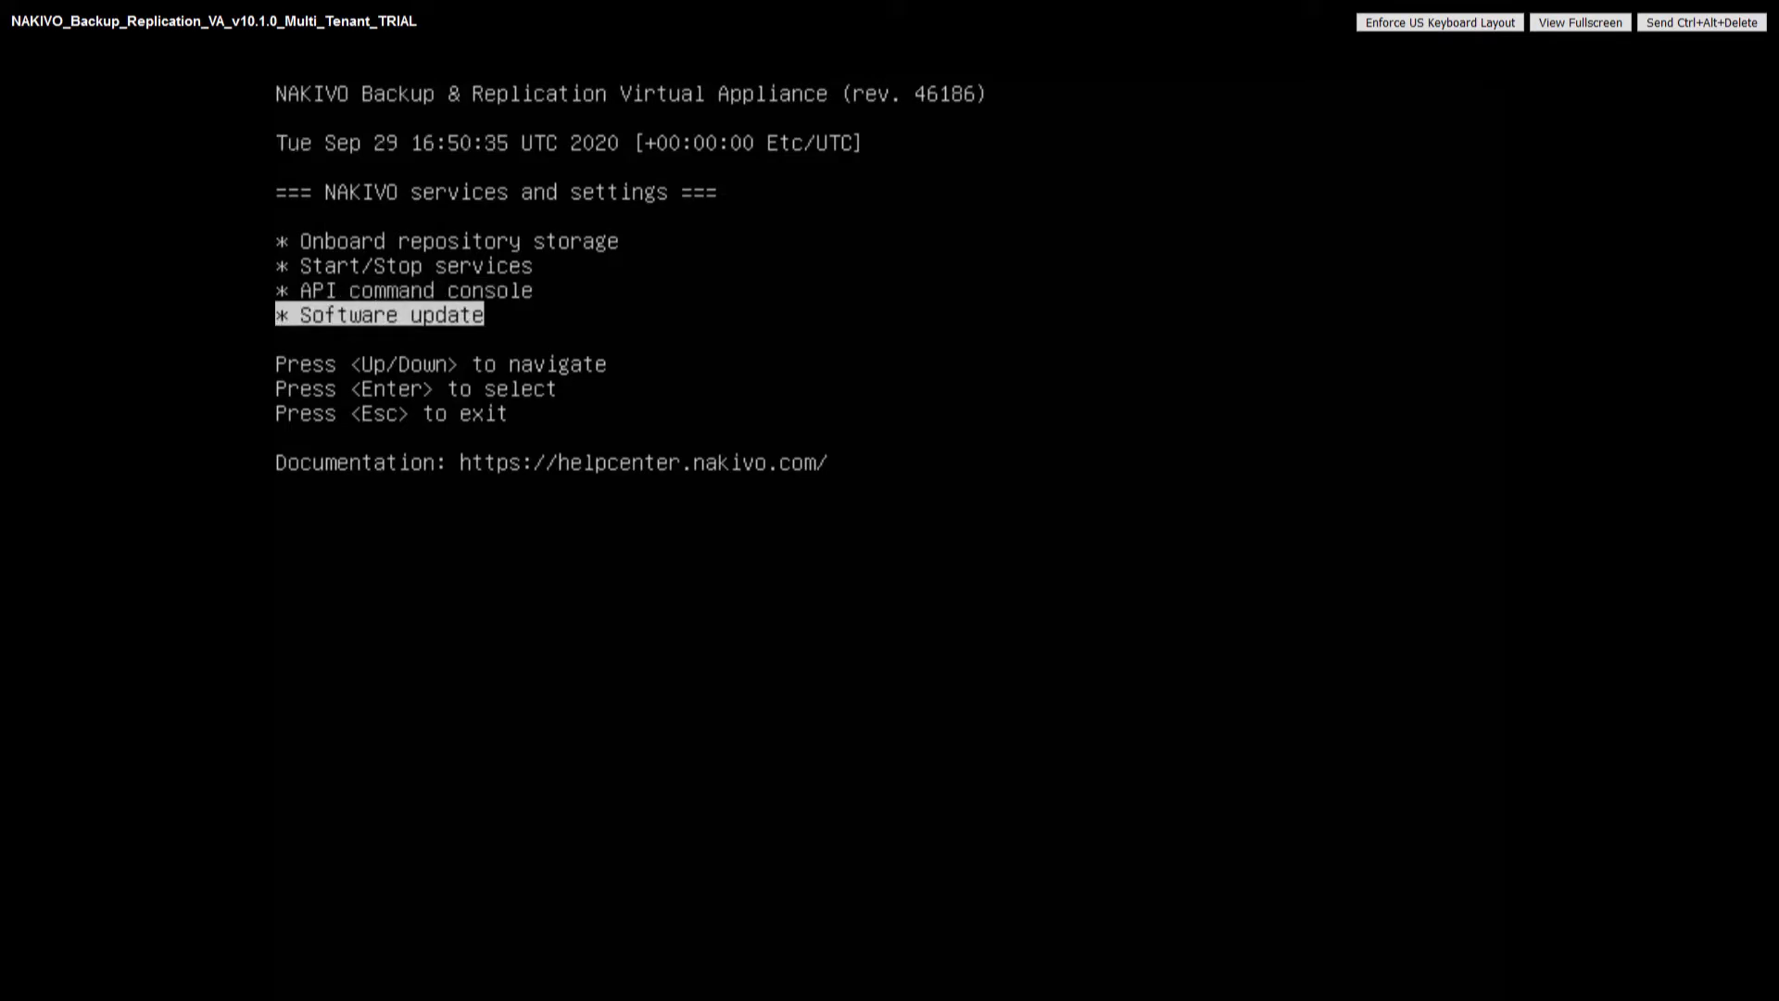
{"action": "mouse_move", "coordinate": [118, 600]}
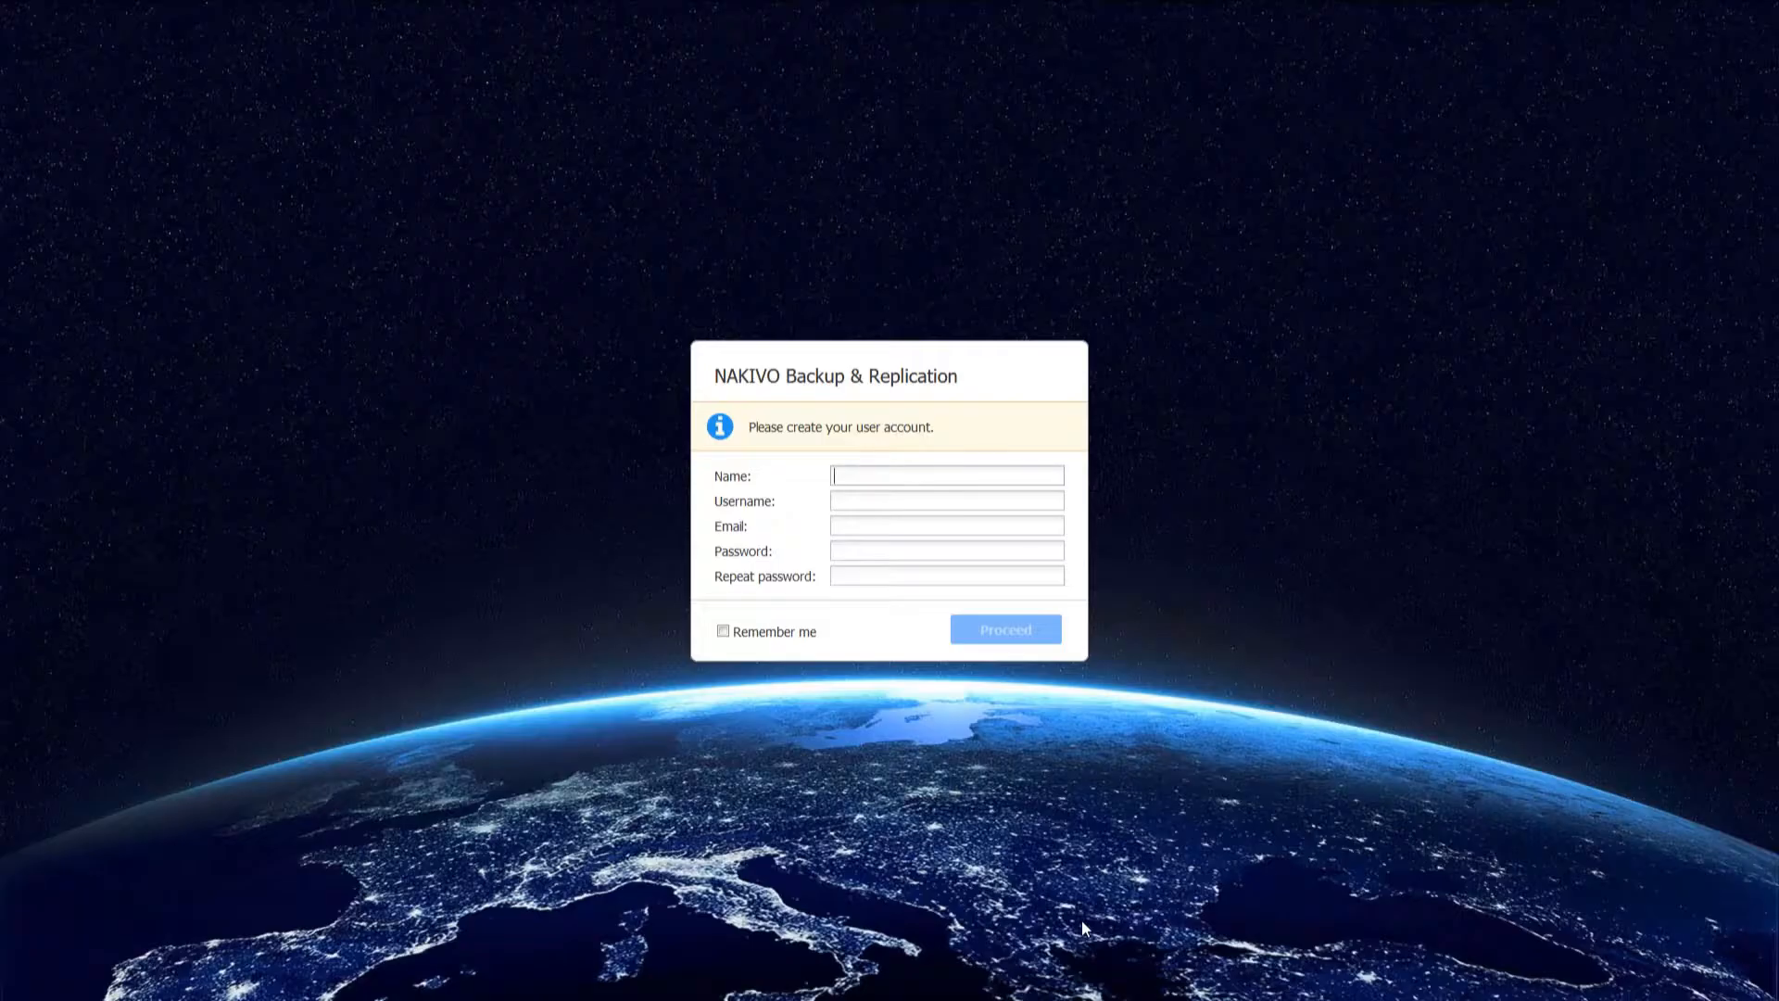
{"action": "mouse_move", "coordinate": [956, 361]}
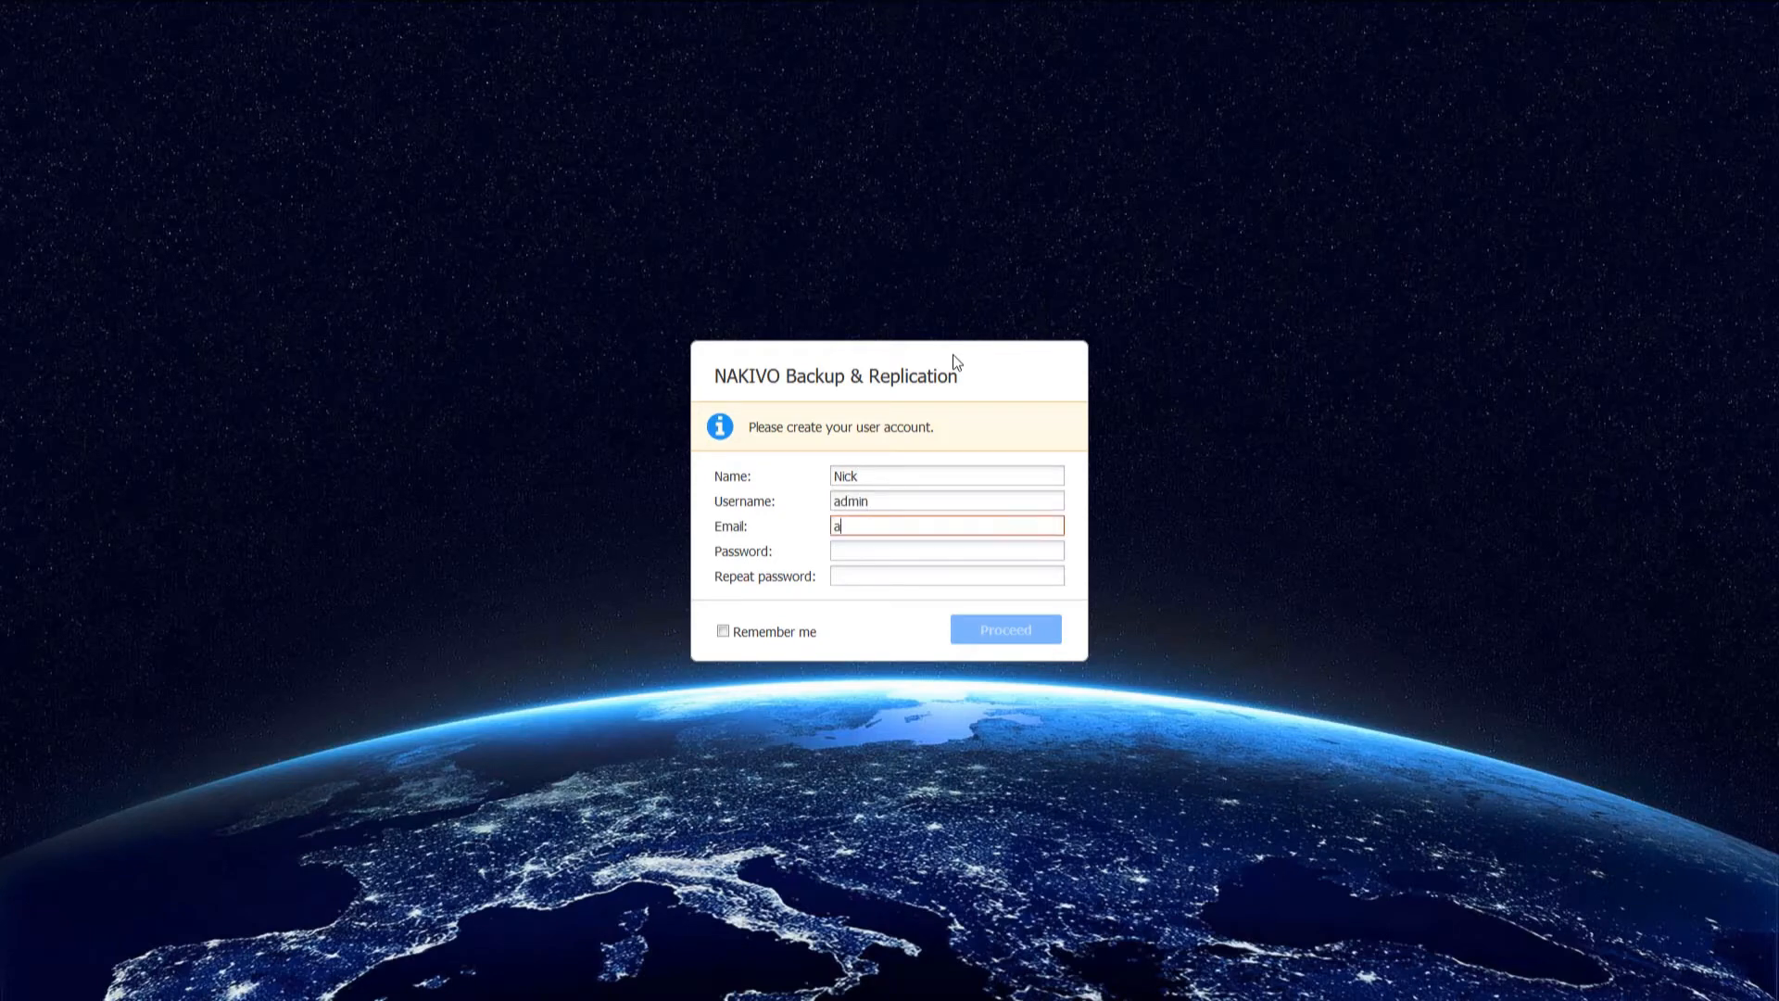
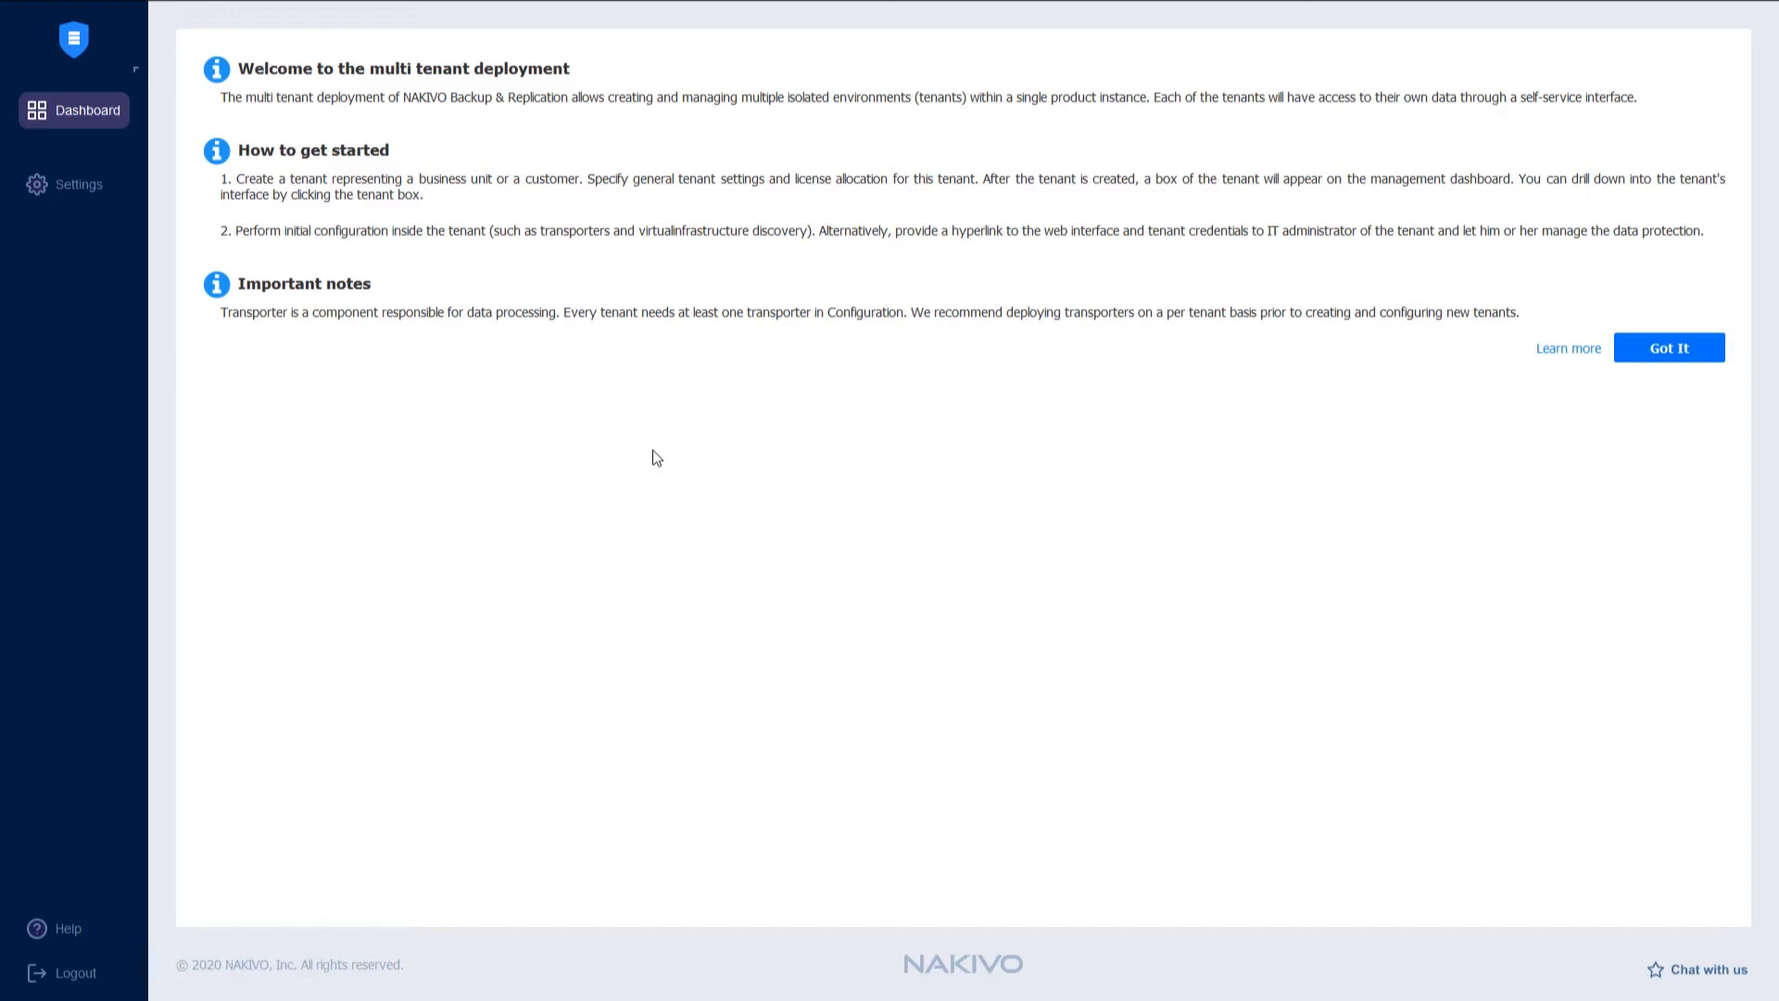
{"action": "mouse_move", "coordinate": [758, 457]}
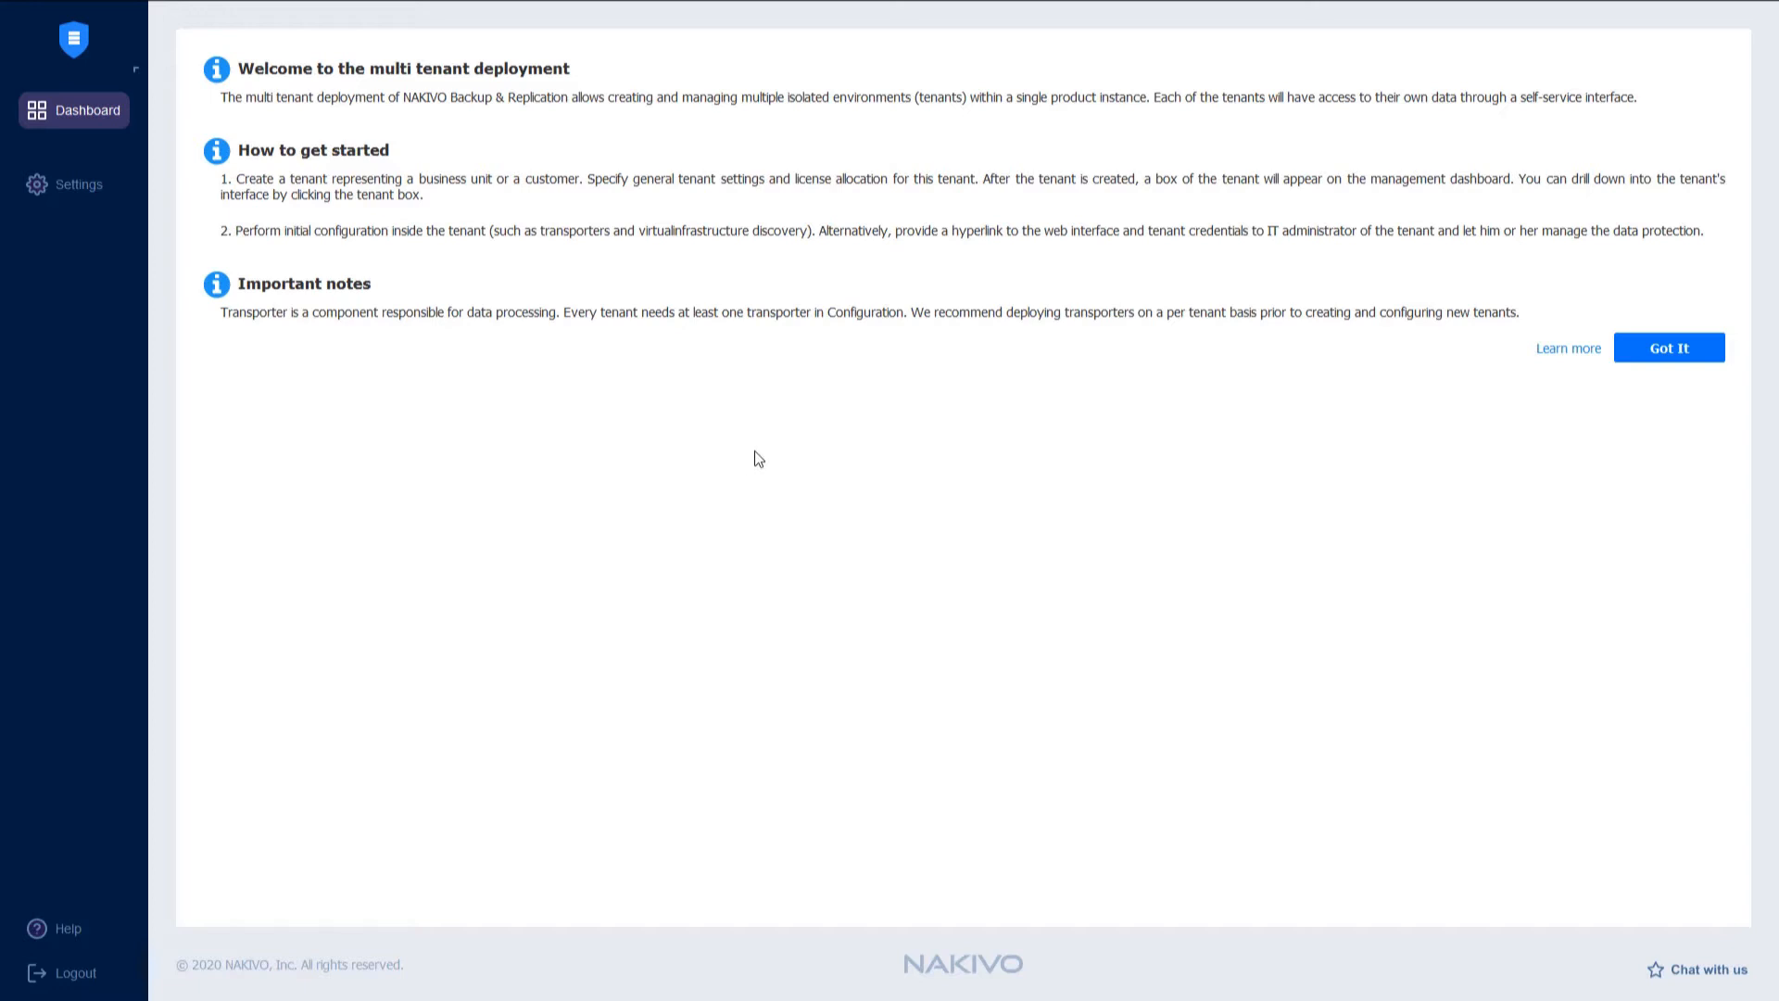
{"action": "mouse_move", "coordinate": [806, 428]}
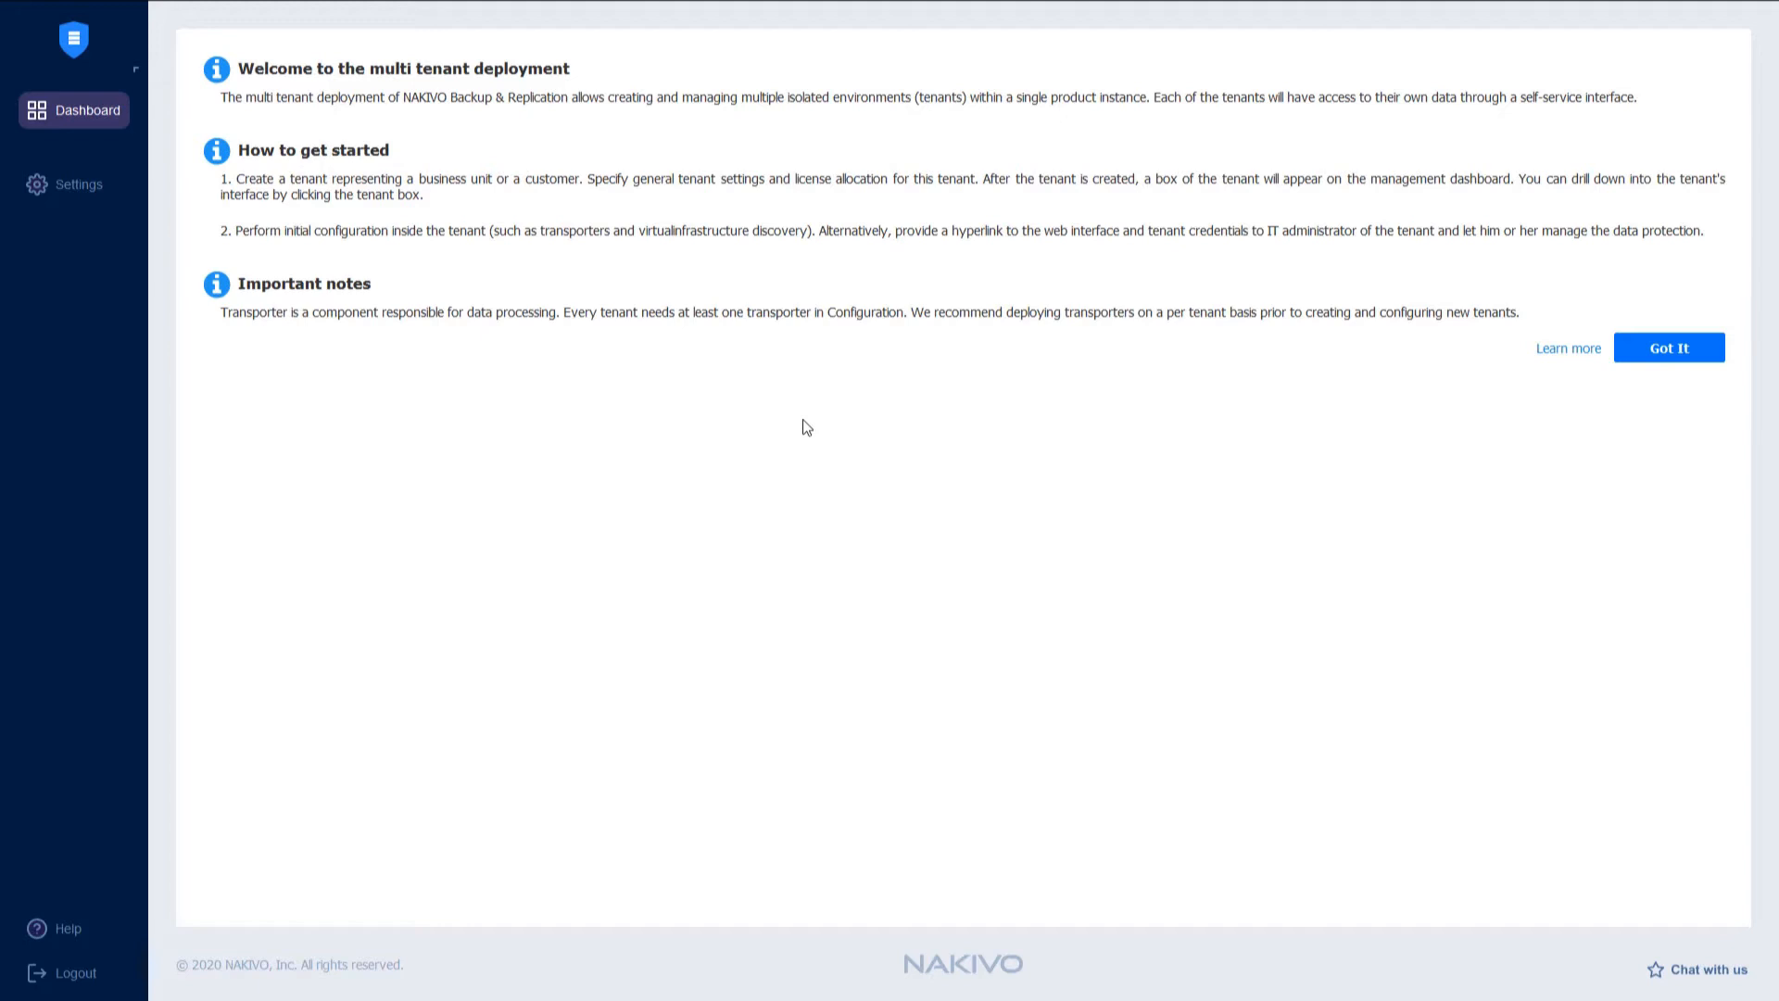
{"action": "mouse_move", "coordinate": [1670, 347]}
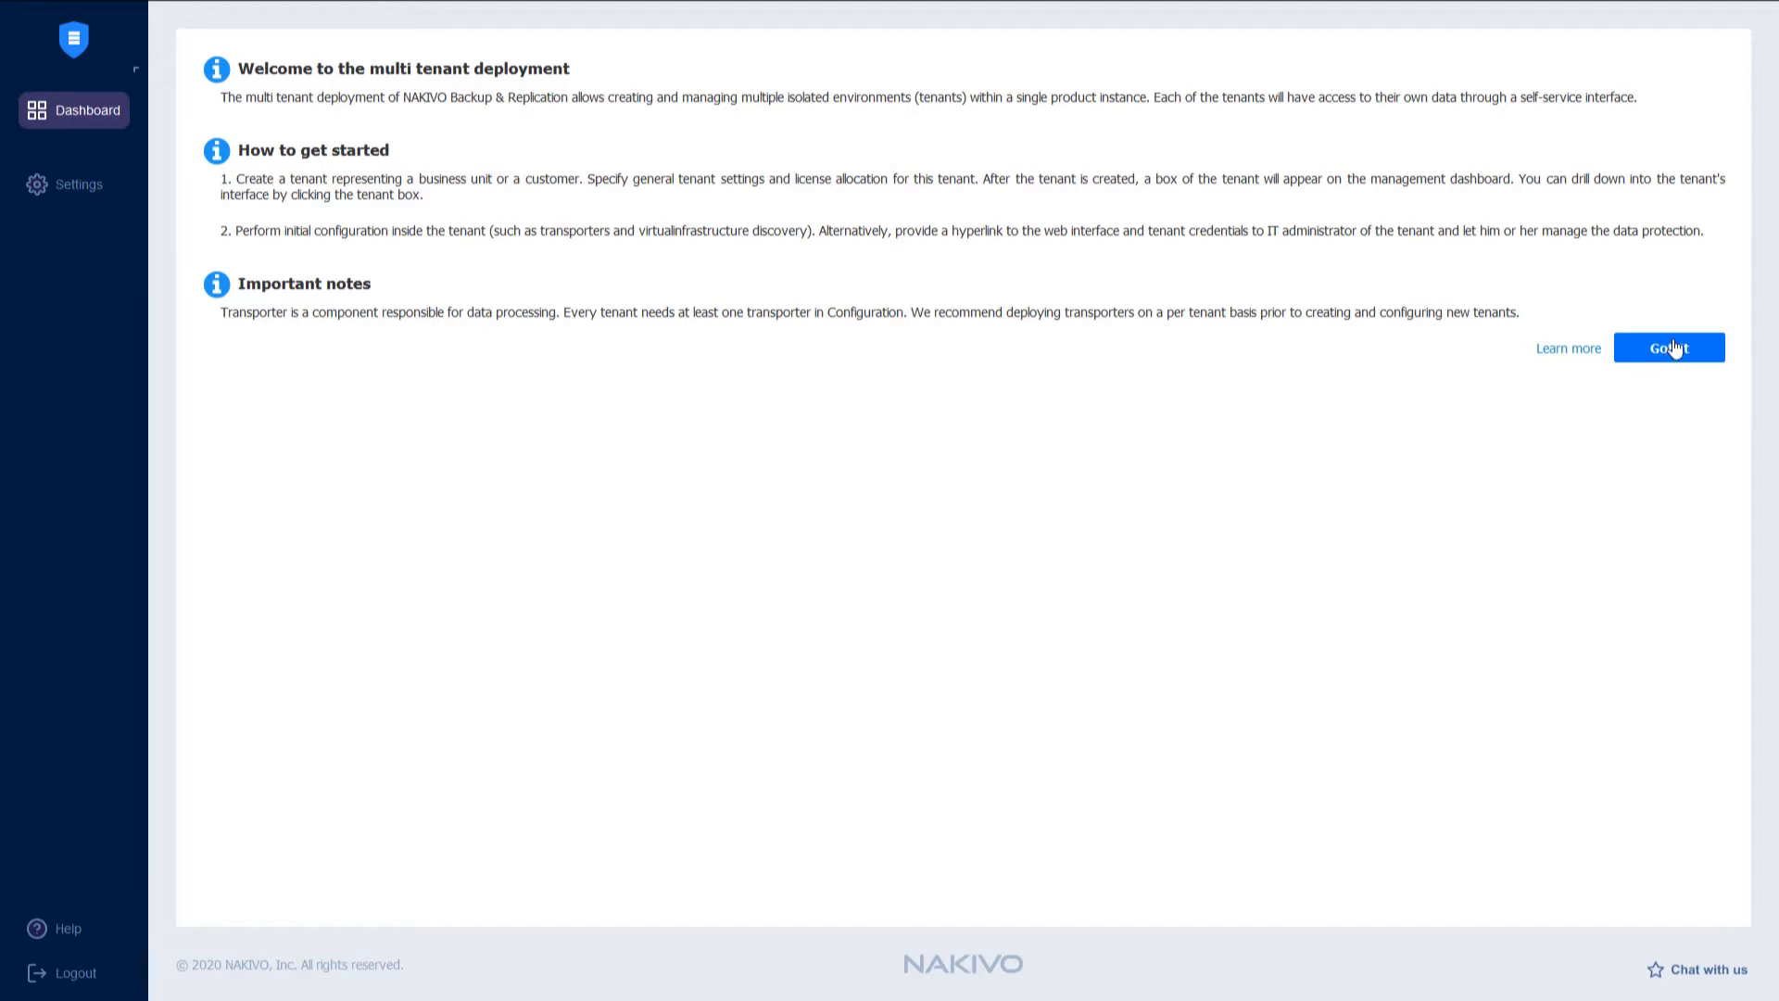
Dismiss the welcome notes with Got It to reach the empty Inventory settings
{"action": "left_click", "coordinate": [1670, 346]}
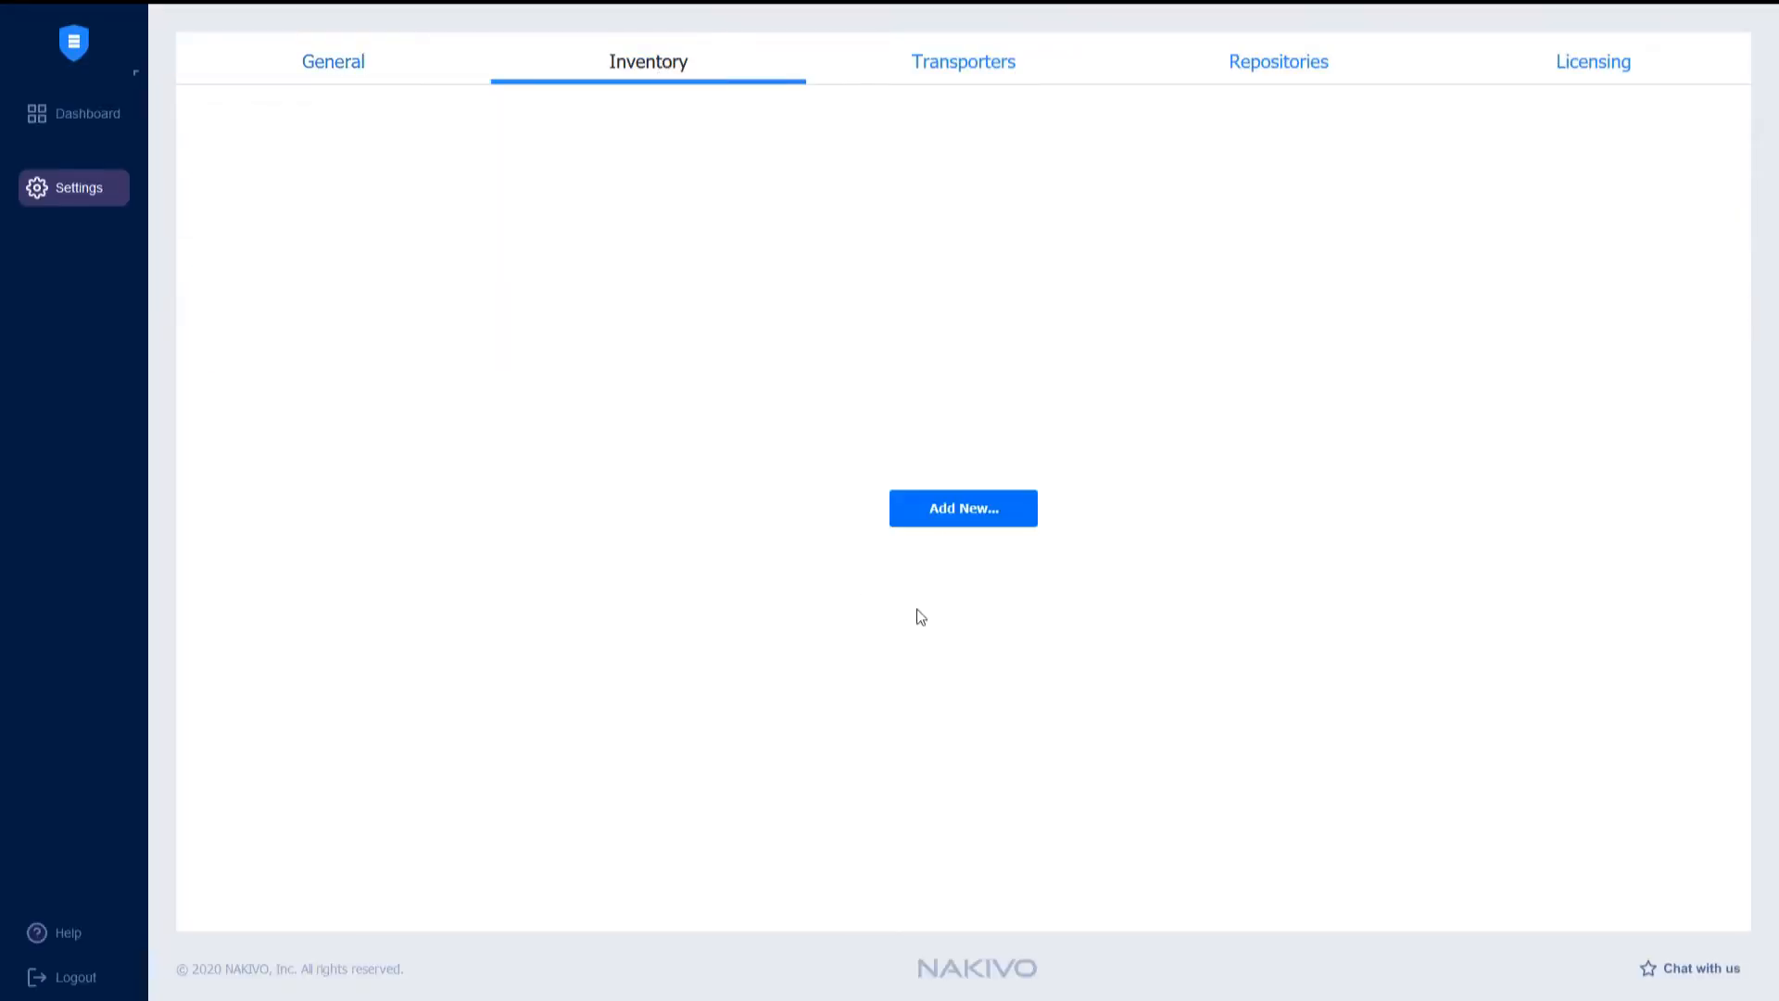
{"action": "left_click", "coordinate": [962, 508]}
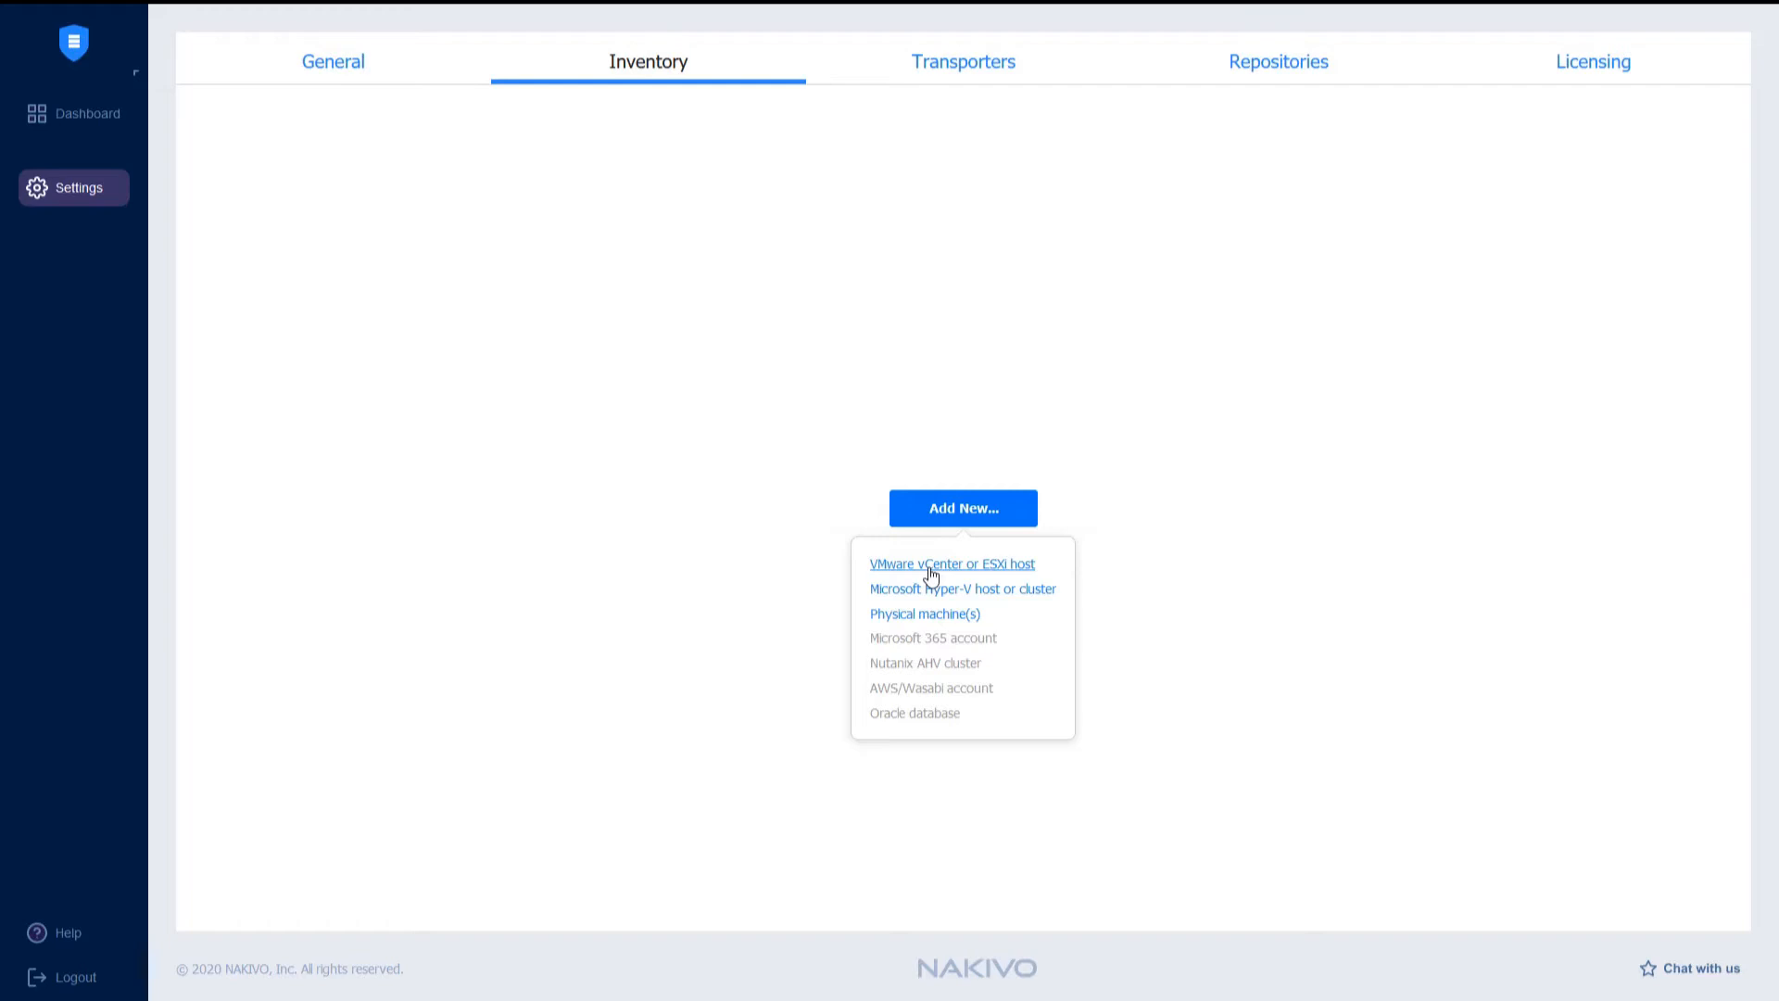
{"action": "left_click", "coordinate": [951, 563]}
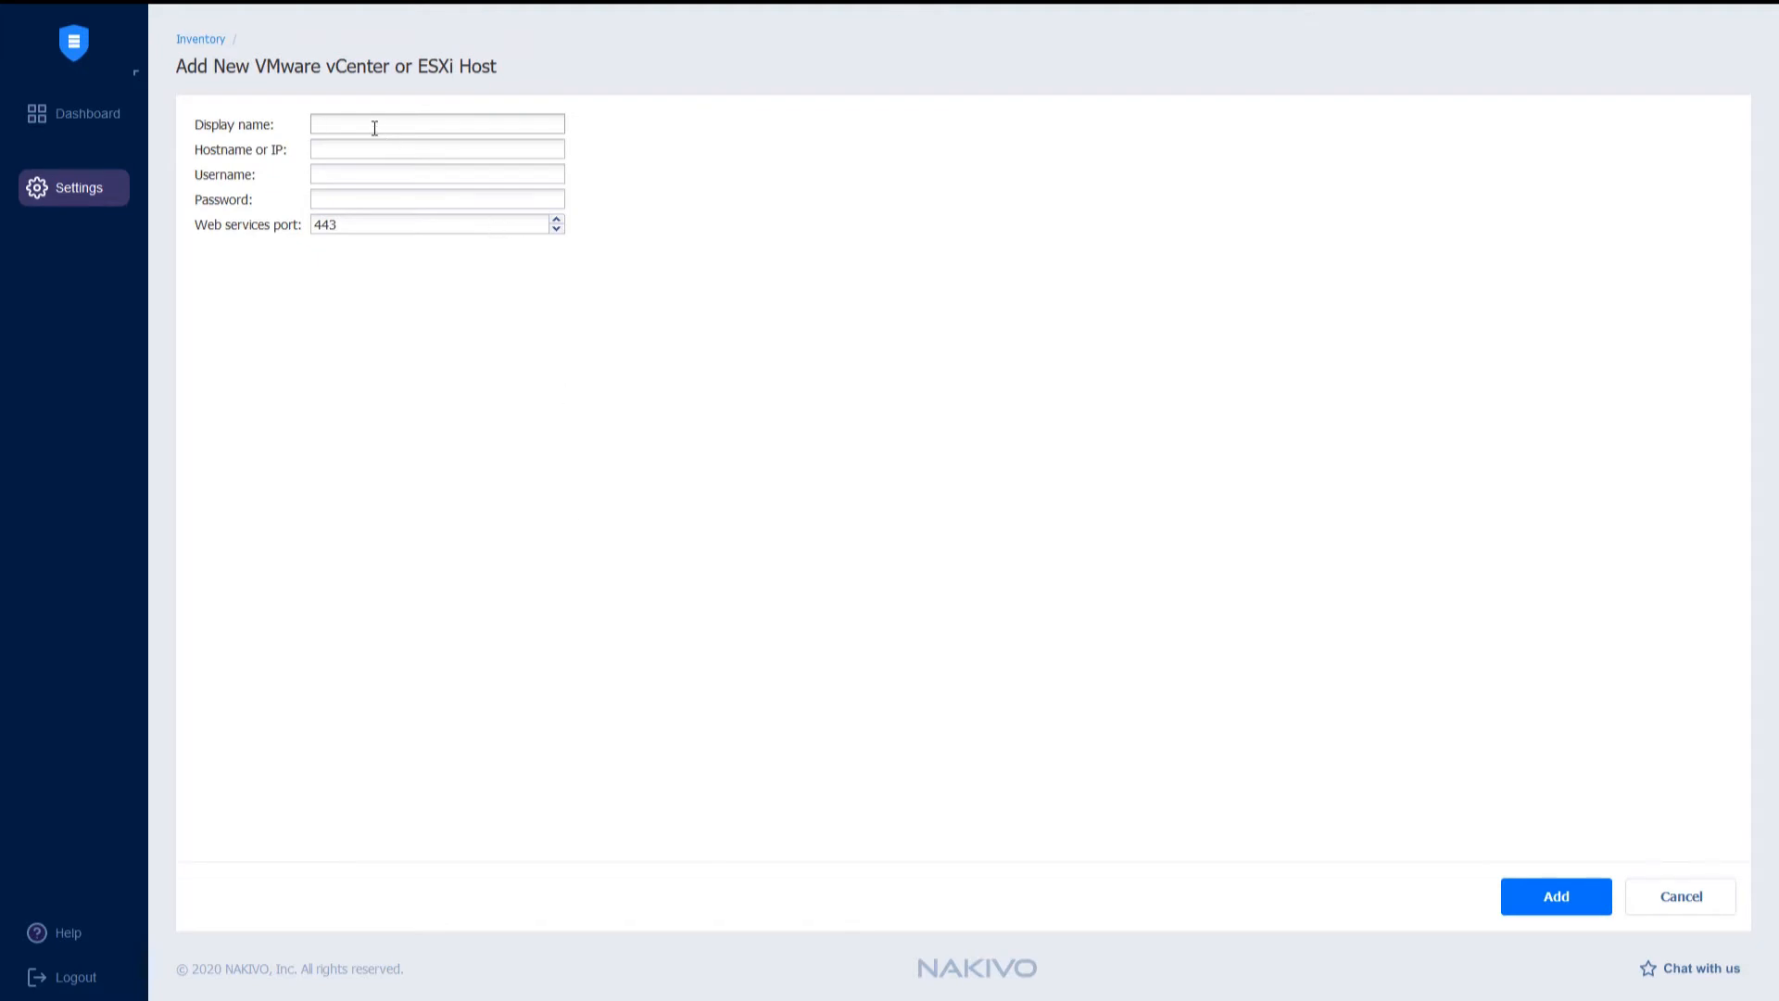
{"action": "type", "text": "MSP - VC"}
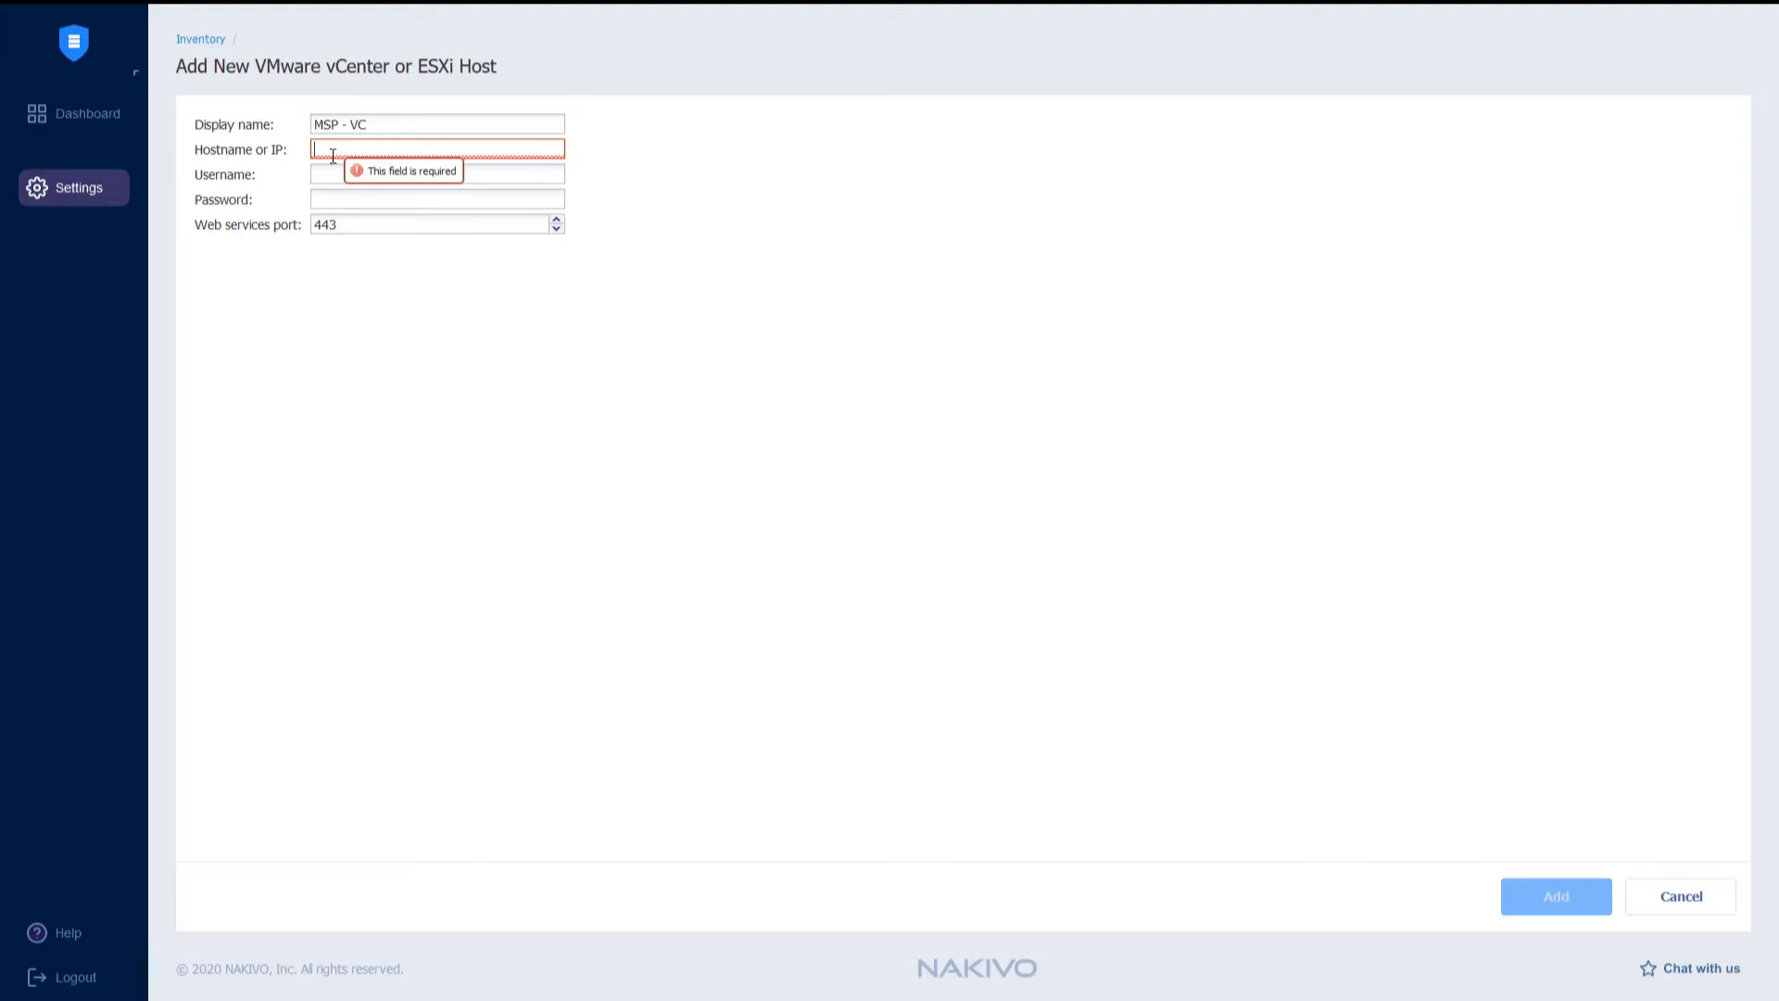
{"action": "type", "text": "10.30.21.8"}
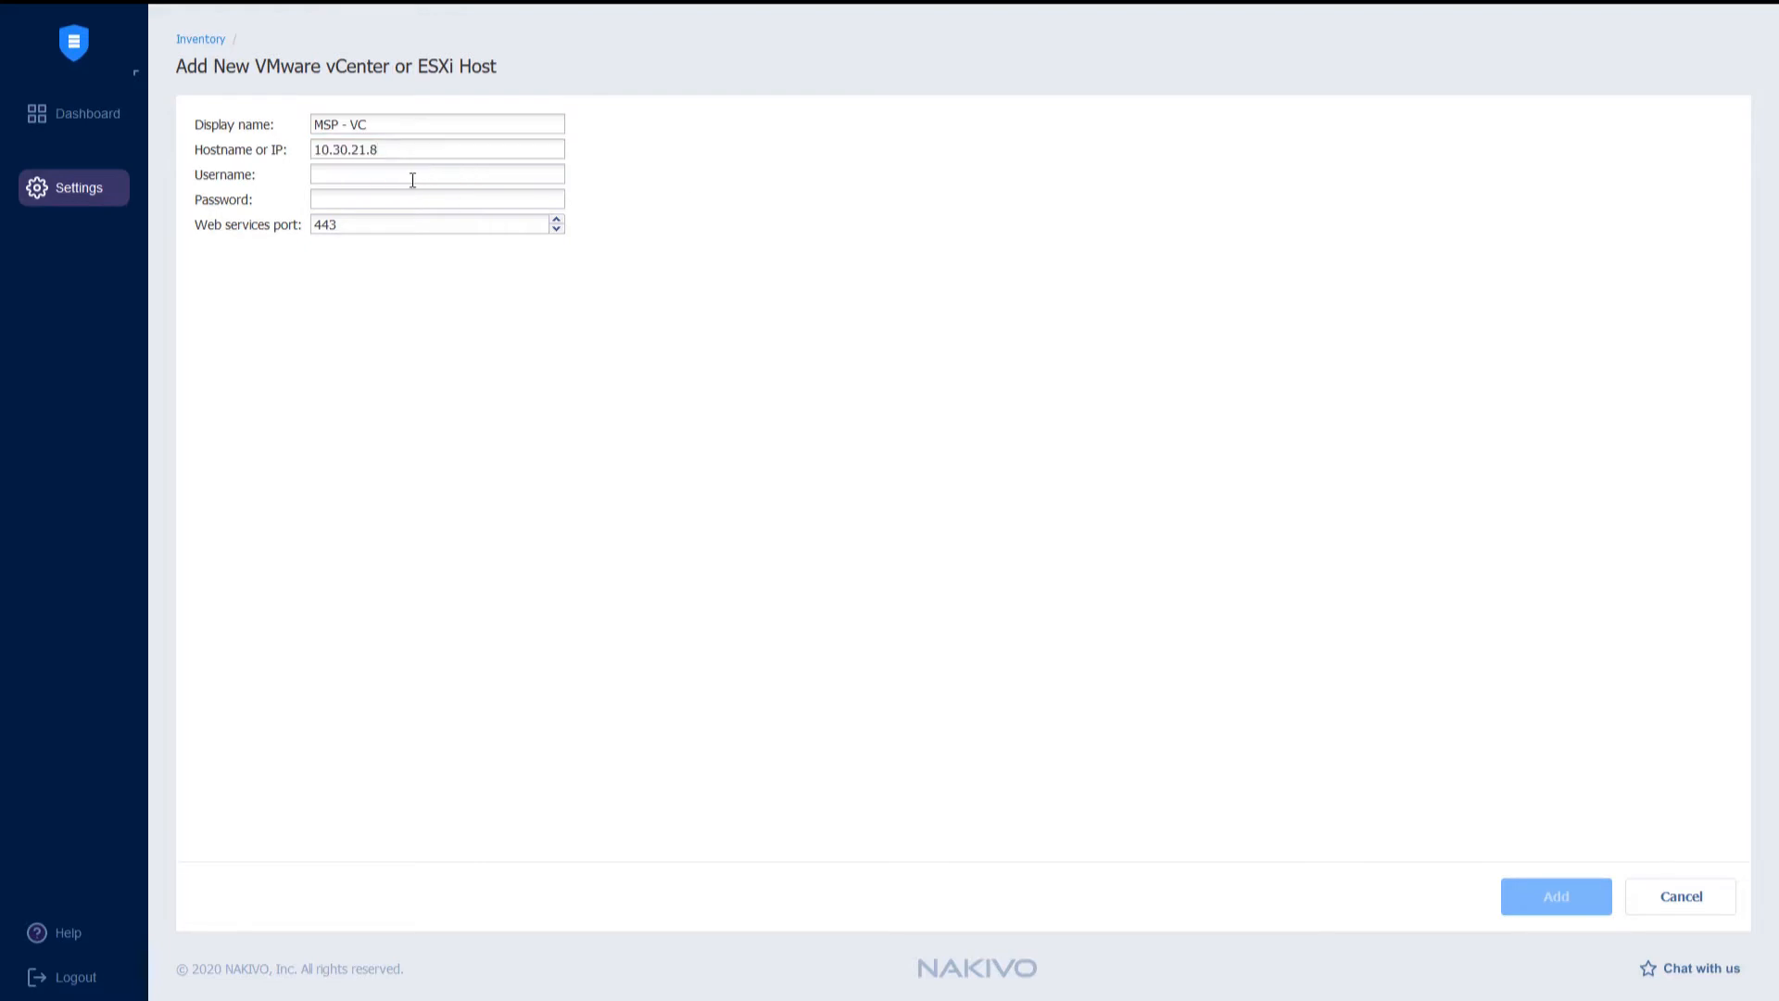
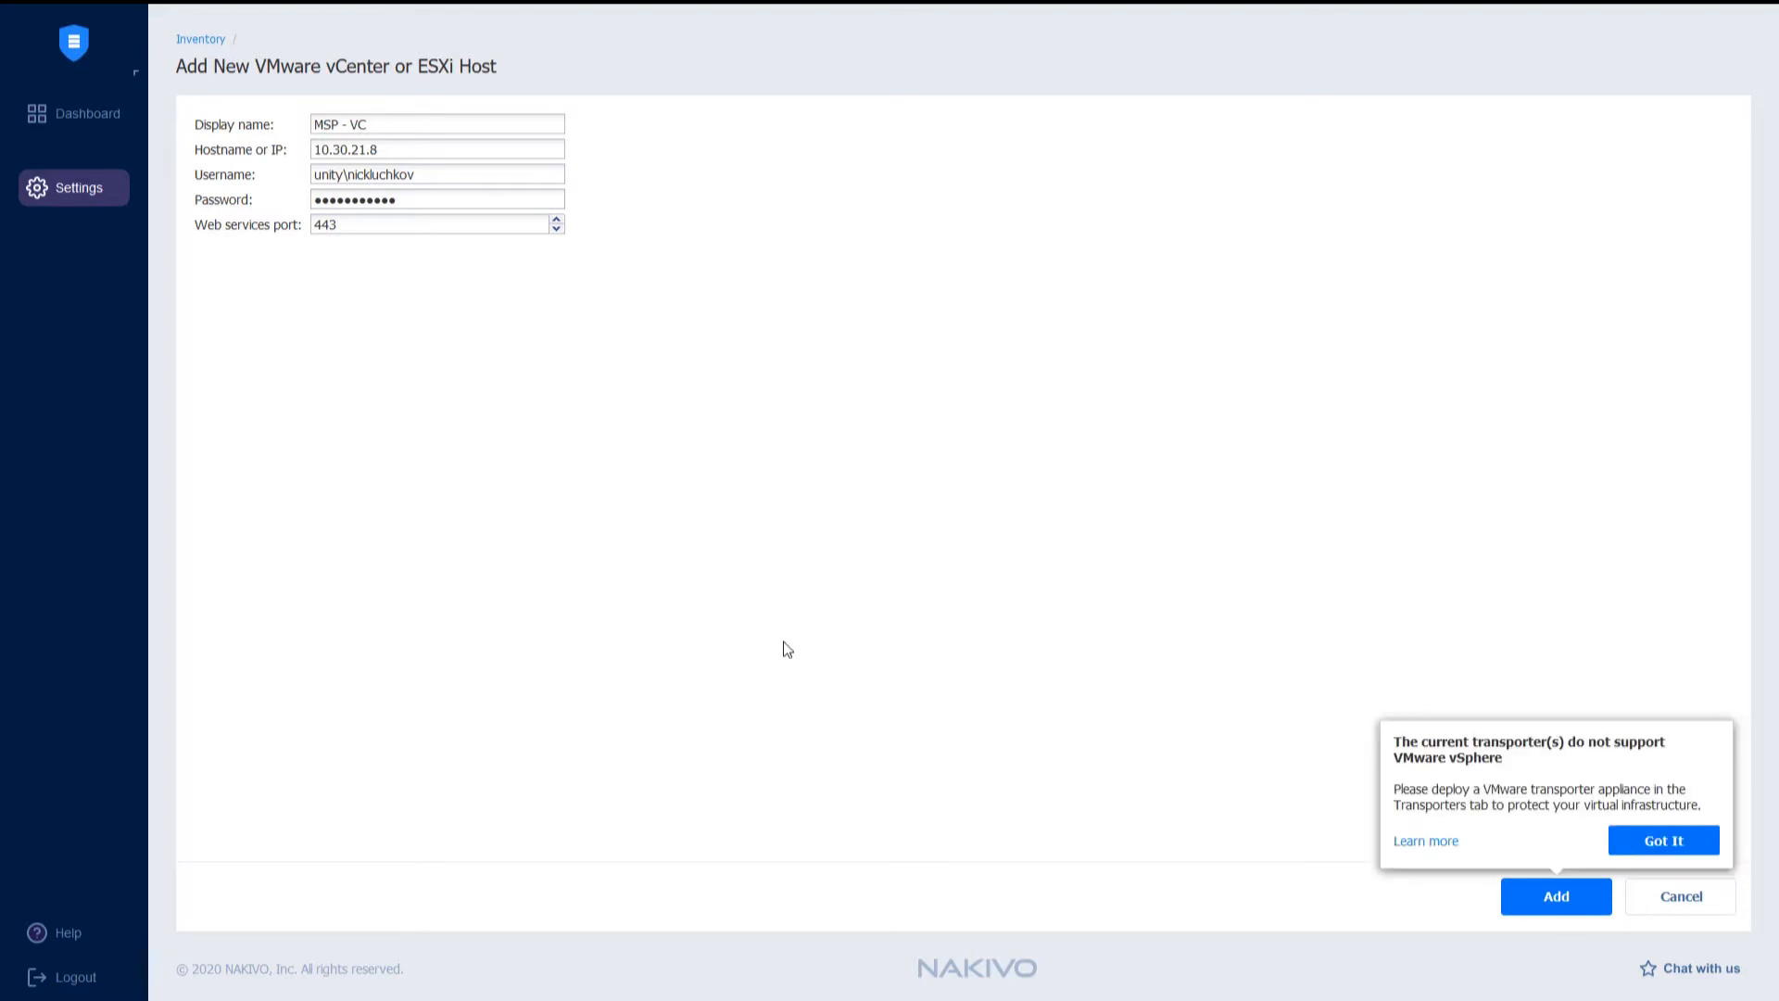
{"action": "left_click", "coordinate": [1555, 895]}
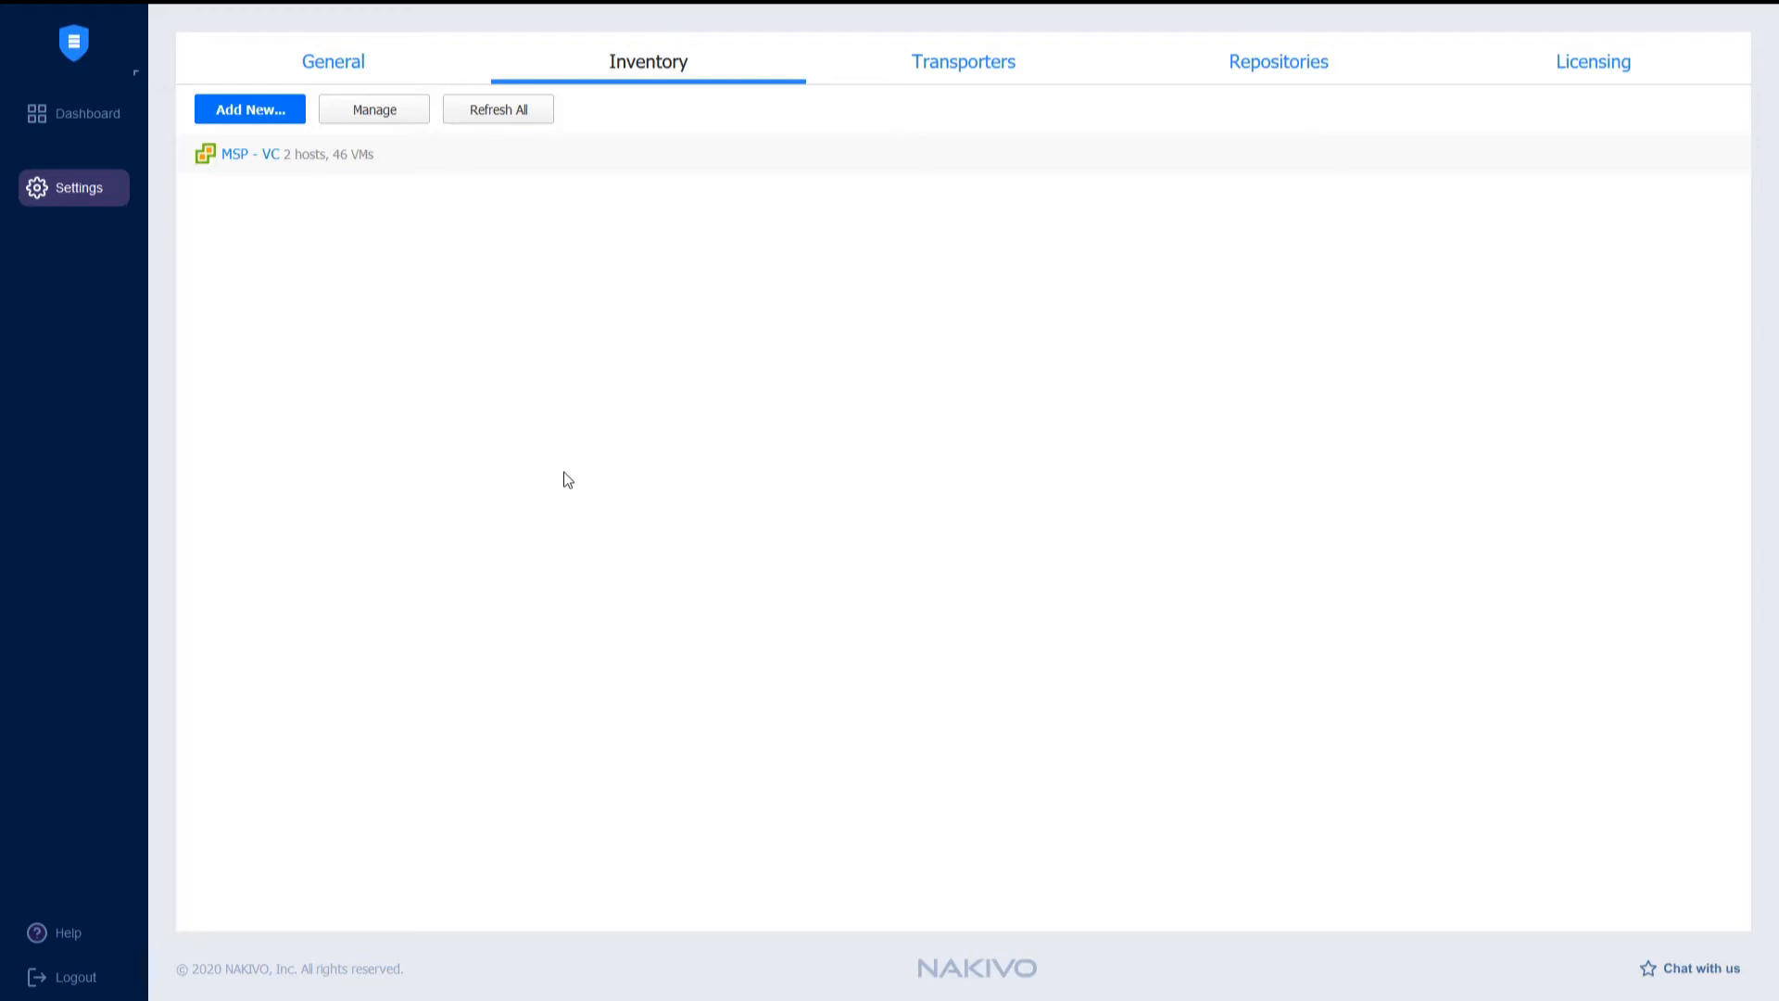
Review MSP - VC's hosts 10.30.21.28 and 10.30.21.26, return to Inventory and start adding another item
{"action": "left_click", "coordinate": [244, 153]}
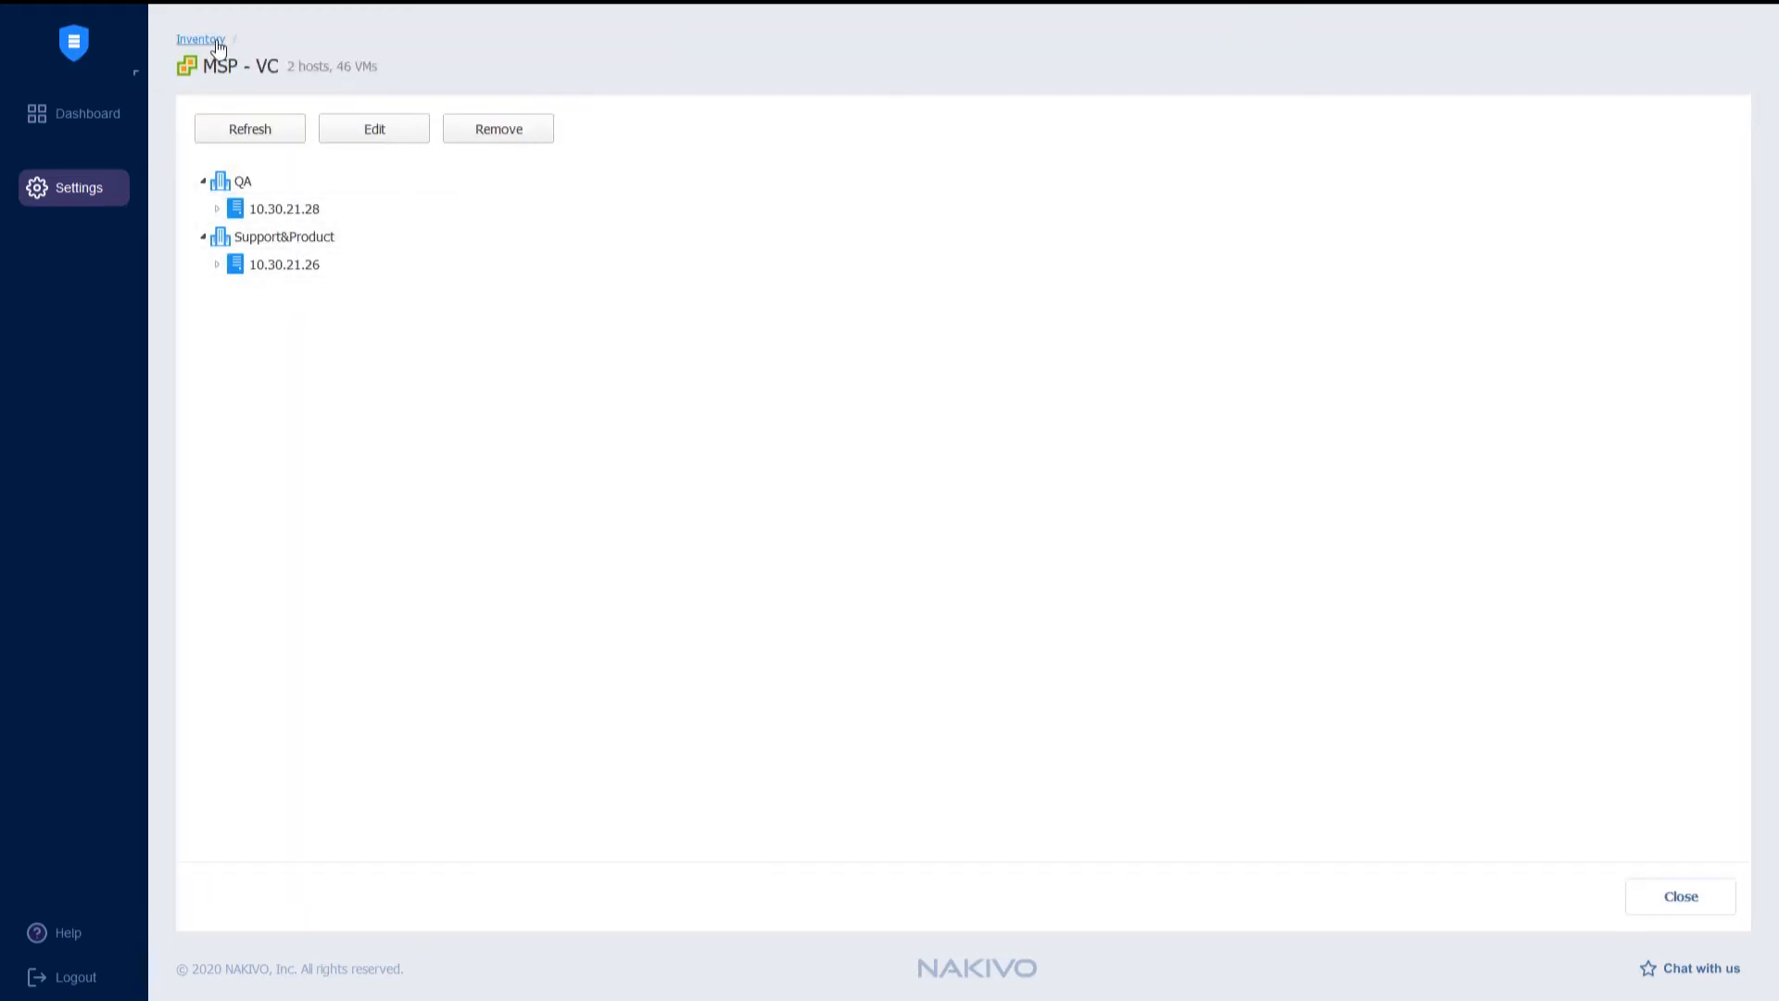
{"action": "left_click", "coordinate": [200, 39]}
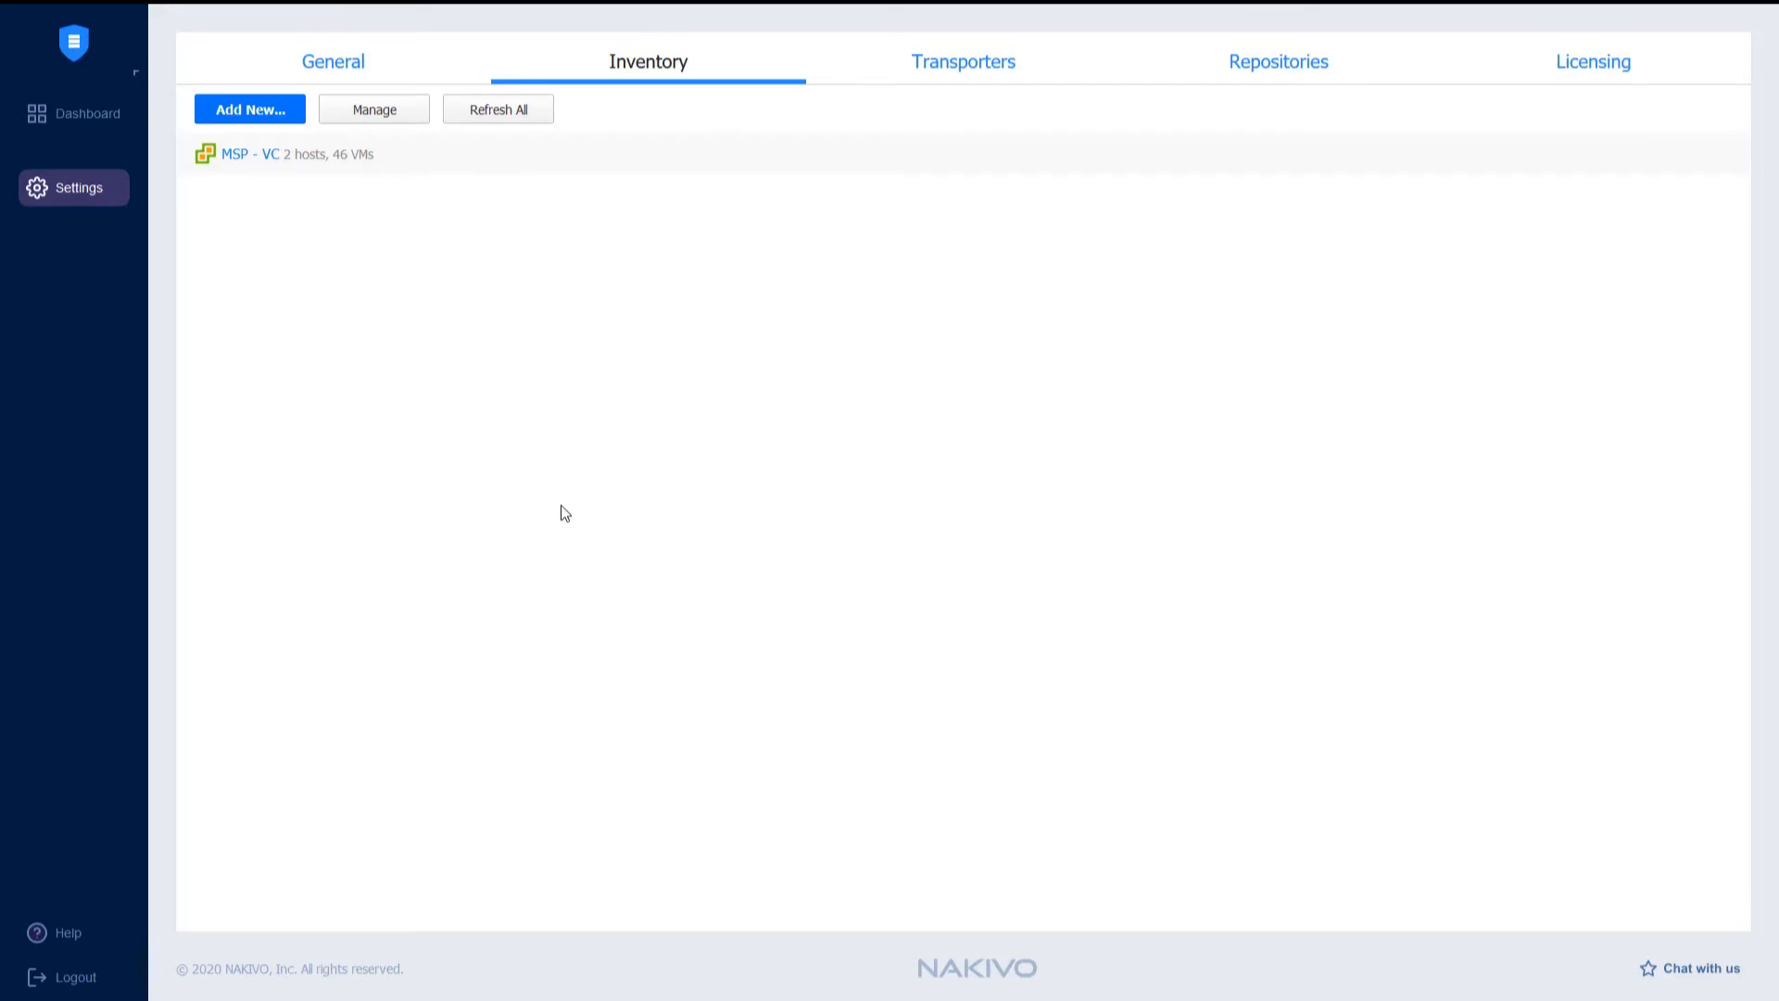
{"action": "mouse_move", "coordinate": [508, 417]}
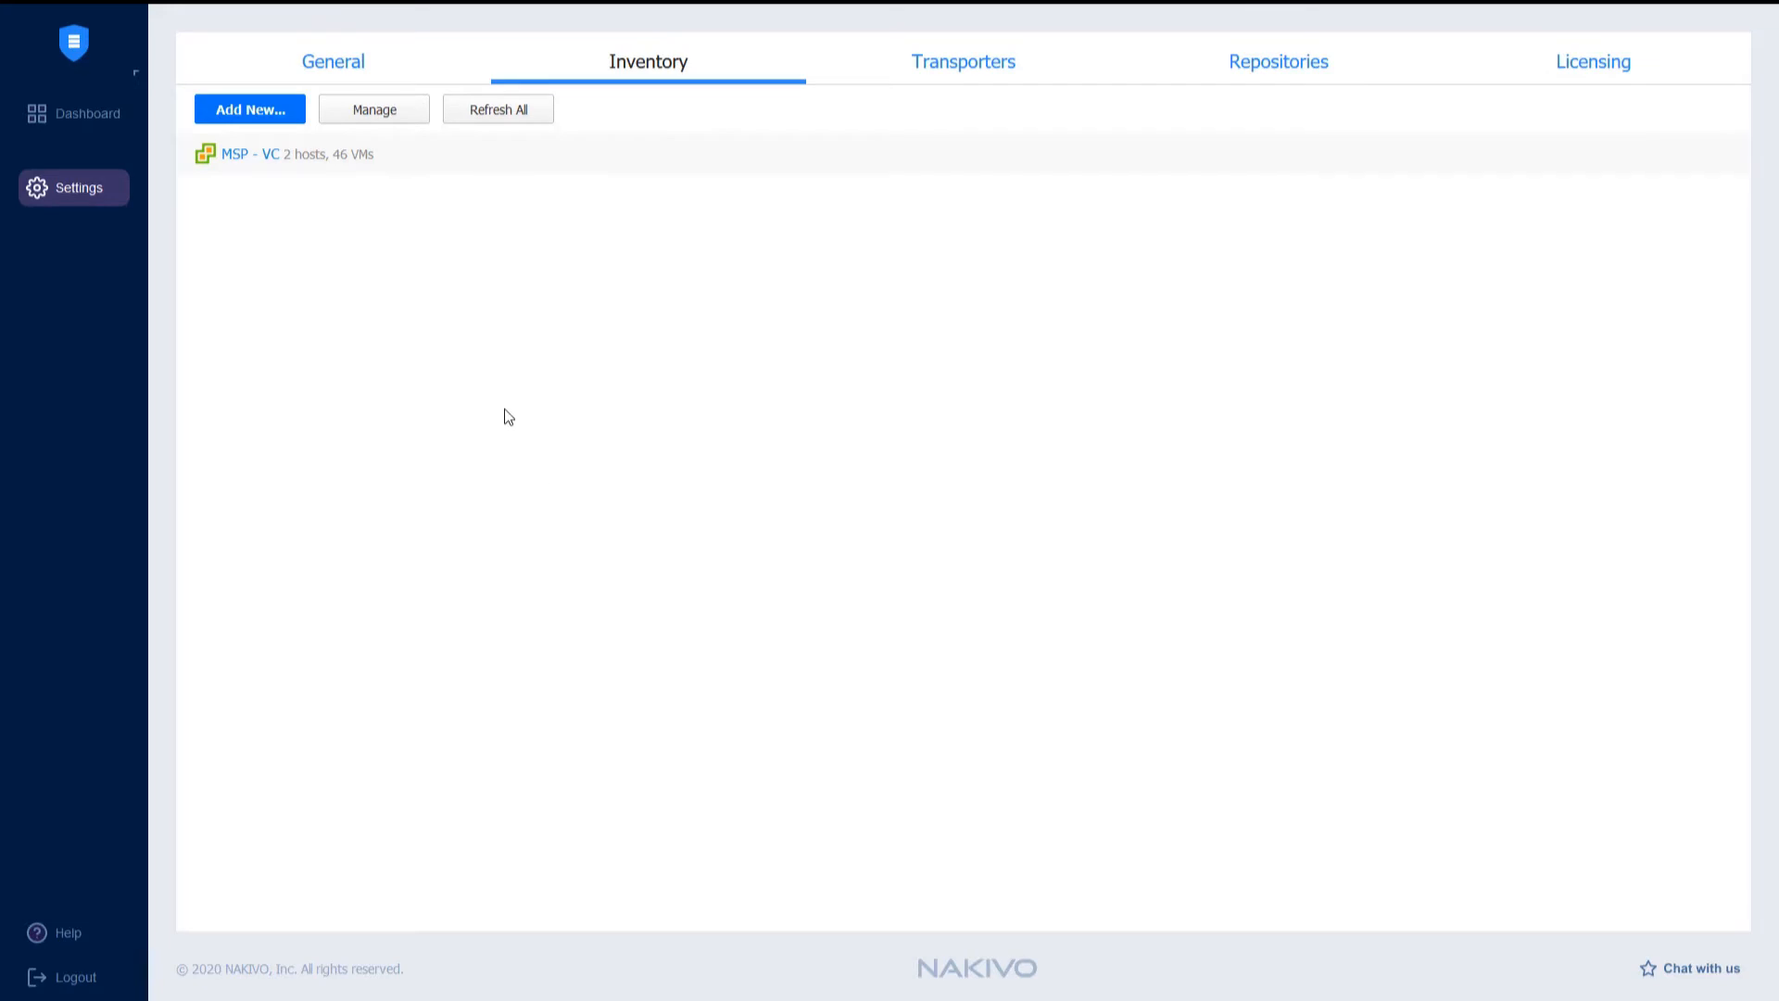
{"action": "left_click", "coordinate": [248, 110]}
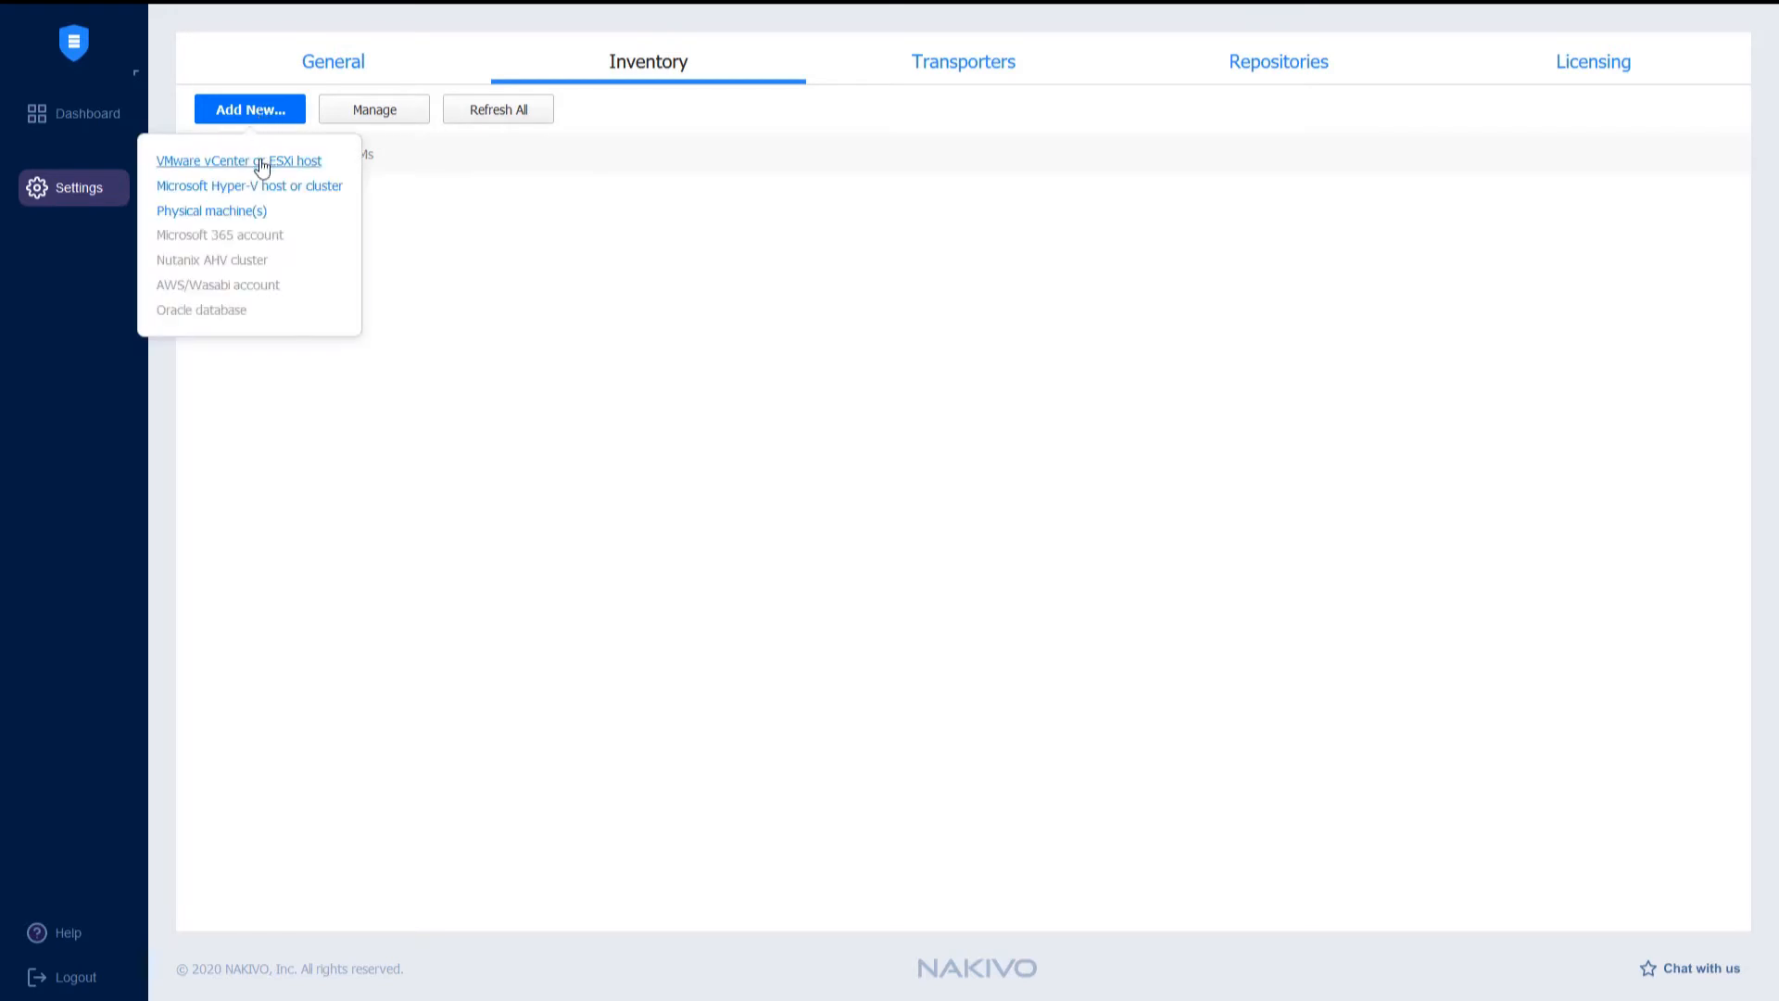
Add the ESXi host Customer 1 - ESXi at 10.30.21.83 with user root to the inventory
{"action": "left_click", "coordinate": [239, 159]}
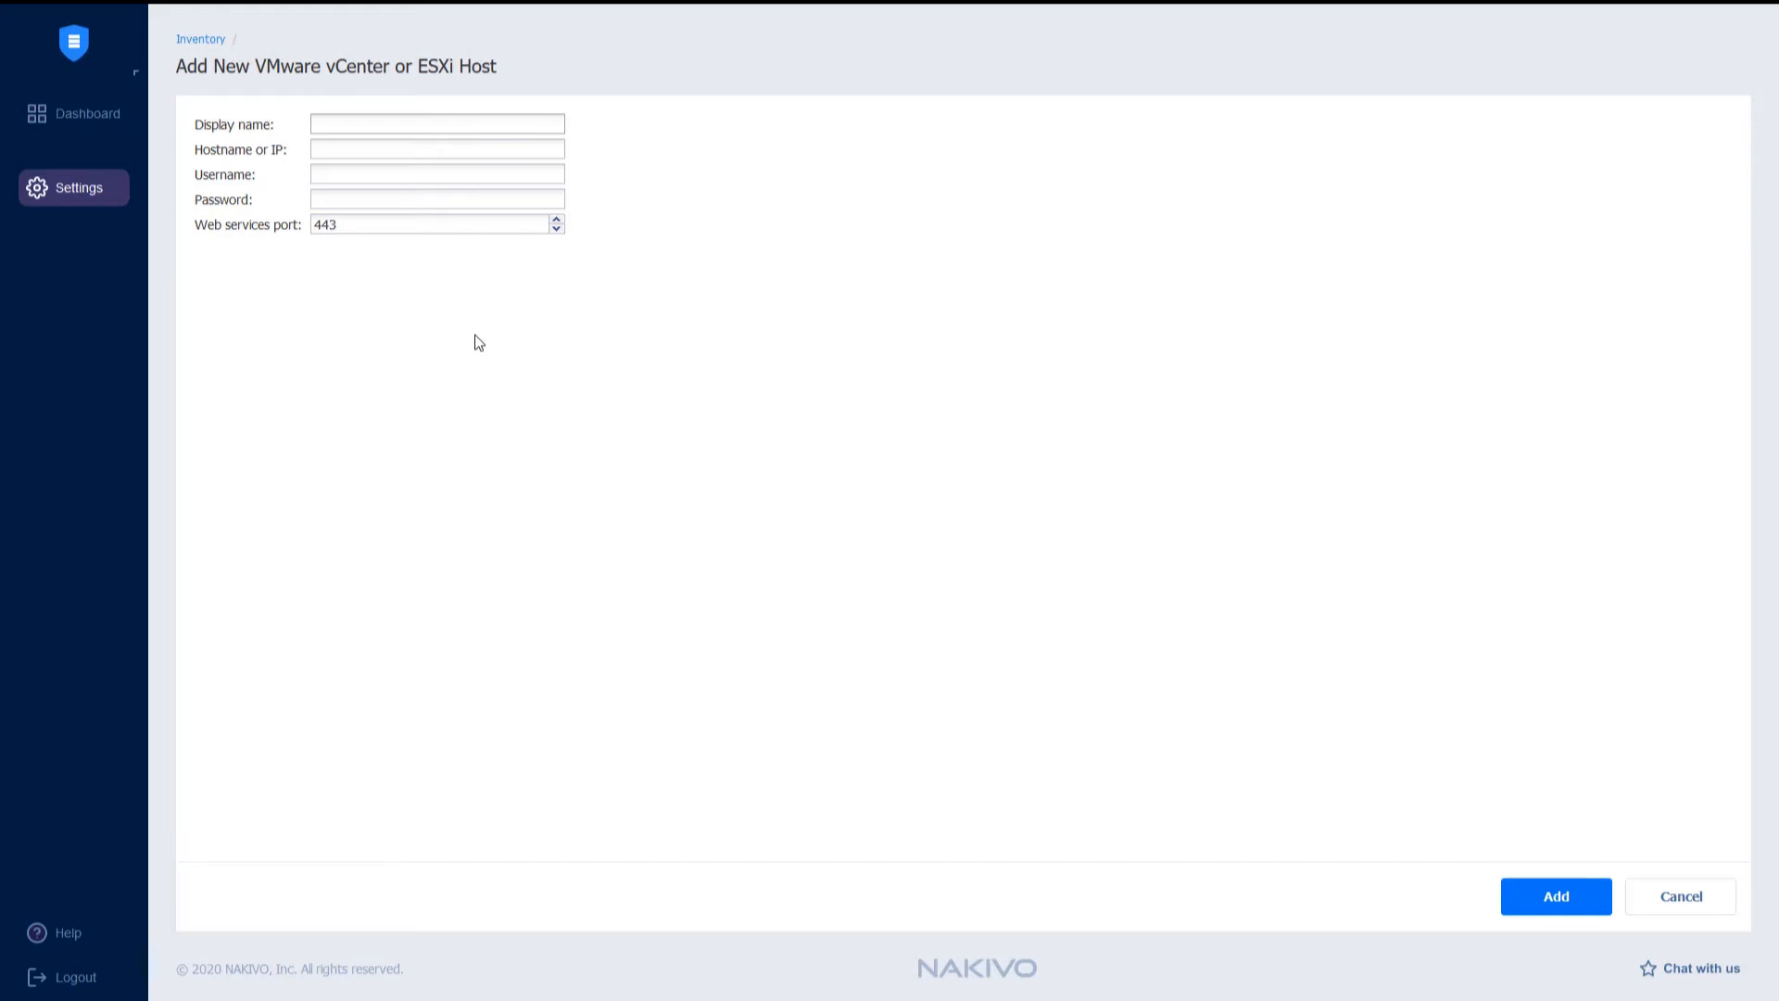
{"action": "type", "text": "Customer 1 -"}
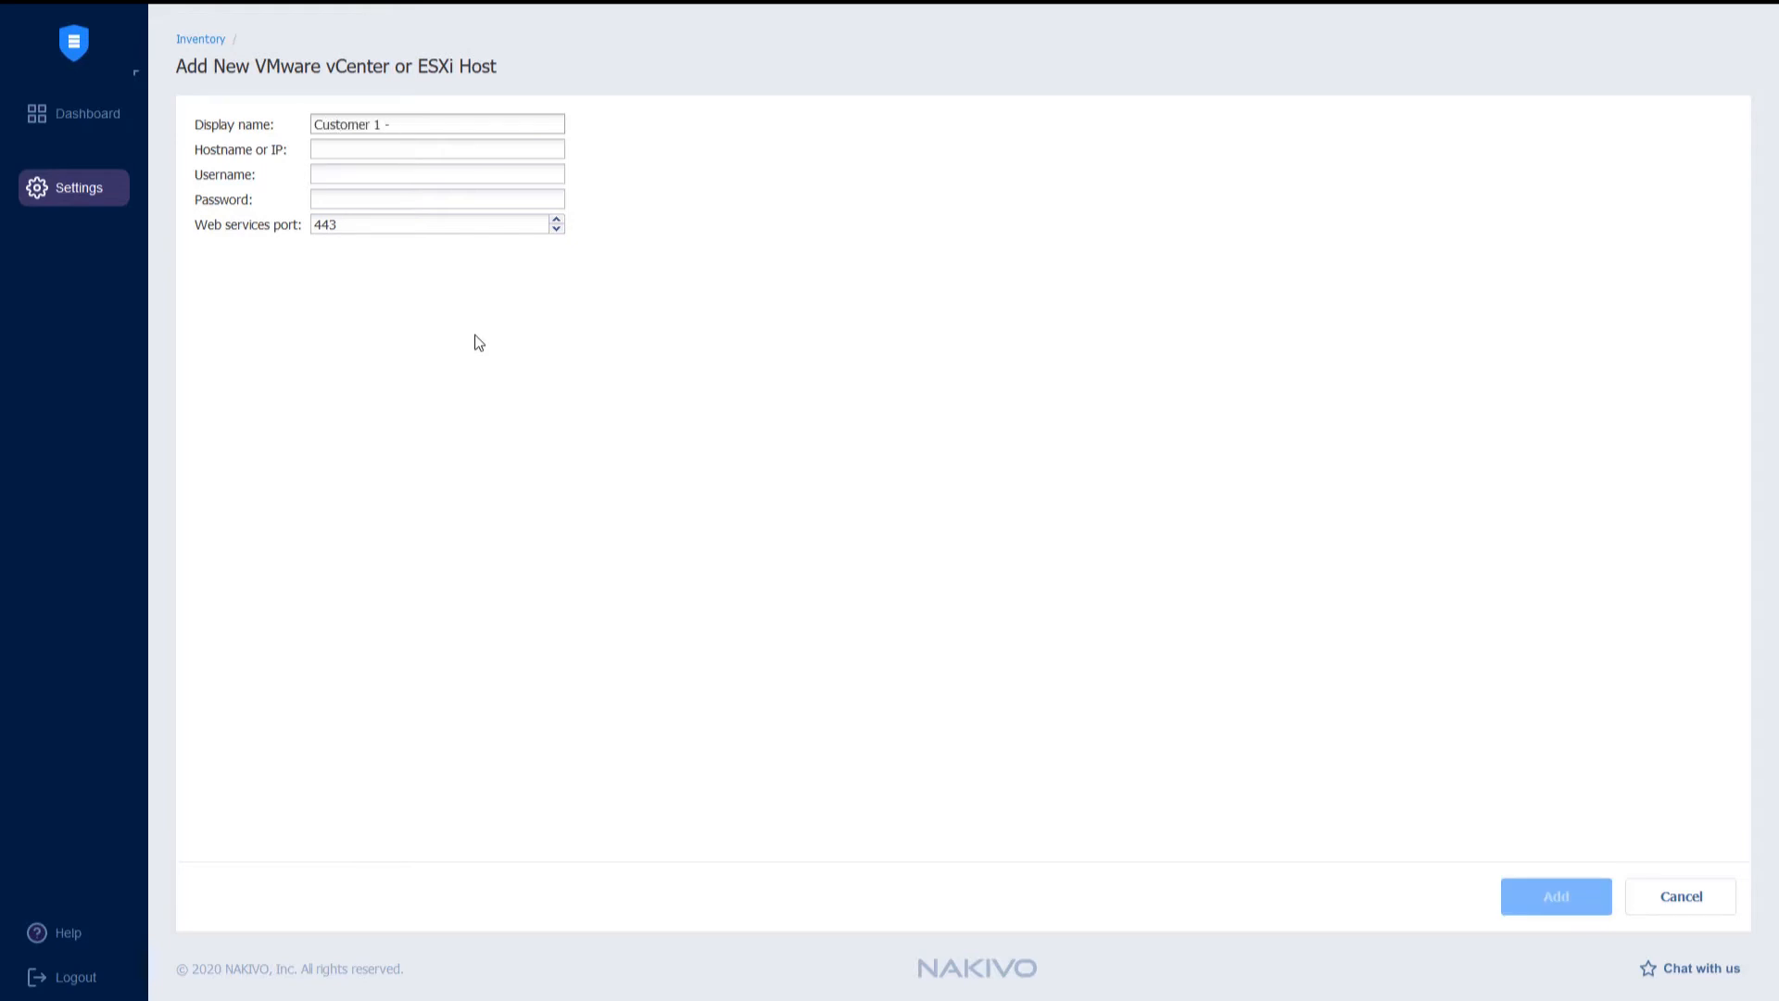
{"action": "type", "text": "ESXi"}
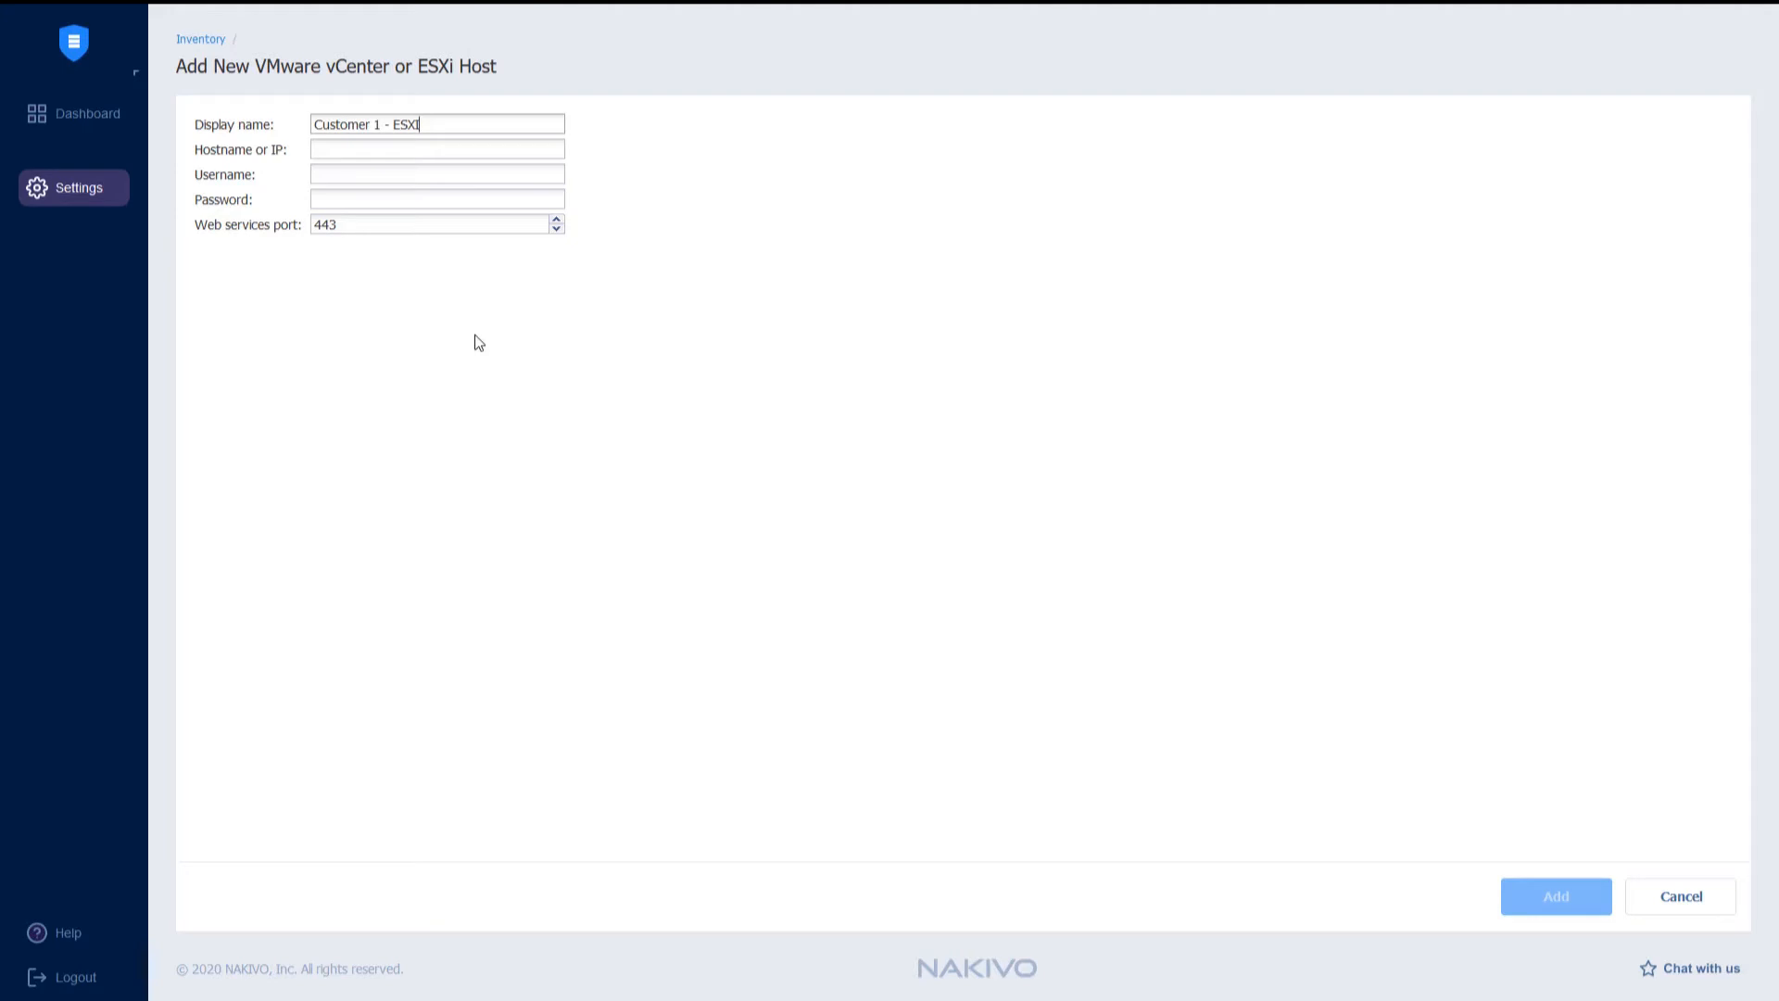
{"action": "key", "text": "Backspace"}
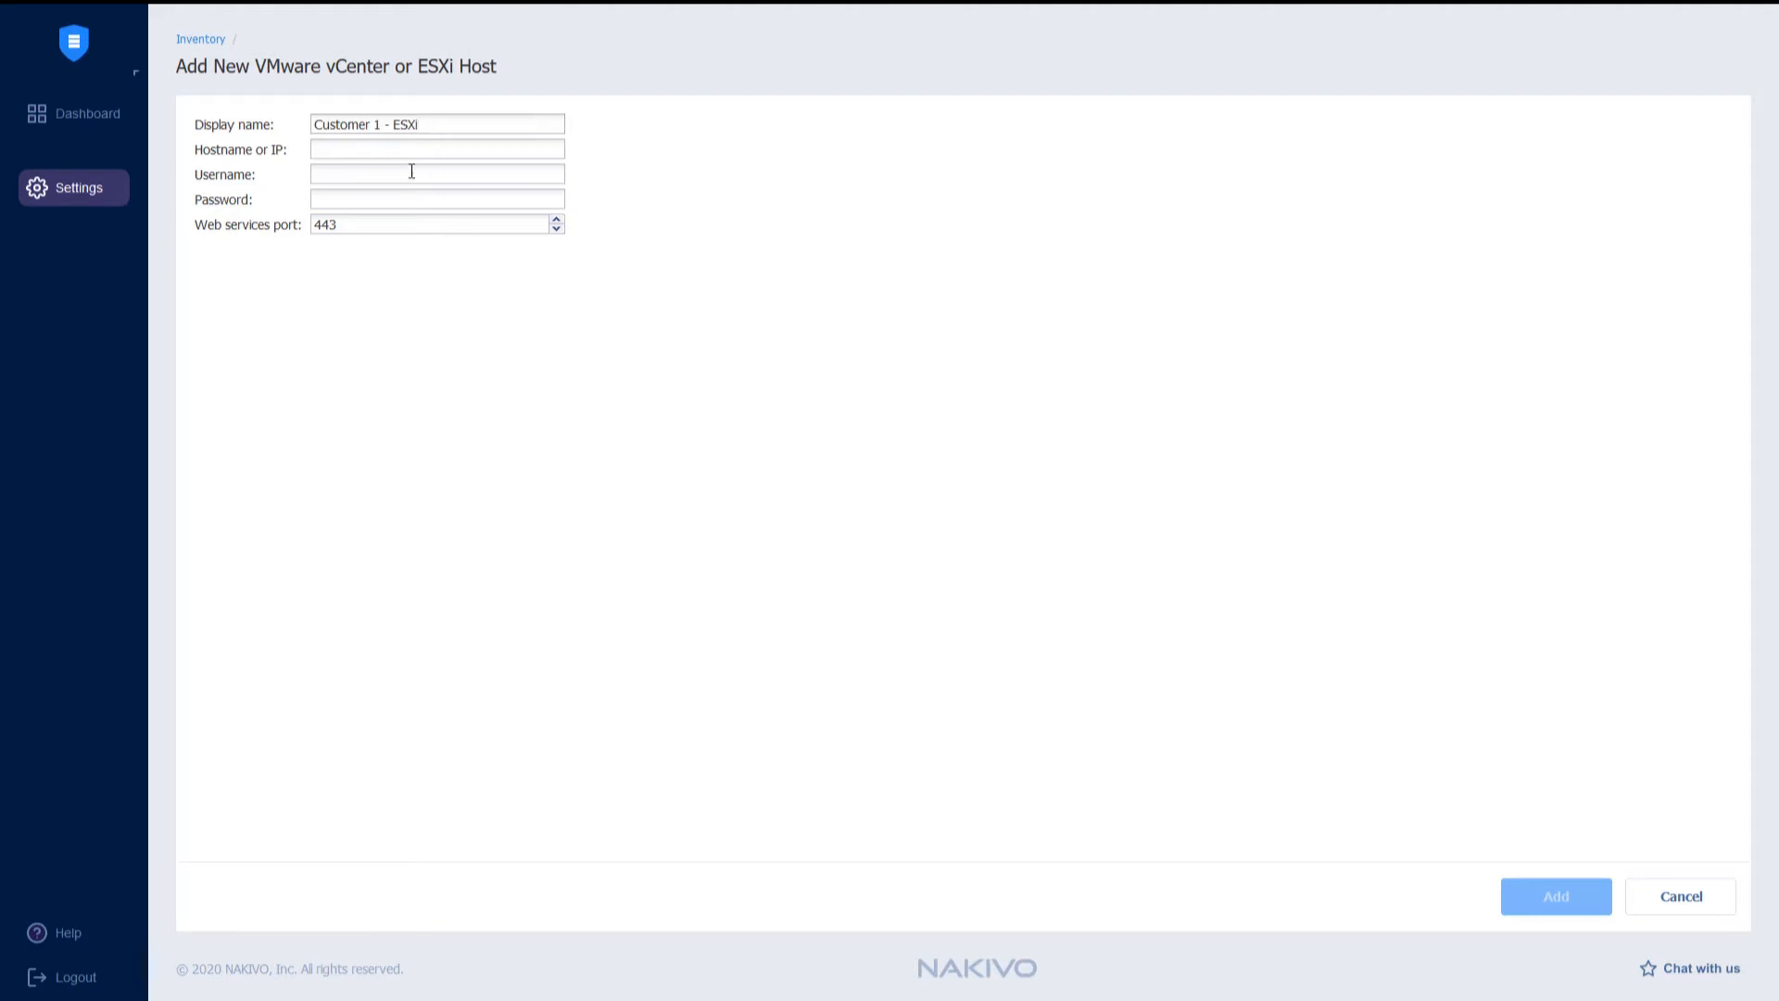
{"action": "type", "text": "r"}
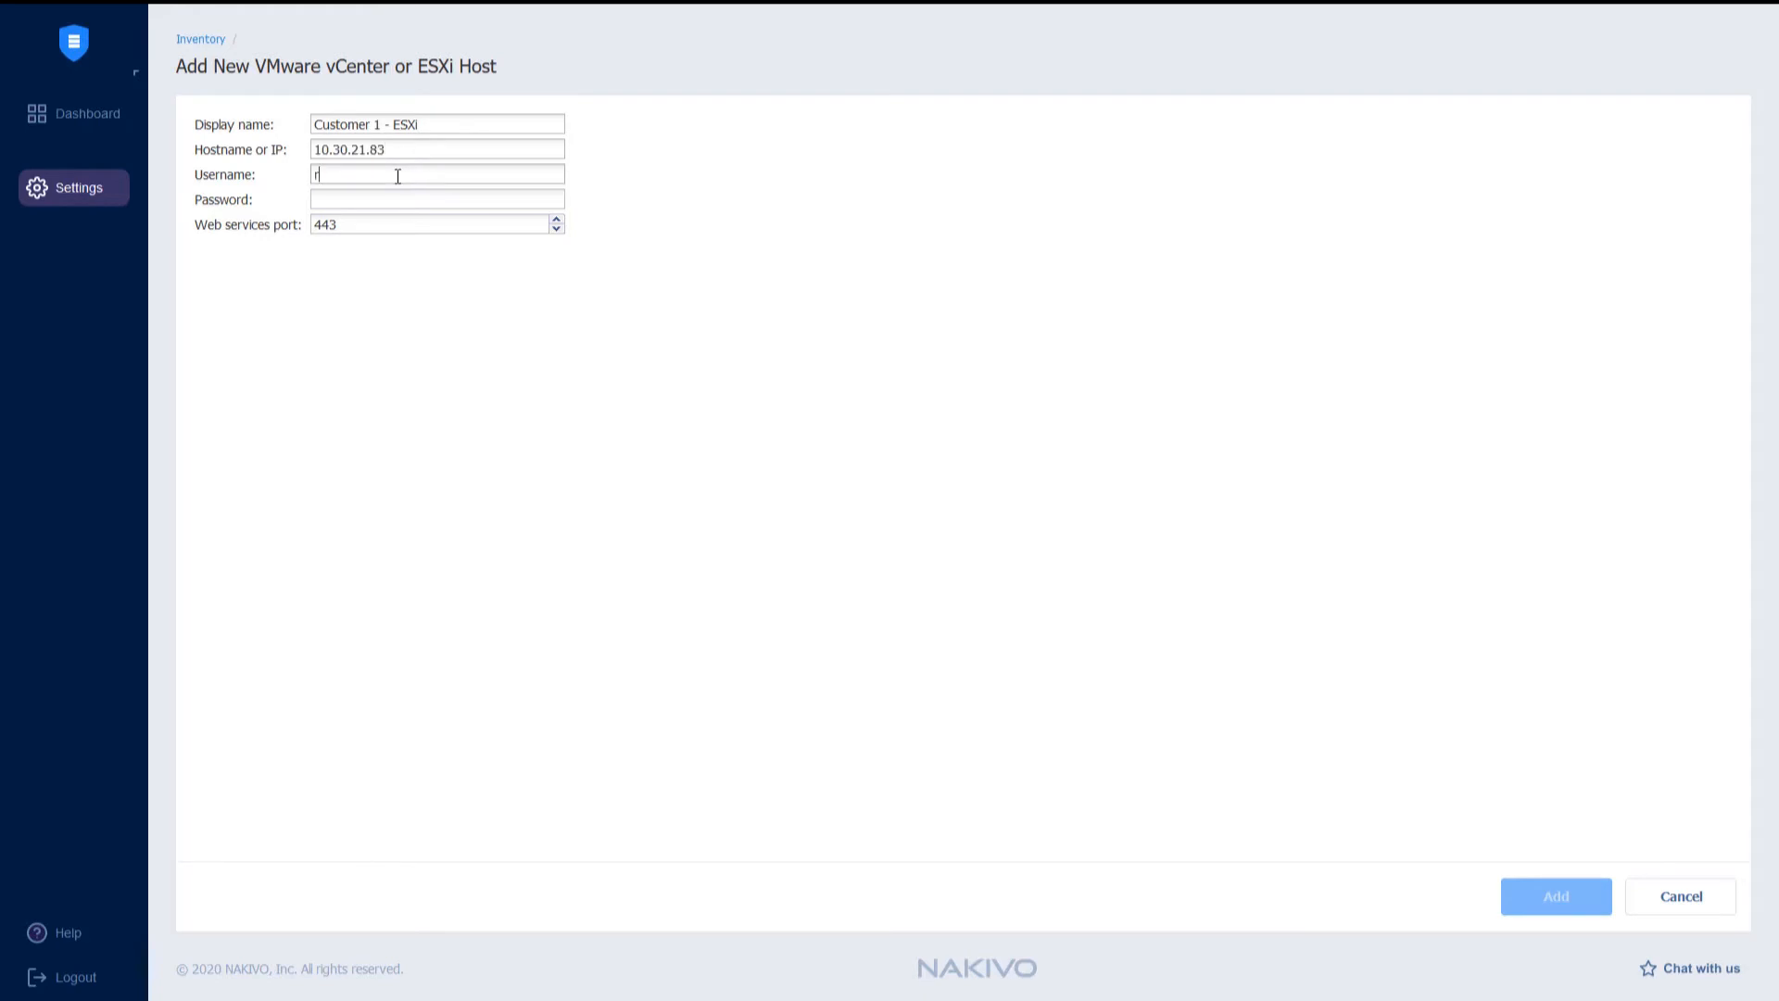
{"action": "type", "text": "oot"}
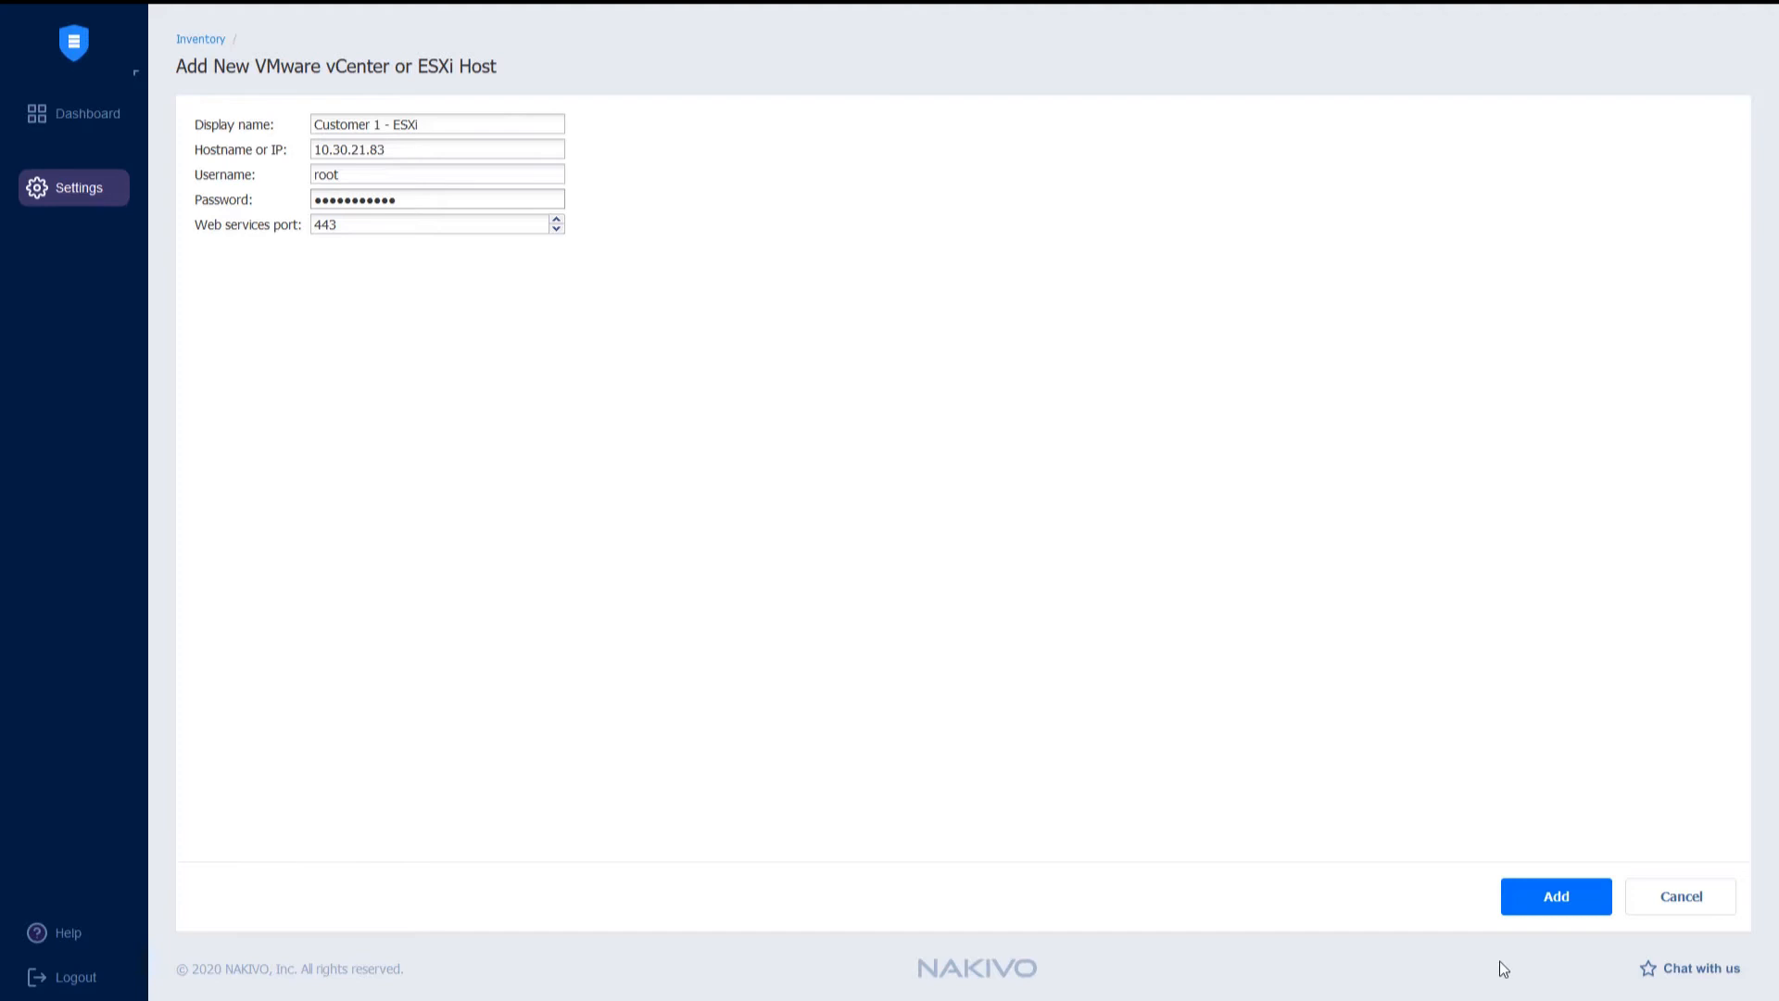
{"action": "left_click", "coordinate": [1555, 895]}
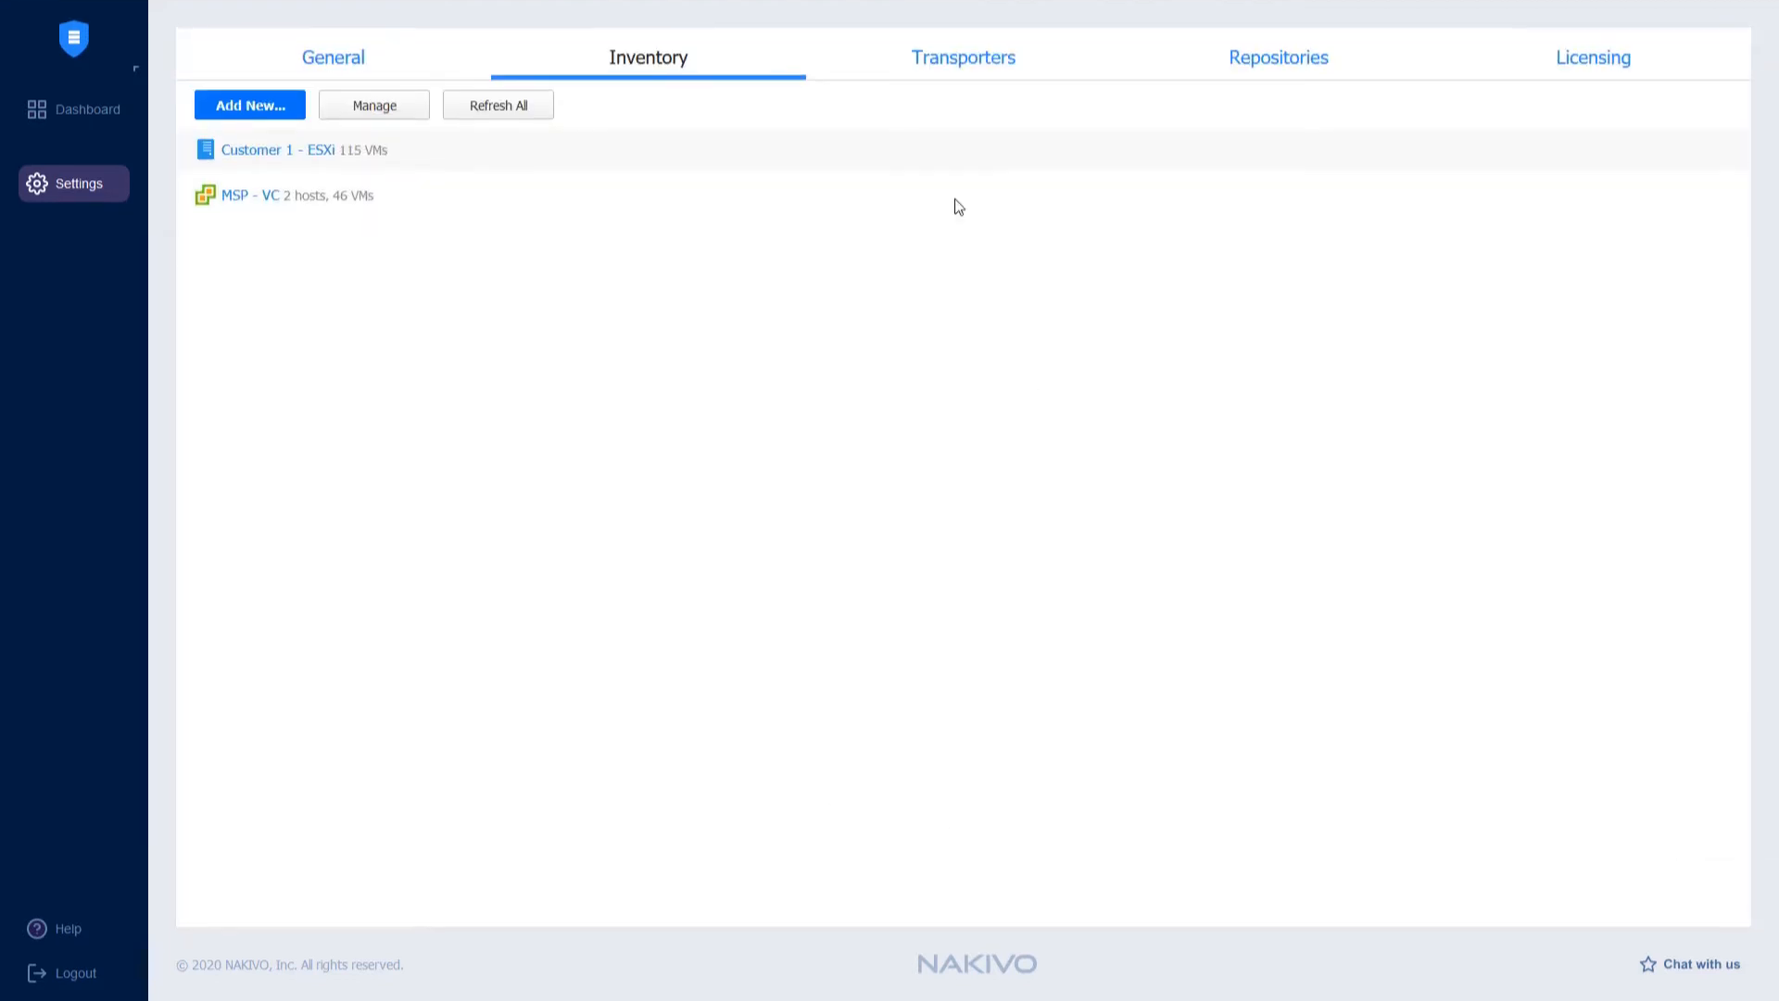
{"action": "left_click", "coordinate": [964, 57]}
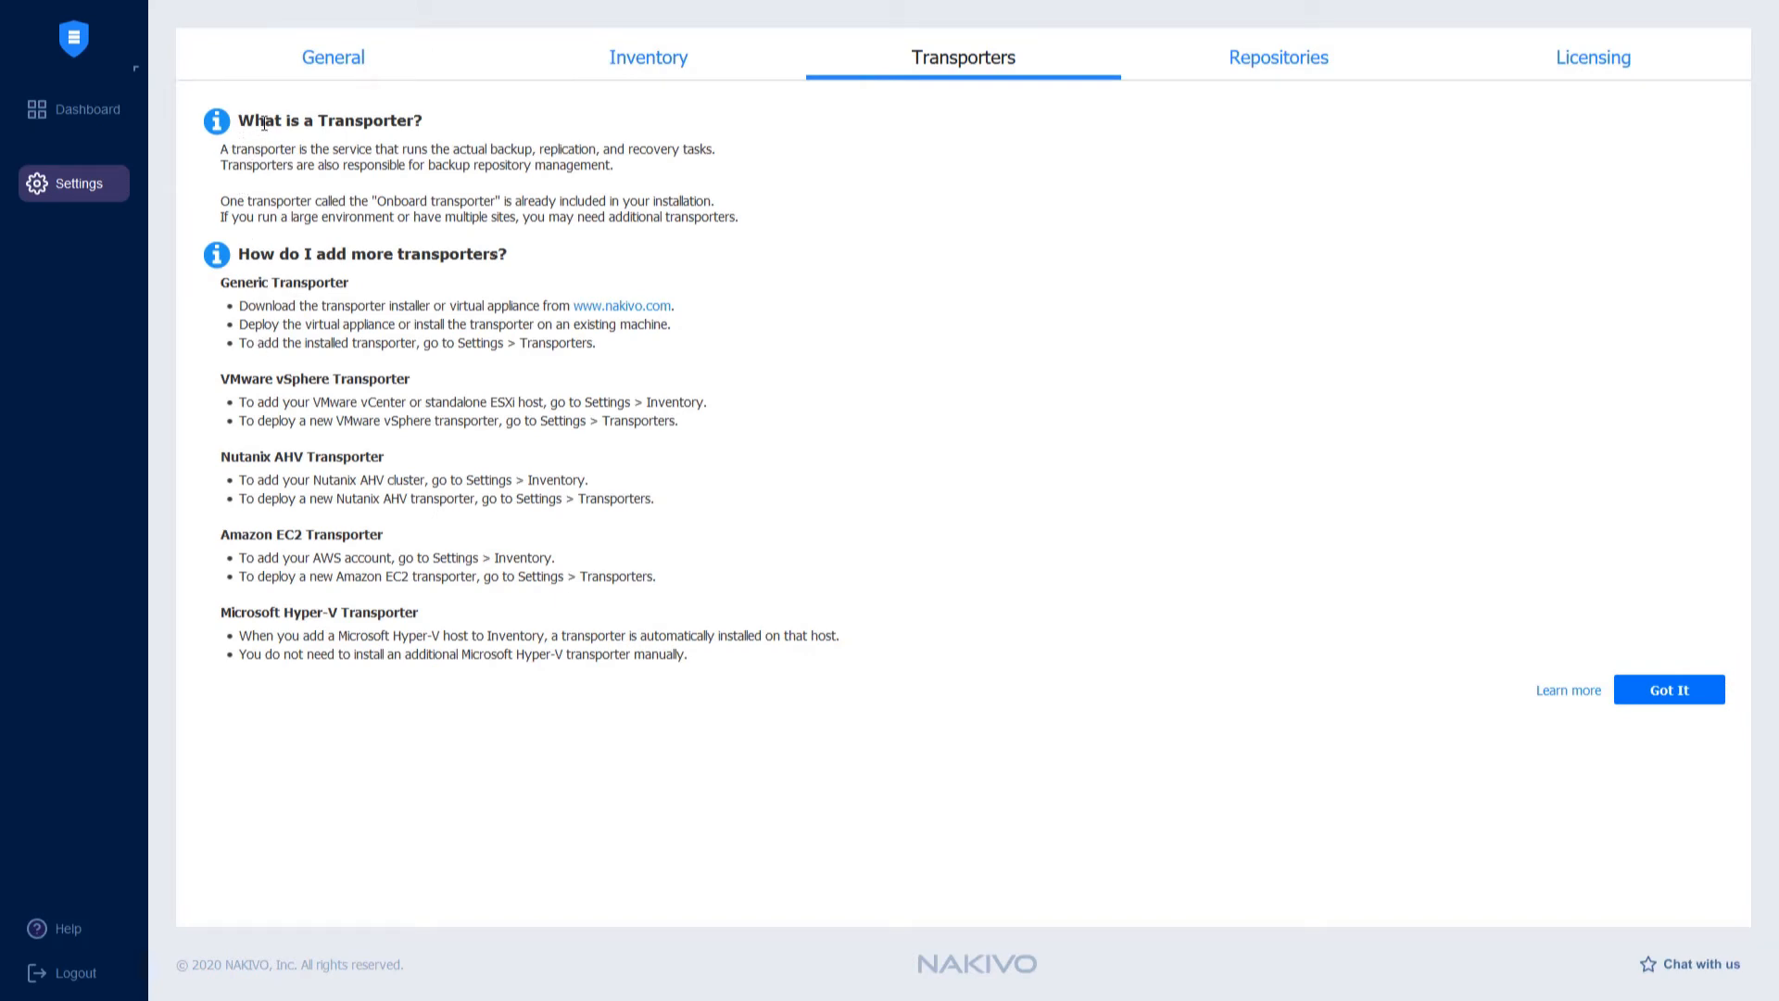
{"action": "mouse_move", "coordinate": [341, 457]}
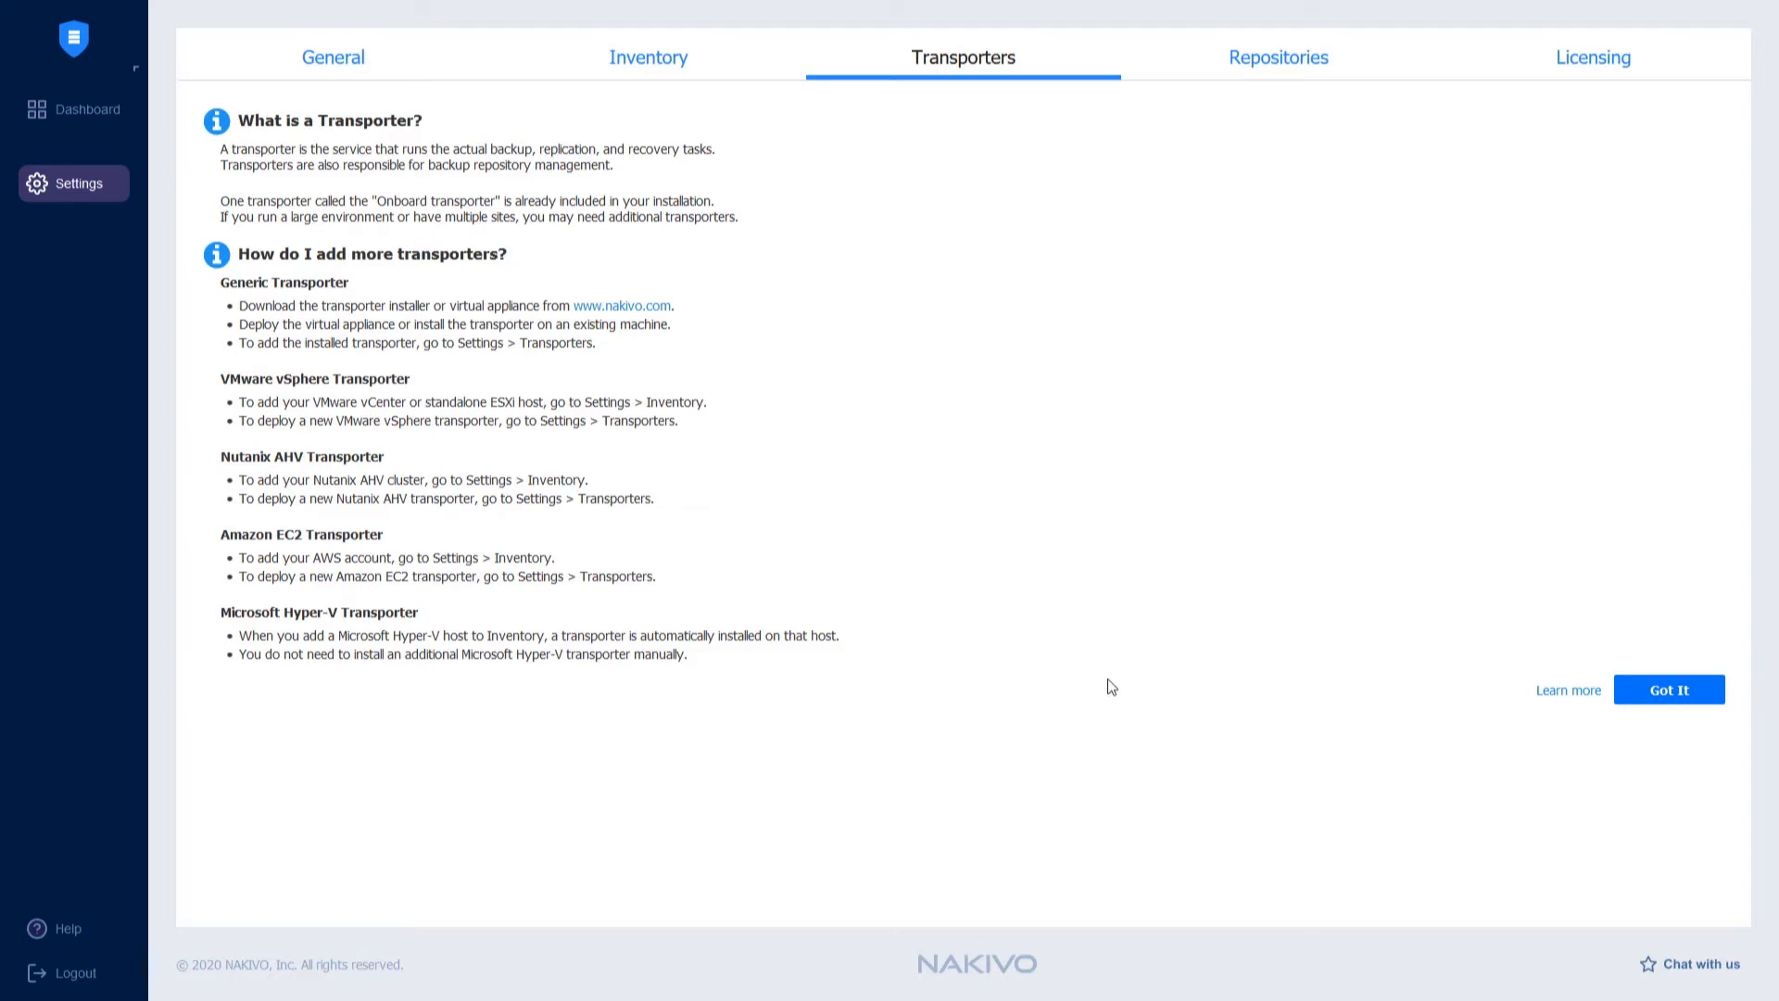
Dismiss the transporter introduction and bring up the add-existing-transporter choices
{"action": "left_click", "coordinate": [1668, 689]}
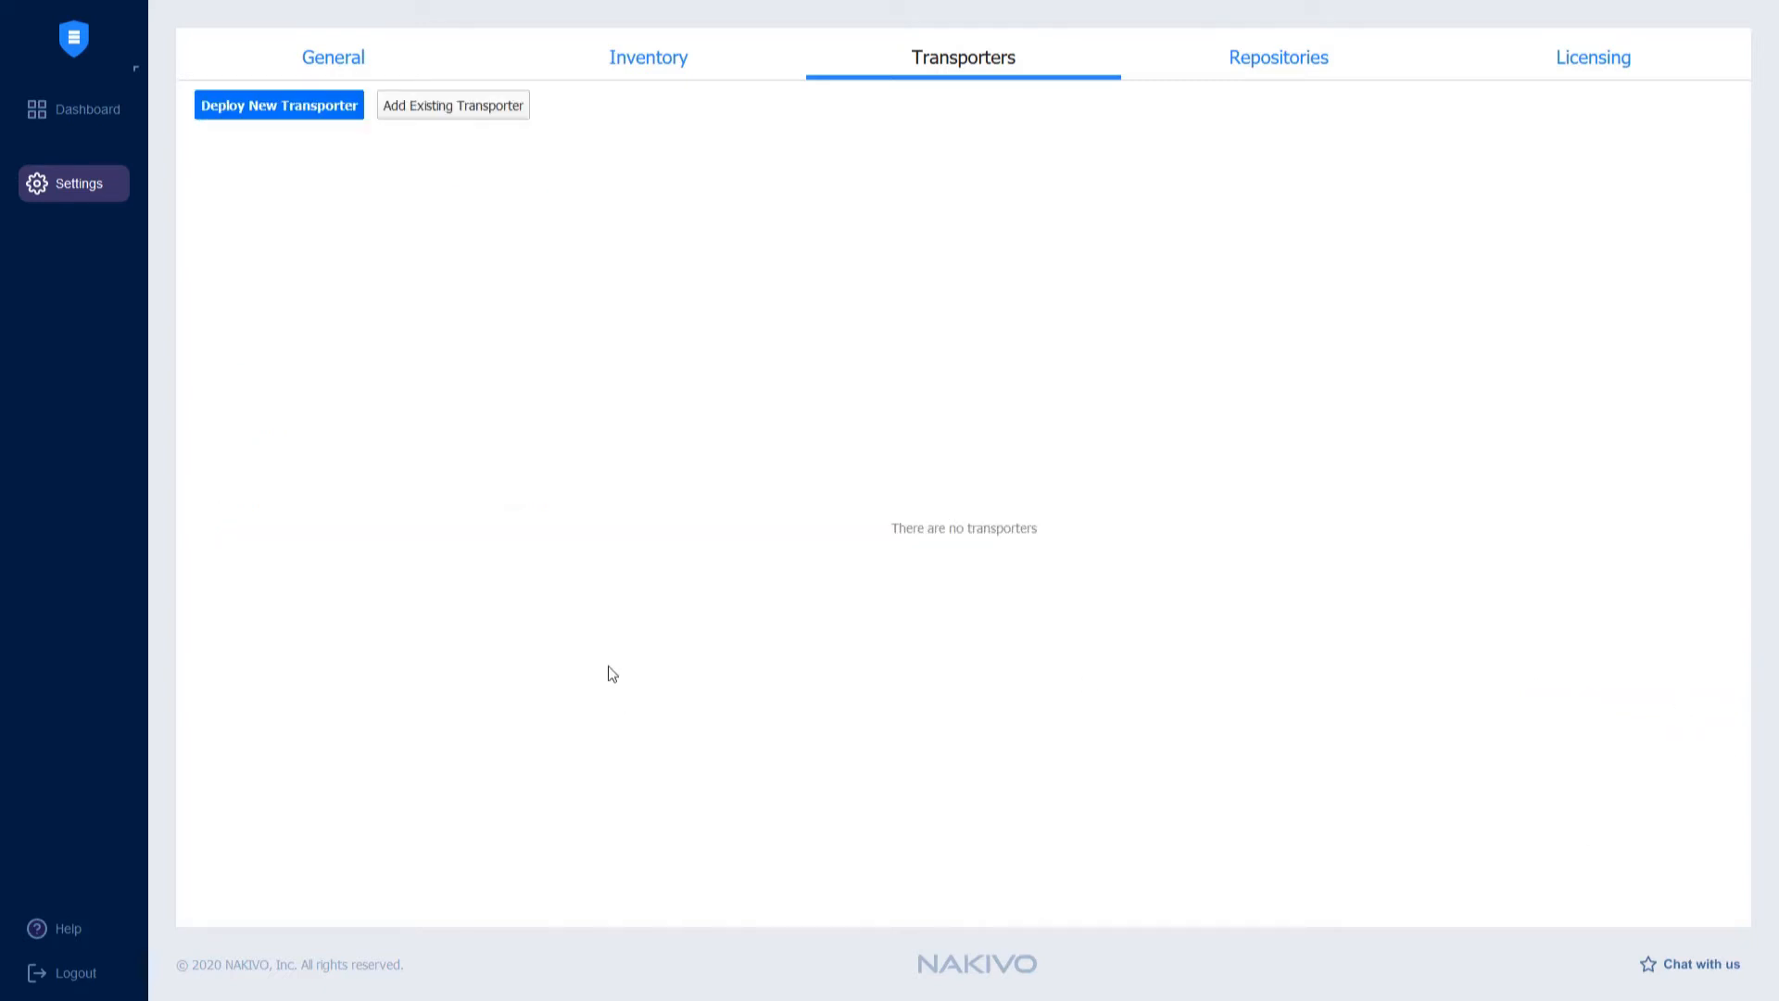
{"action": "mouse_move", "coordinate": [651, 515]}
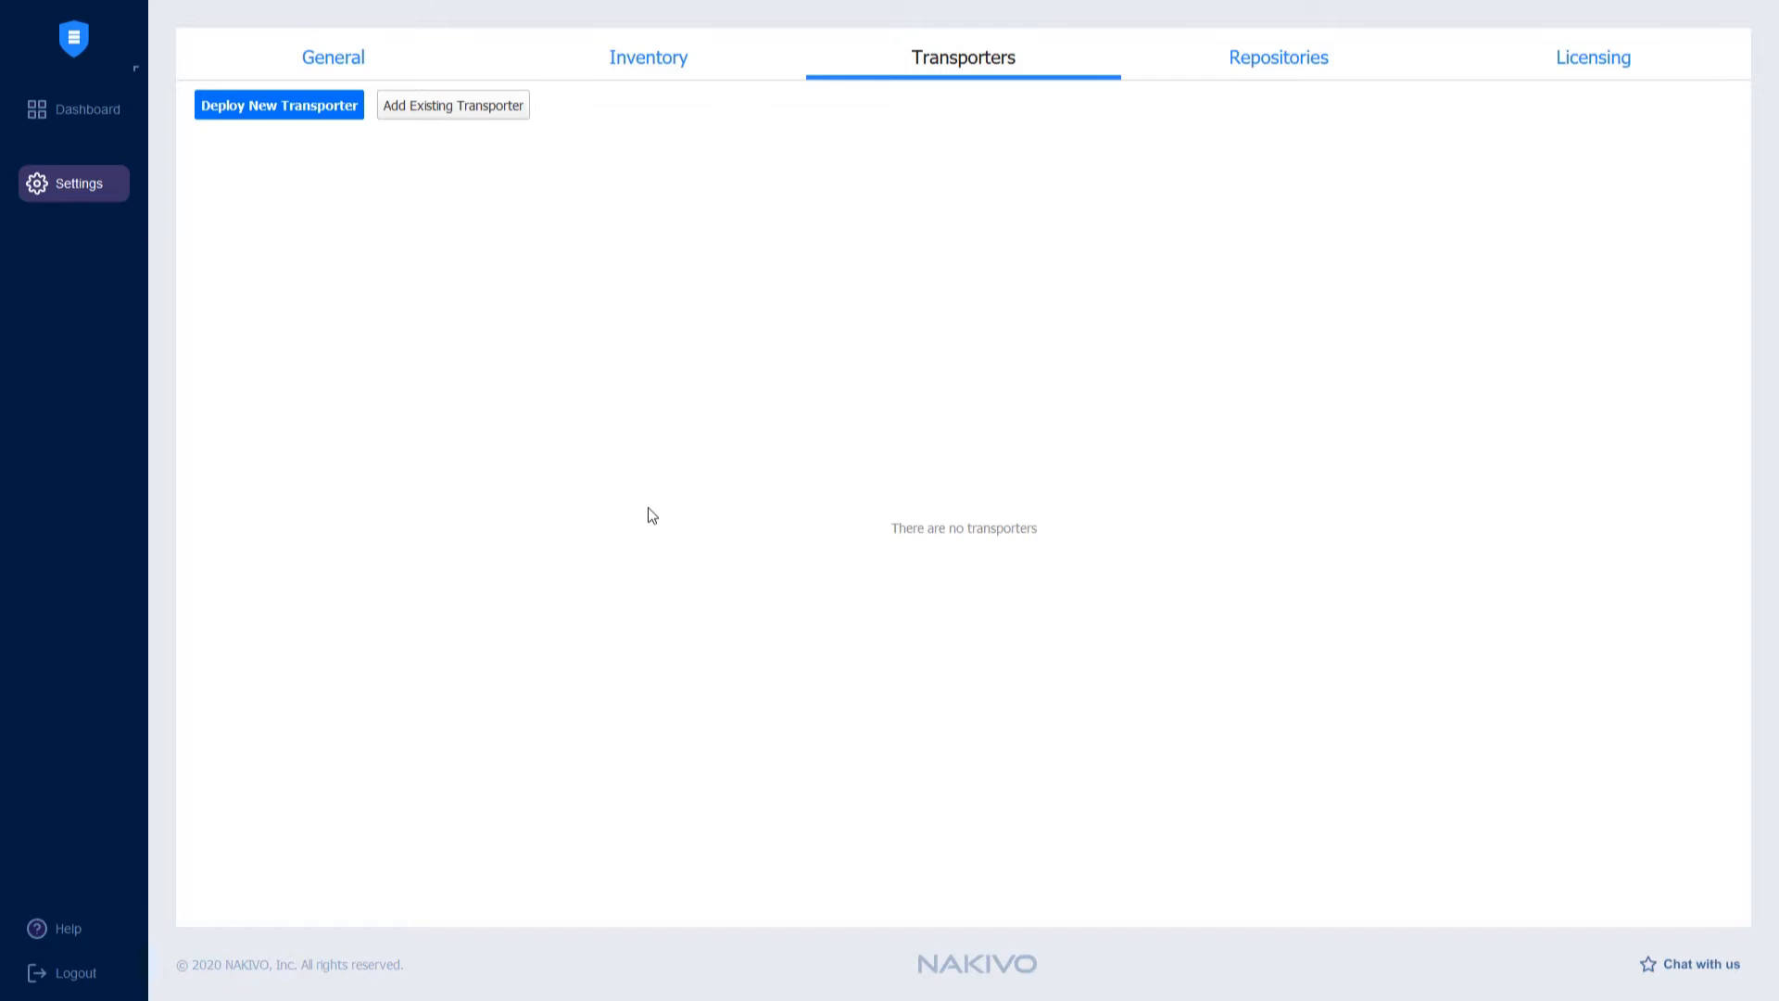
{"action": "mouse_move", "coordinate": [655, 484]}
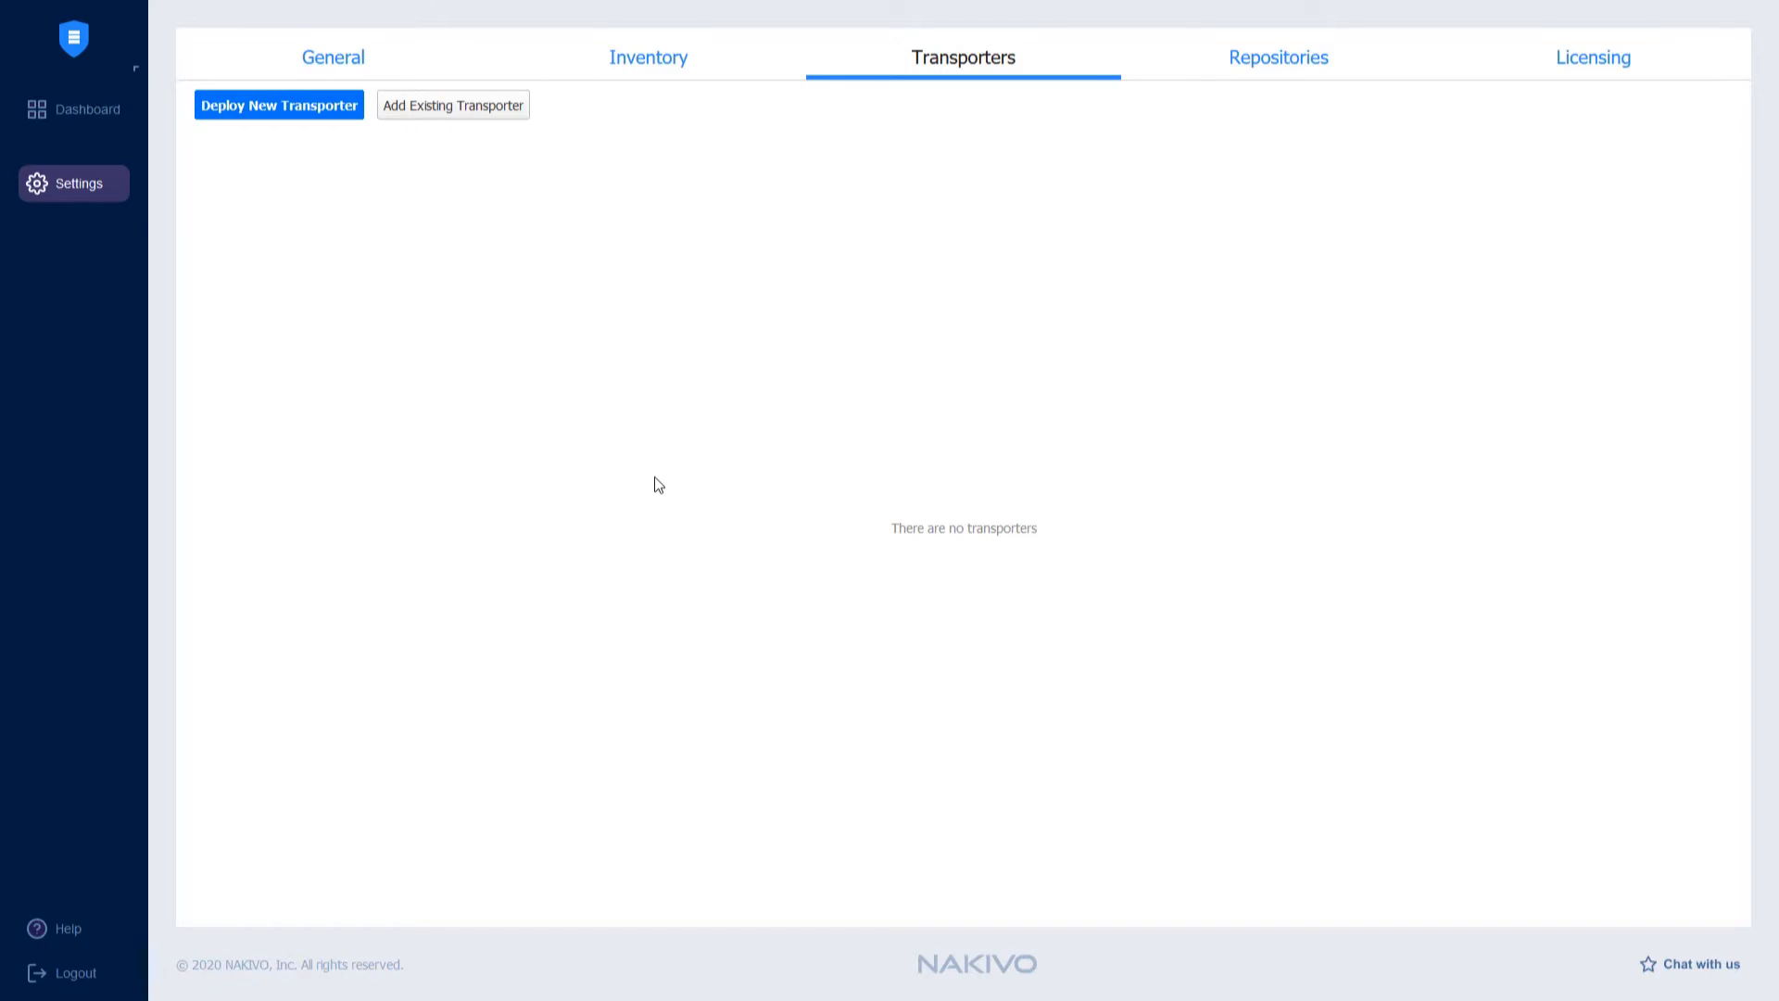
{"action": "mouse_move", "coordinate": [752, 469]}
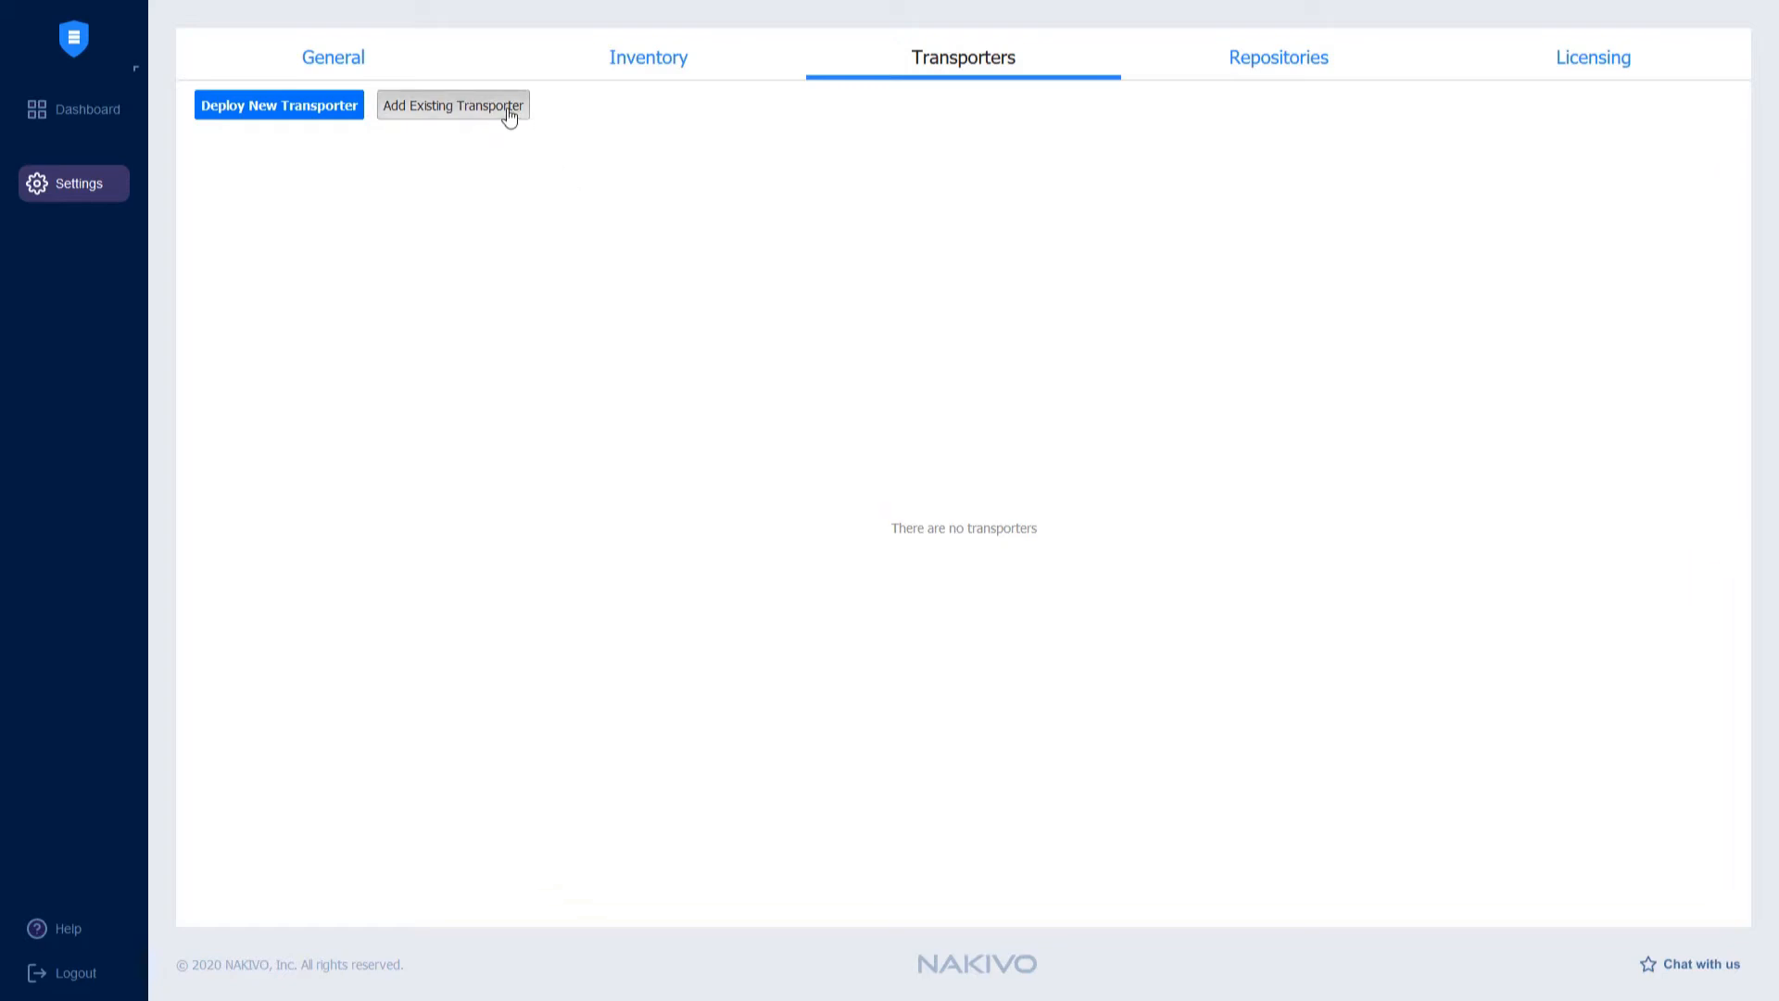
{"action": "left_click", "coordinate": [452, 104]}
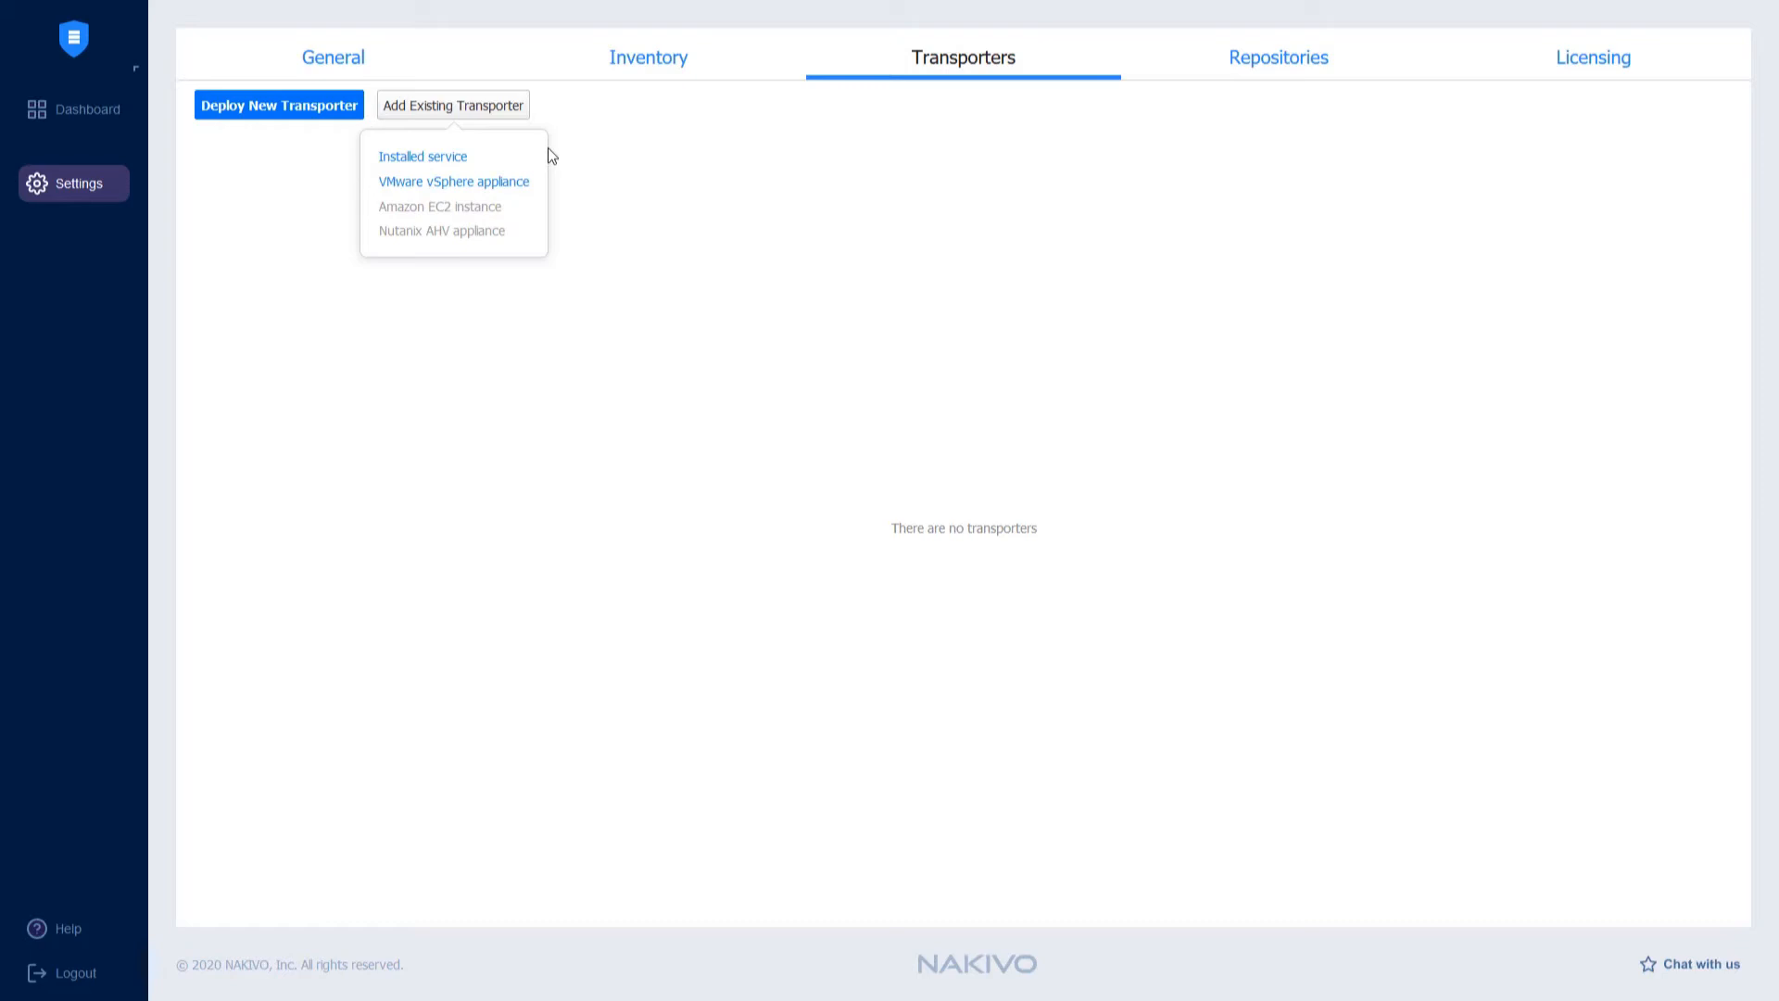
{"action": "mouse_move", "coordinate": [569, 159]}
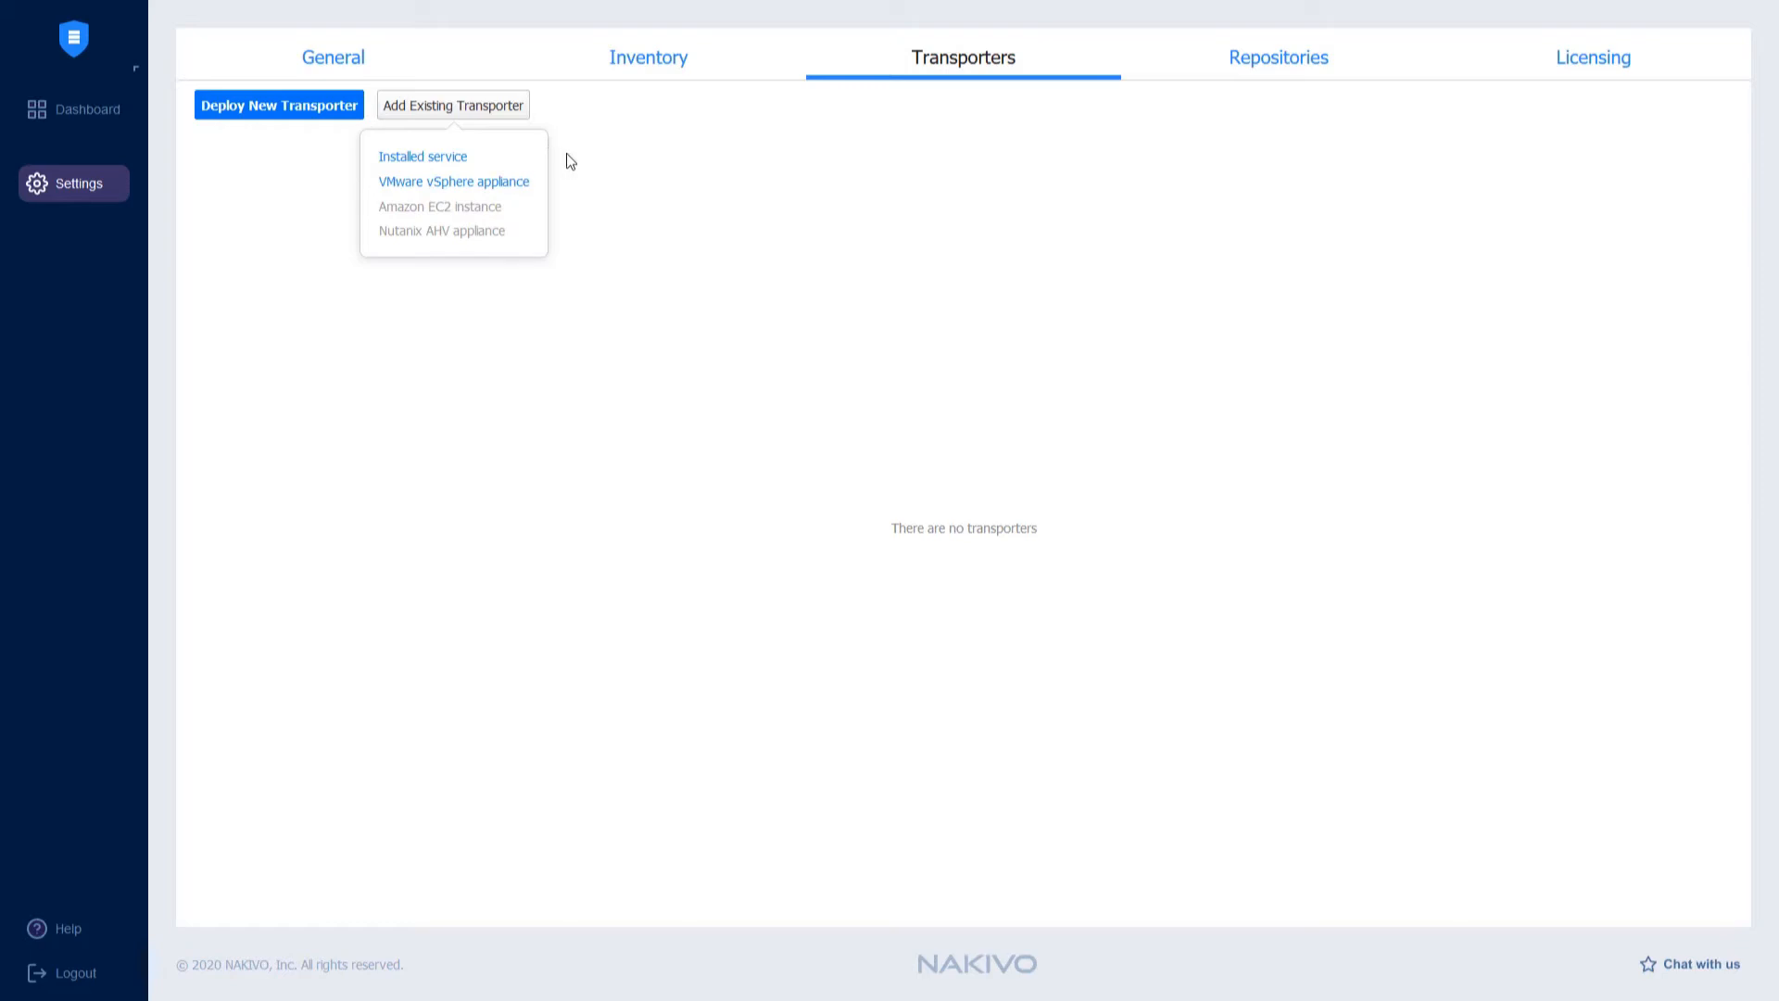
{"action": "mouse_move", "coordinate": [528, 183]}
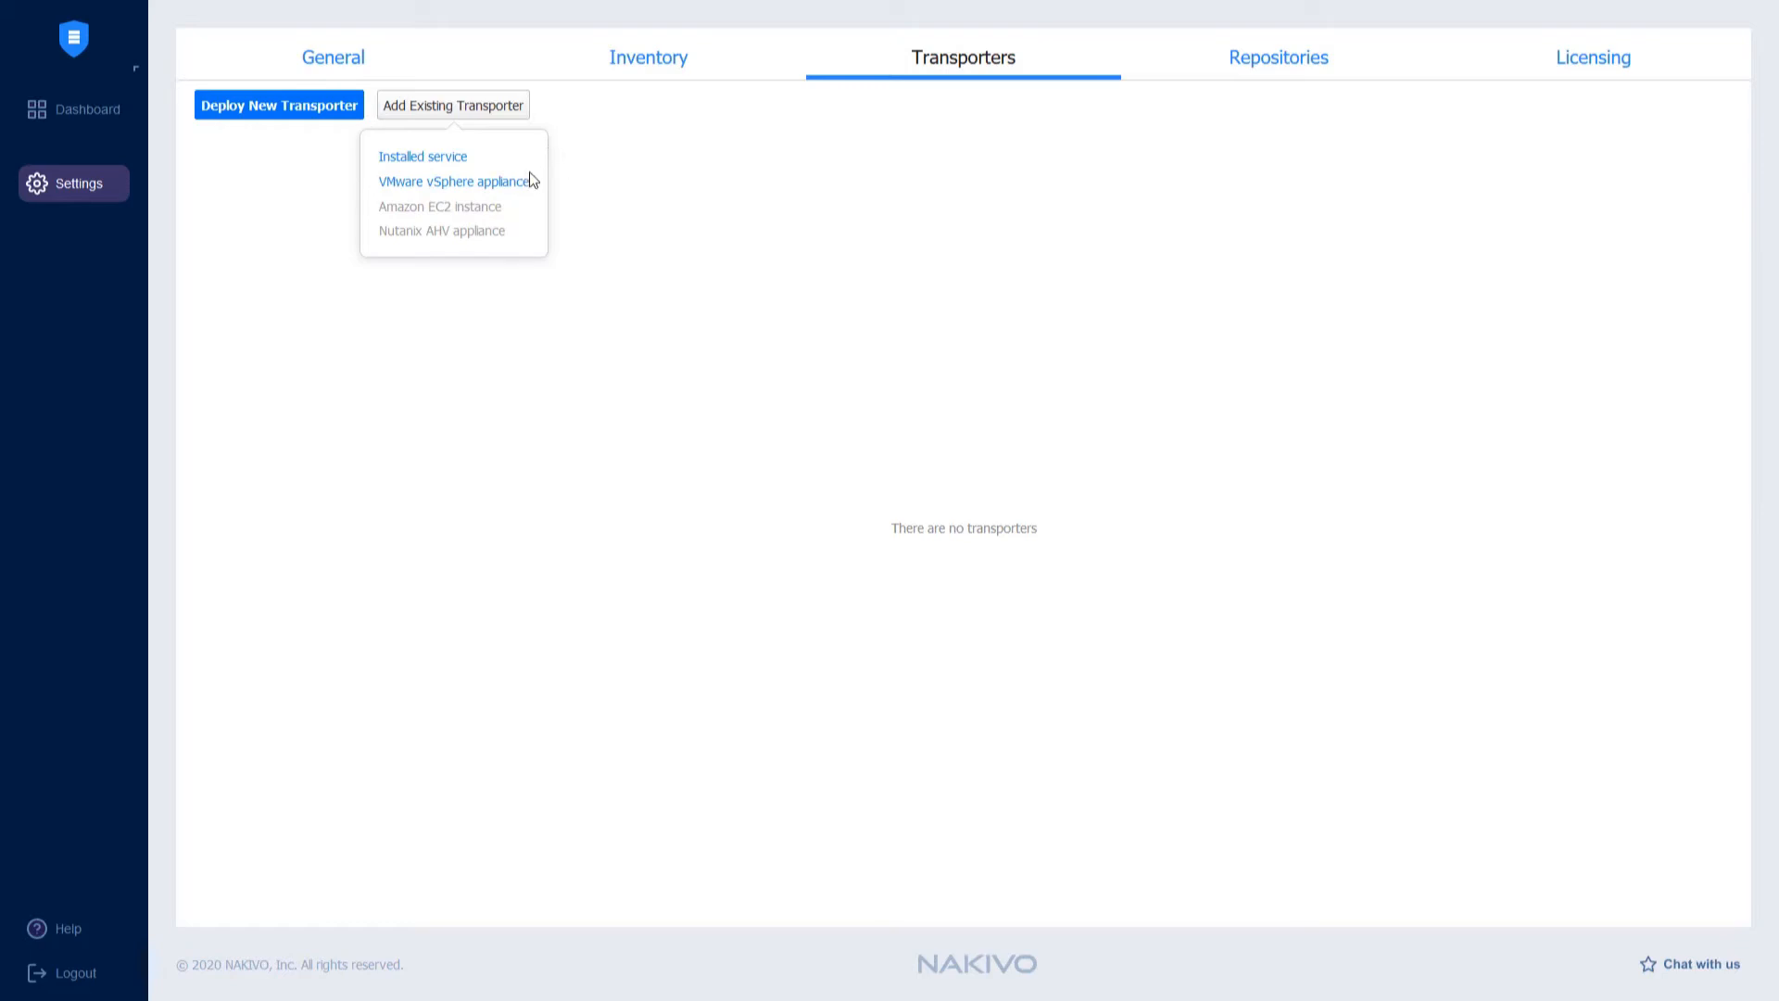
{"action": "mouse_move", "coordinate": [578, 181]}
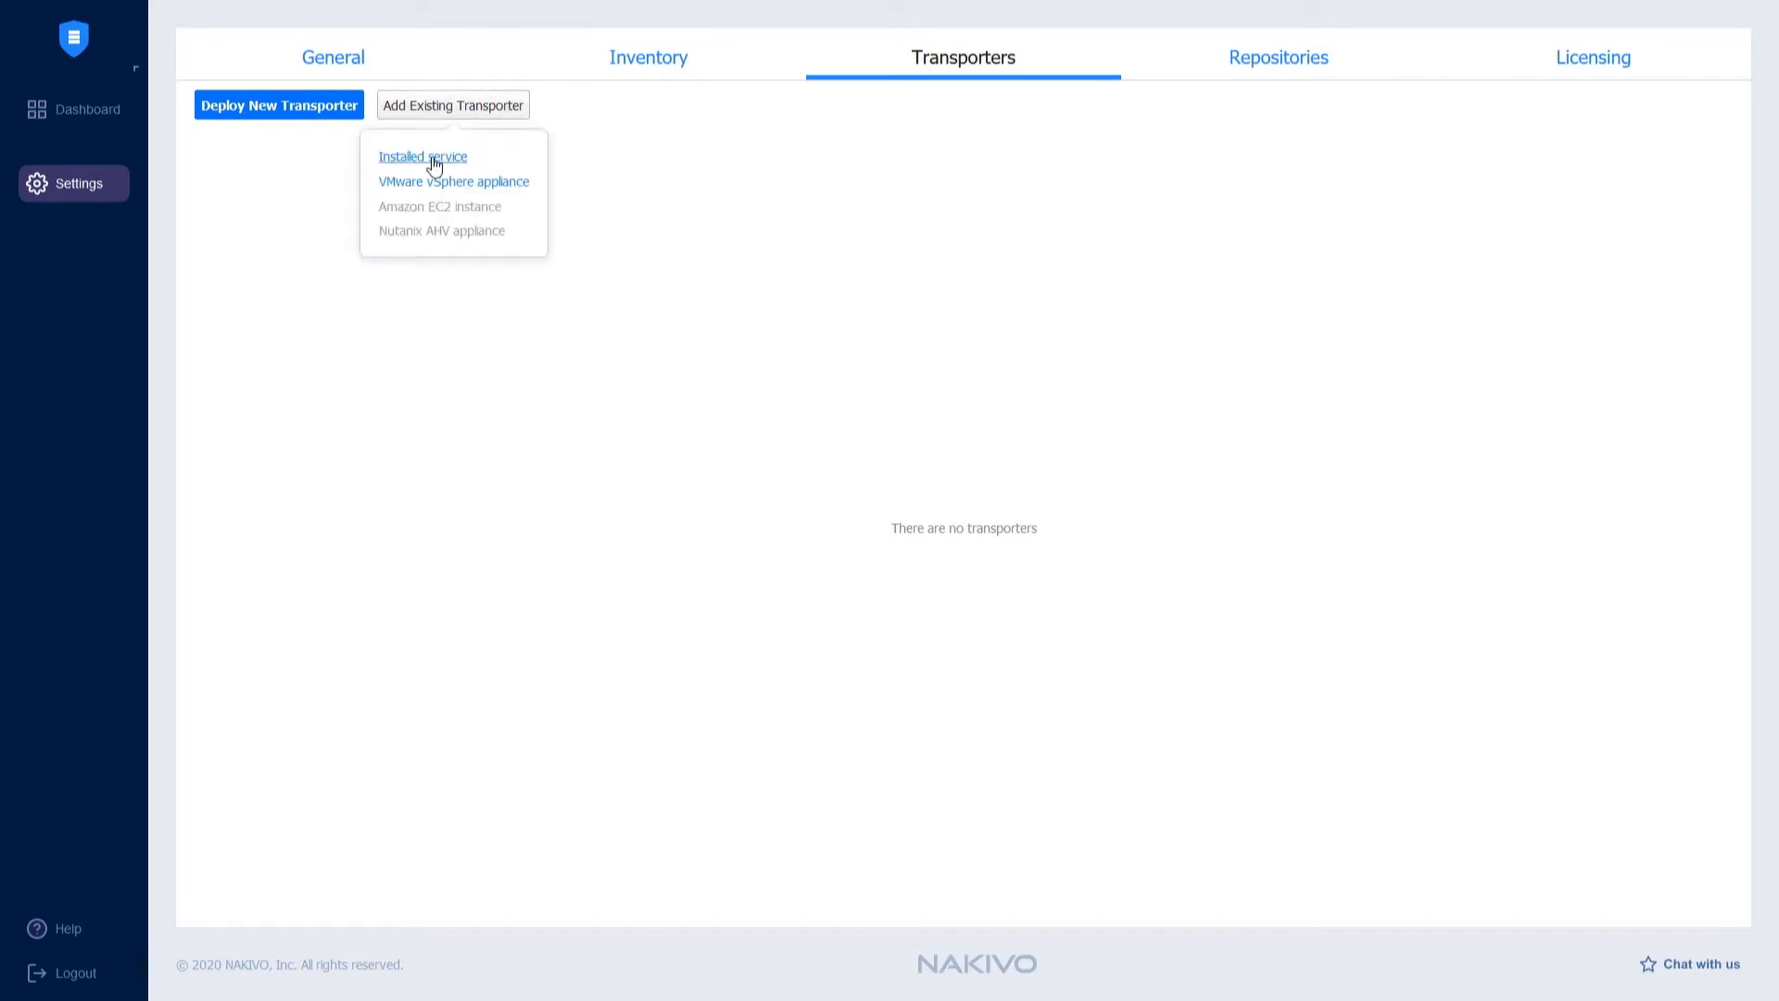
Preview and cancel the installed-service and vSphere appliance add-existing forms, then view new-transporter deployment options
{"action": "left_click", "coordinate": [423, 156]}
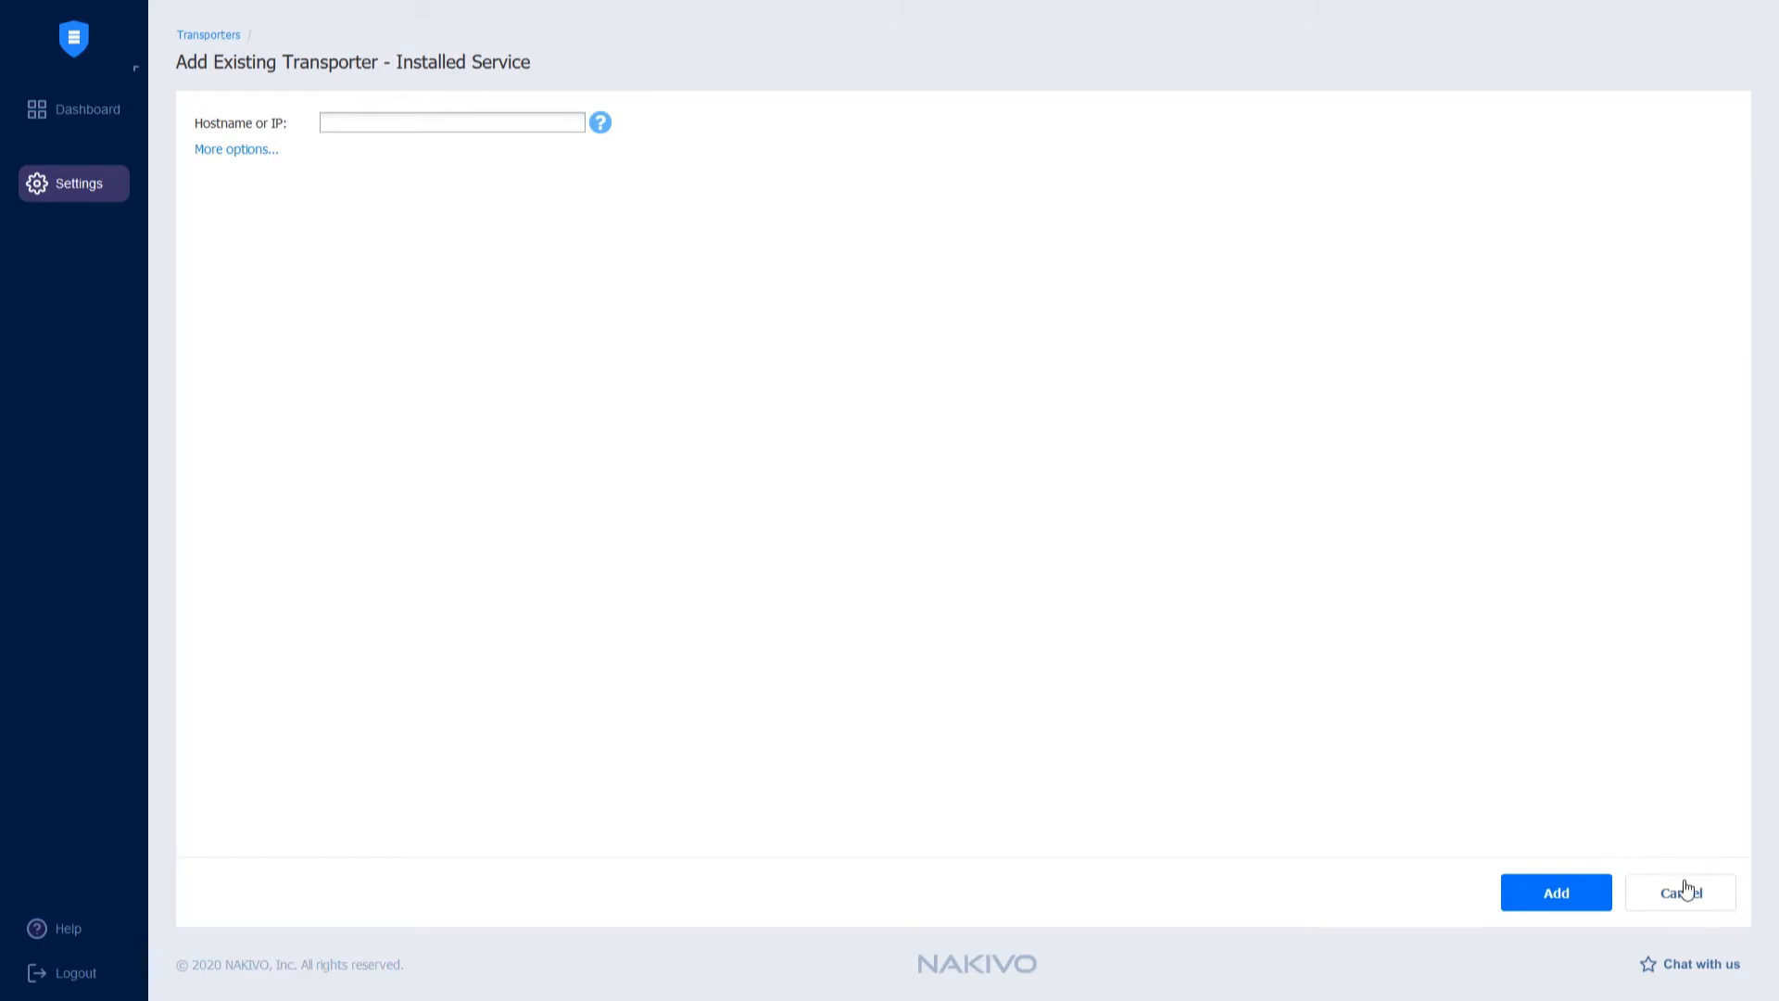
{"action": "left_click", "coordinate": [1681, 892]}
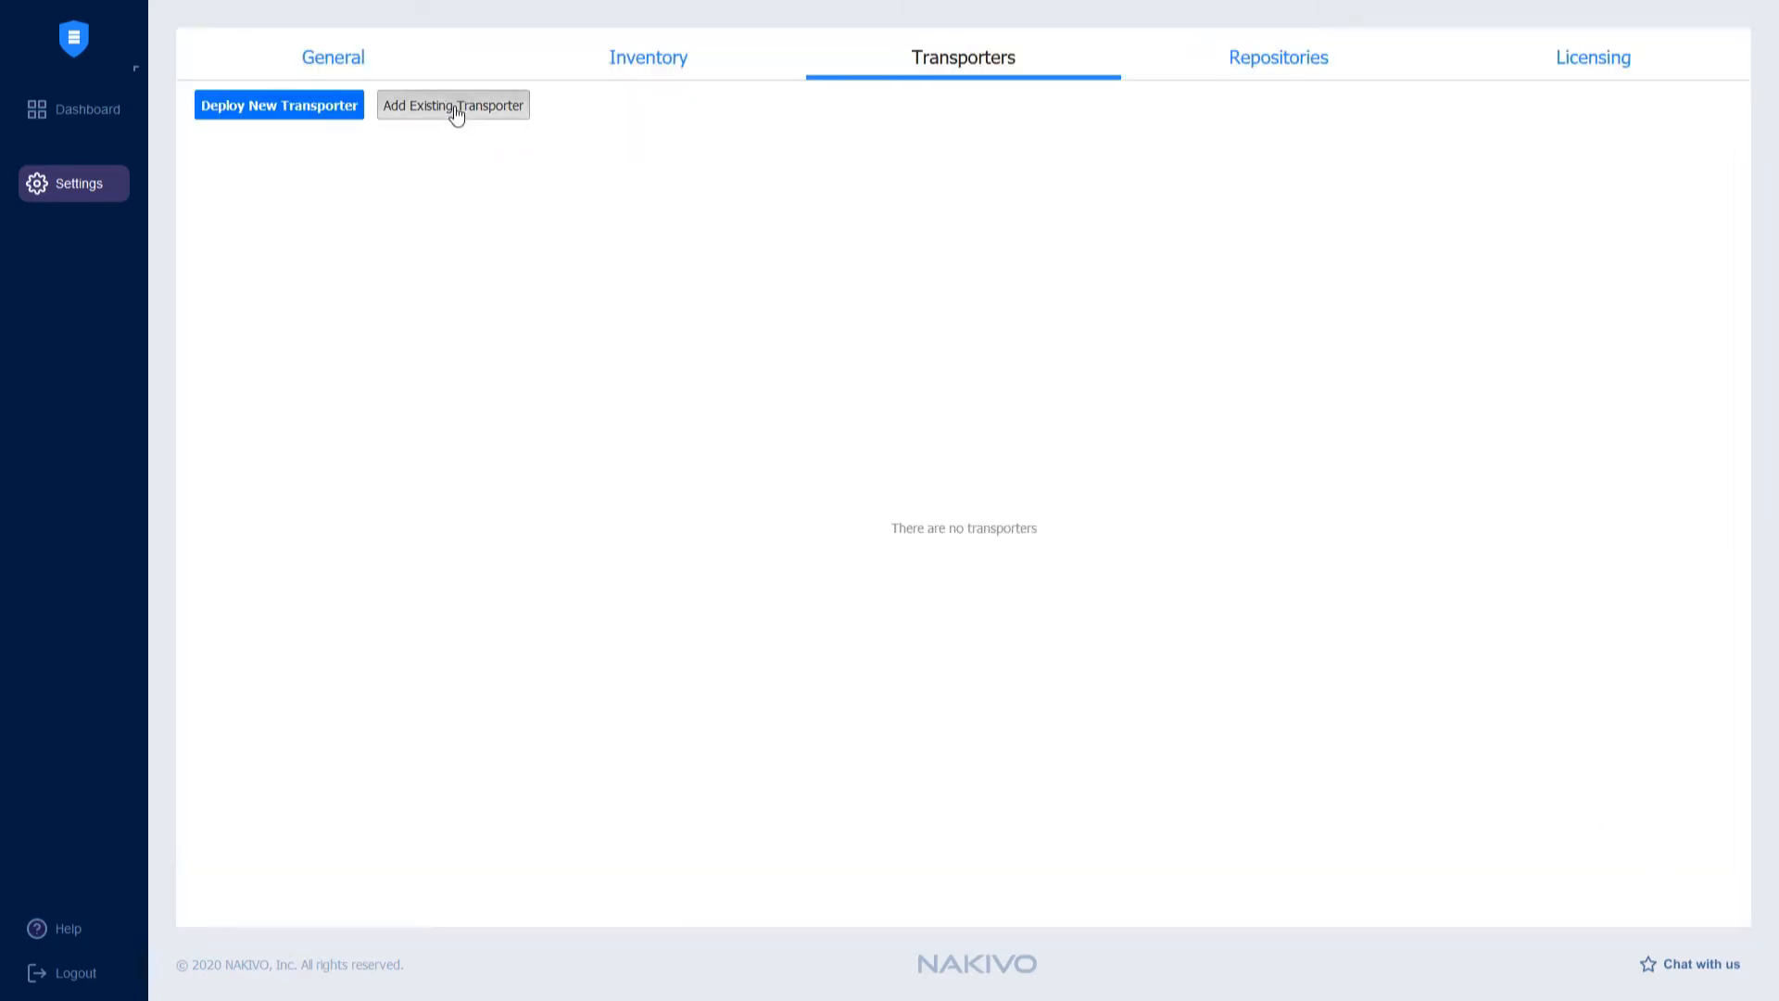
{"action": "left_click", "coordinate": [452, 103]}
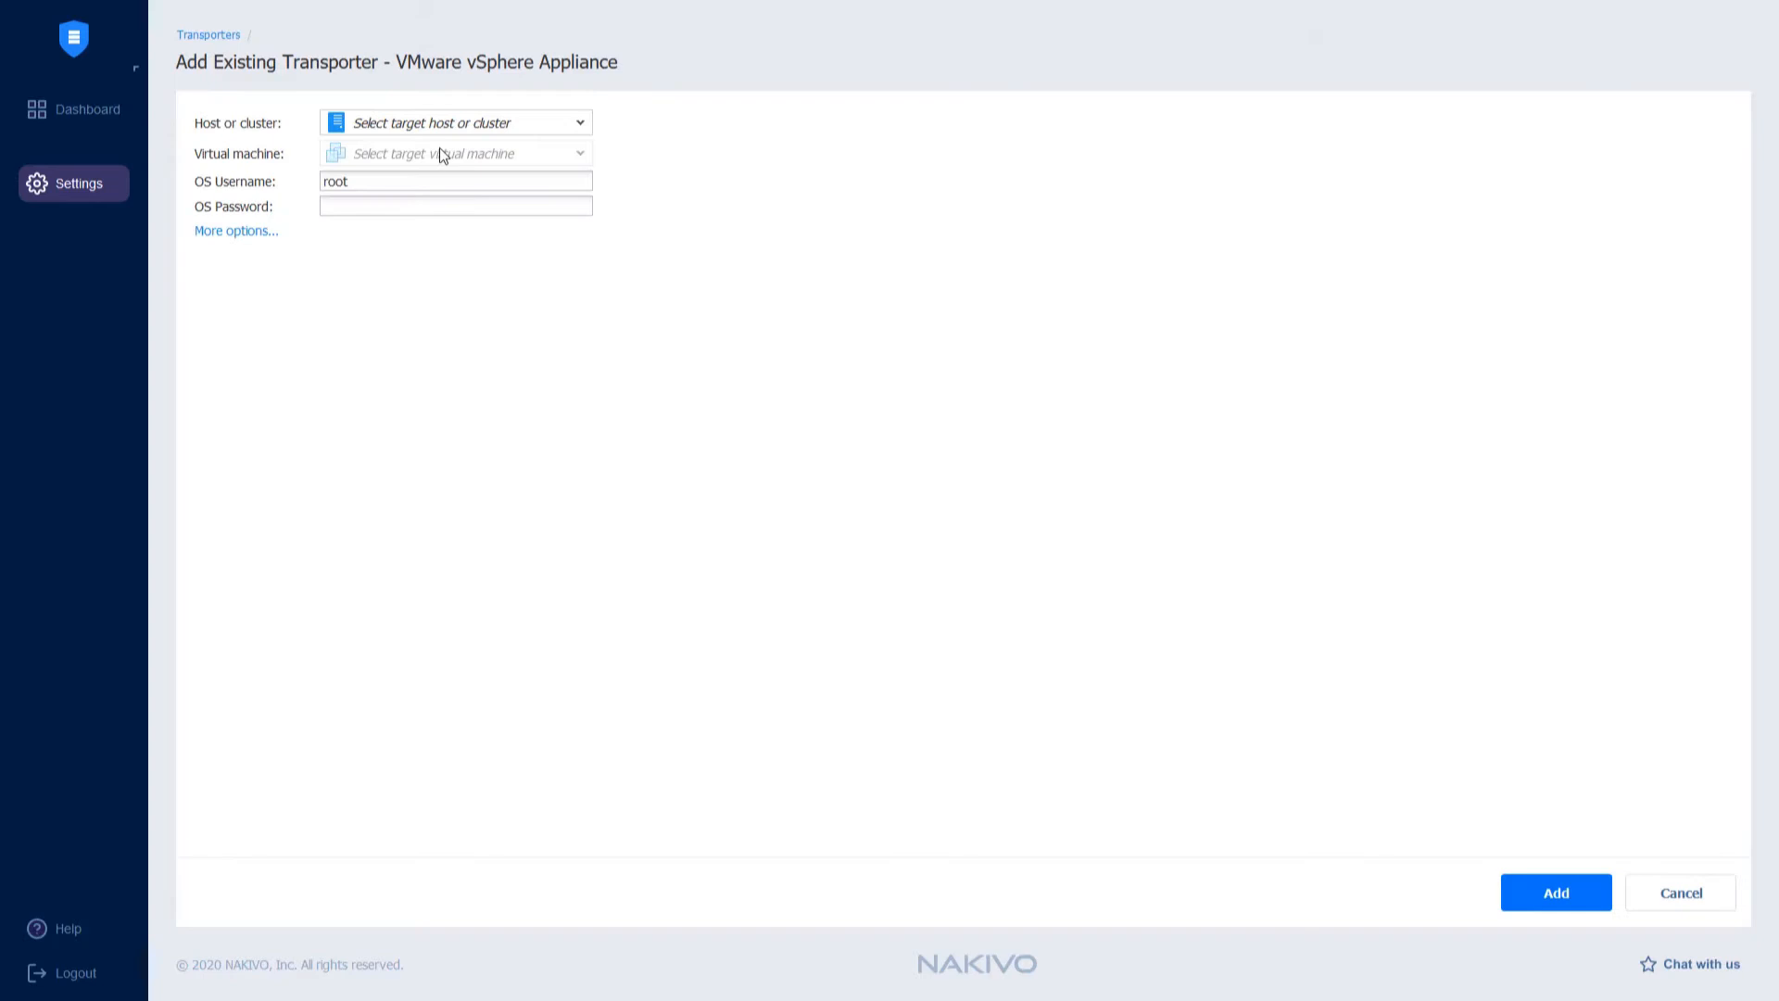
{"action": "left_click", "coordinate": [1680, 892]}
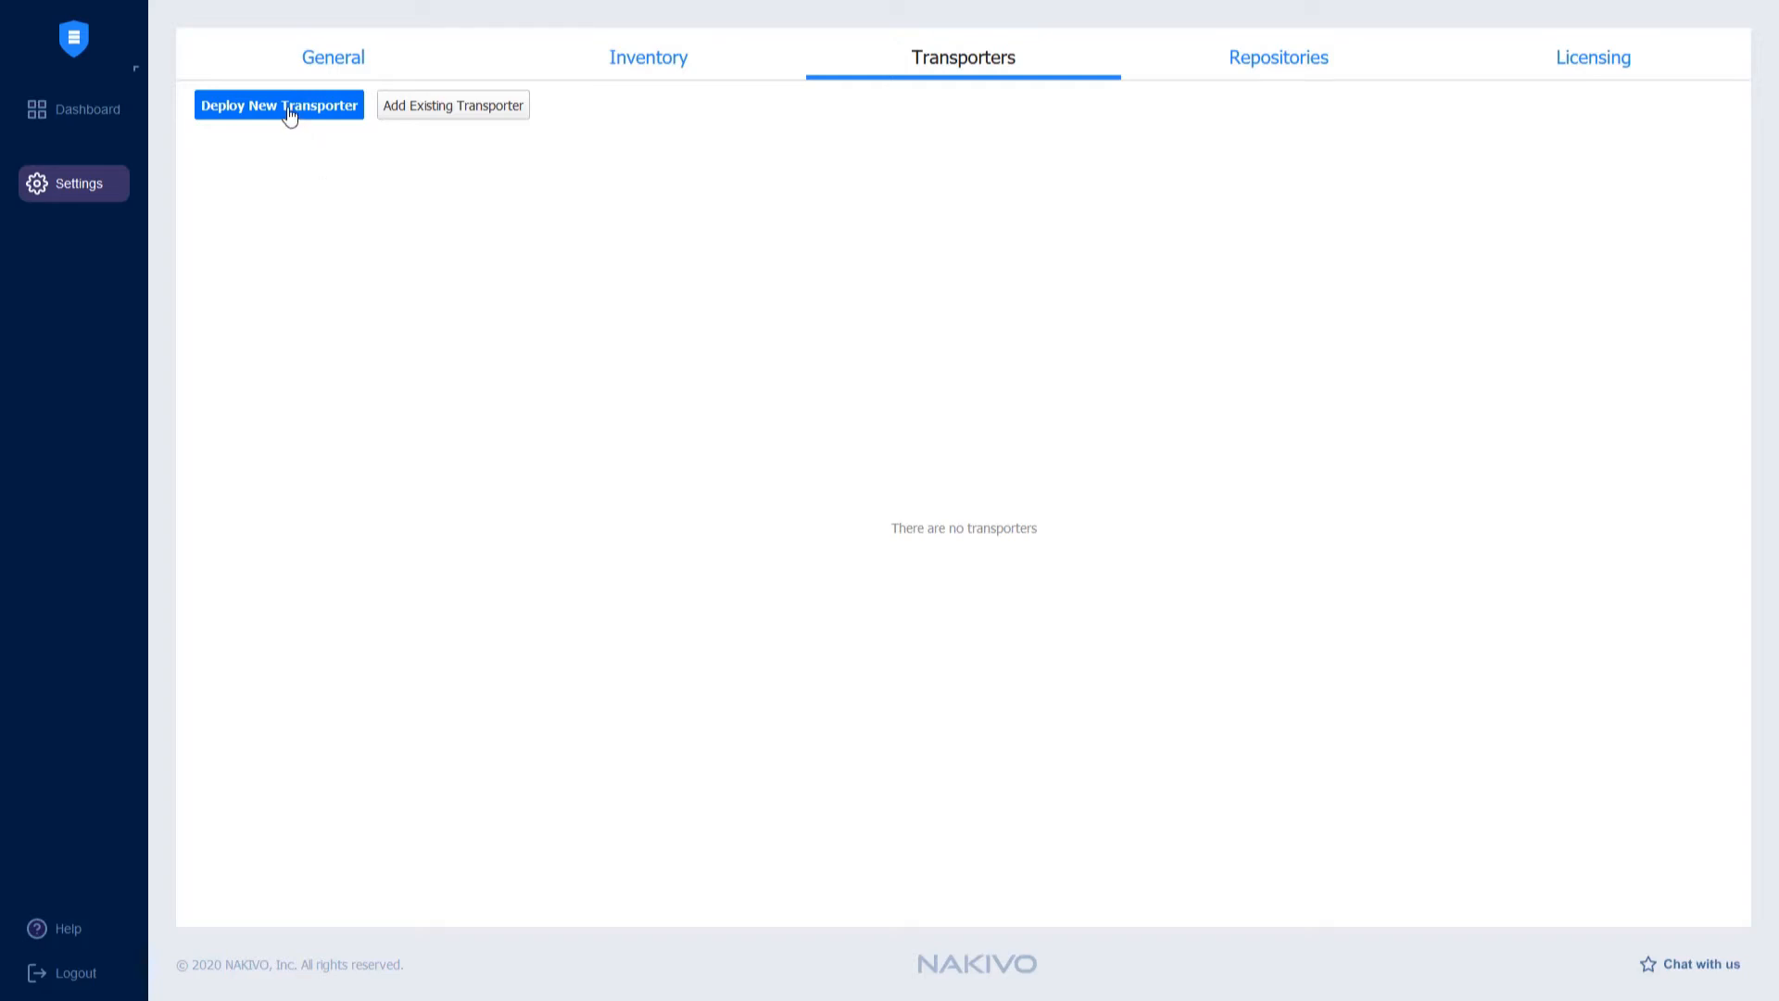
{"action": "left_click", "coordinate": [278, 103]}
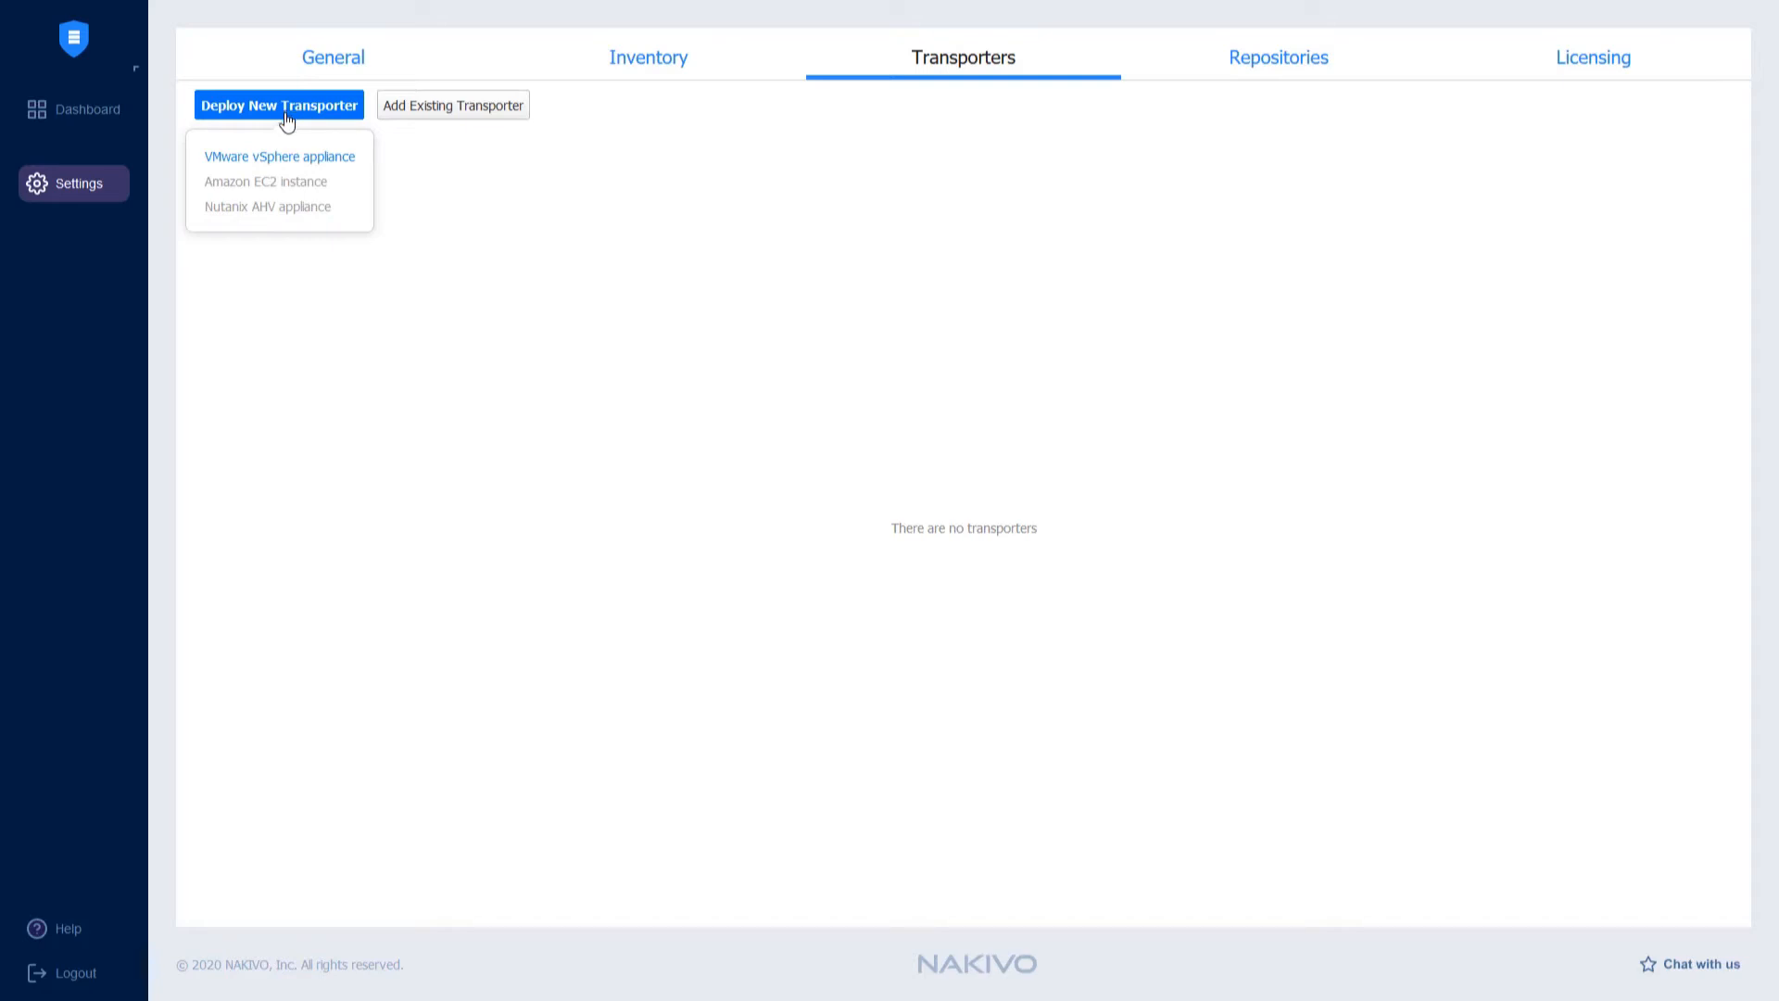
Start a vSphere appliance transporter deployment named Customer 1 - TR on host Customer 1 - ESXi
{"action": "left_click", "coordinate": [278, 156]}
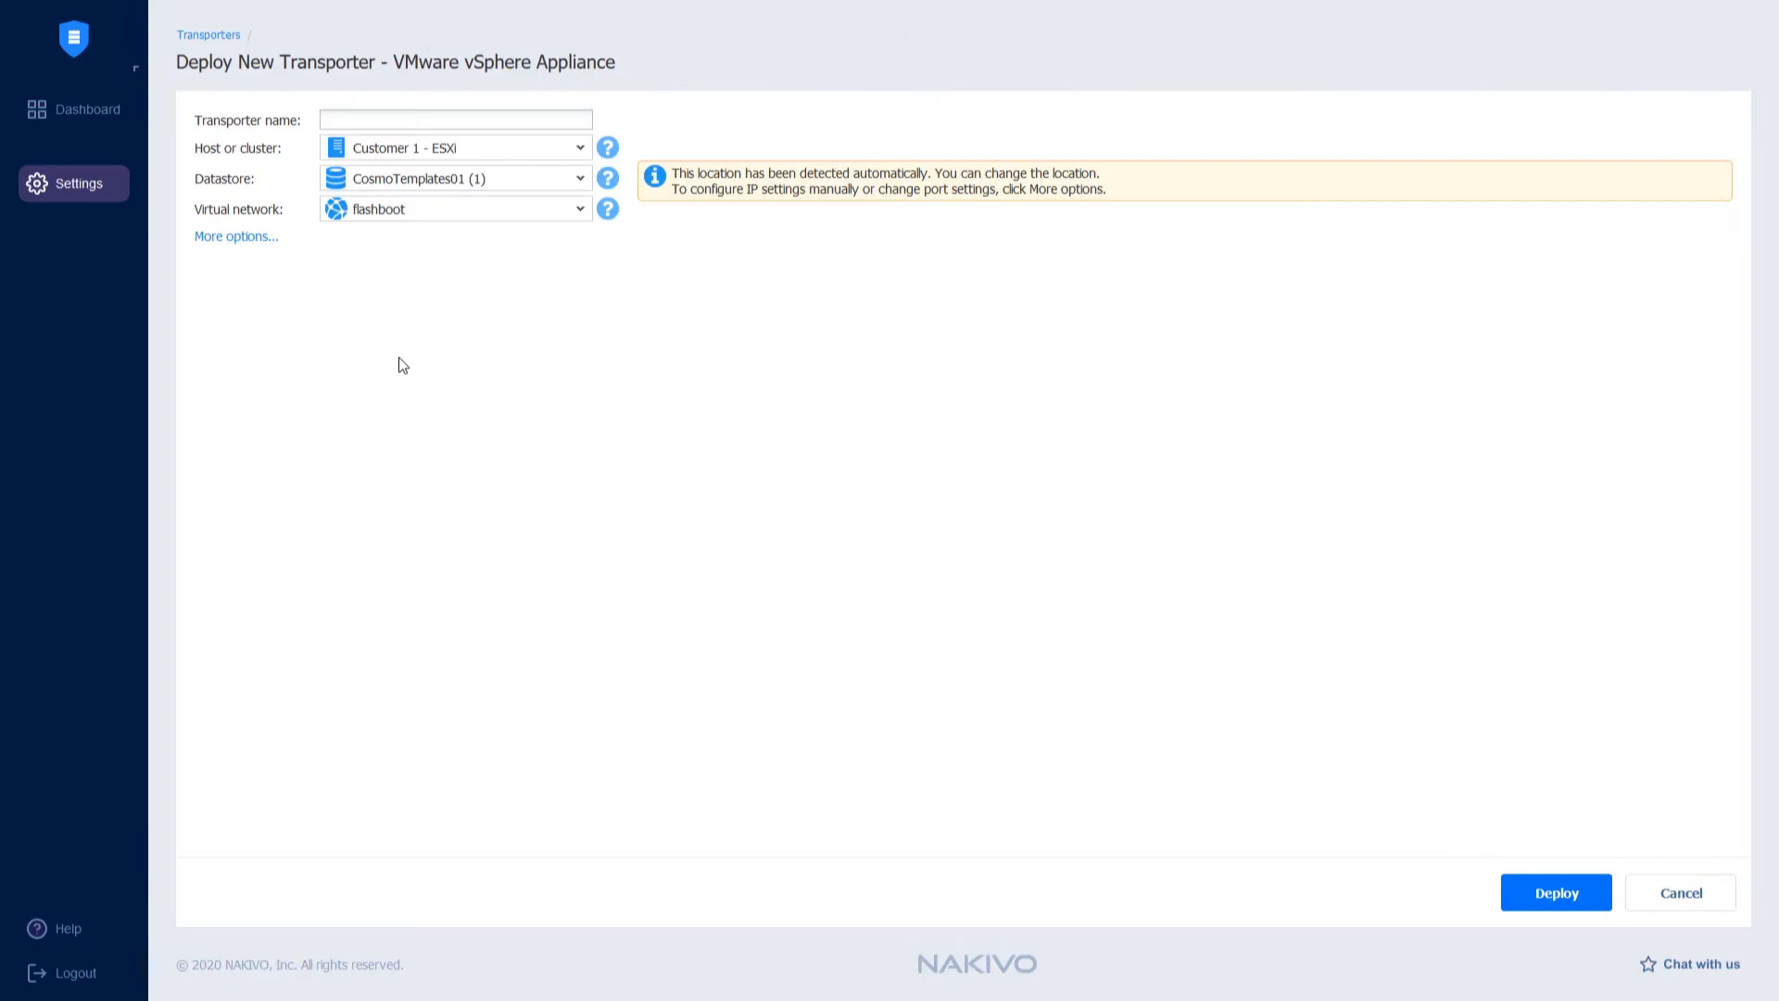
{"action": "left_click", "coordinate": [456, 121]}
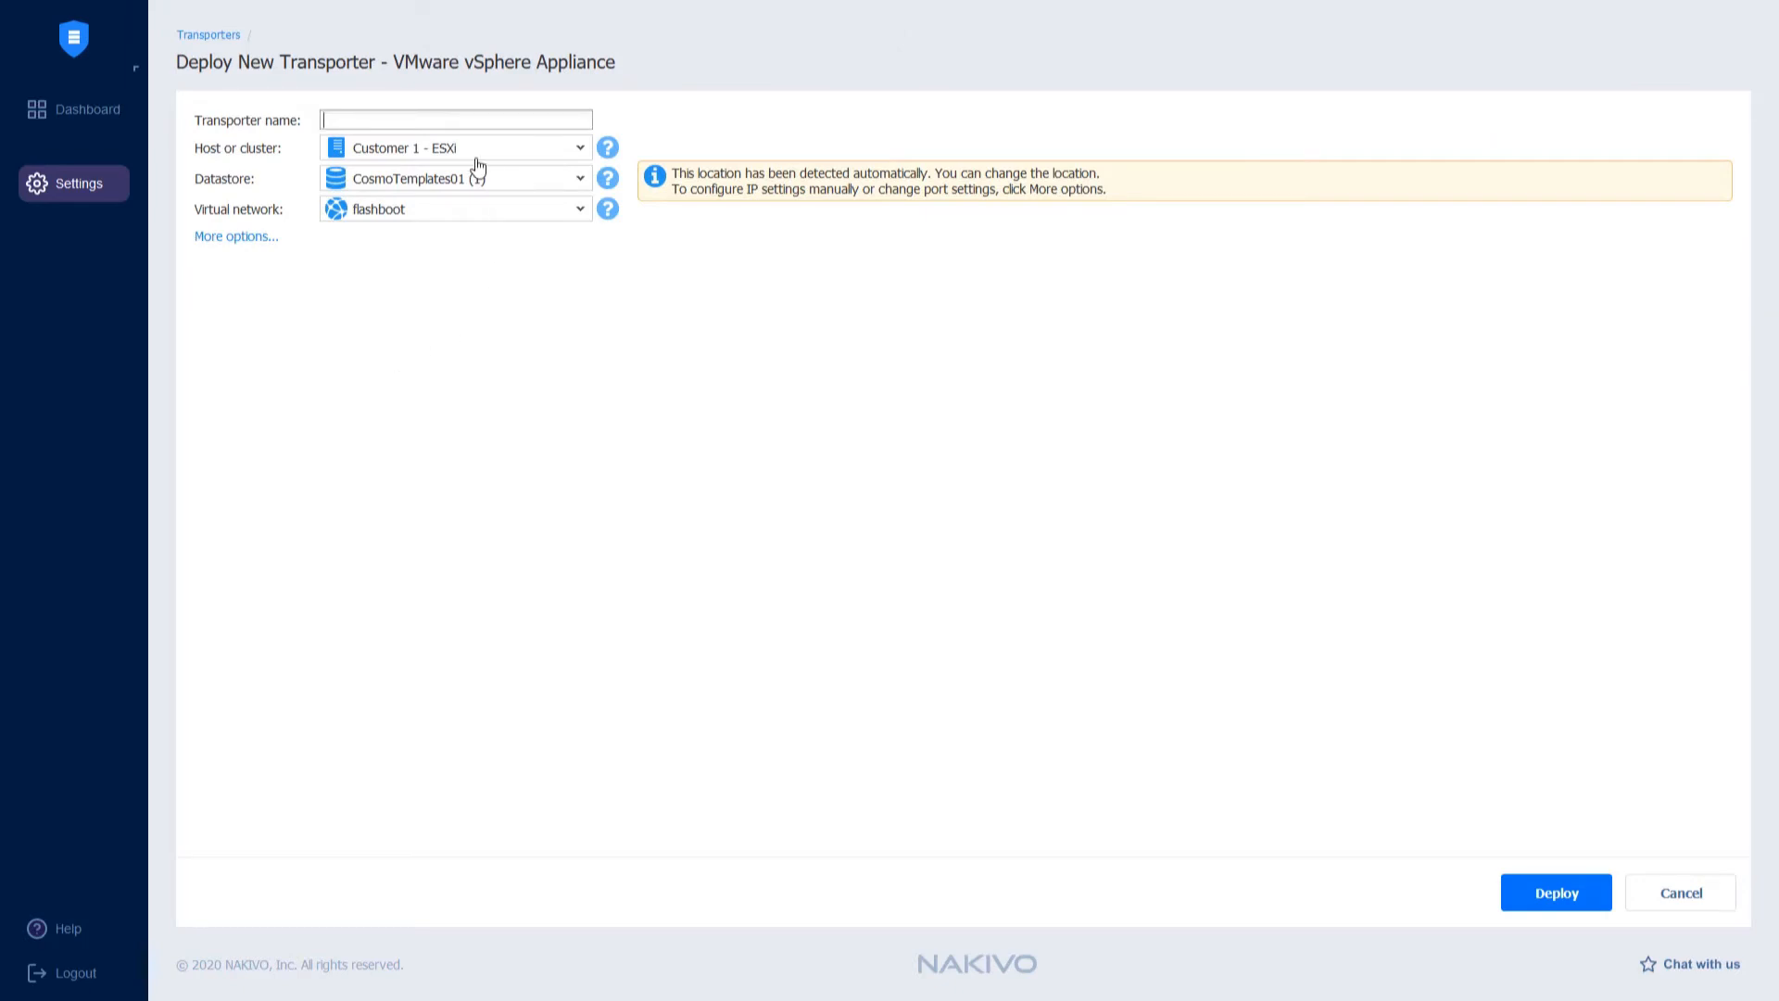
{"action": "left_click", "coordinate": [455, 146]}
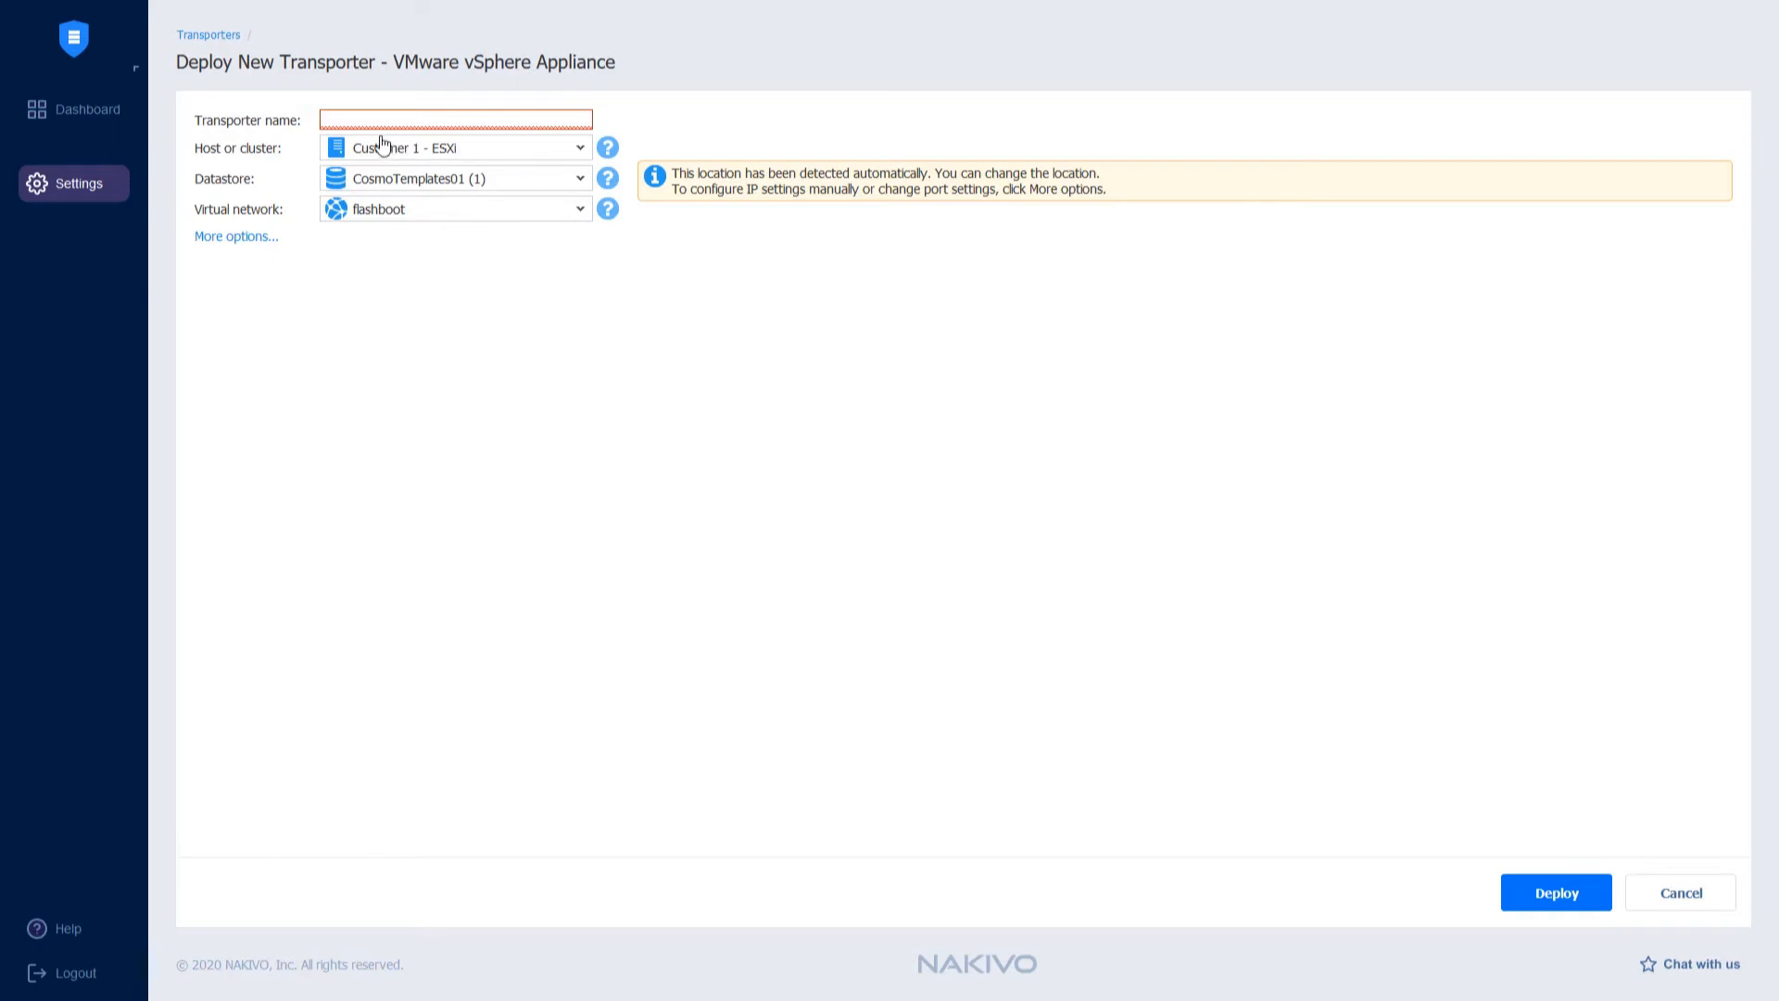
{"action": "mouse_move", "coordinate": [446, 156]}
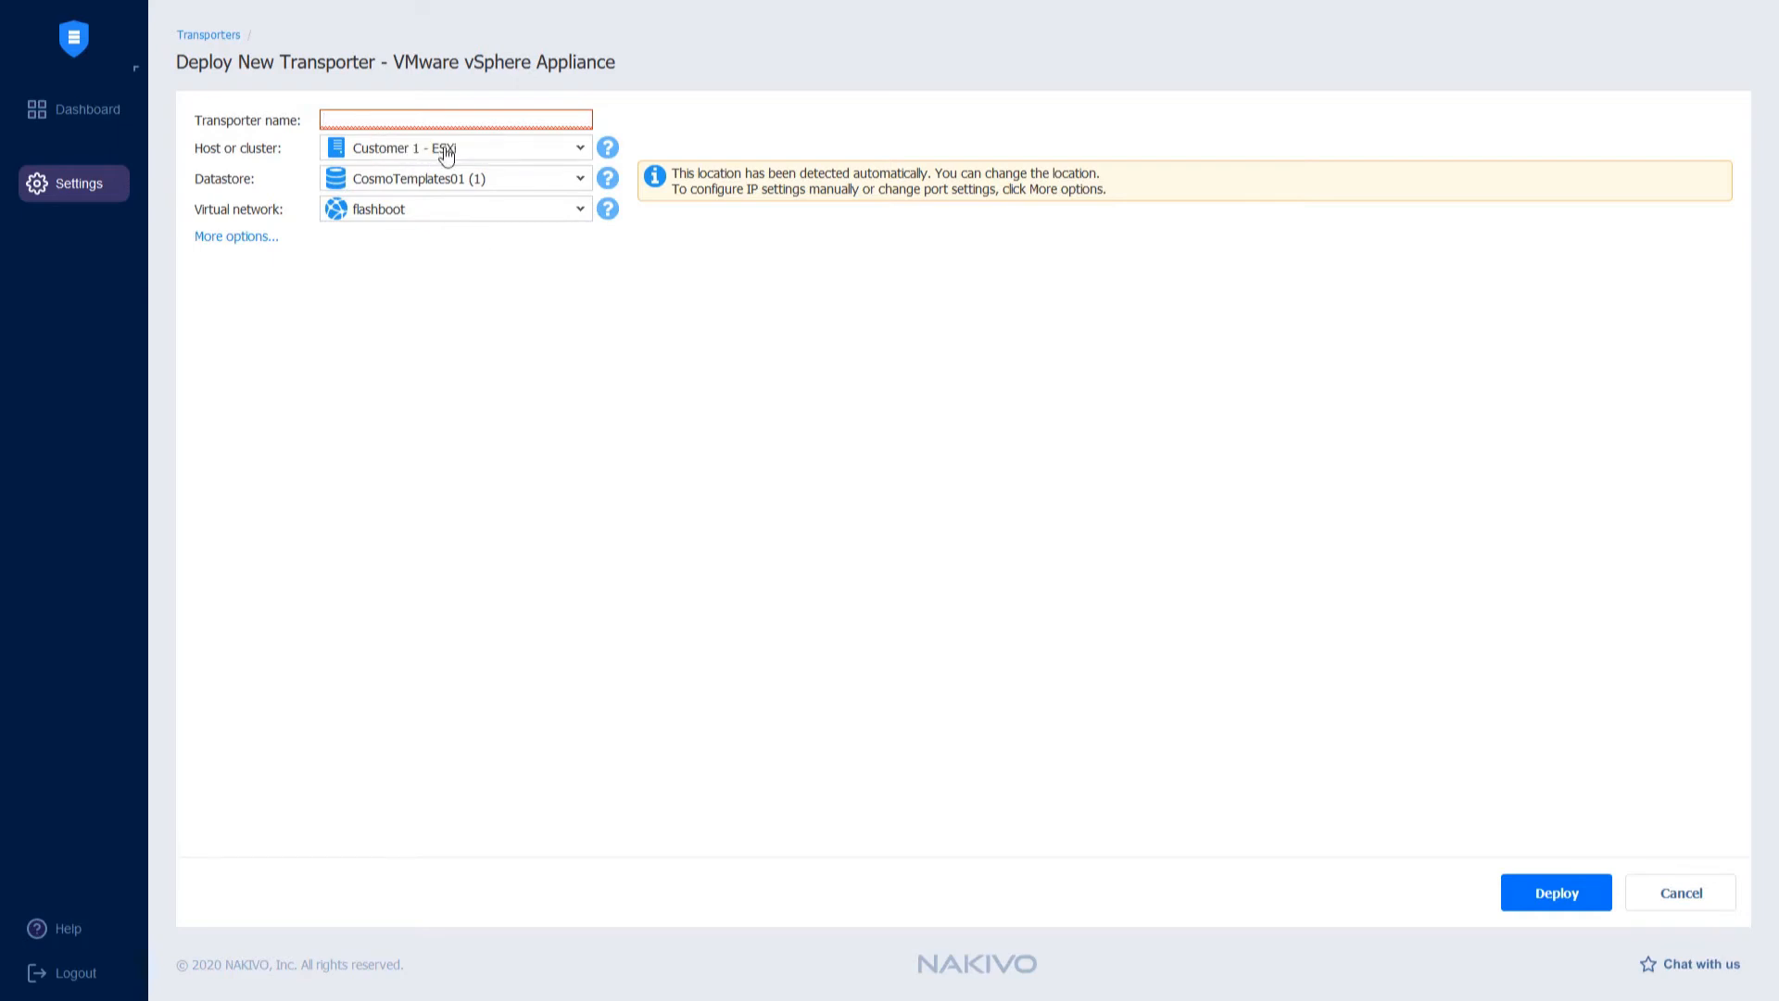
{"action": "left_click", "coordinate": [454, 119]}
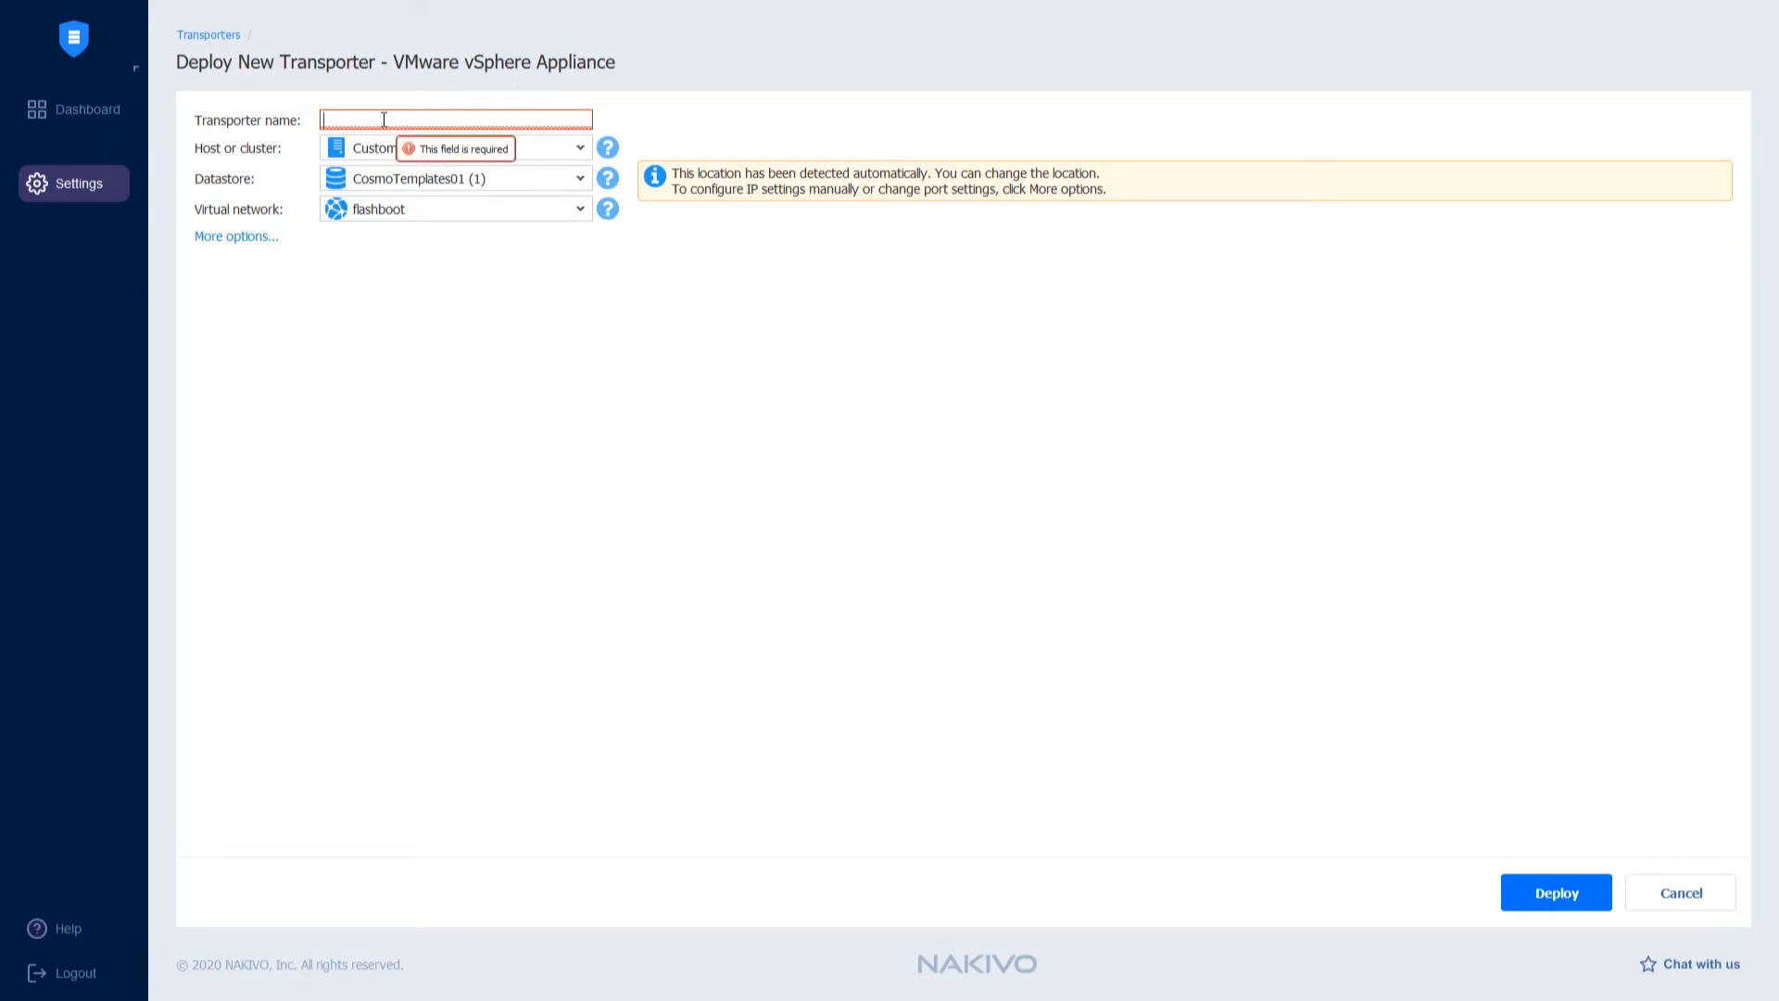
{"action": "type", "text": "Customer 1 - TR"}
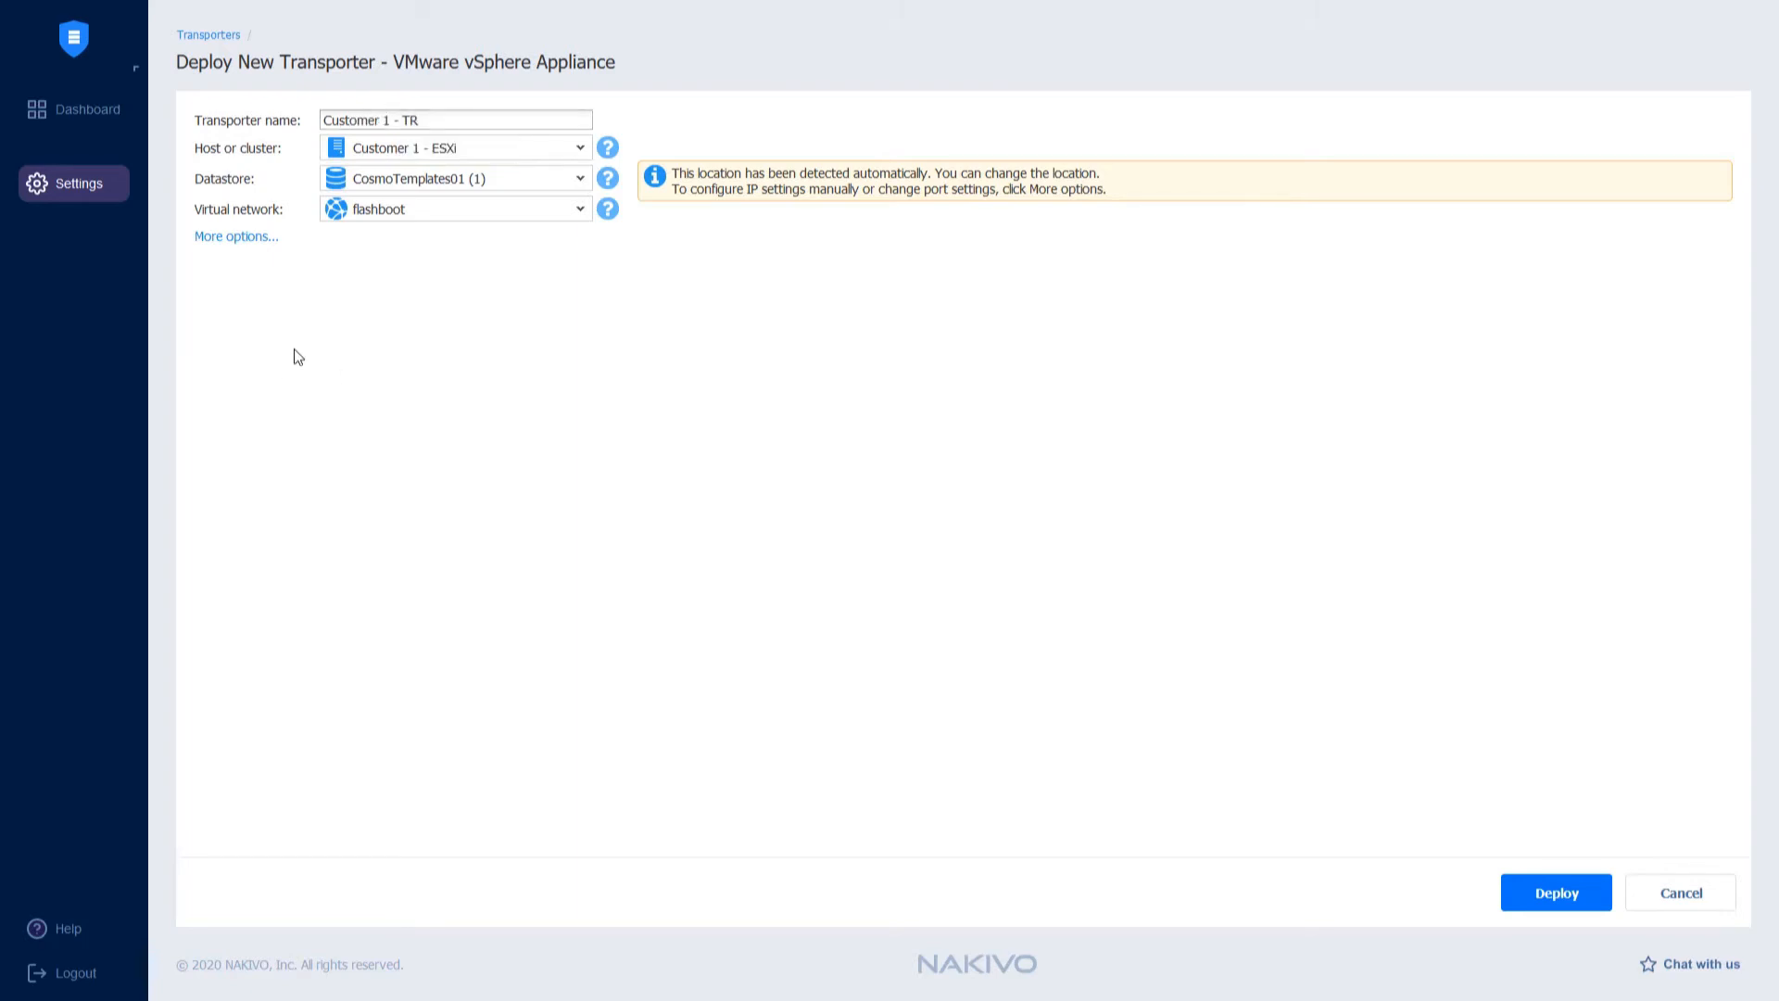
Enable Direct Connect under More options and deploy Customer 1 - TR, now at 0%
{"action": "left_click", "coordinate": [235, 235]}
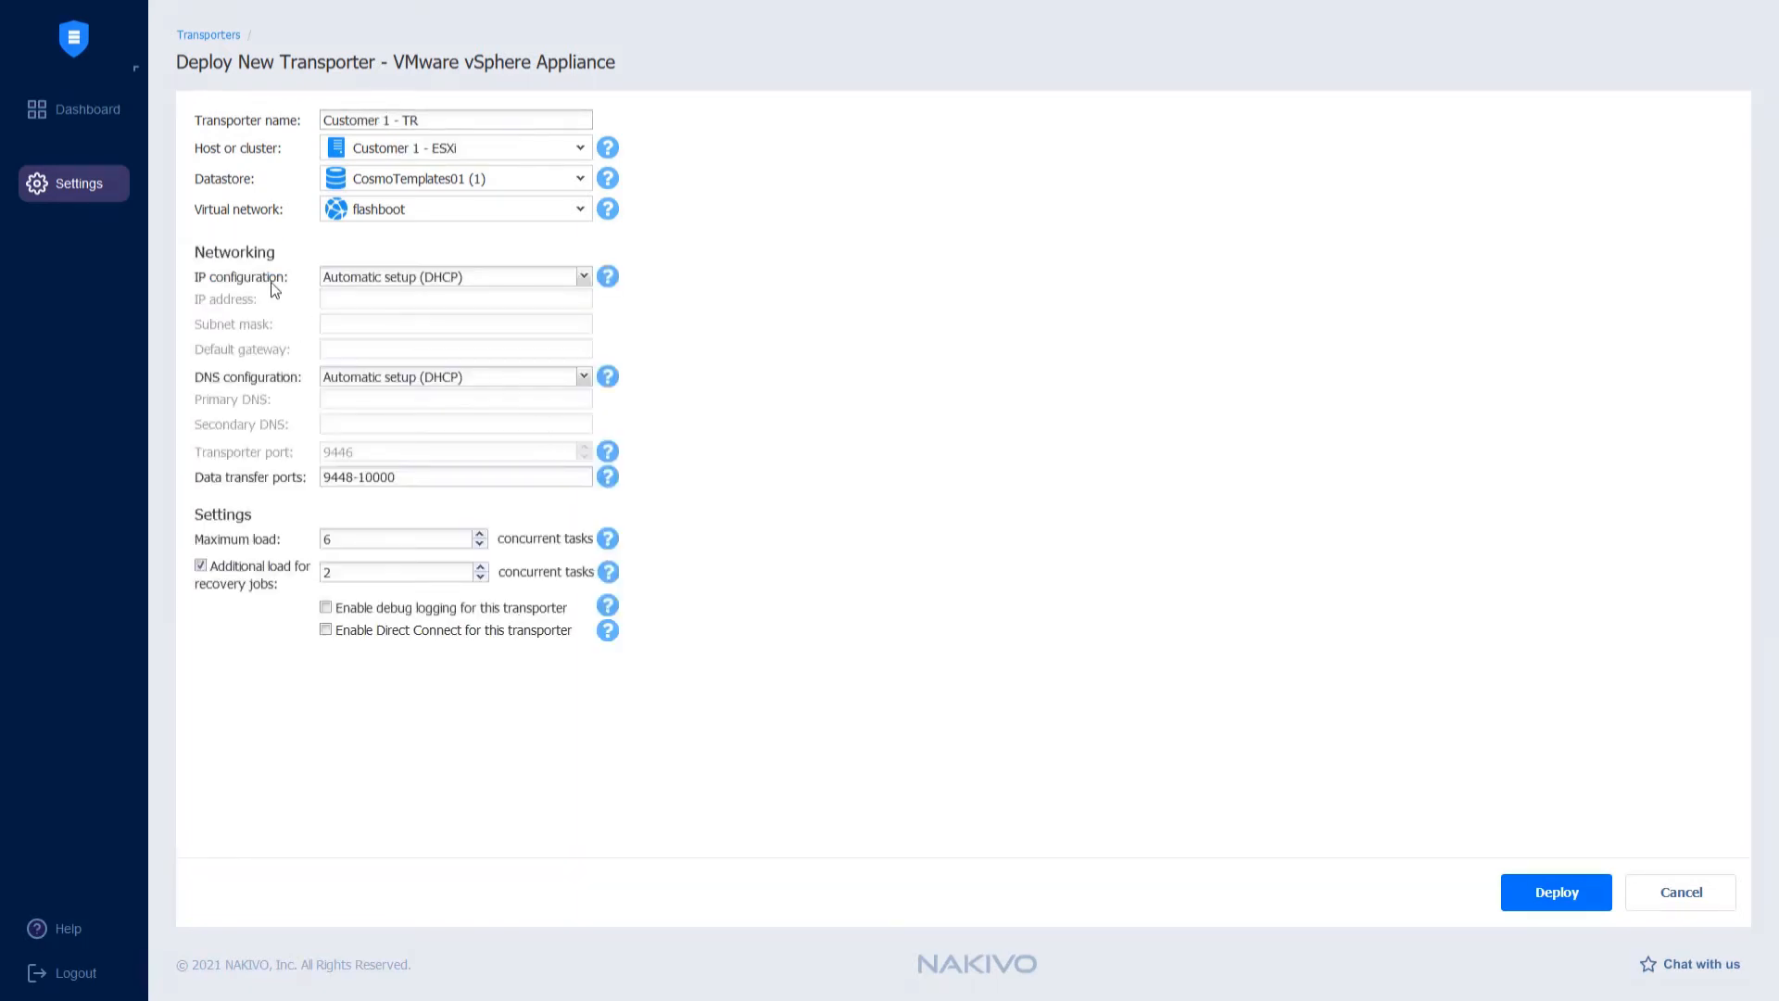
{"action": "left_click", "coordinate": [454, 277]}
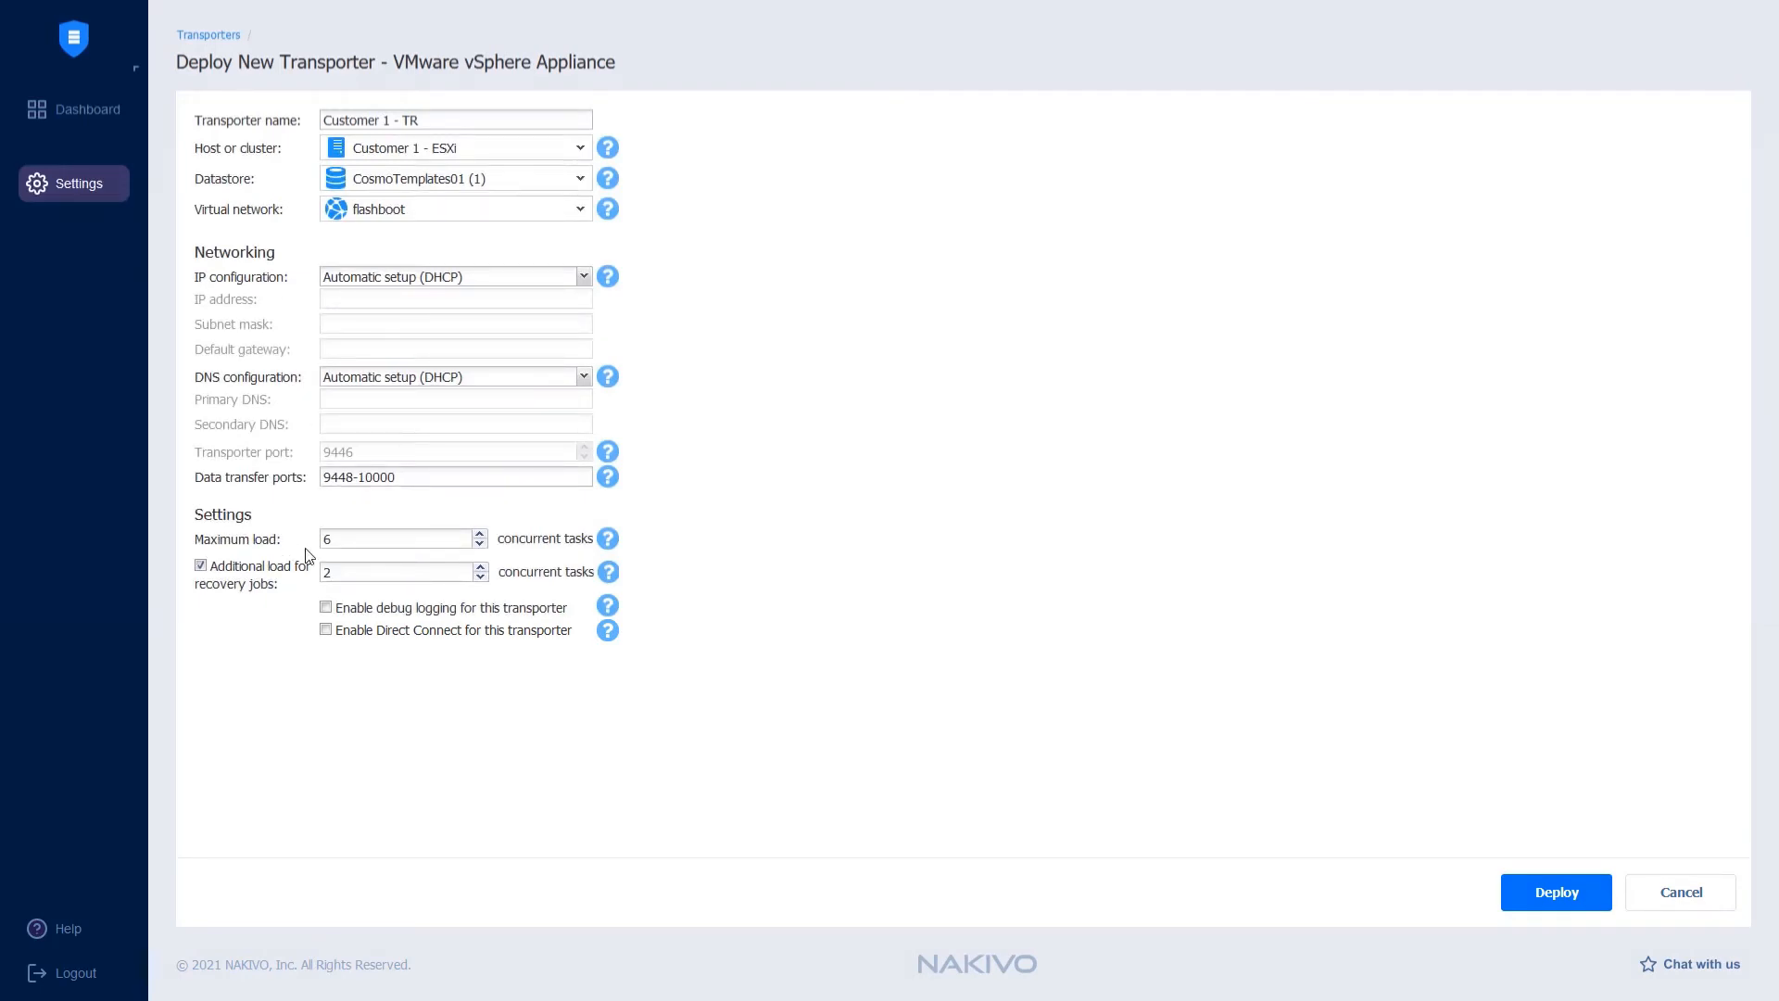
{"action": "left_click", "coordinate": [326, 630]}
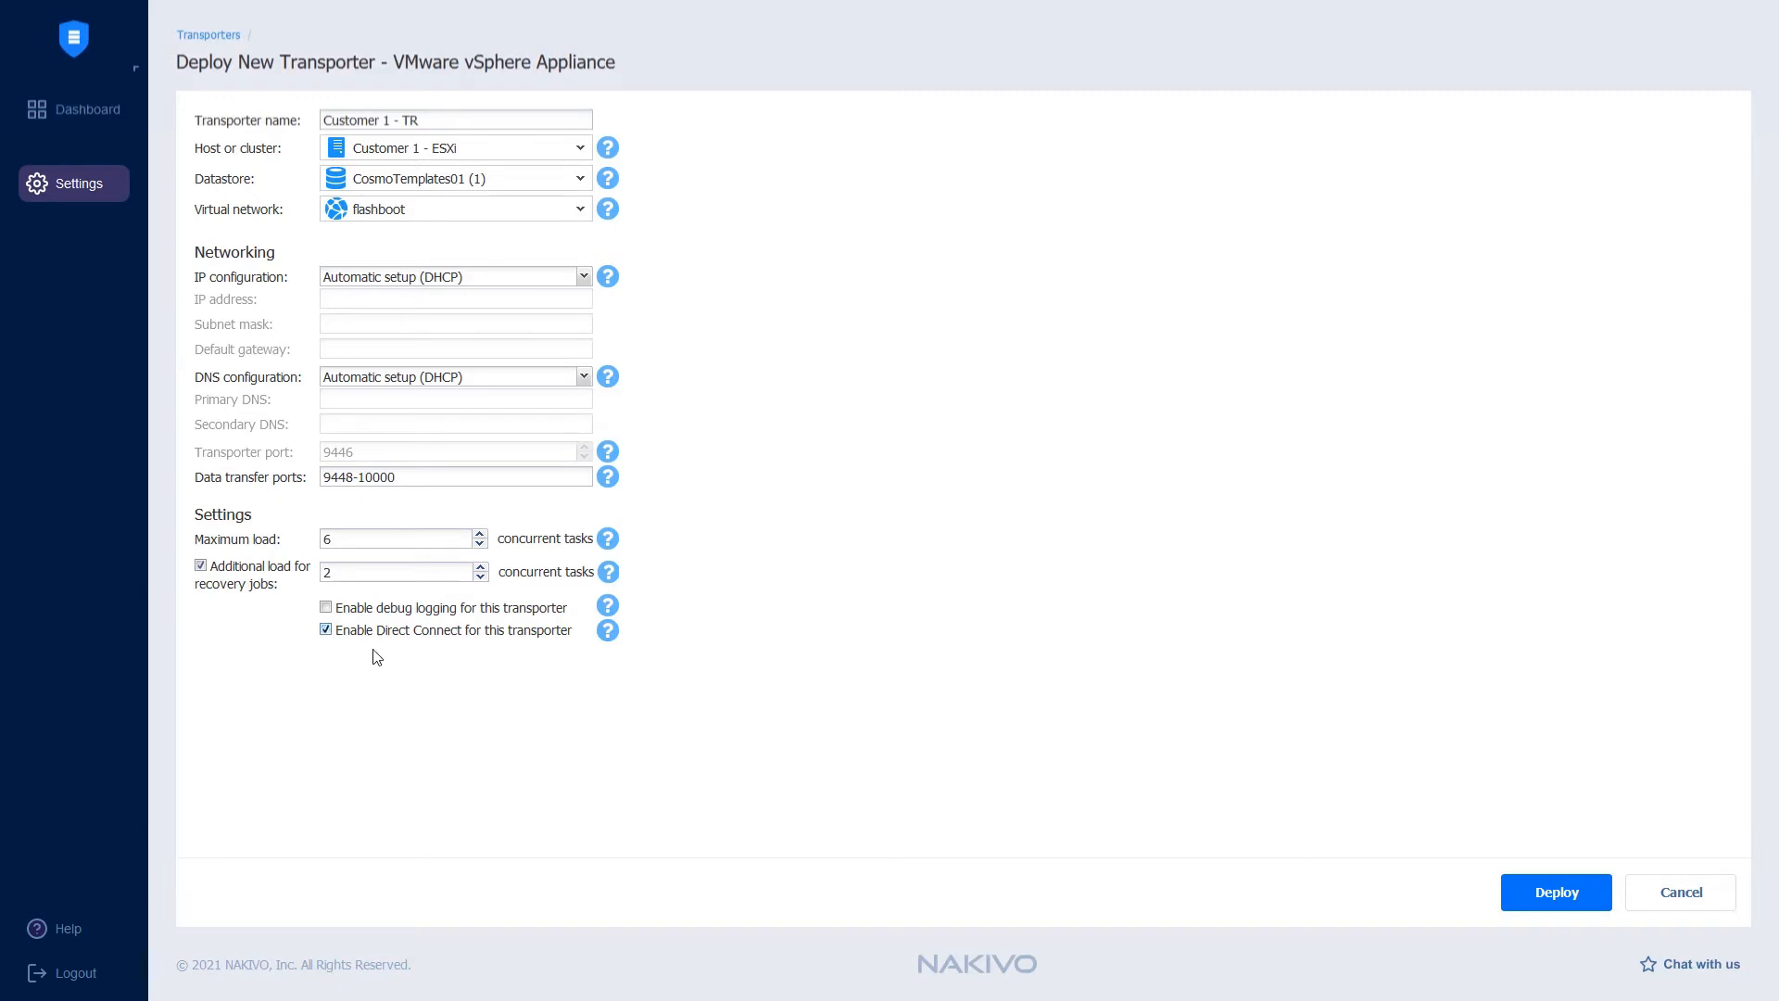
{"action": "mouse_move", "coordinate": [441, 678]}
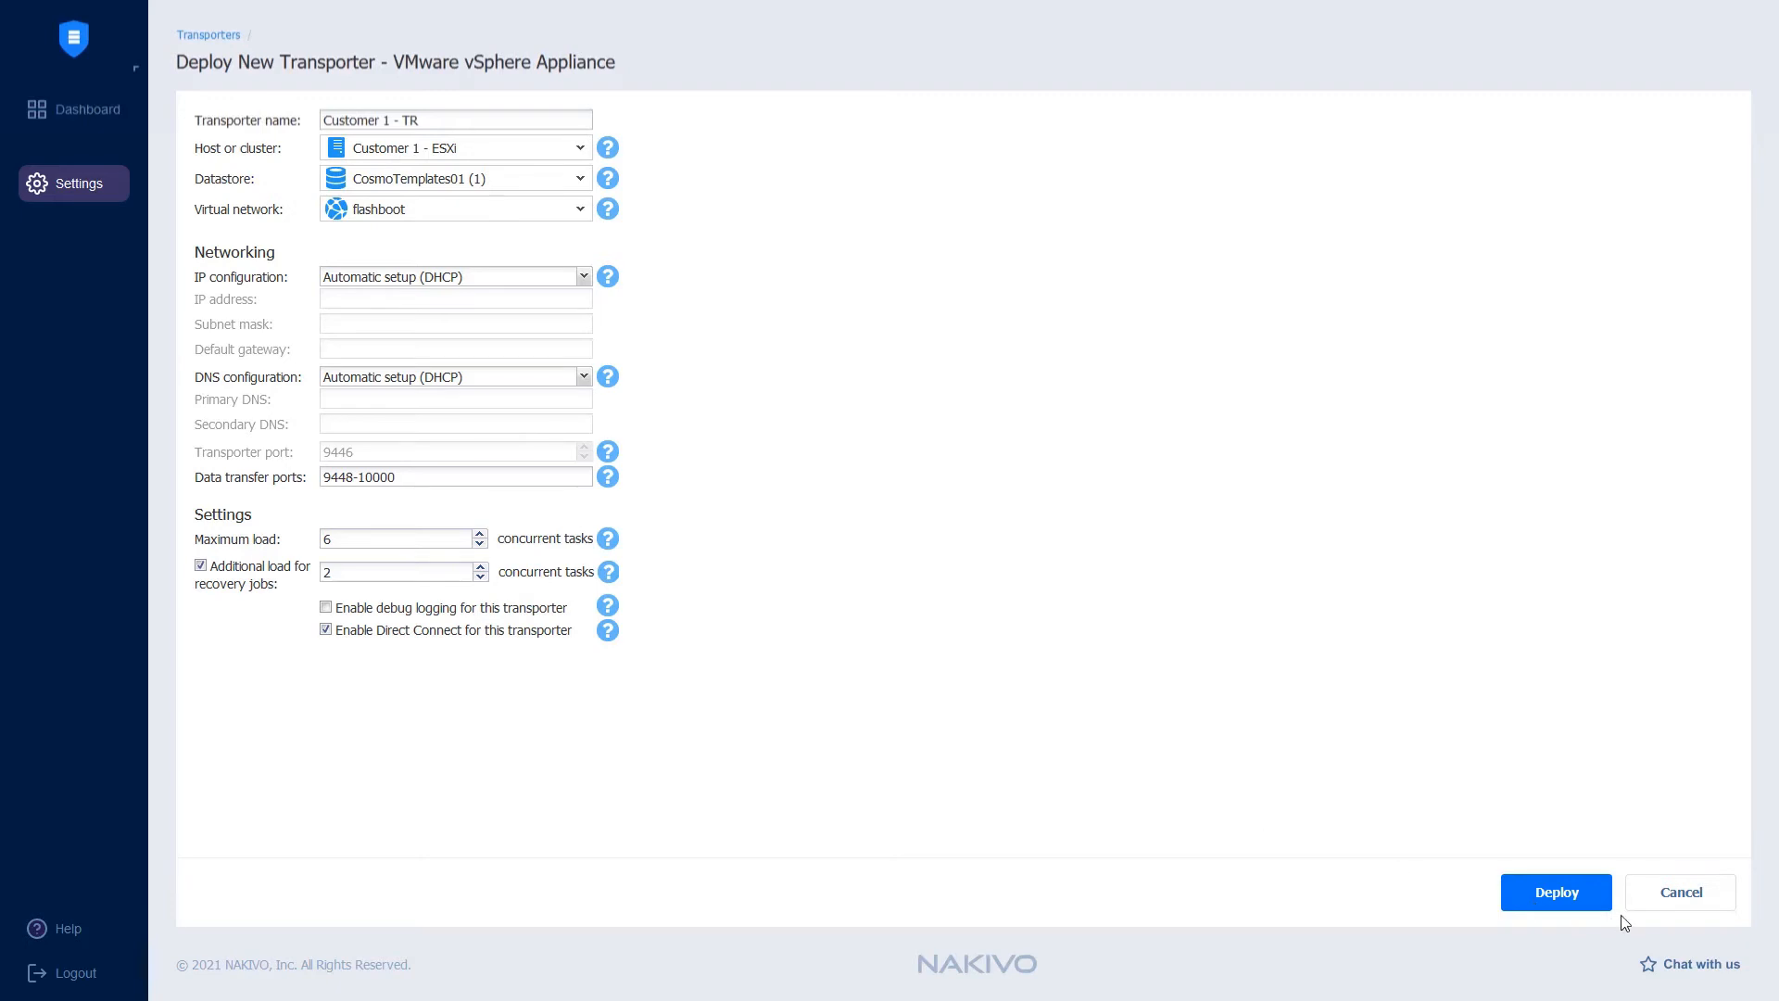
{"action": "left_click", "coordinate": [1555, 892]}
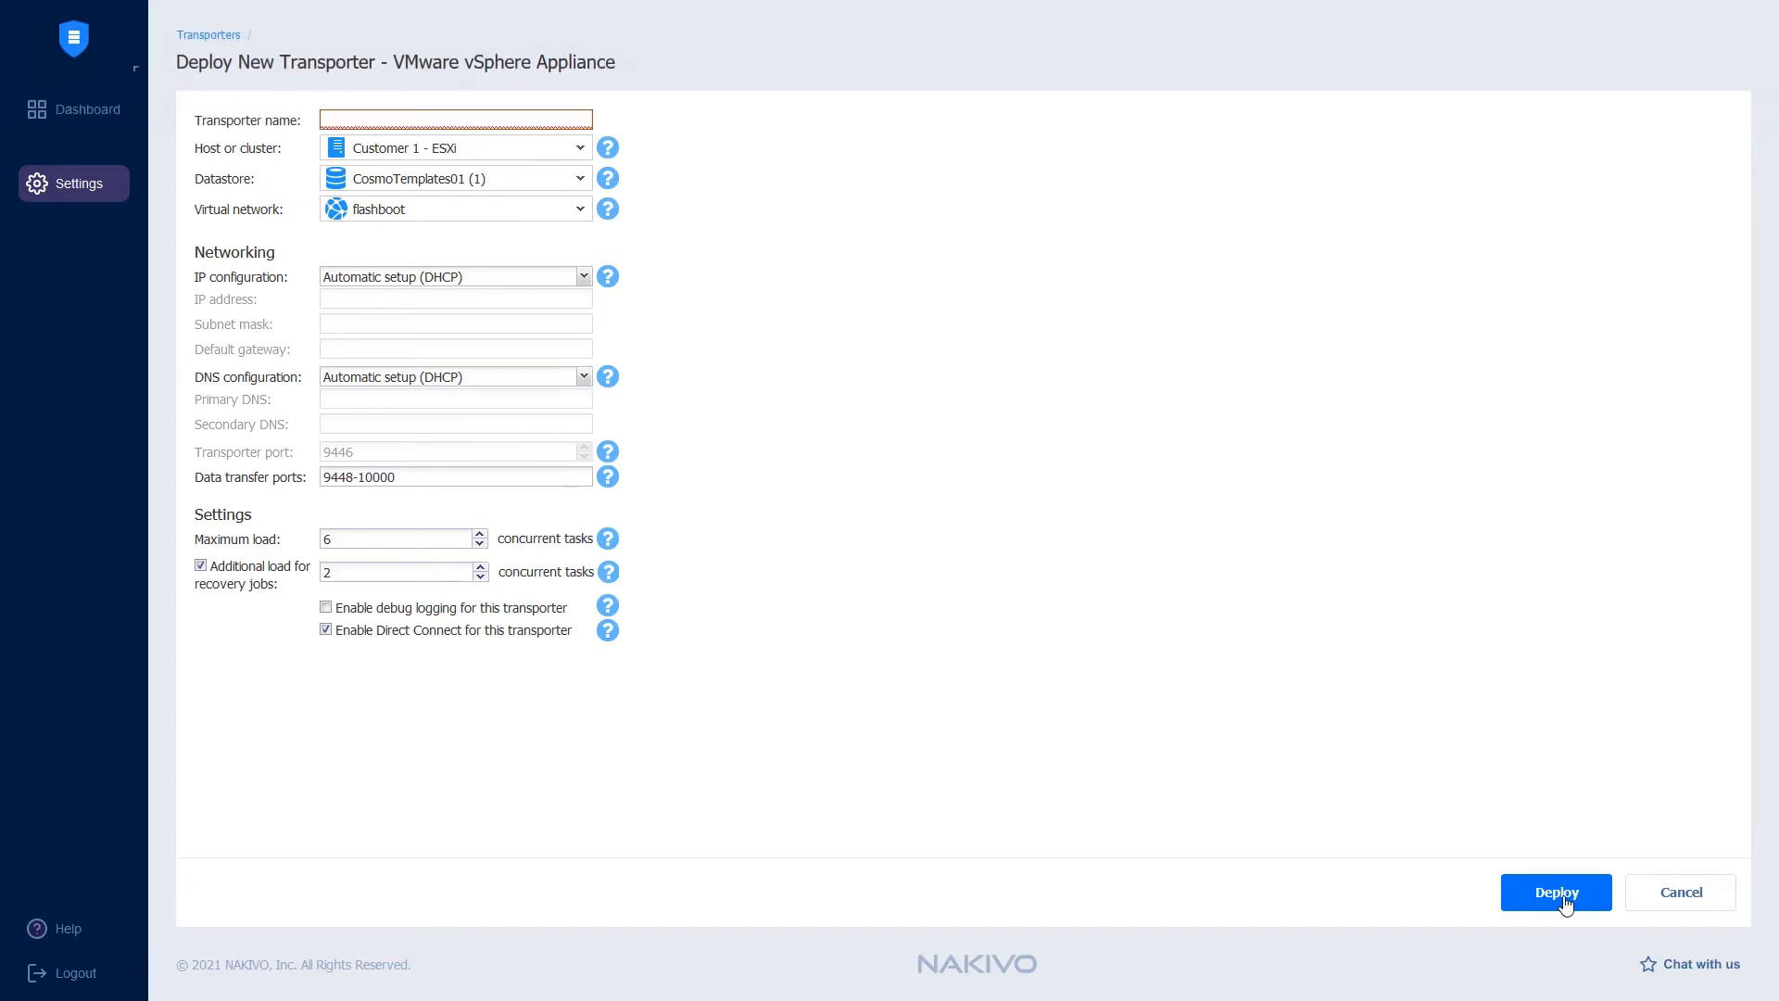
{"action": "left_click", "coordinate": [1555, 891]}
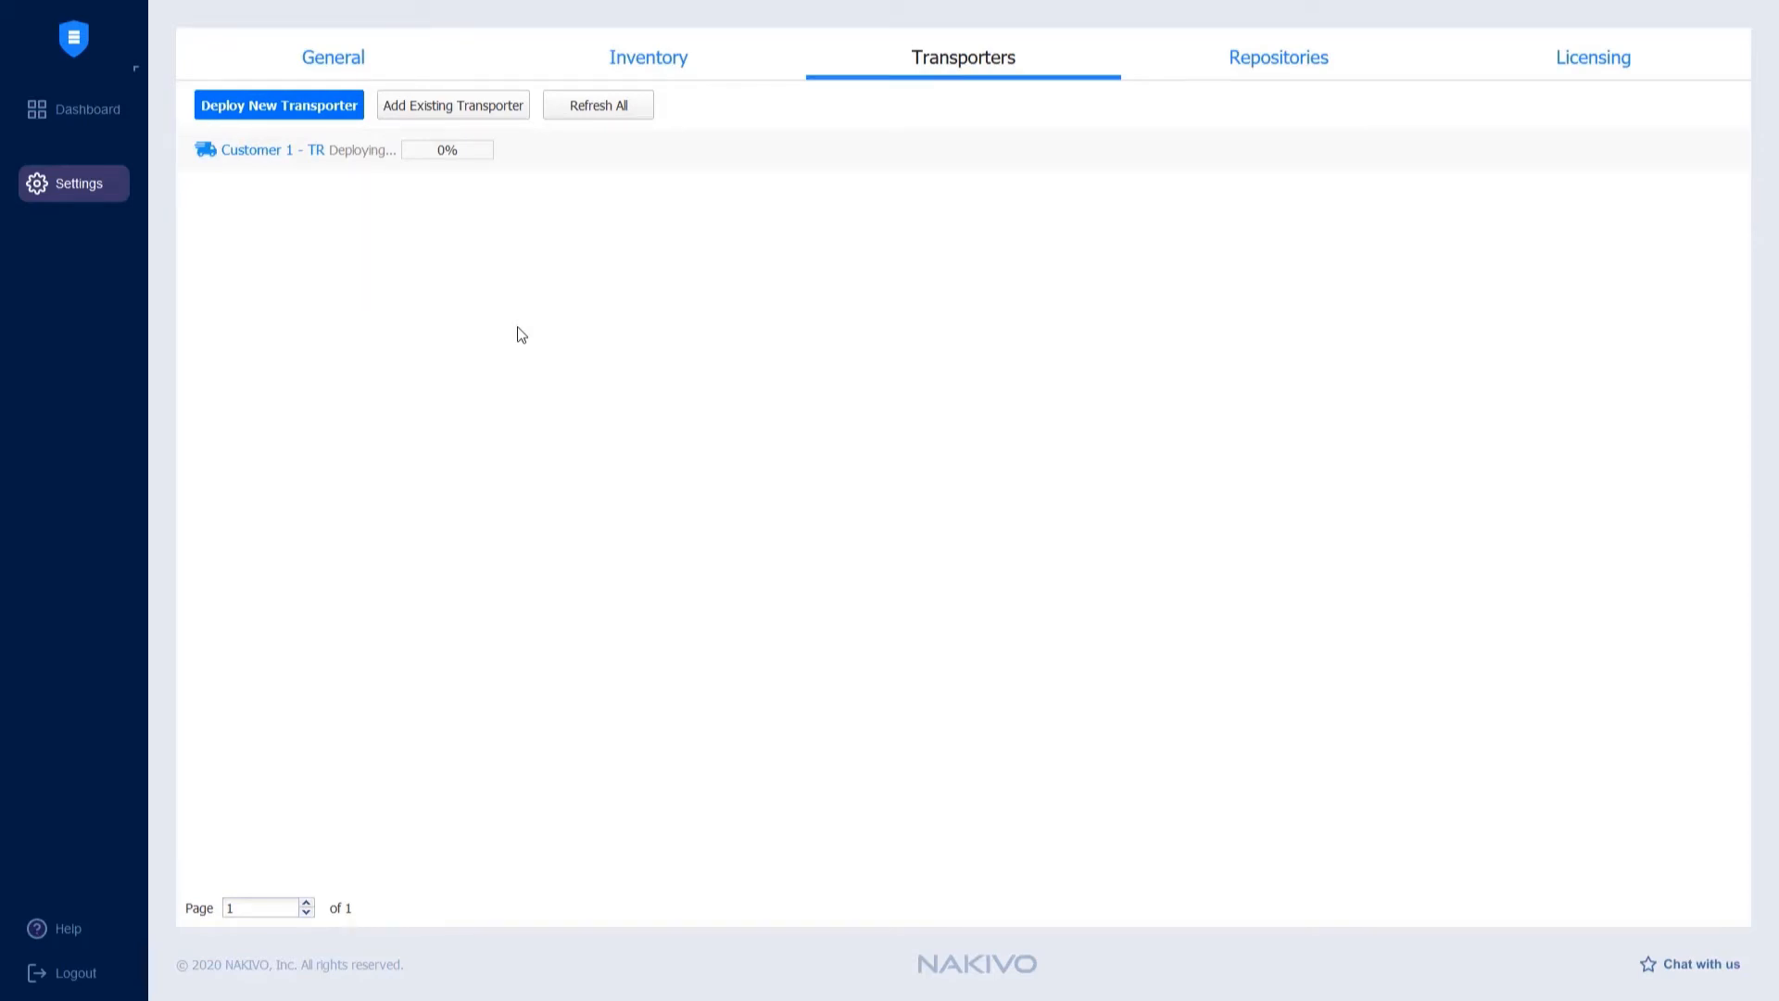
In Inventory, manage Customer 1 - ESXi to use Direct Connect with Customer 1 - TR assigned
{"action": "left_click", "coordinate": [648, 57]}
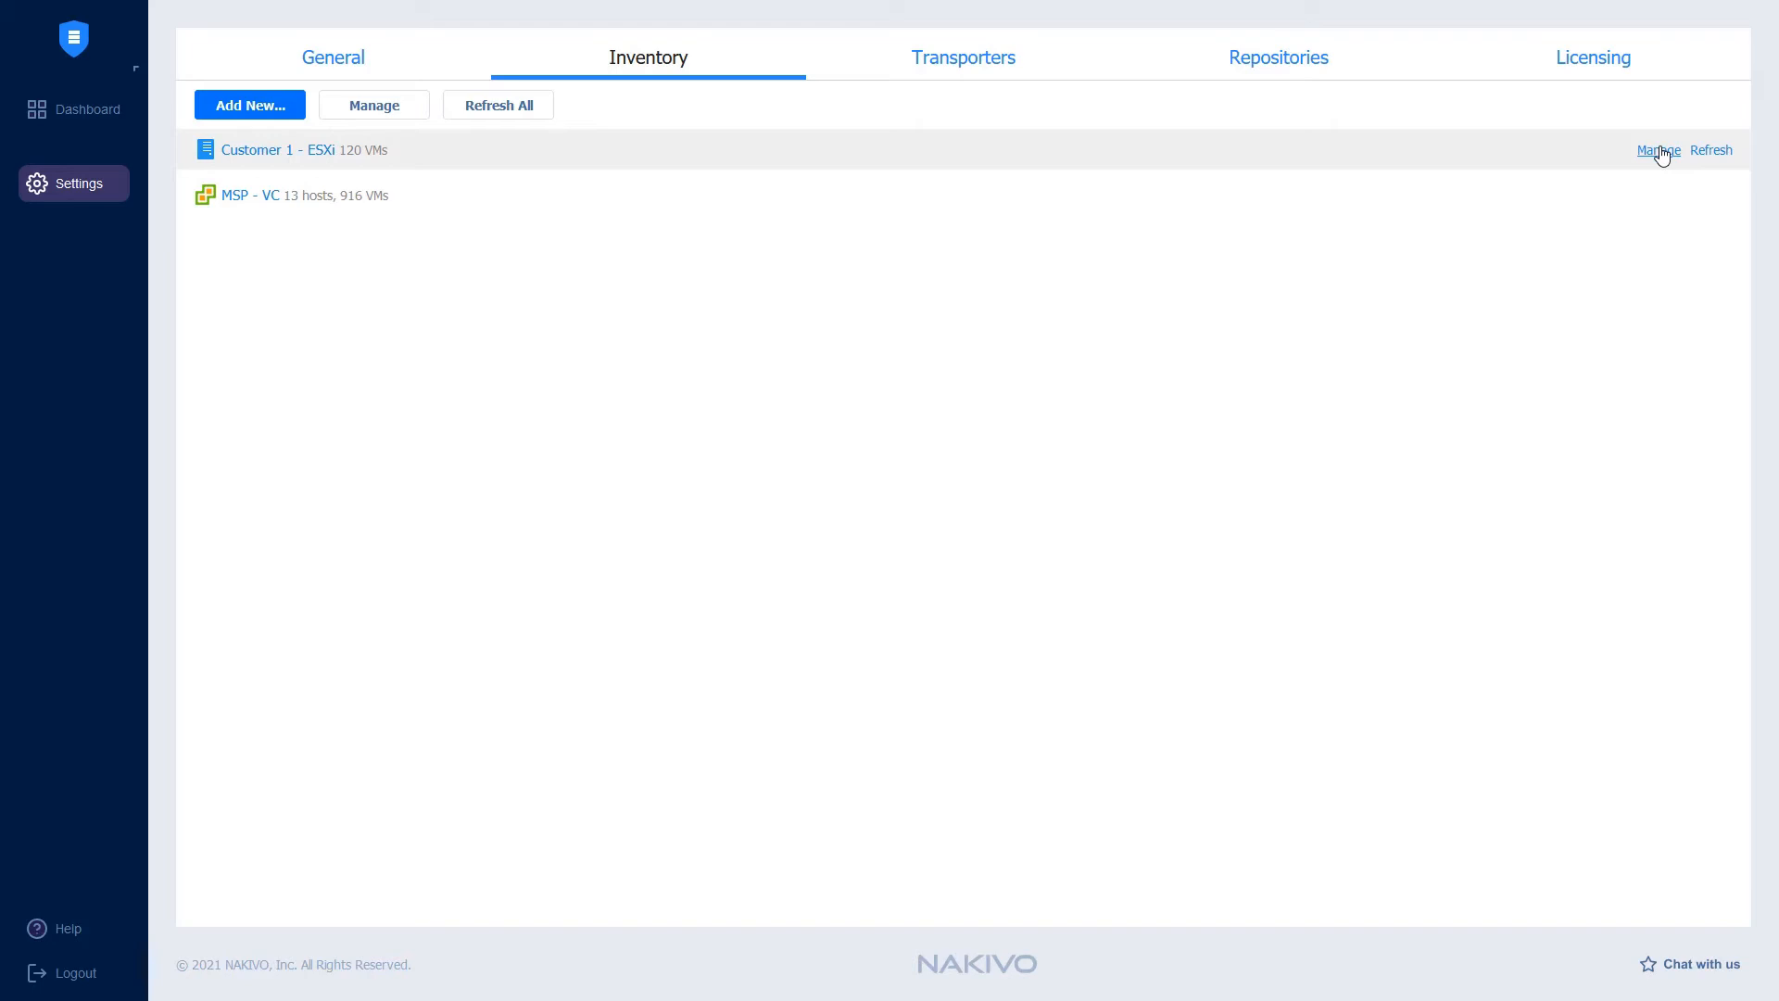
{"action": "left_click", "coordinate": [1655, 151]}
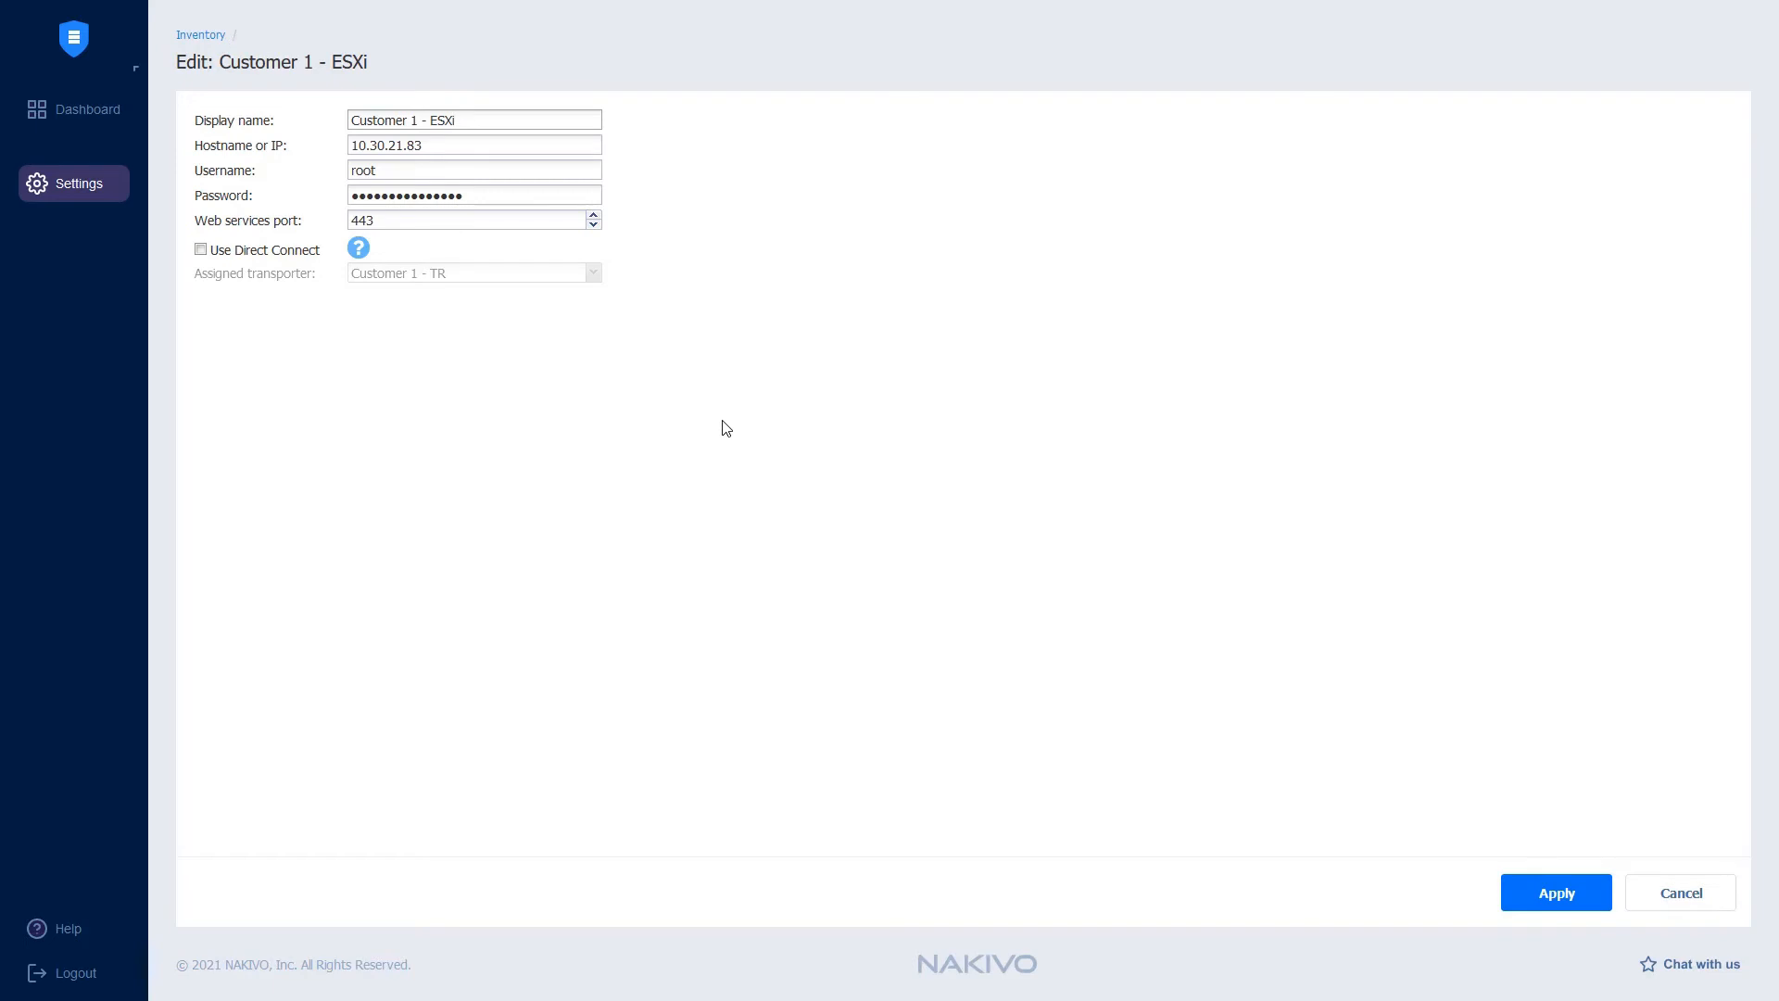
{"action": "left_click", "coordinate": [200, 249]}
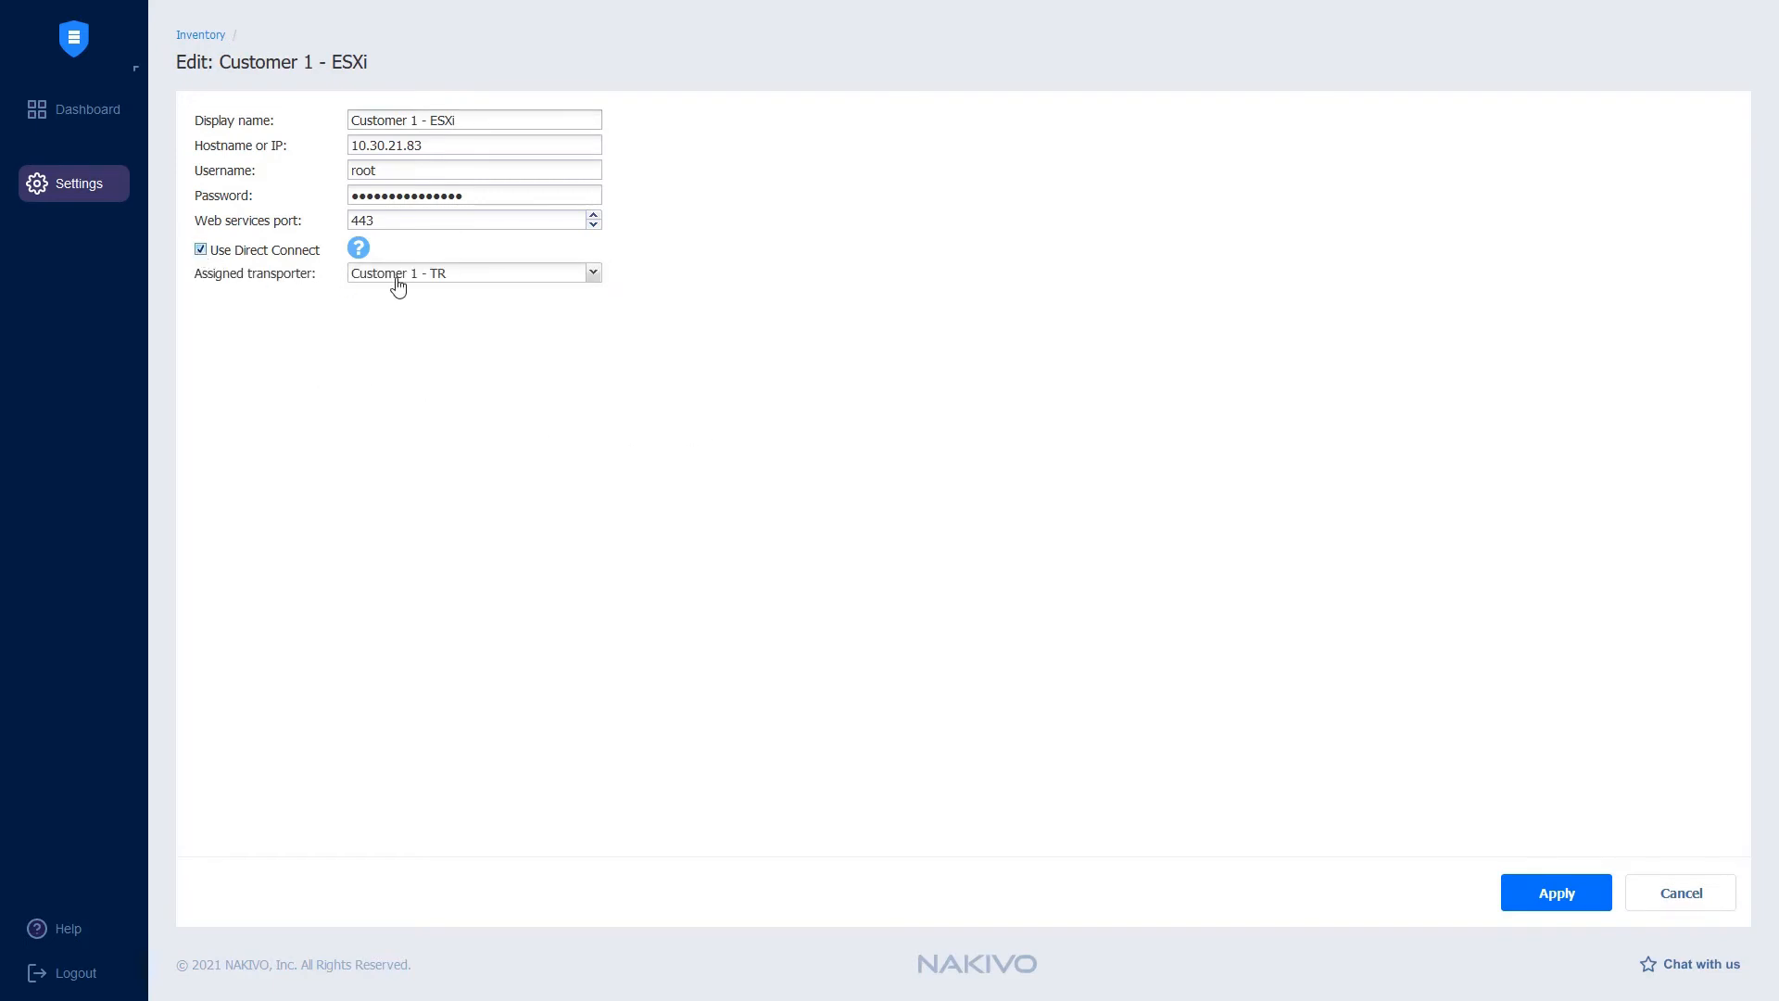
{"action": "left_click", "coordinate": [471, 273]}
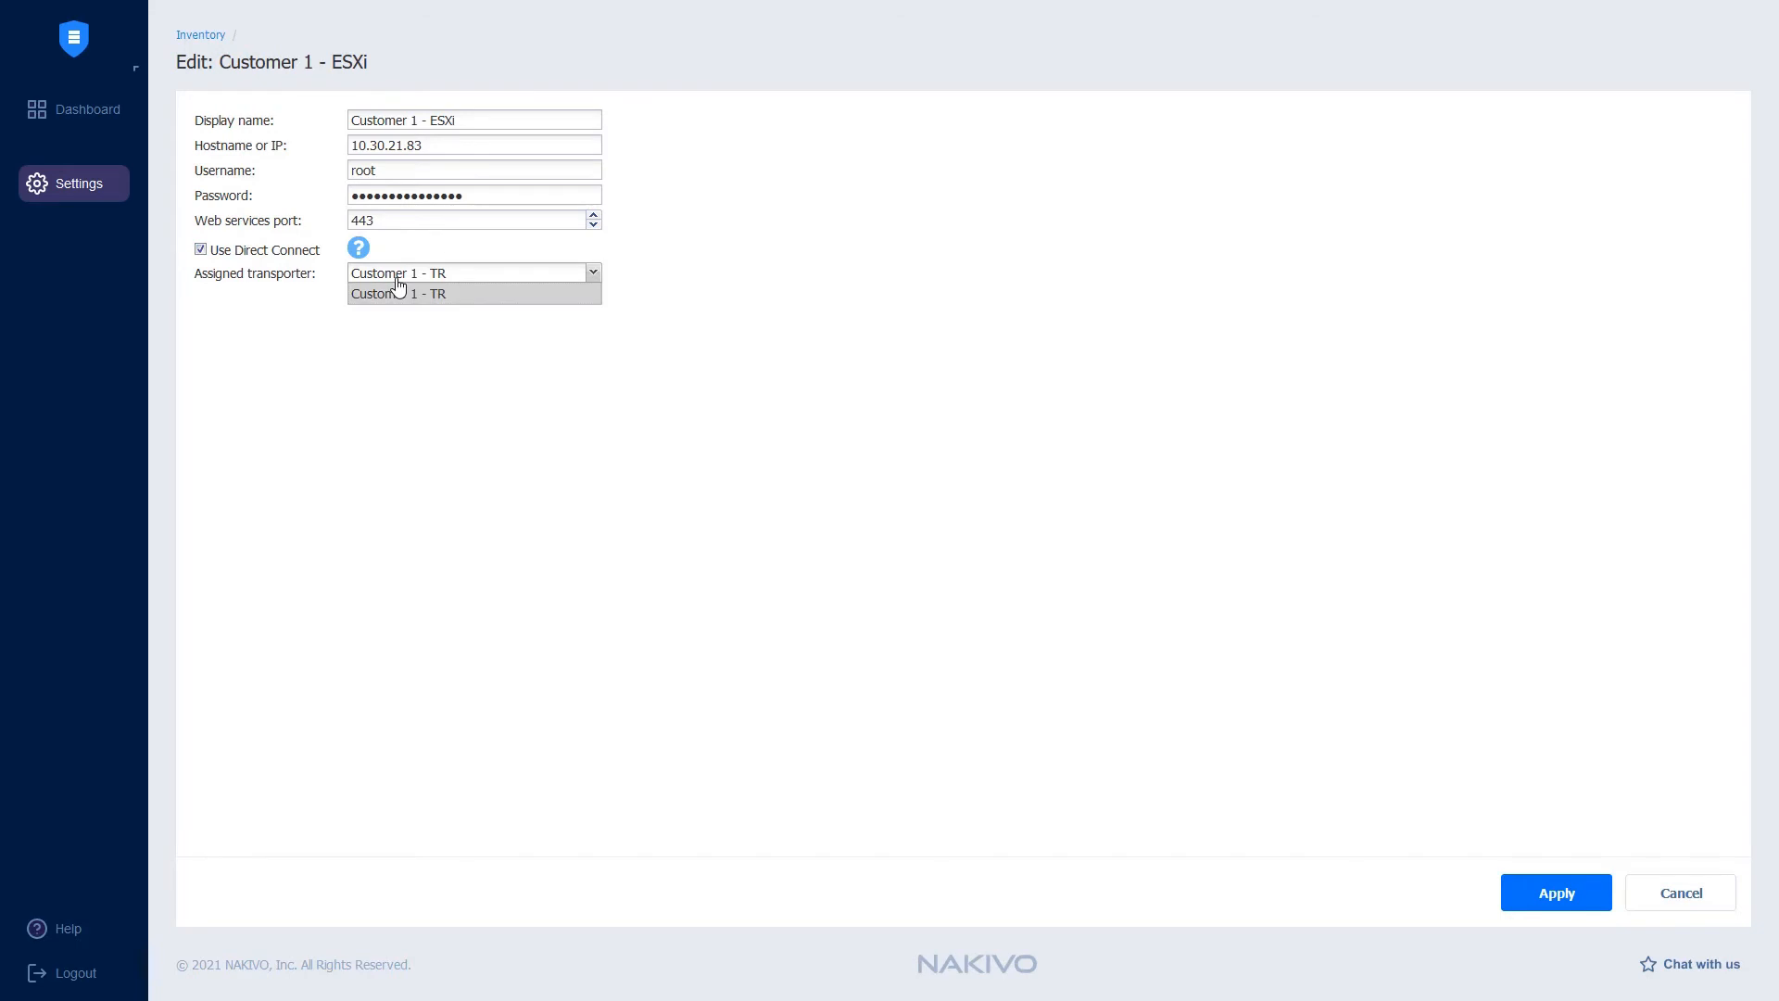
{"action": "left_click", "coordinate": [397, 293]}
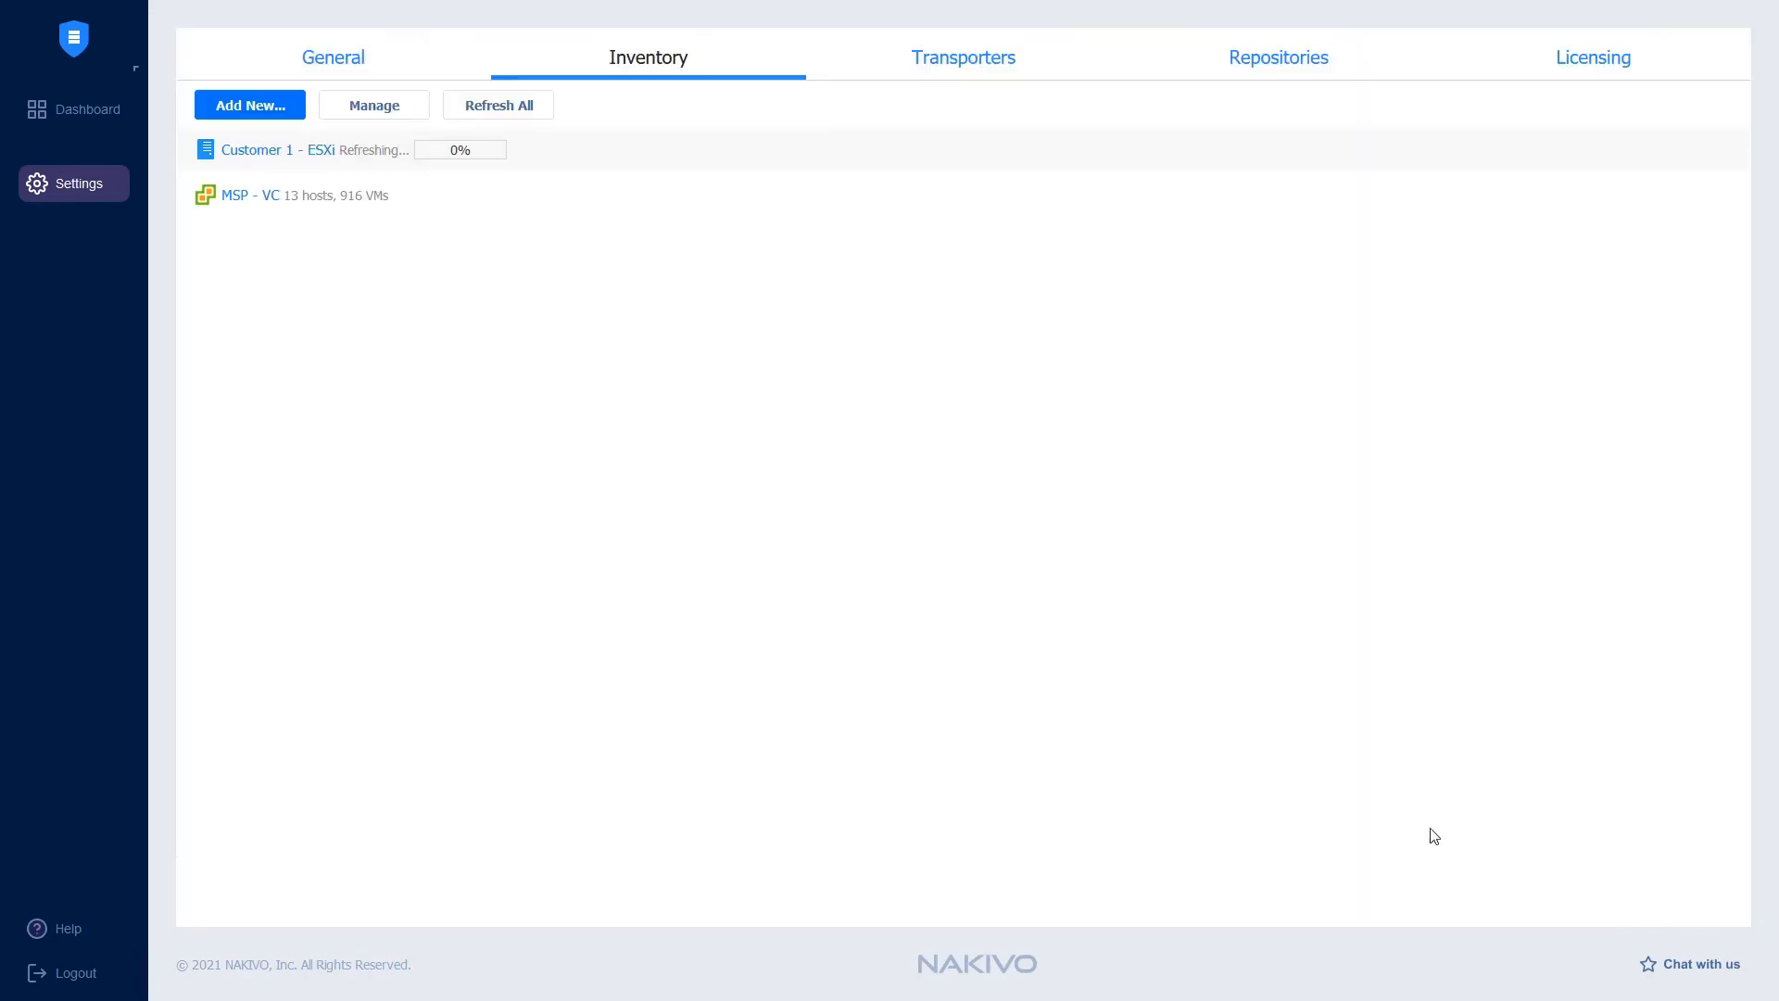
{"action": "mouse_move", "coordinate": [1039, 604]}
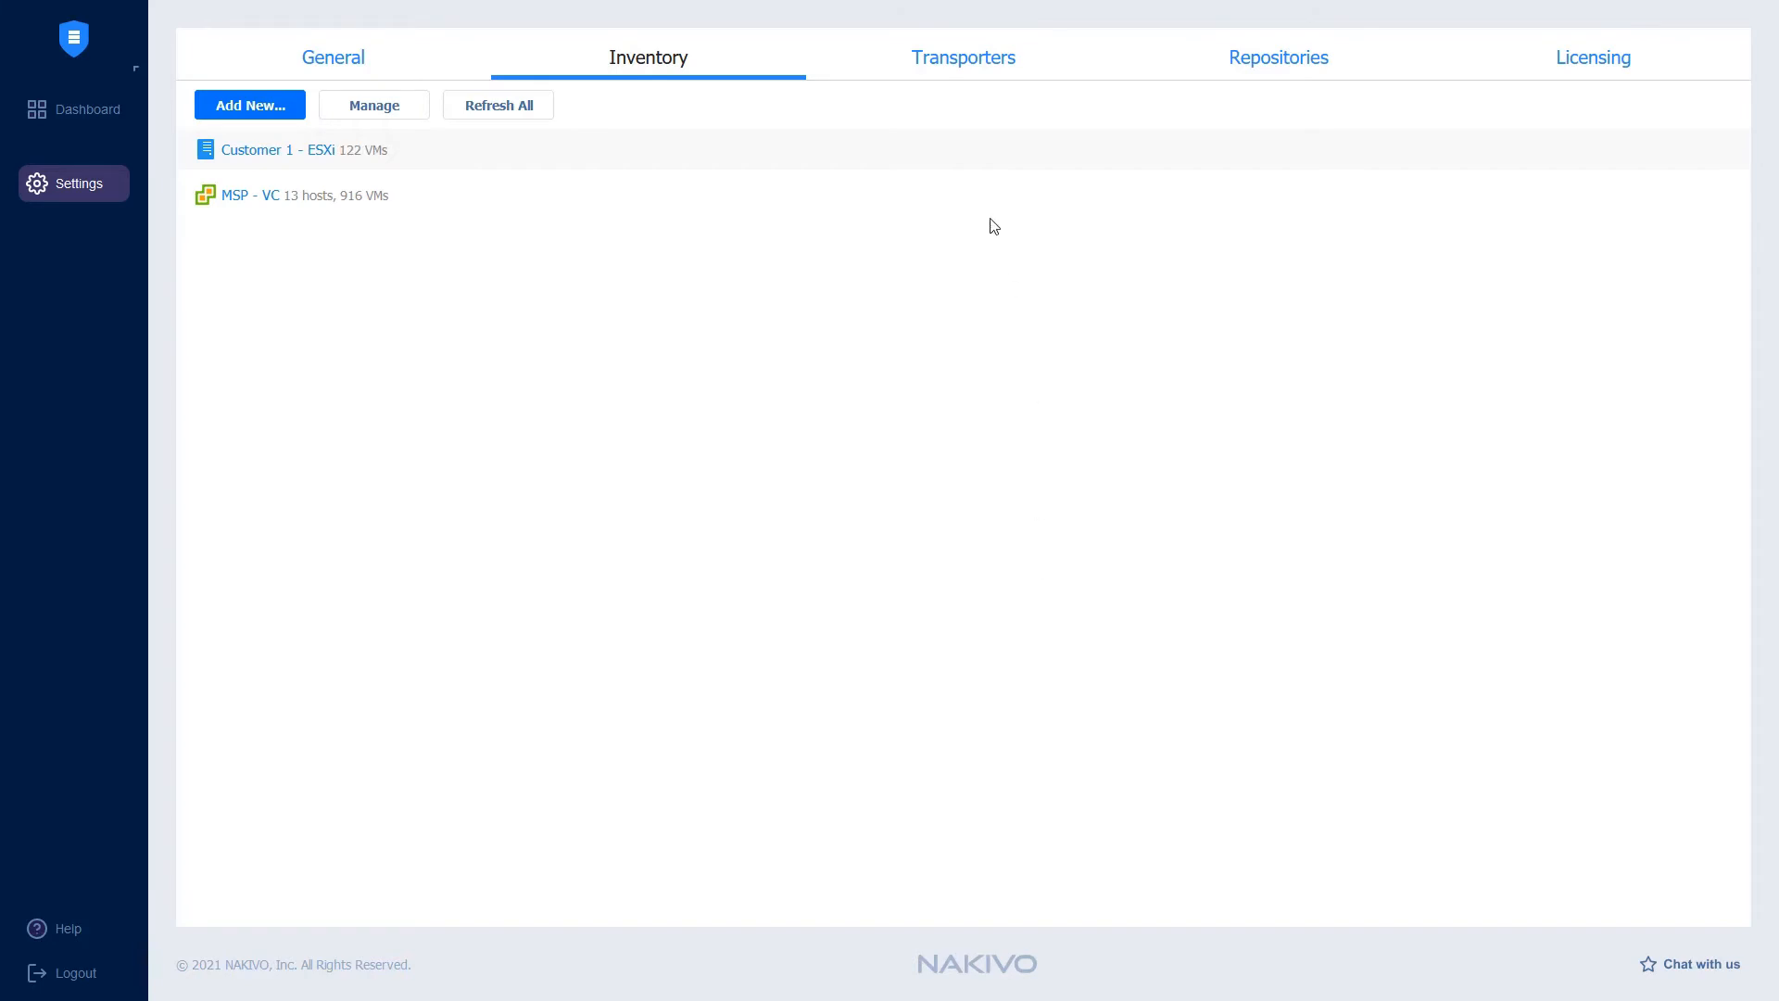
Add an installed-service transporter at 10.30.22.101 named MSP - TR beside Customer 1 - TR
{"action": "left_click", "coordinate": [963, 57]}
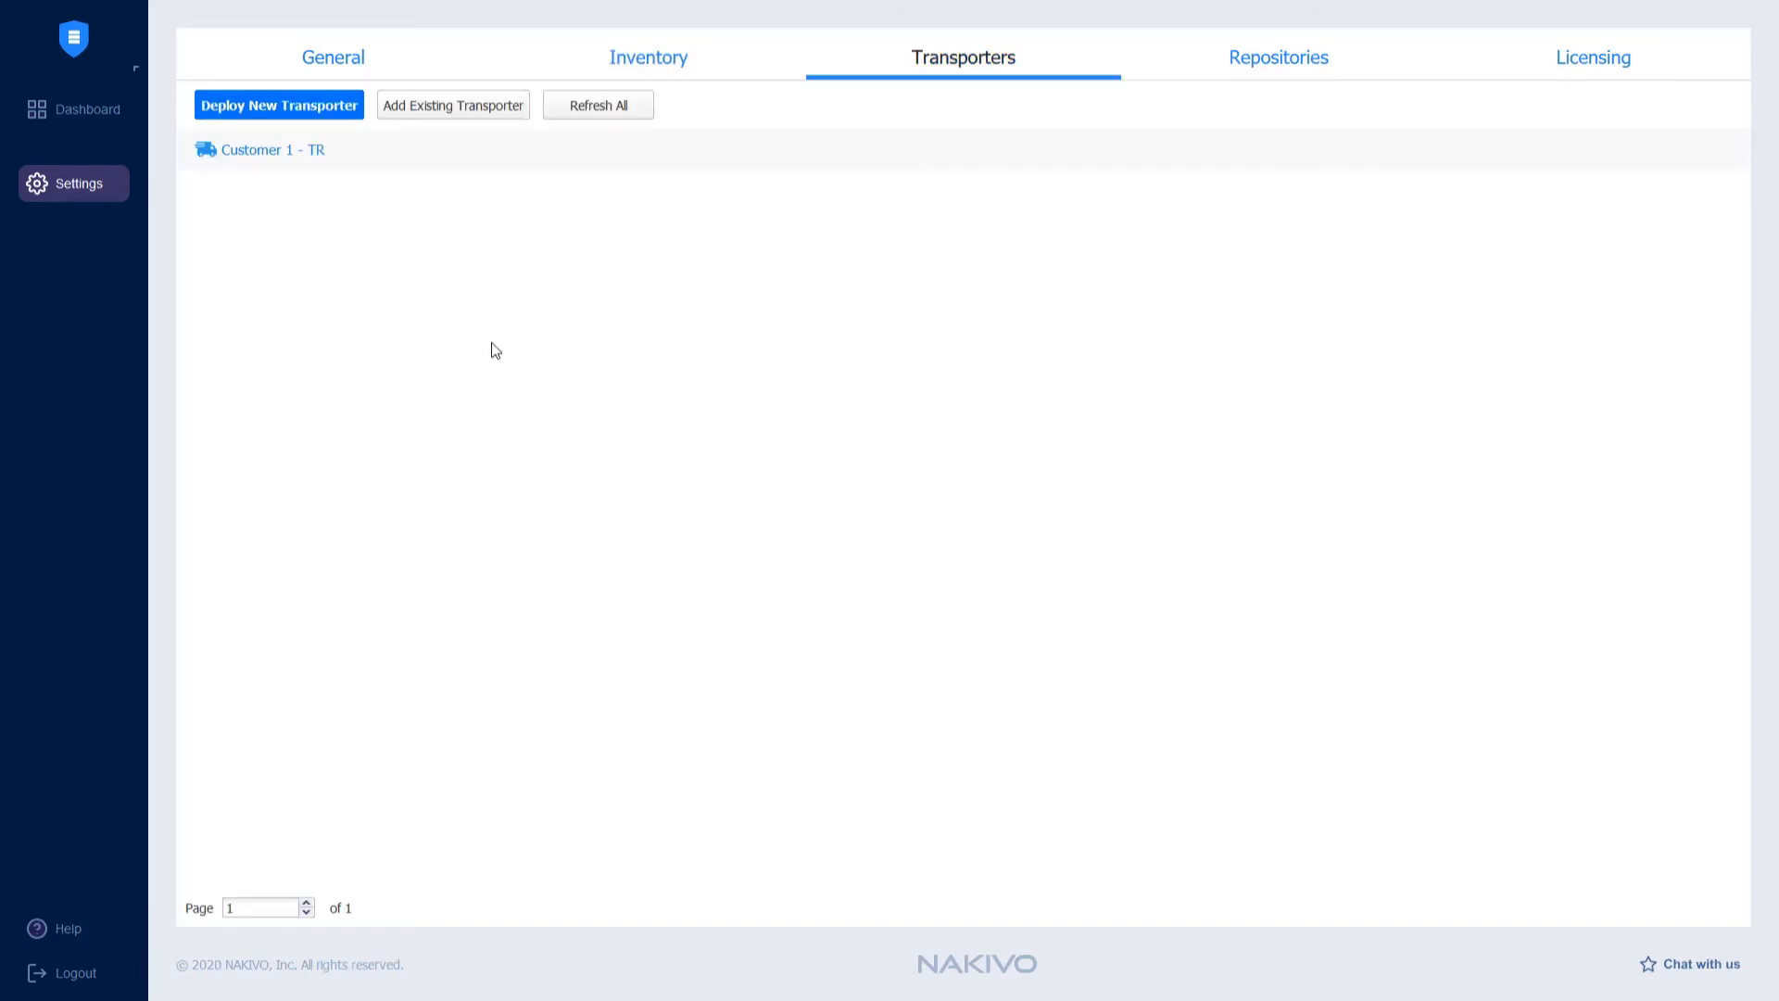
{"action": "left_click", "coordinate": [452, 104]}
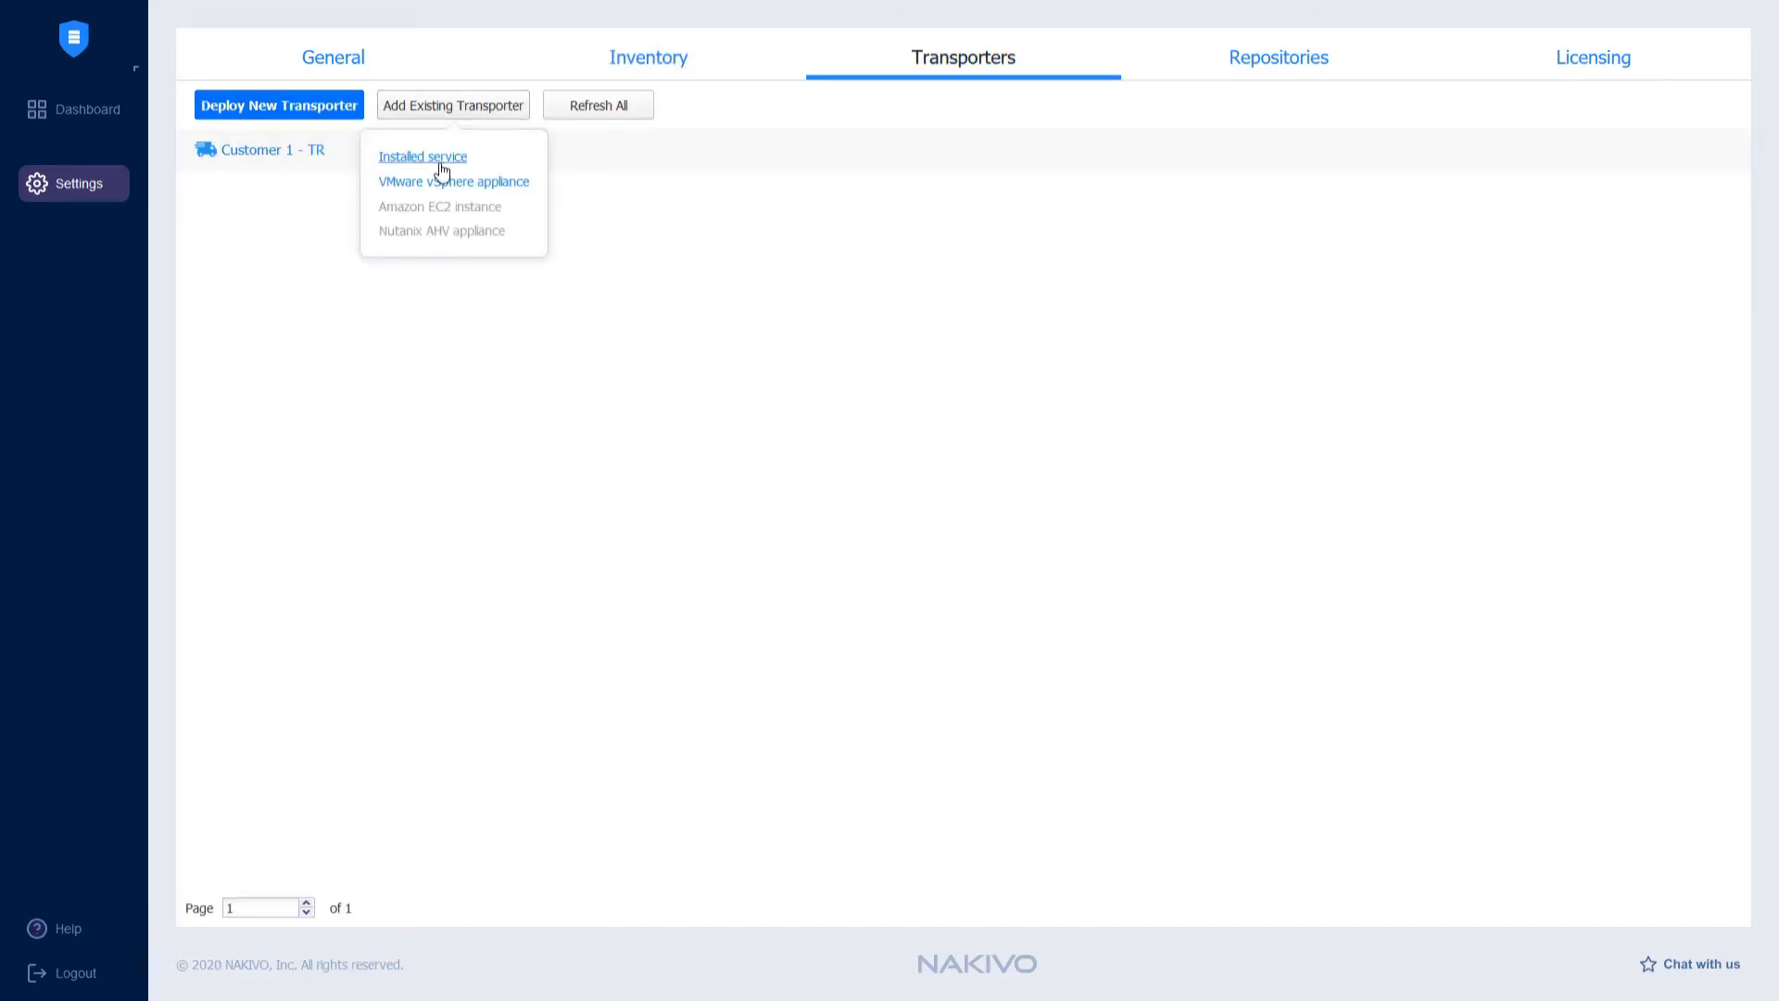
{"action": "left_click", "coordinate": [422, 156]}
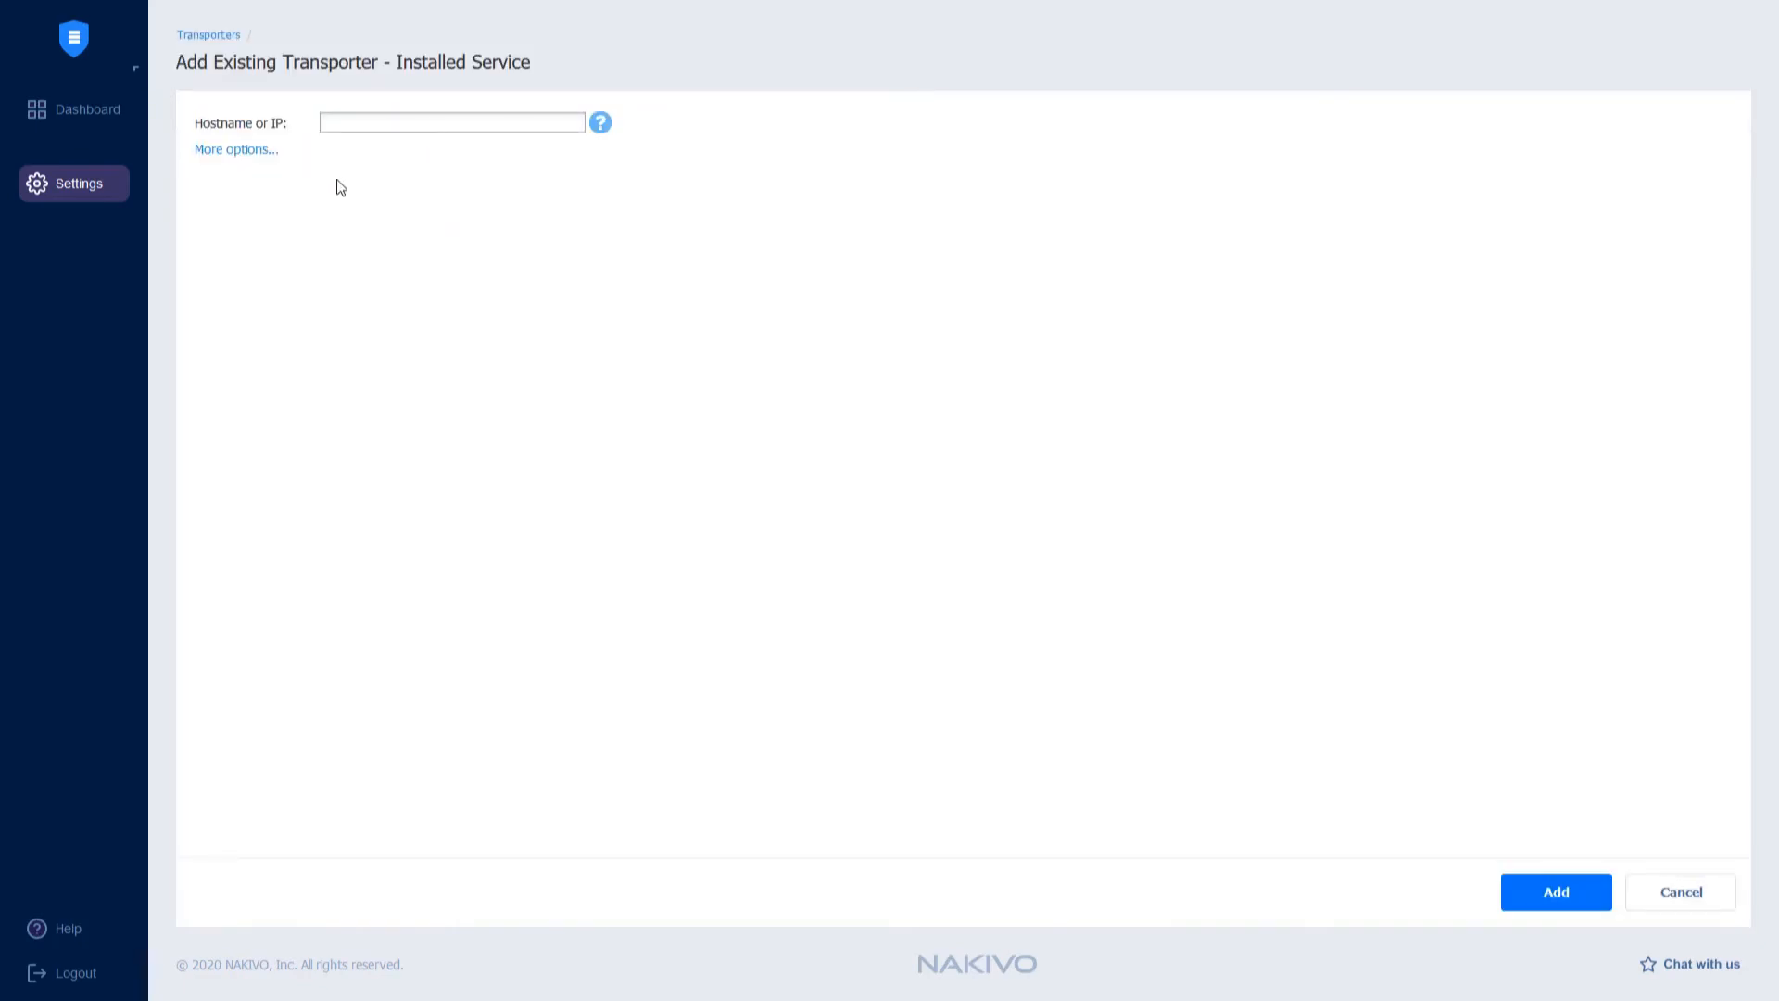
{"action": "type", "text": "10.30.22.101"}
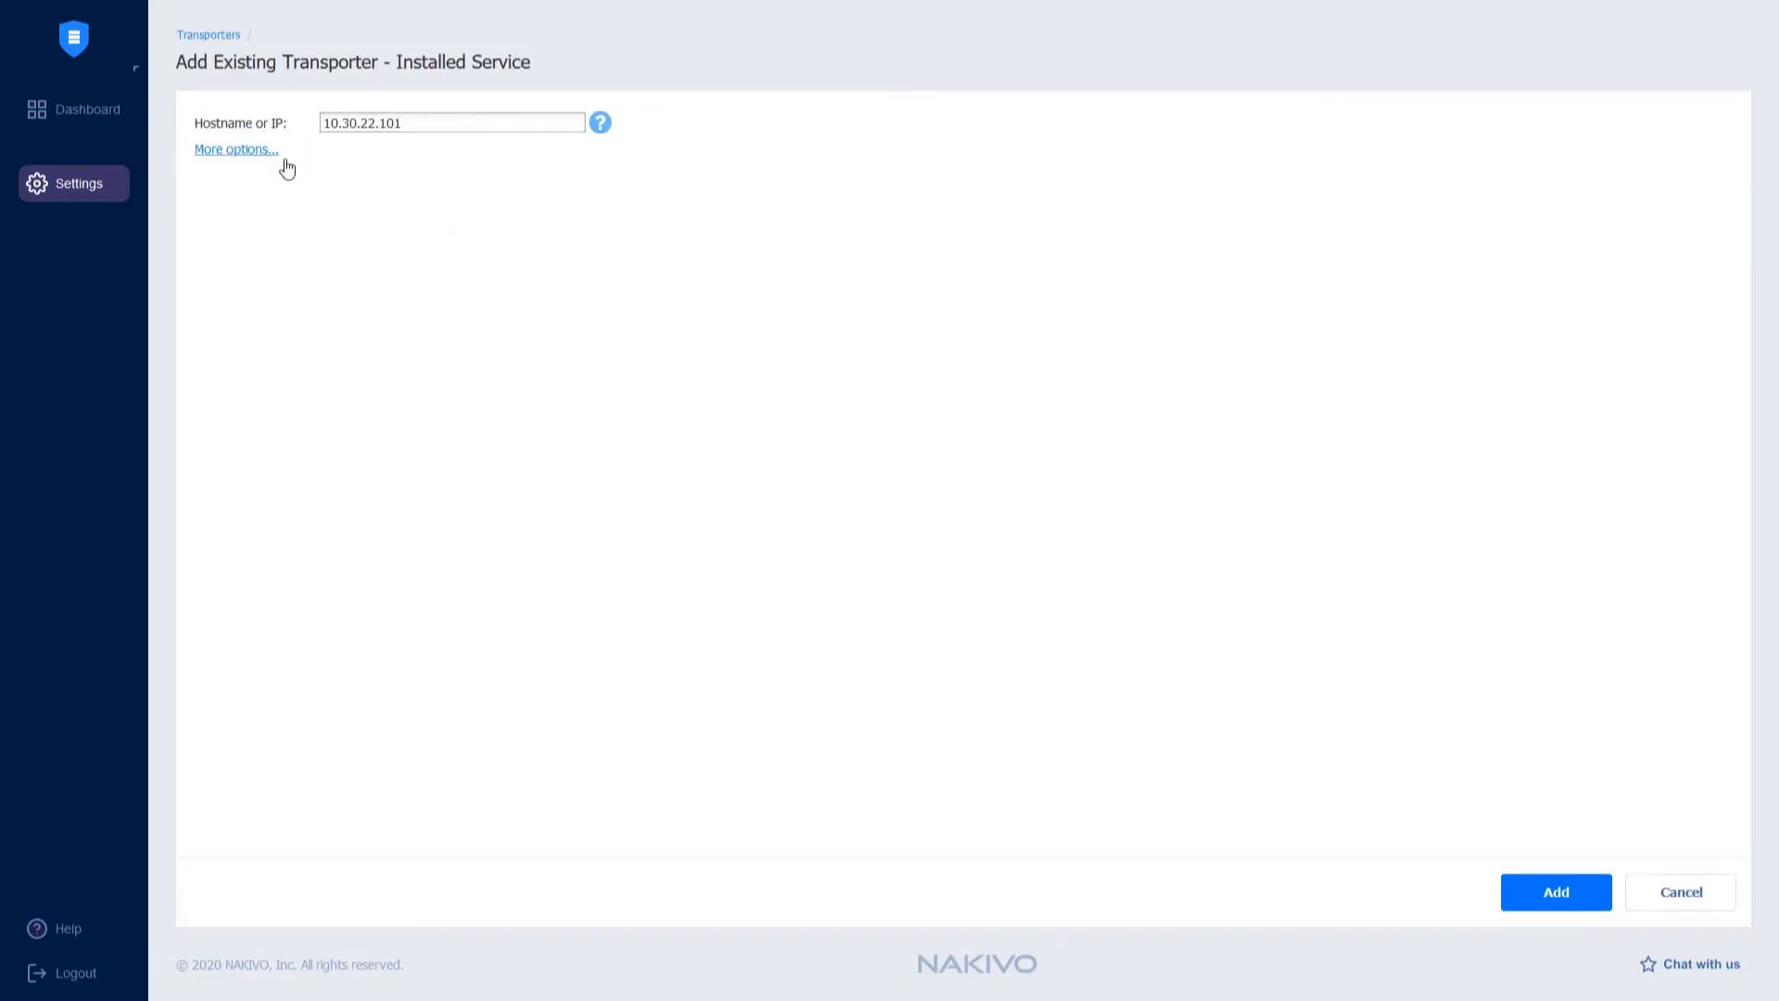
{"action": "left_click", "coordinate": [236, 148]}
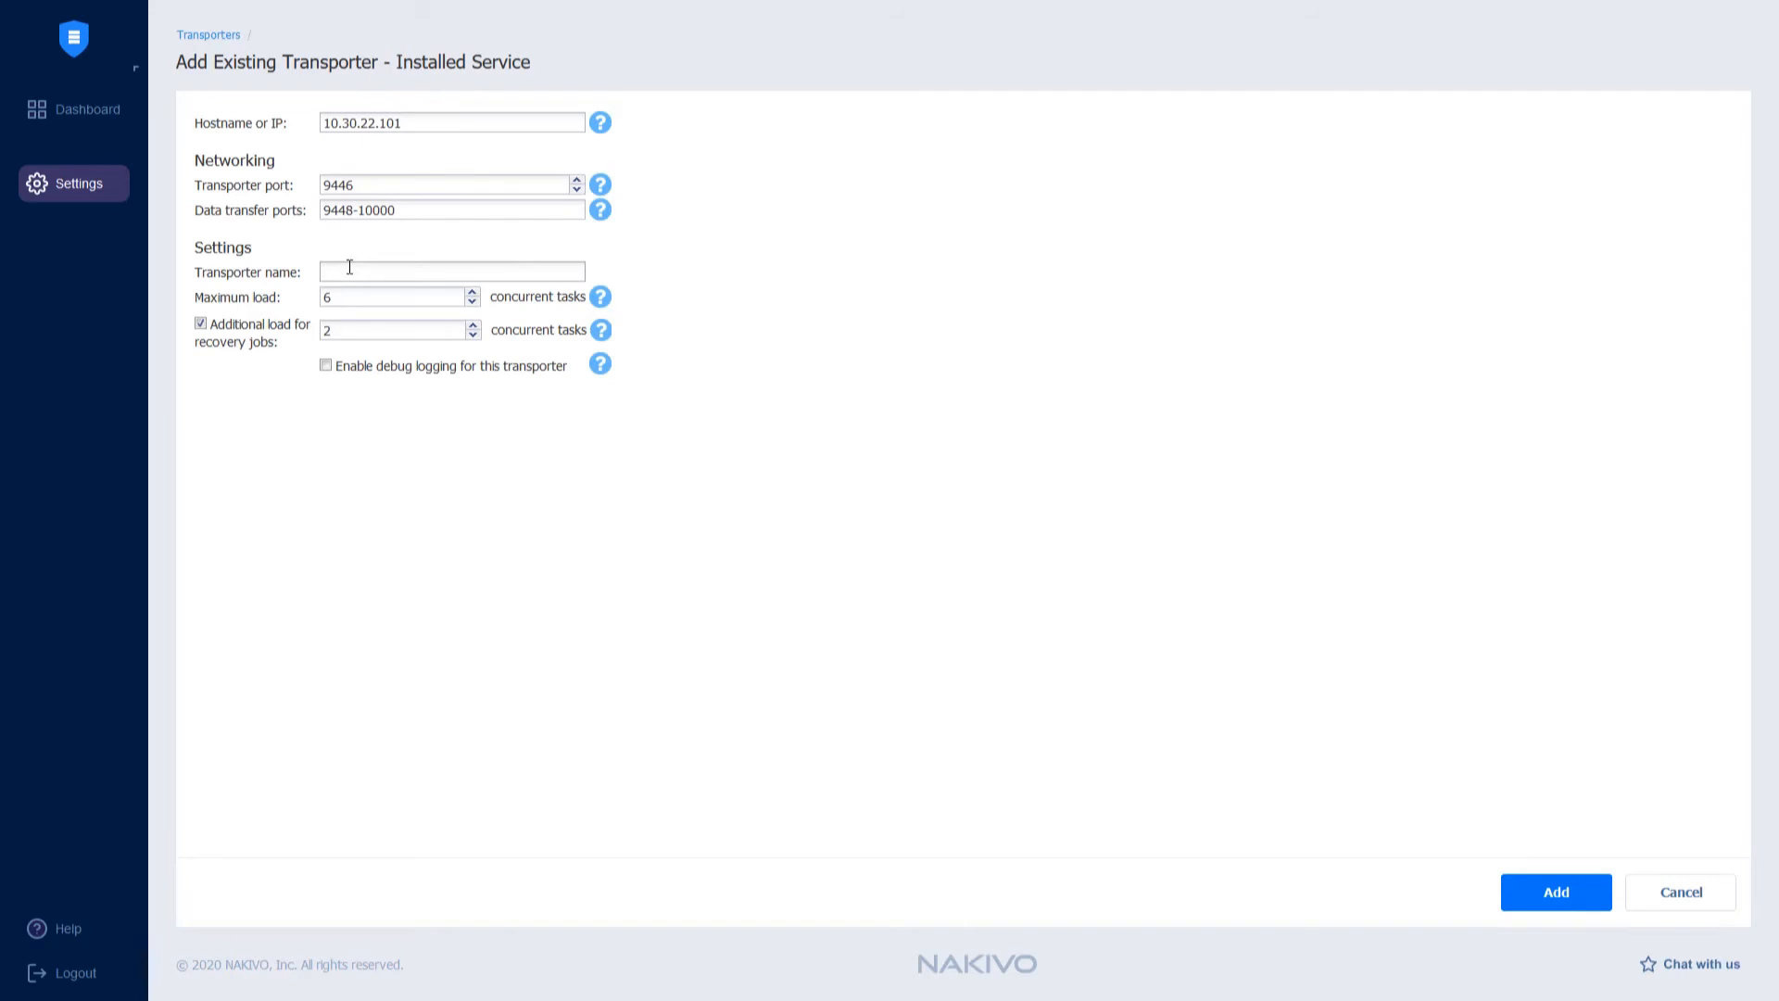
{"action": "type", "text": "MSP - TR"}
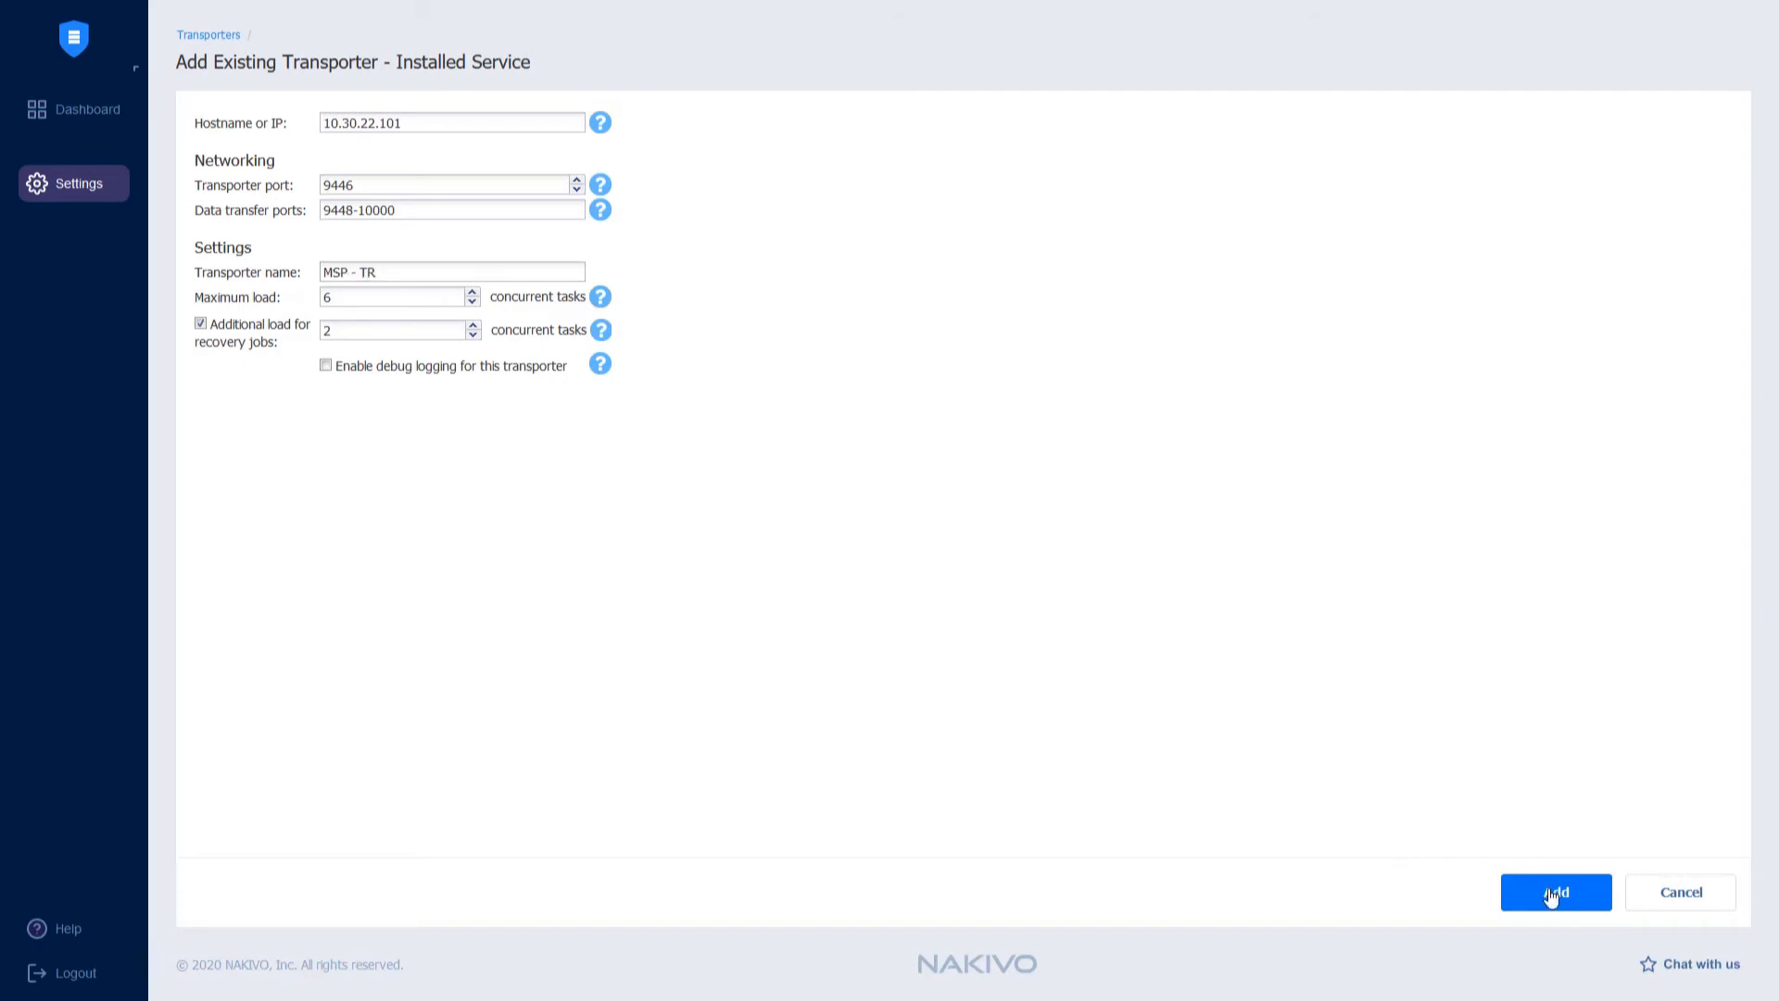
{"action": "left_click", "coordinate": [1555, 893]}
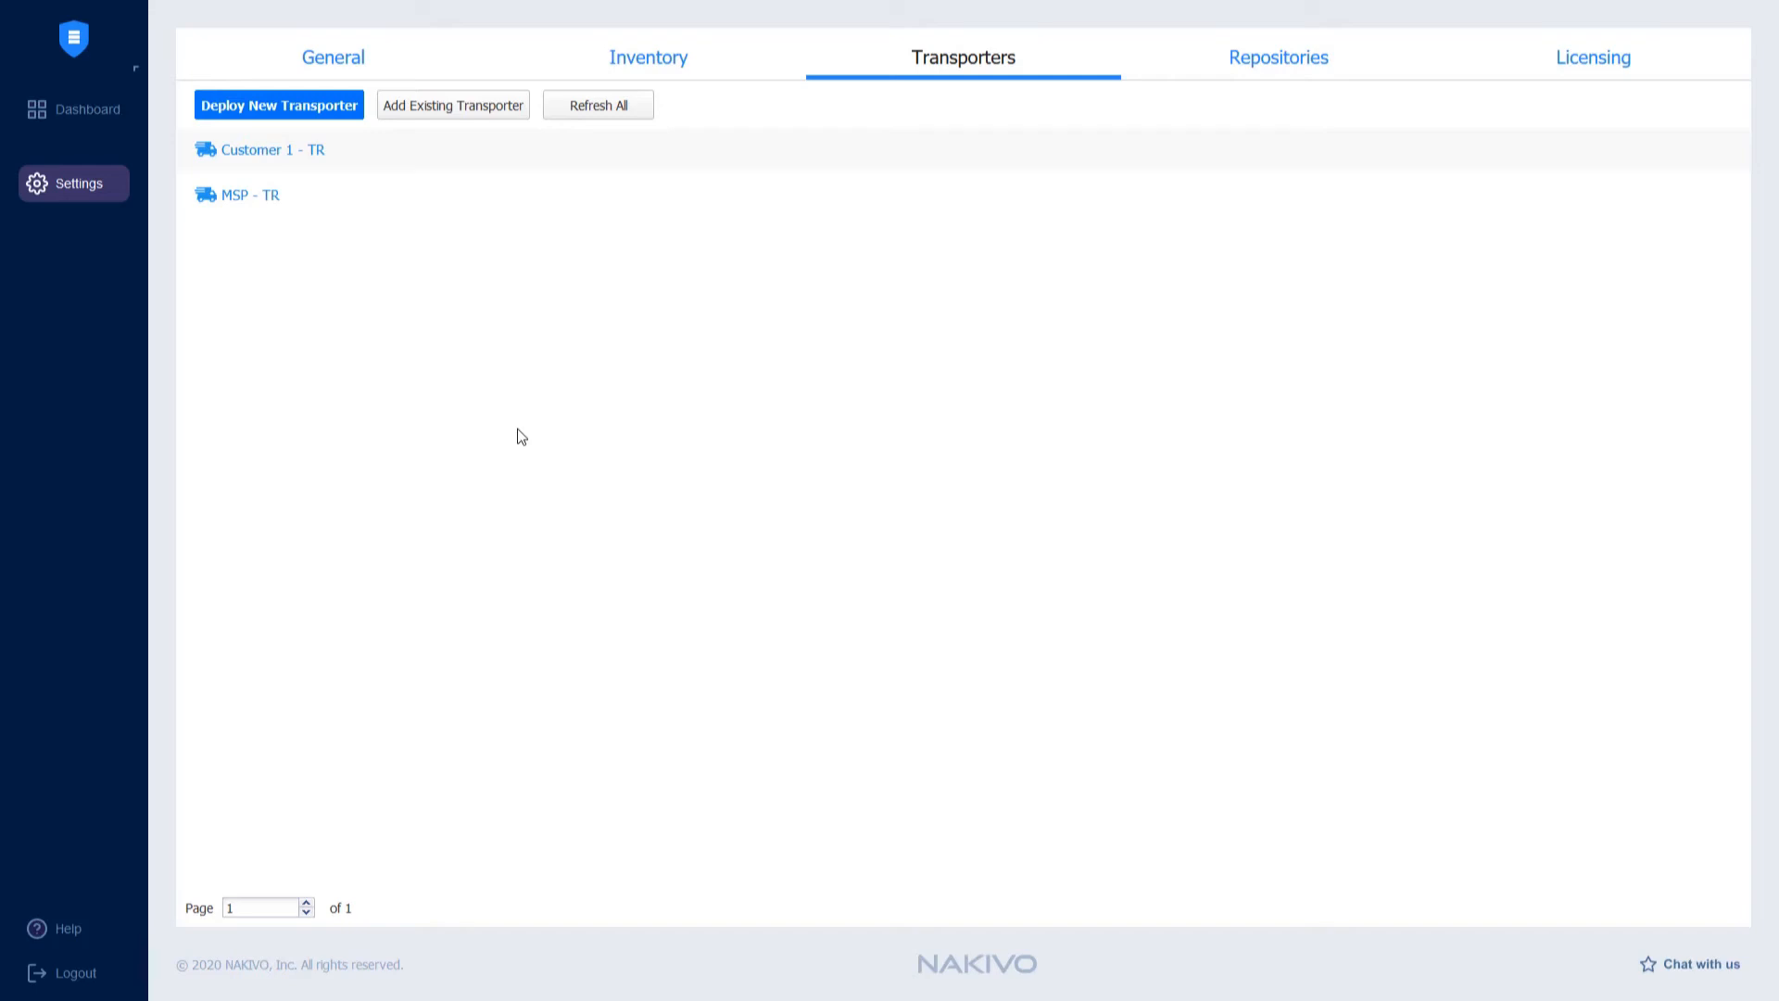
{"action": "mouse_move", "coordinate": [1279, 57]}
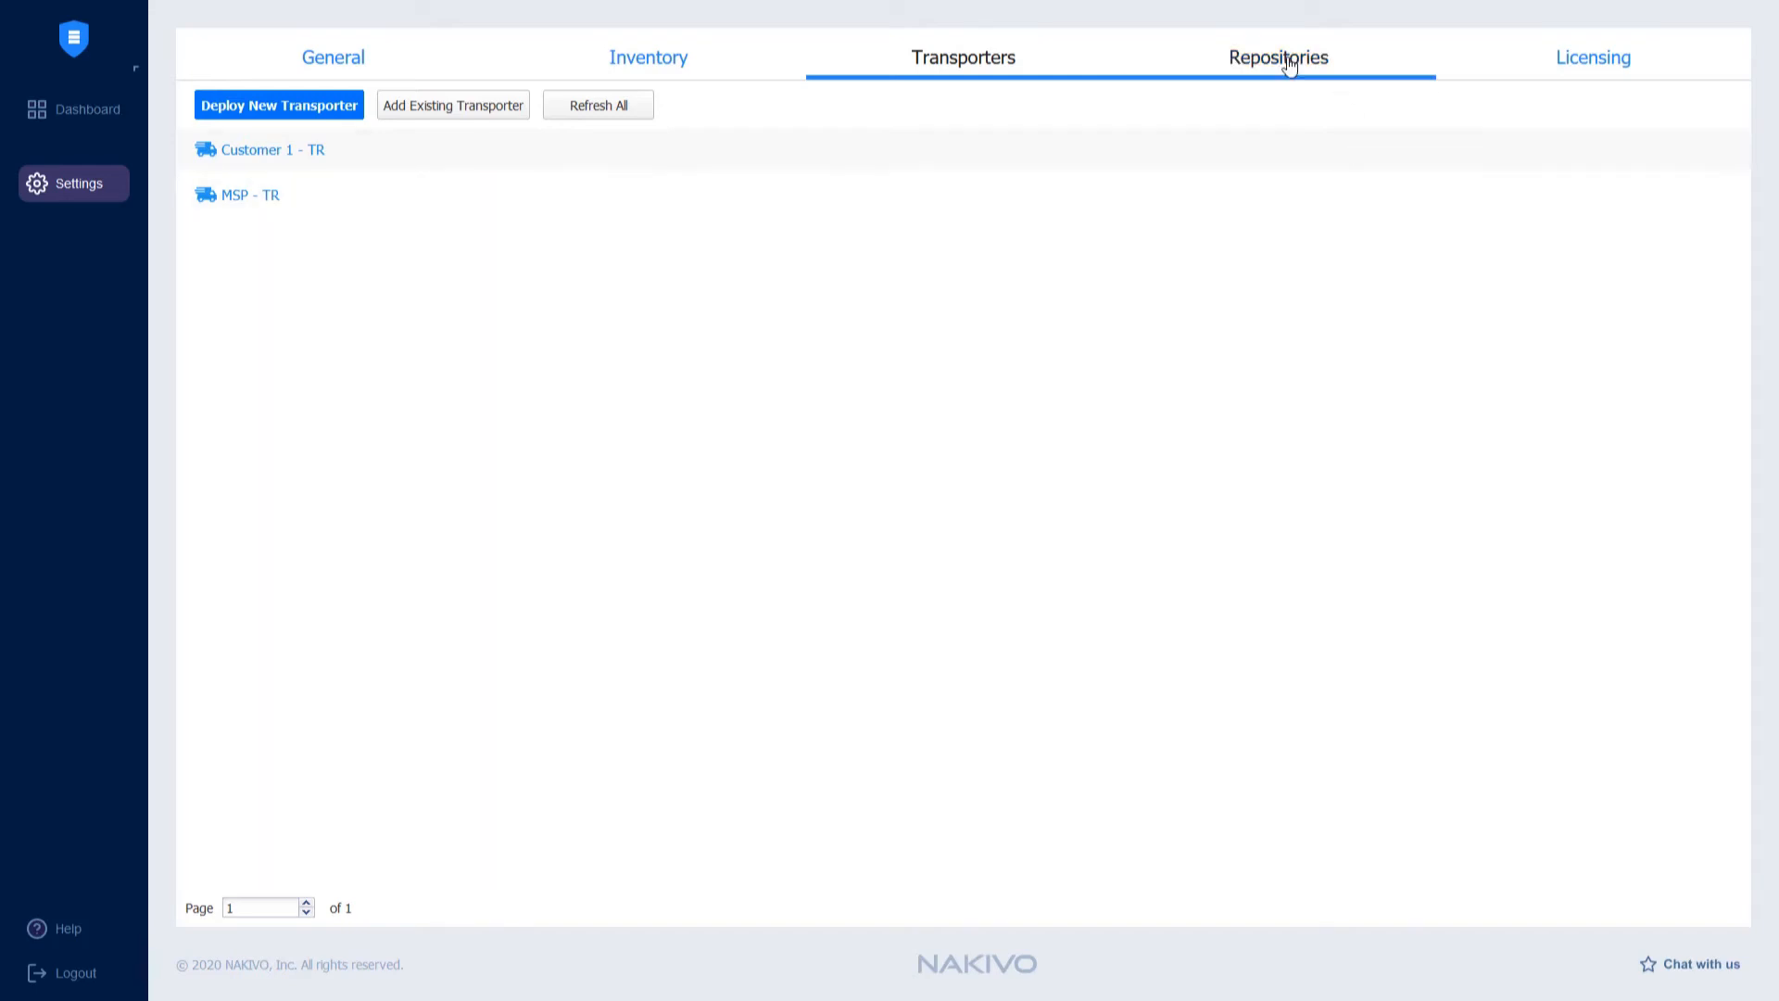
From Repositories, start creating a new local-folder backup repository
{"action": "left_click", "coordinate": [1277, 57]}
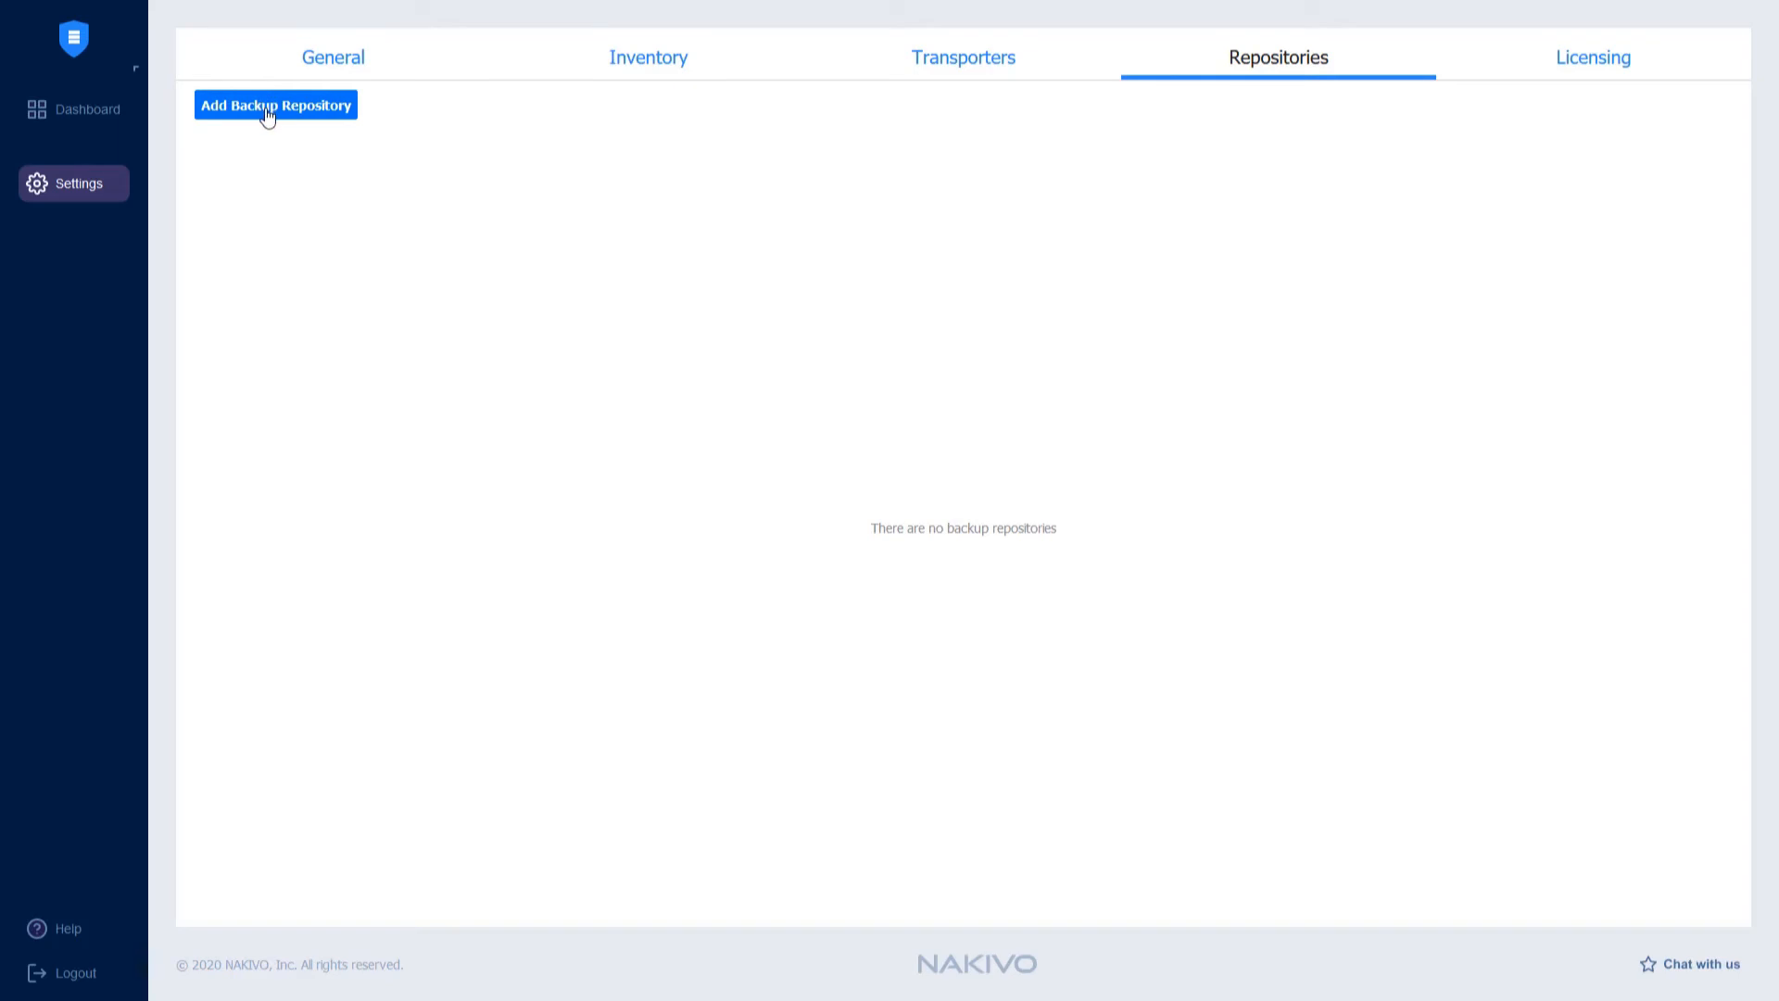
{"action": "left_click", "coordinate": [275, 104]}
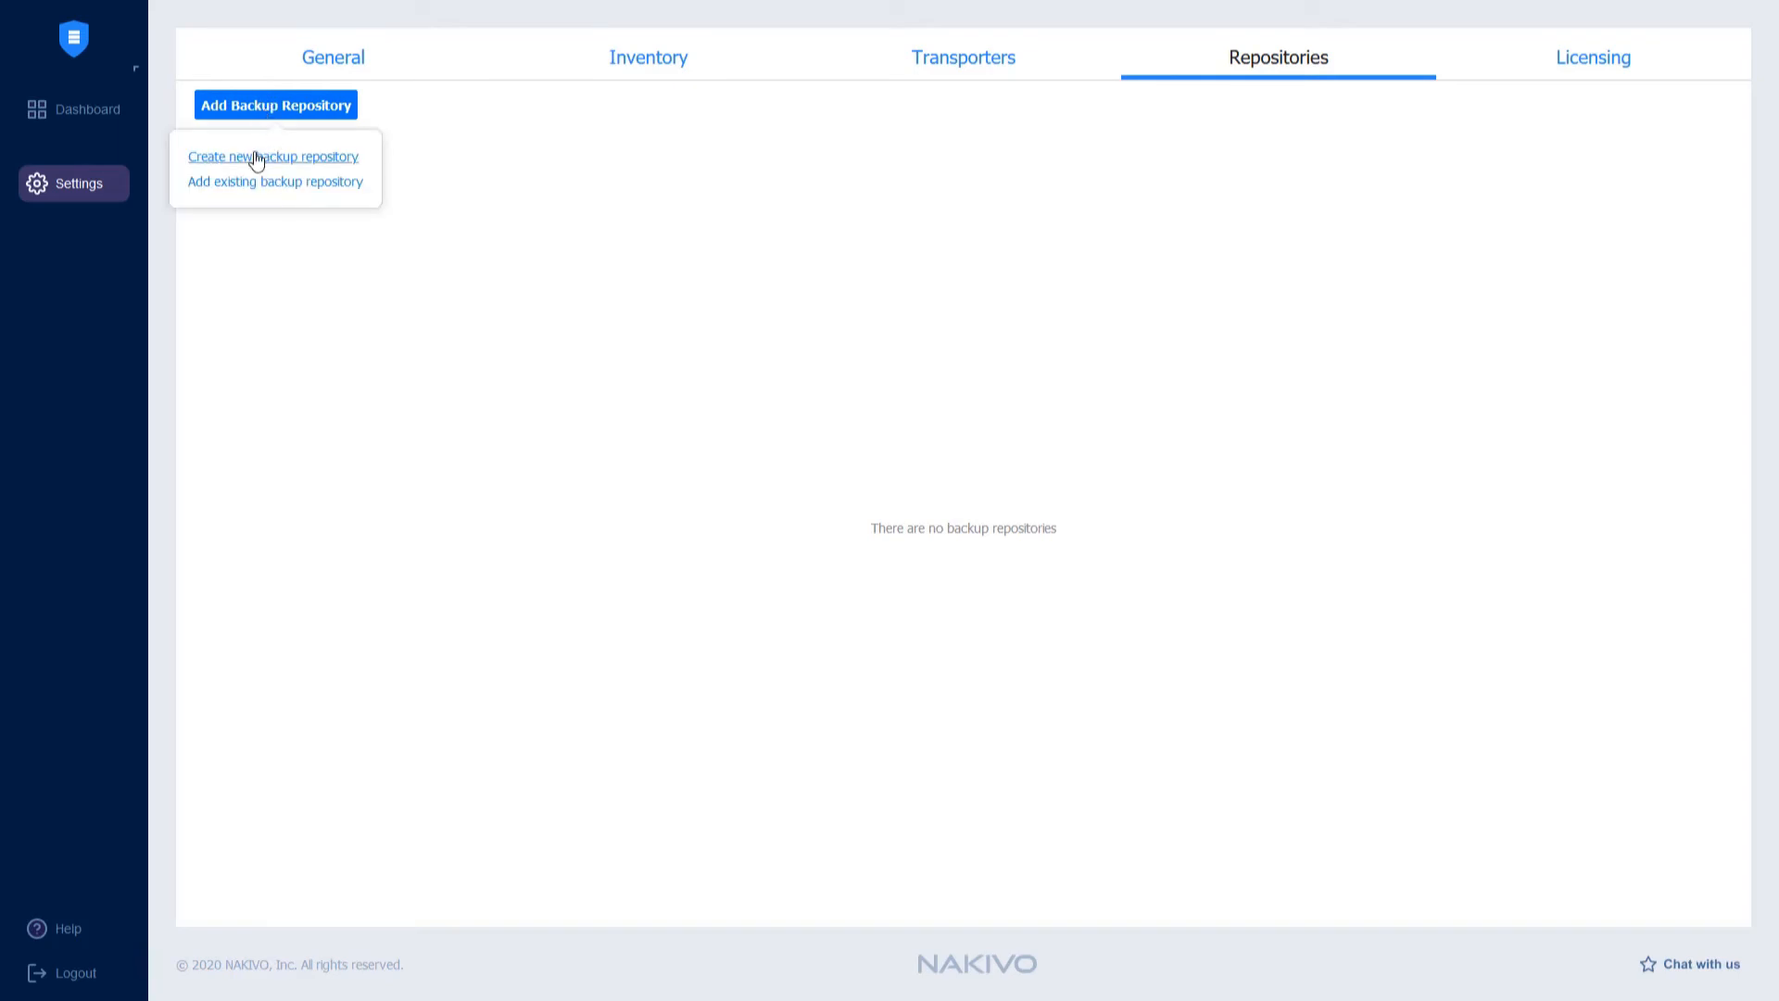
{"action": "left_click", "coordinate": [273, 156]}
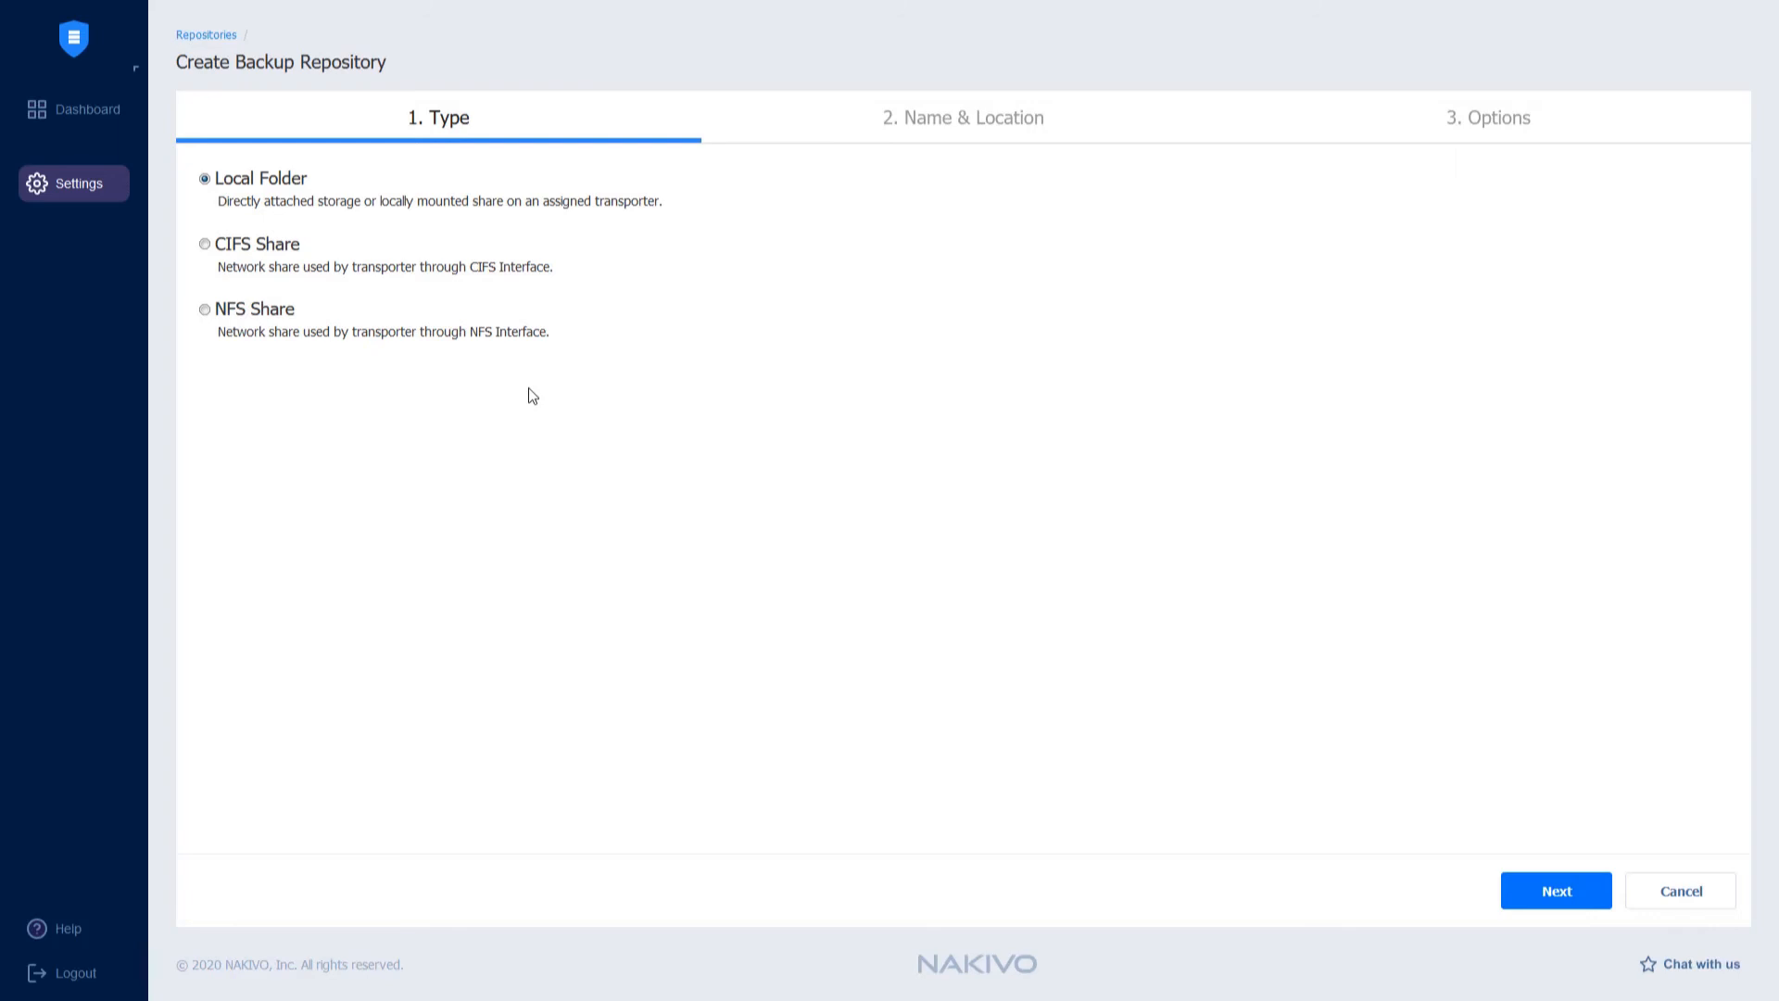
{"action": "left_click", "coordinate": [1553, 890]}
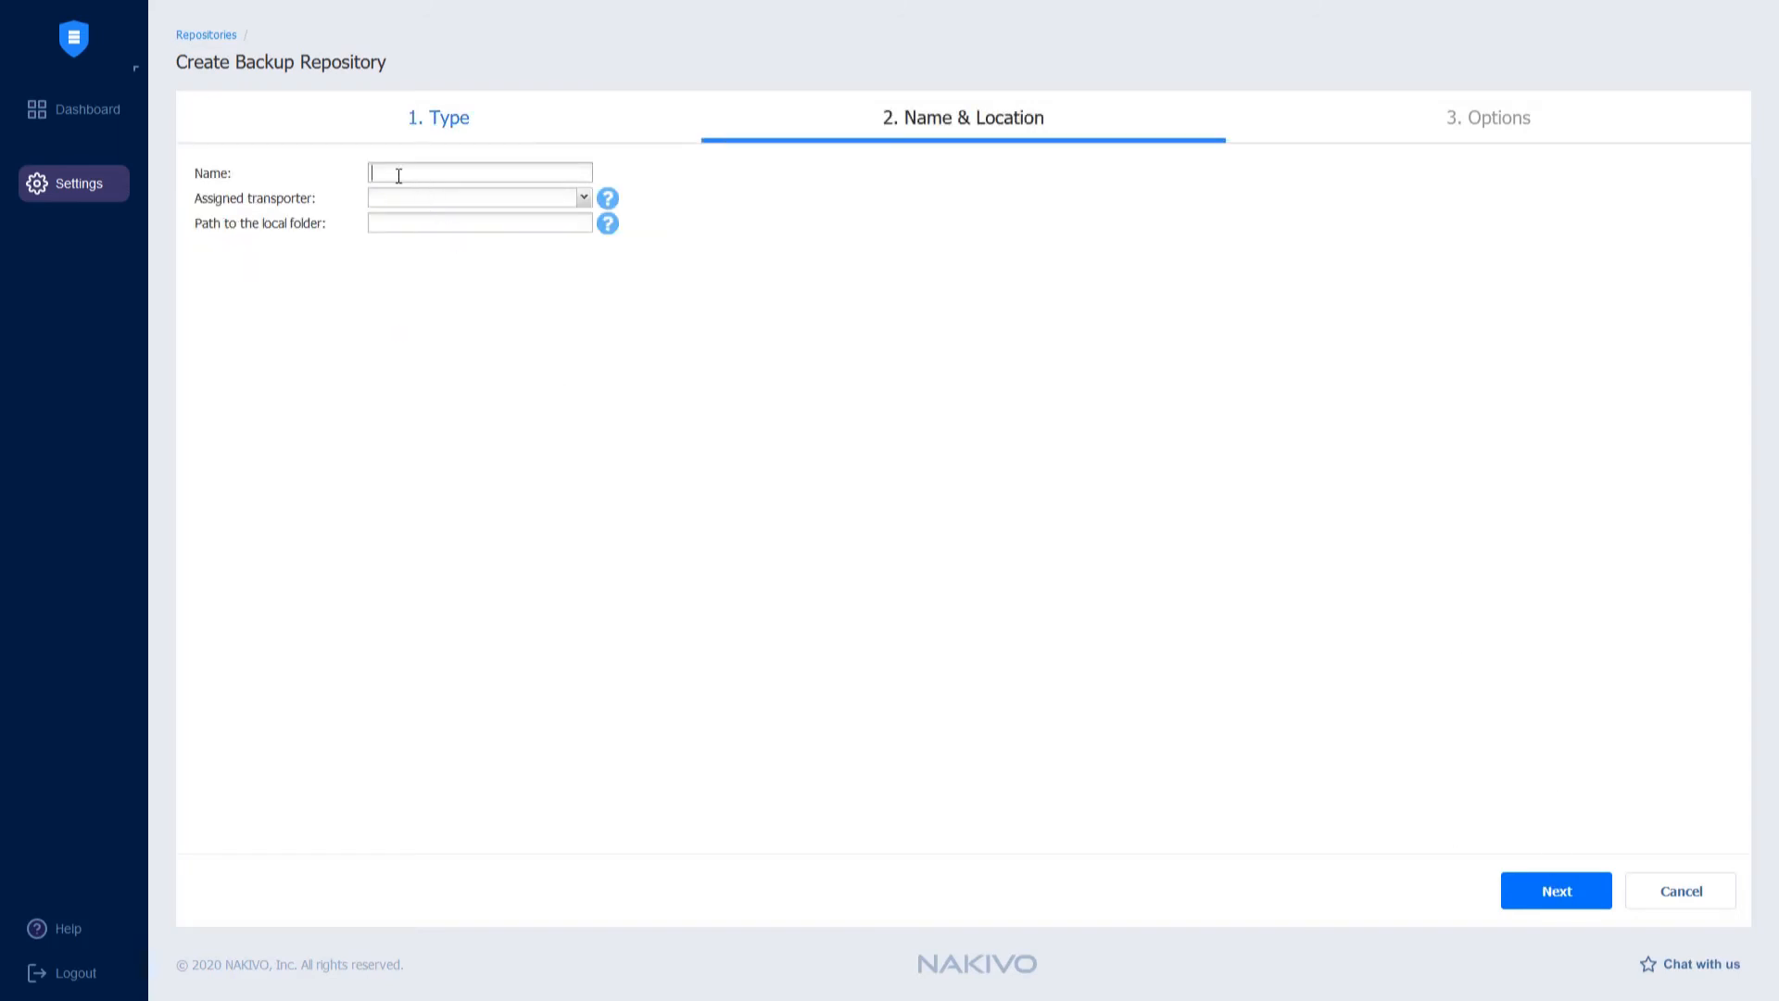
Name it Customer 1 - BR on transporter Customer 1 - TR at /opt/nakivo/repository/ and finish
{"action": "type", "text": "Customer 1 - BR"}
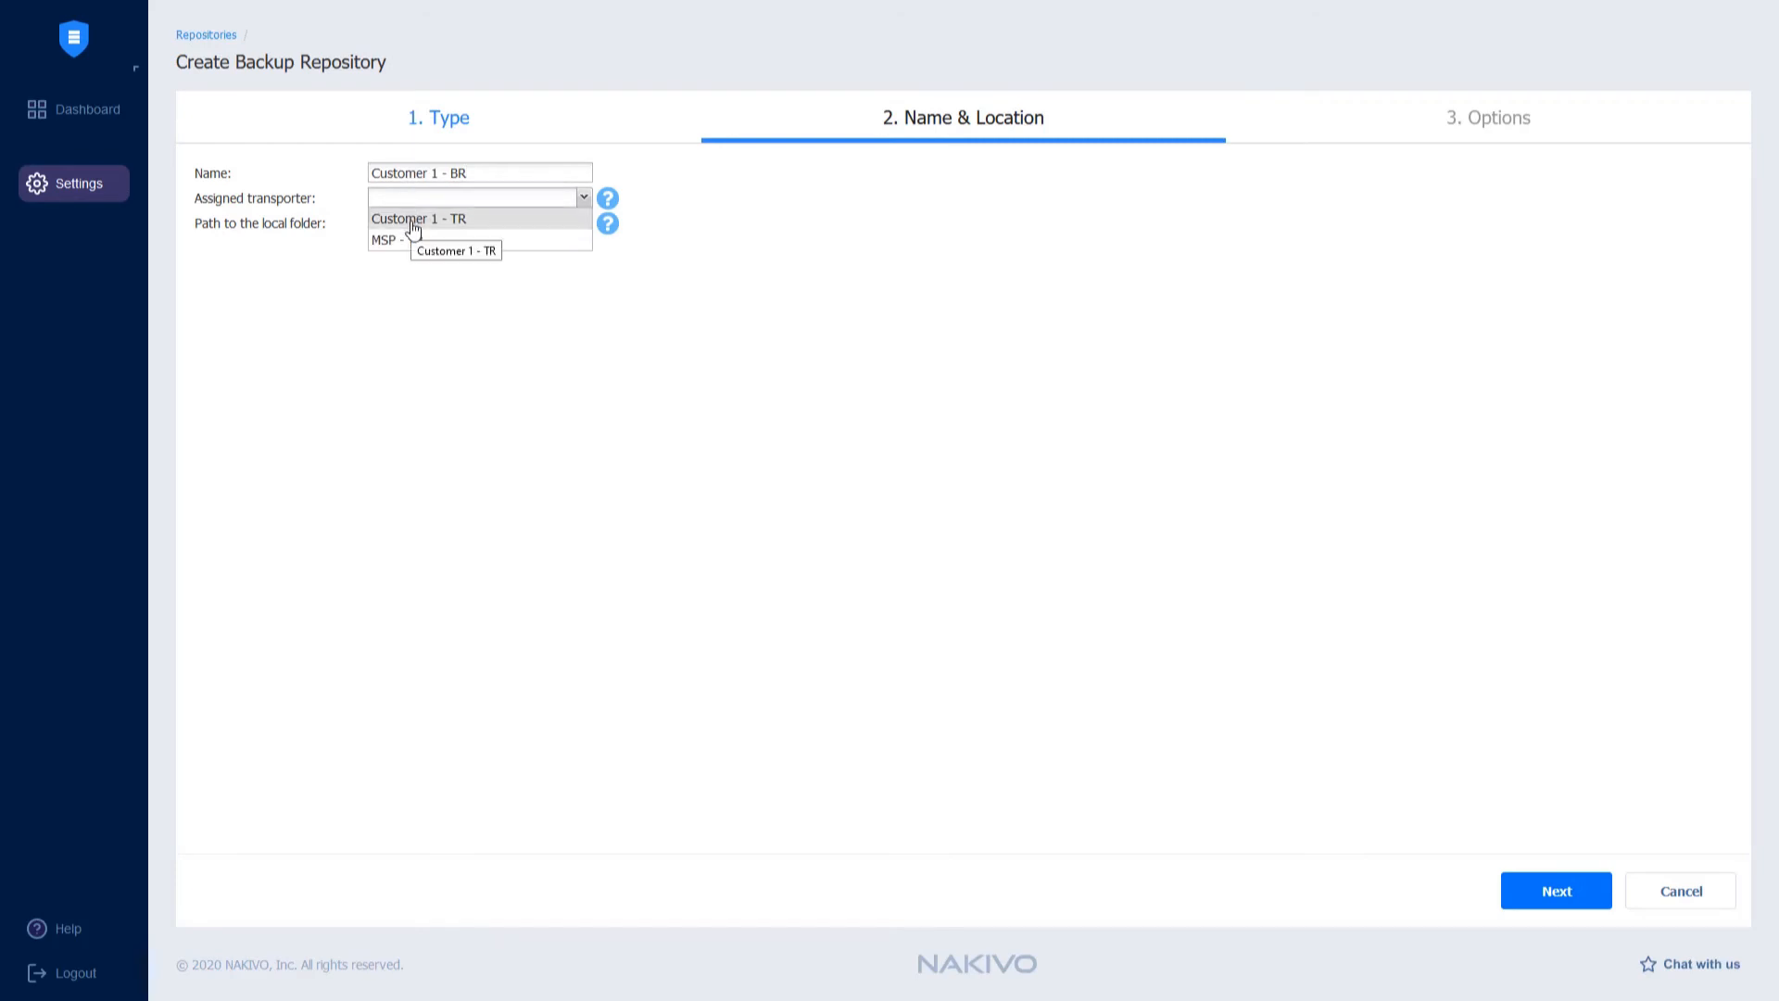
{"action": "left_click", "coordinate": [421, 219]}
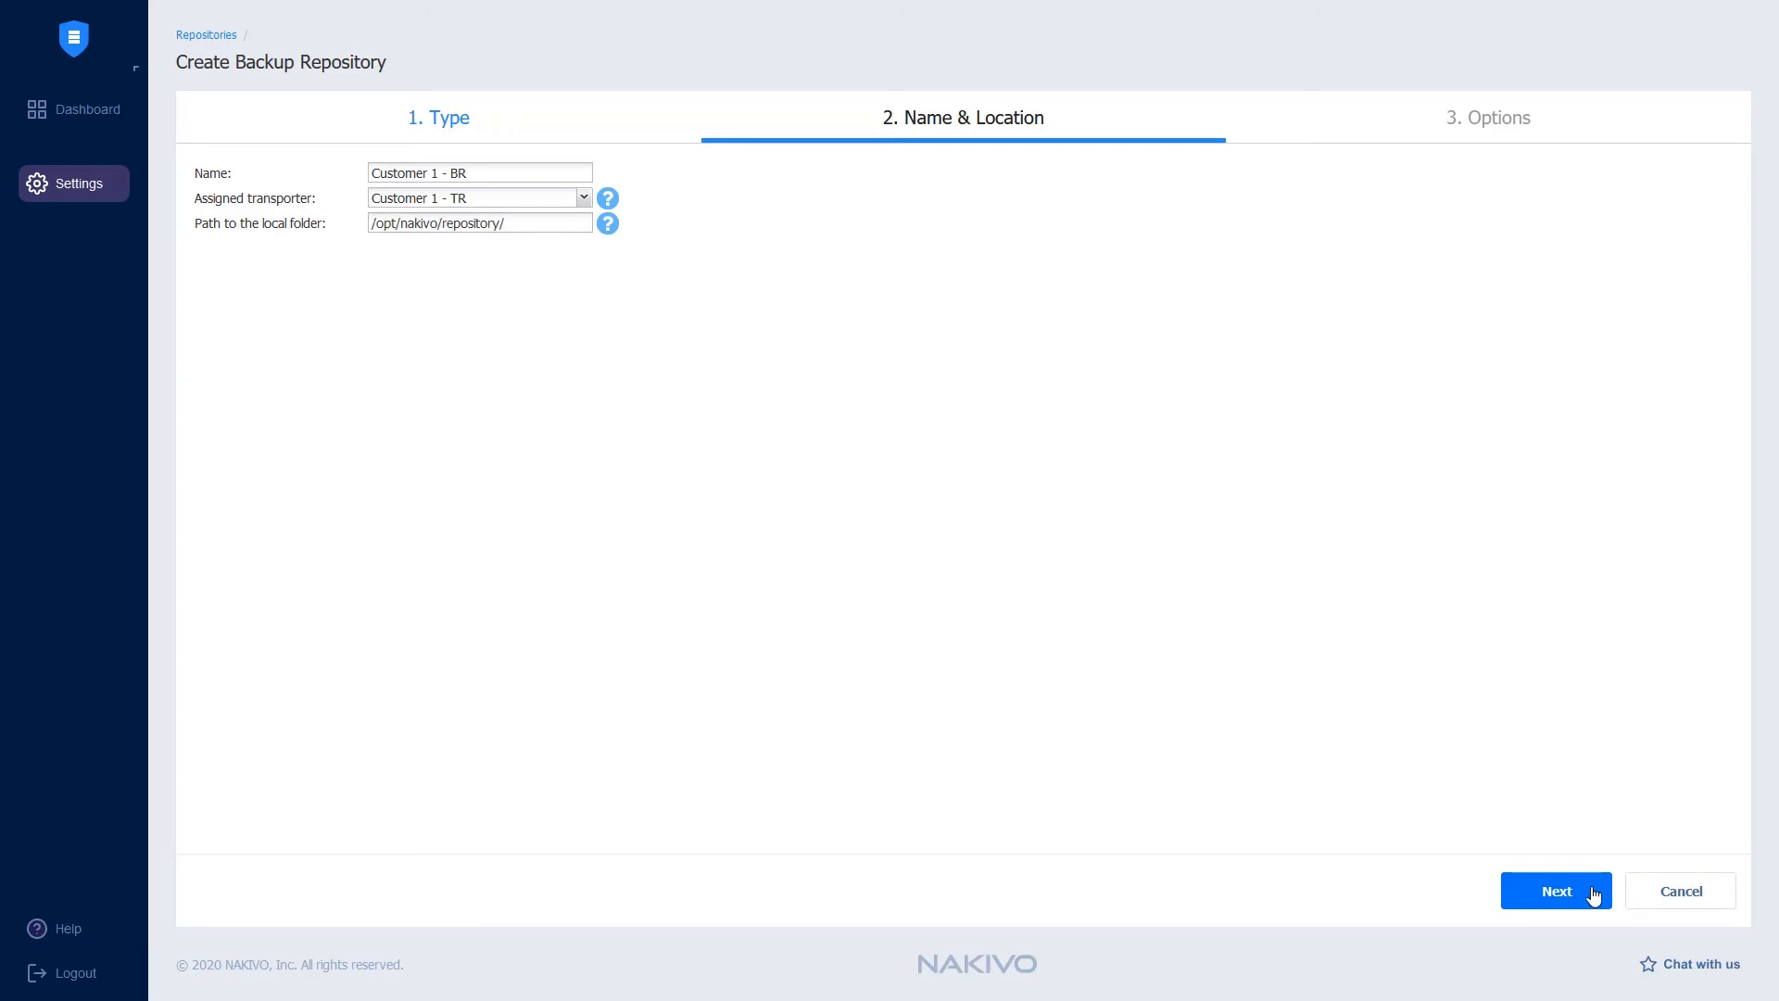
{"action": "left_click", "coordinate": [1555, 890]}
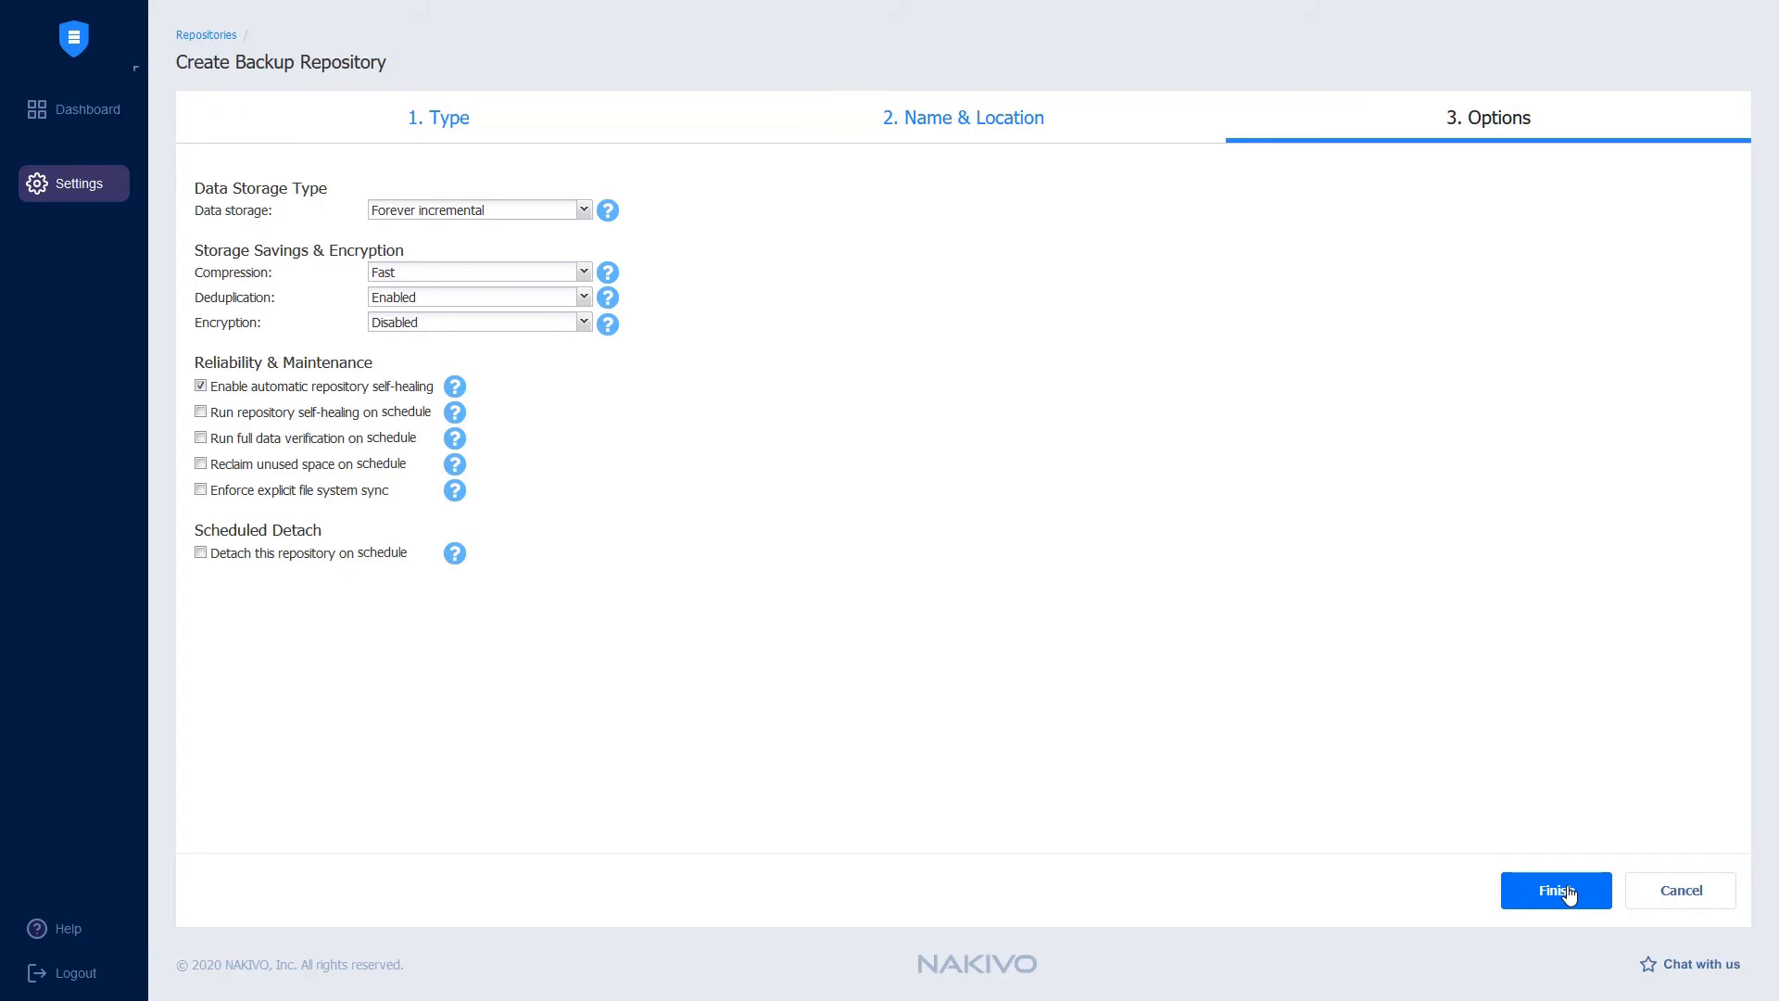
{"action": "mouse_move", "coordinate": [443, 239]}
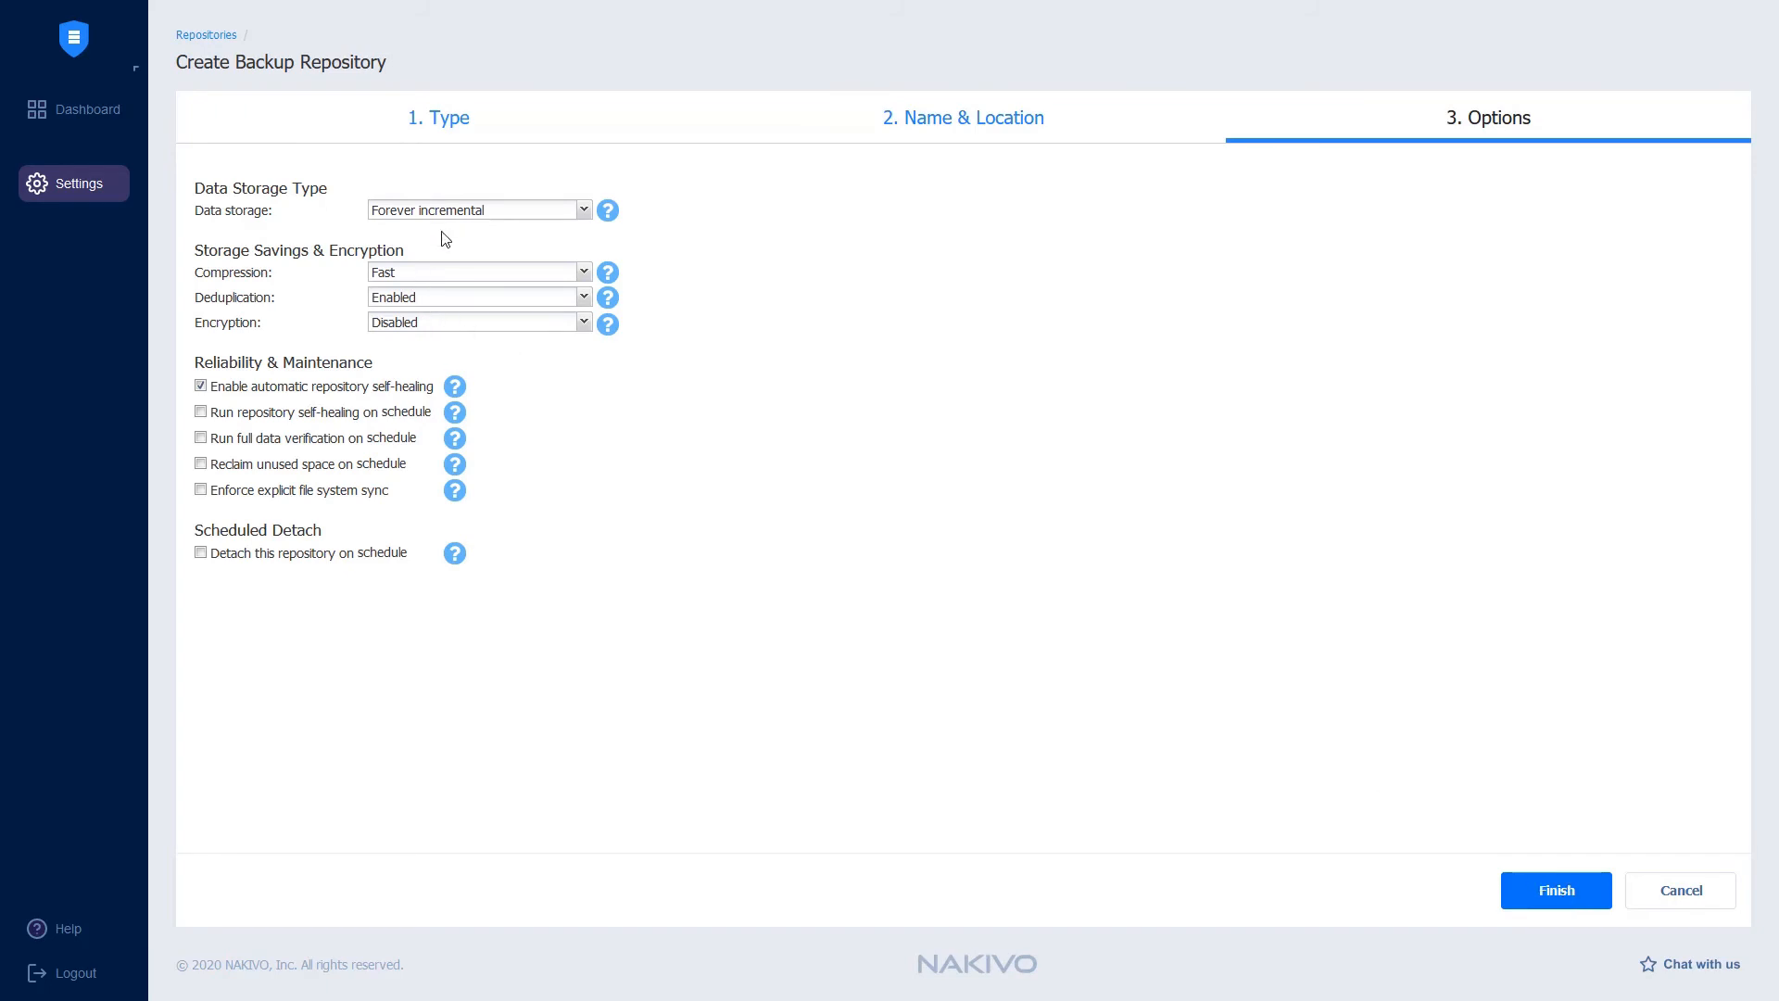
{"action": "mouse_move", "coordinate": [586, 399]}
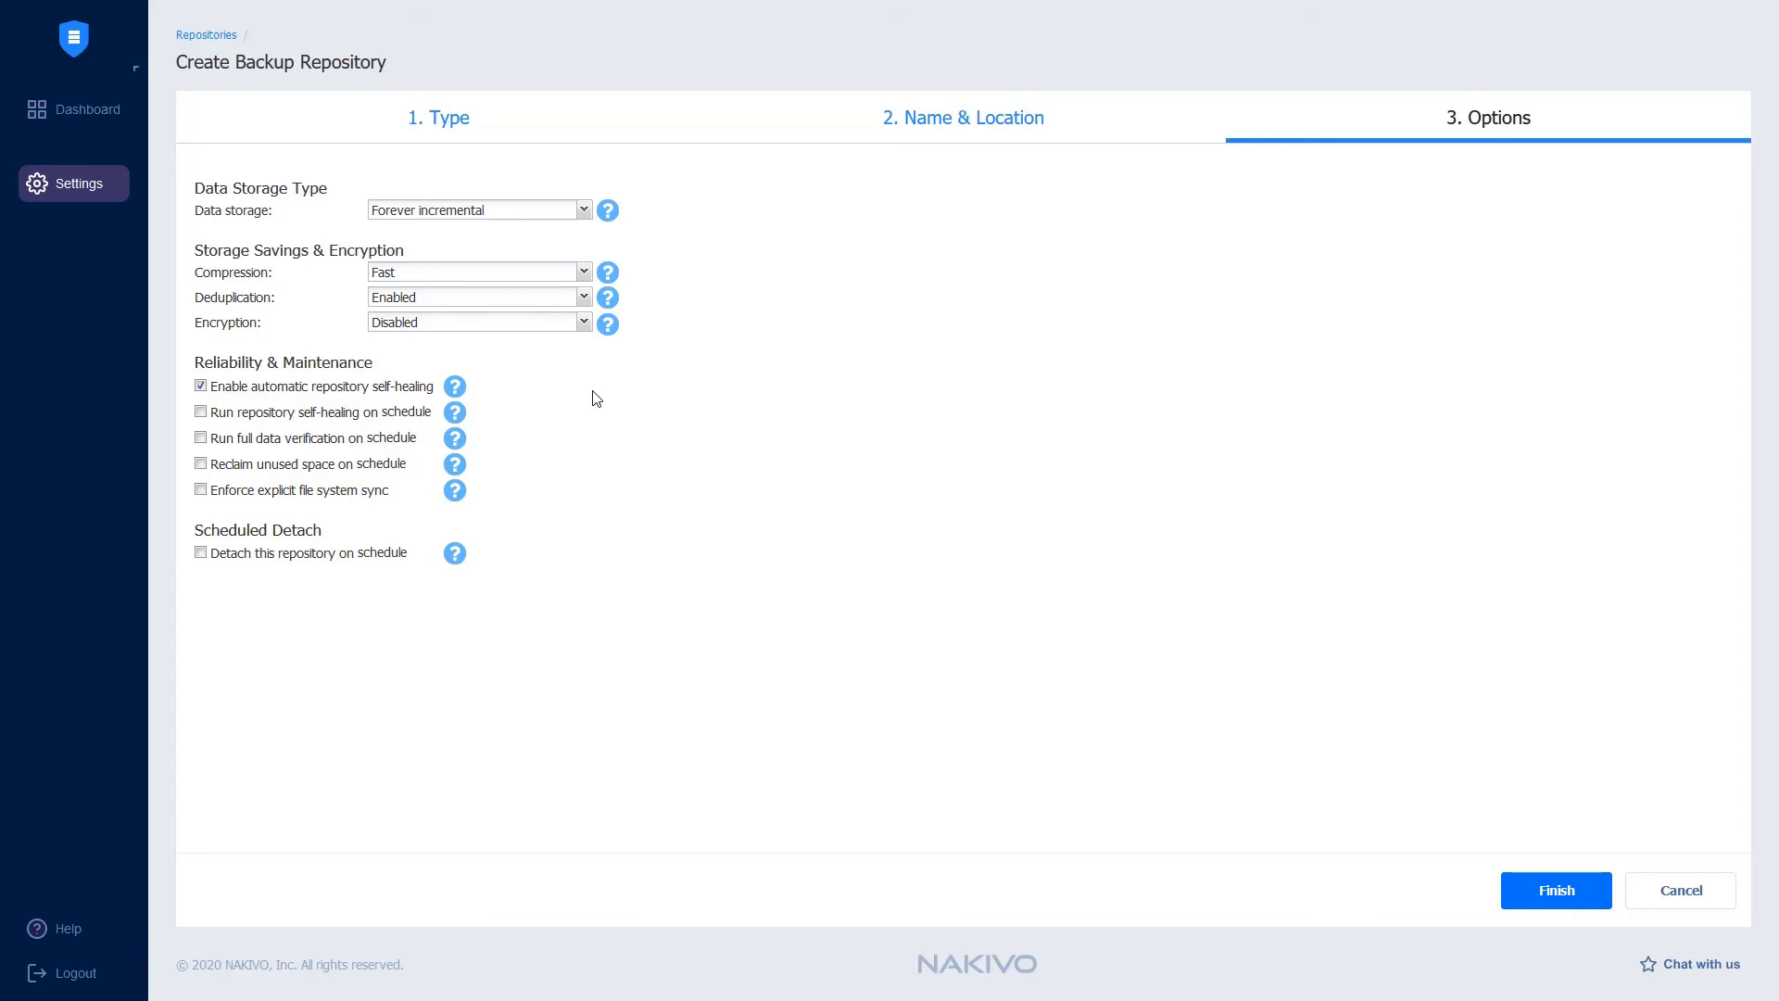
{"action": "mouse_move", "coordinate": [1397, 655]}
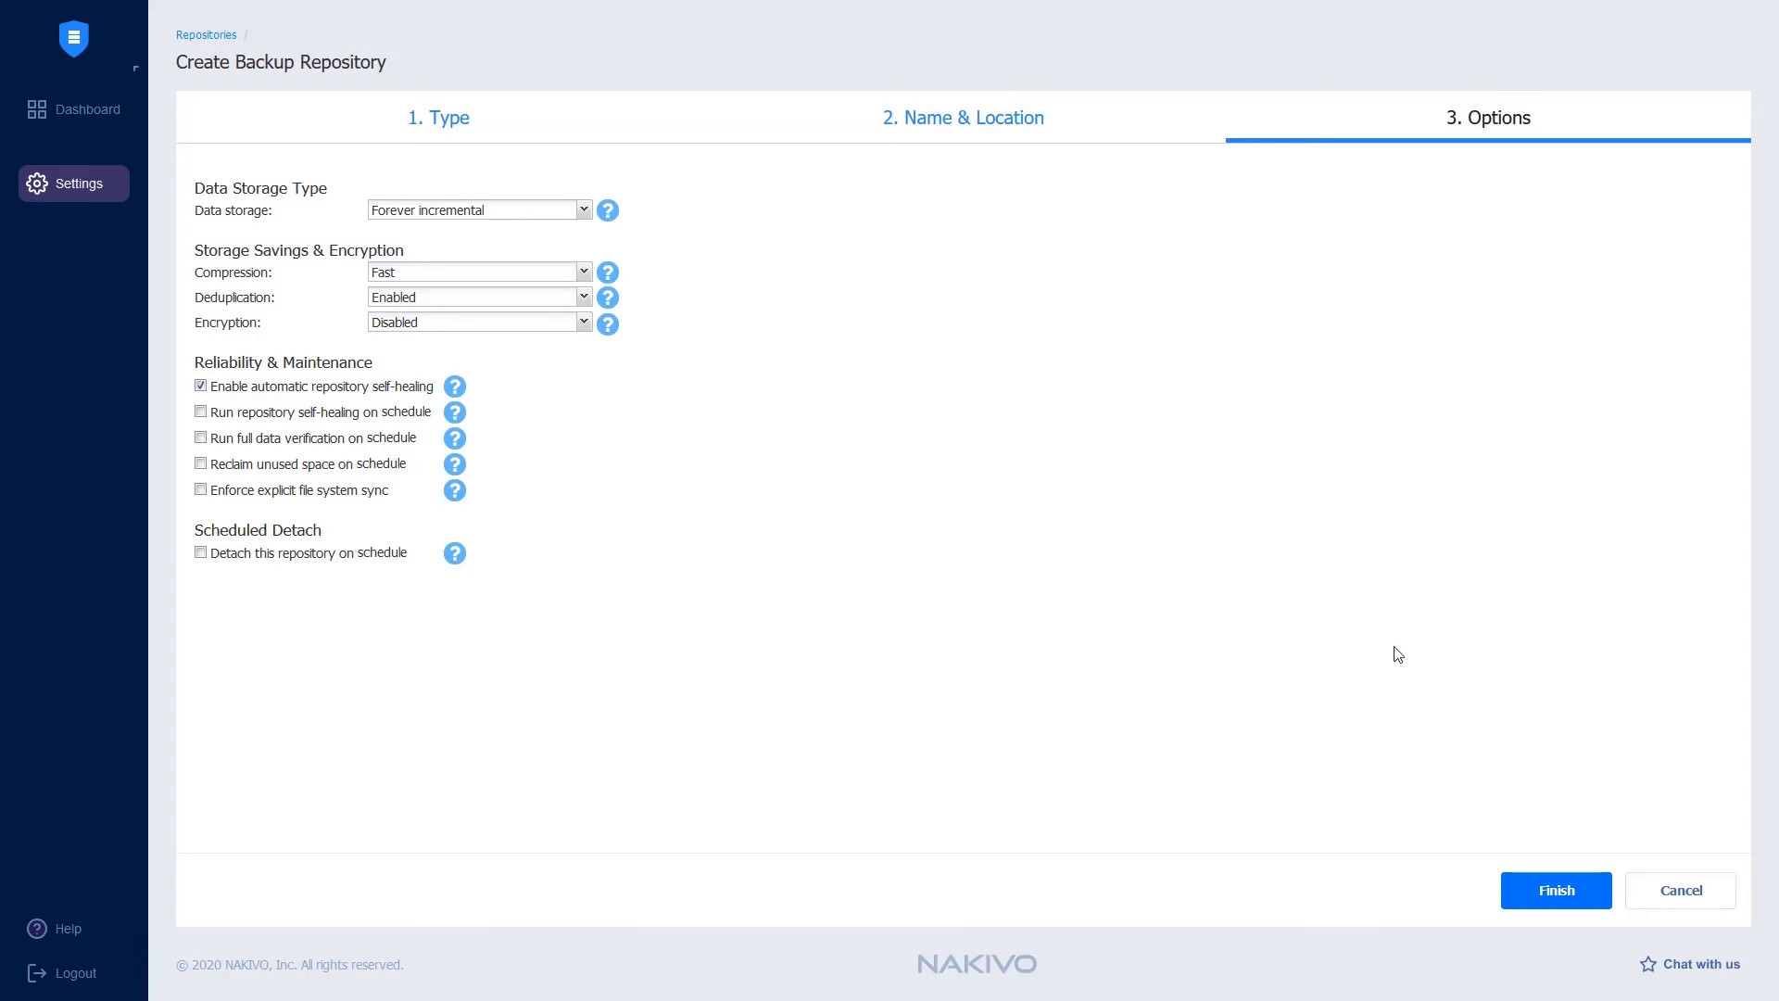
{"action": "mouse_move", "coordinate": [1416, 691]}
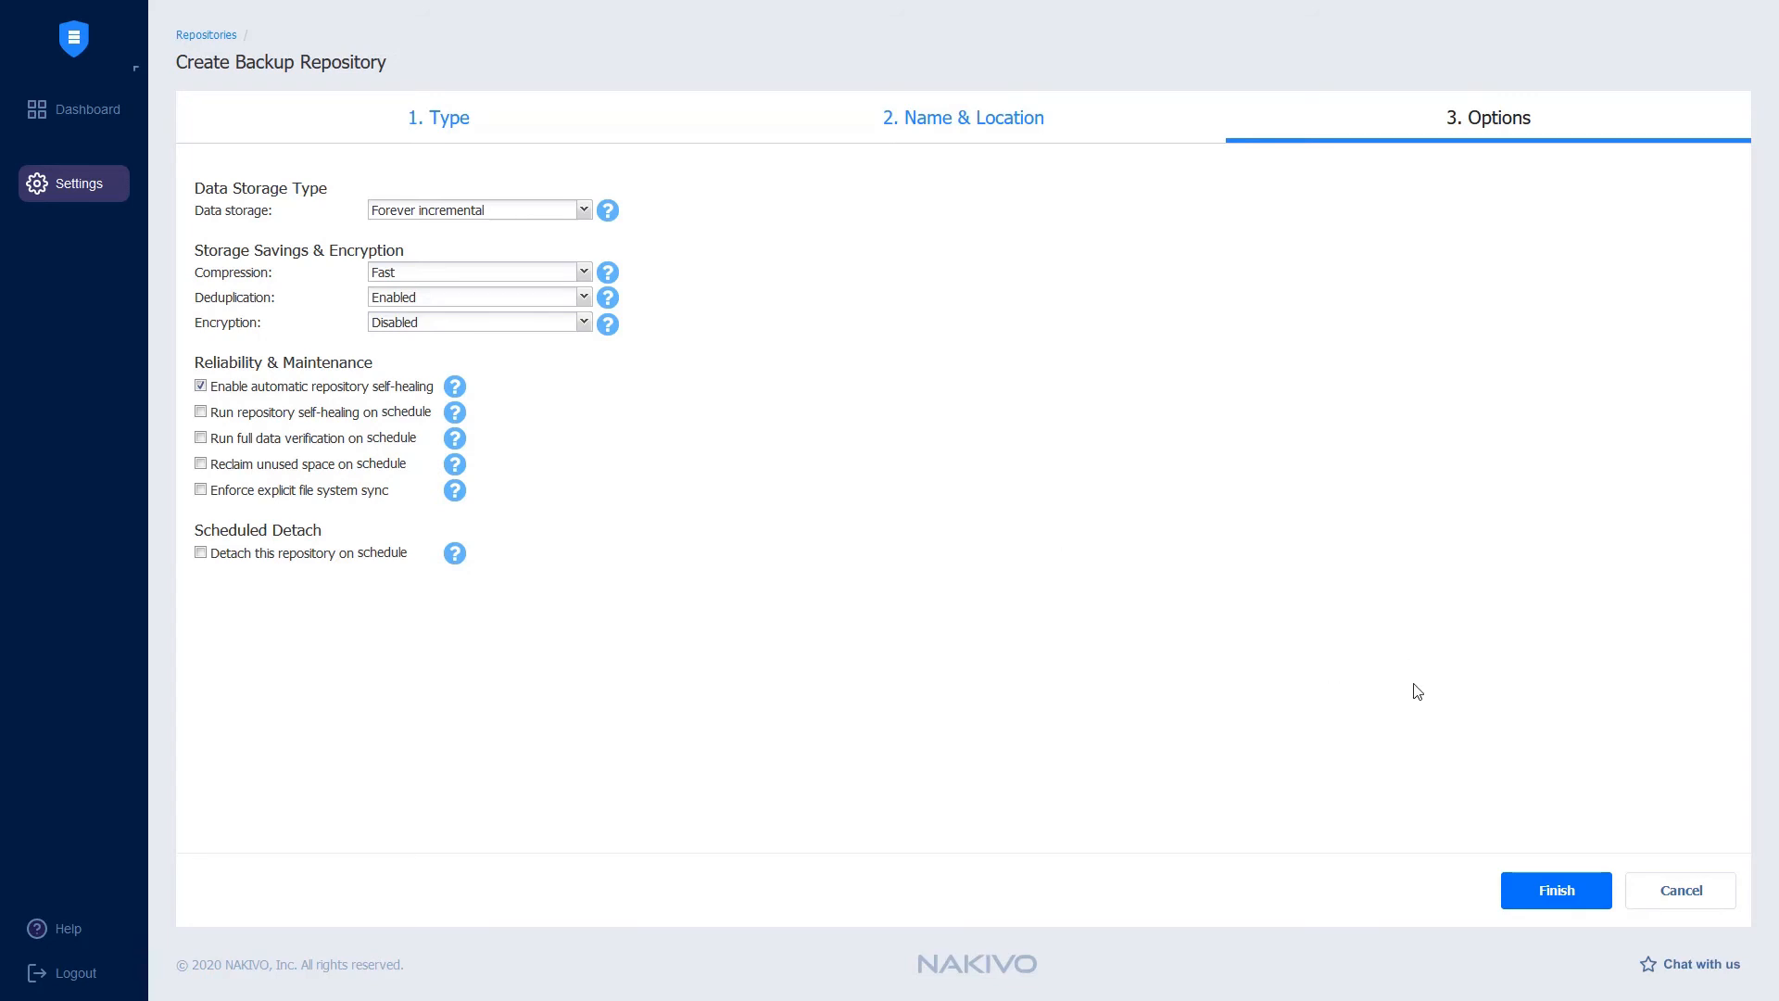
{"action": "left_click", "coordinate": [1555, 889]}
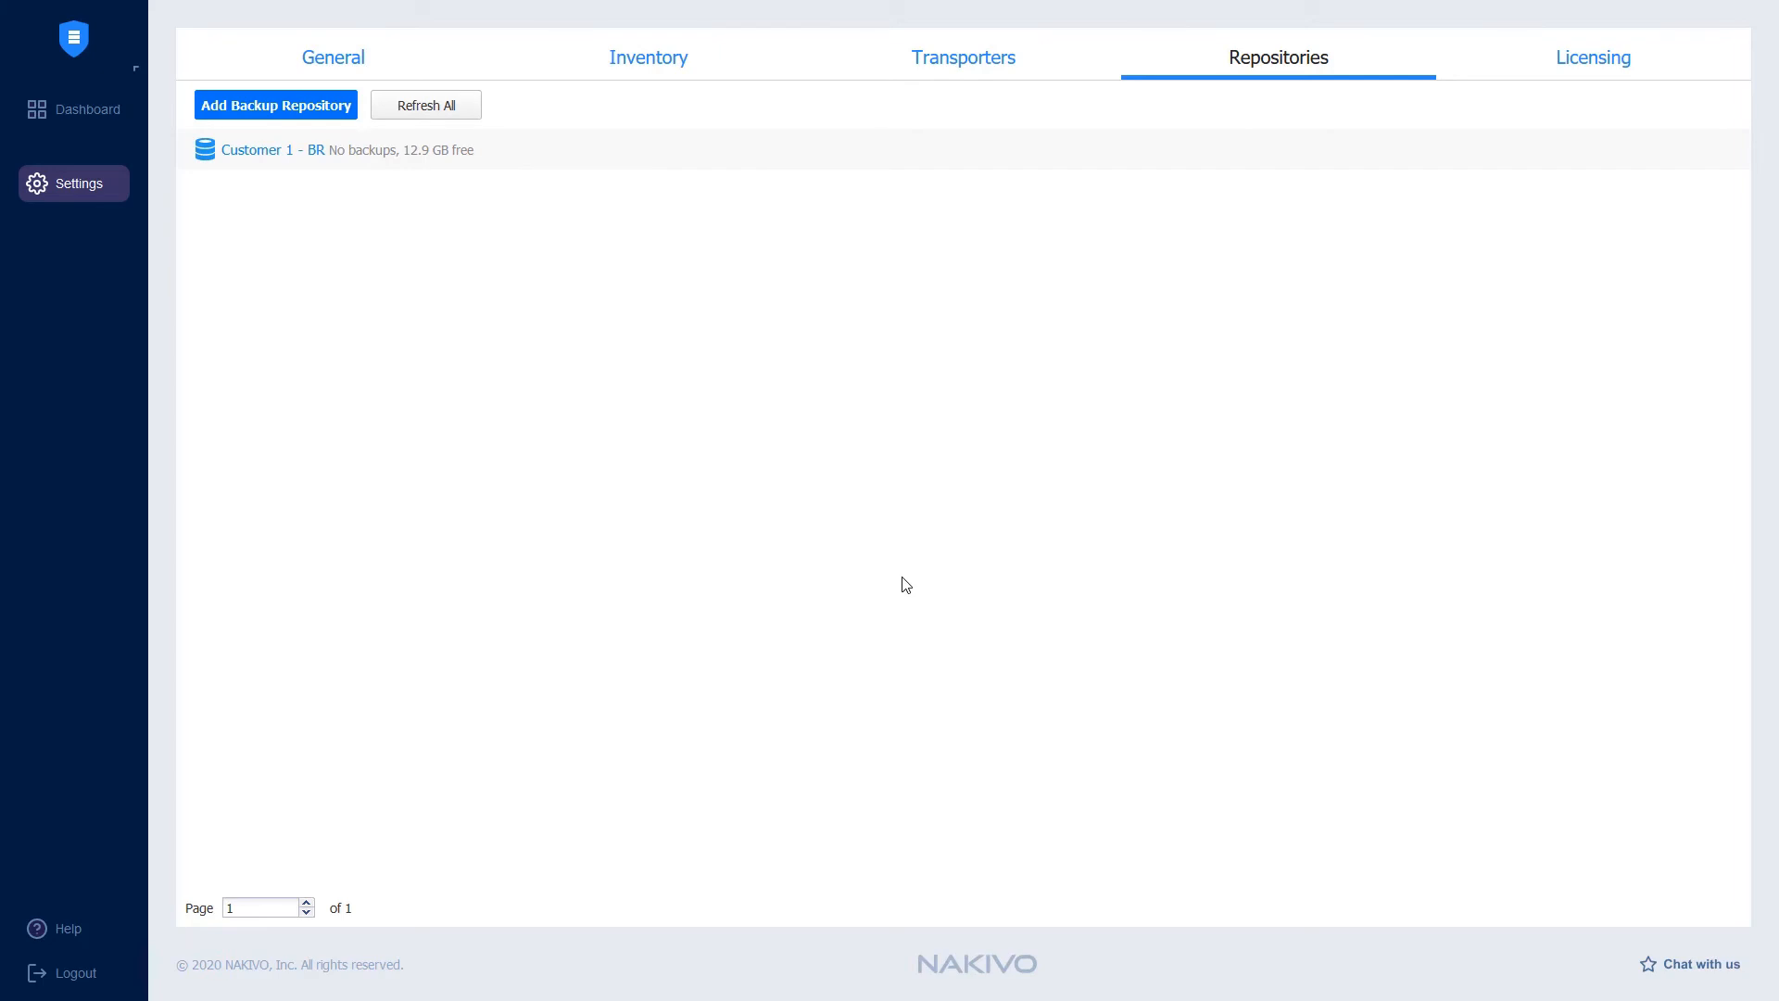
{"action": "mouse_move", "coordinate": [272, 150]}
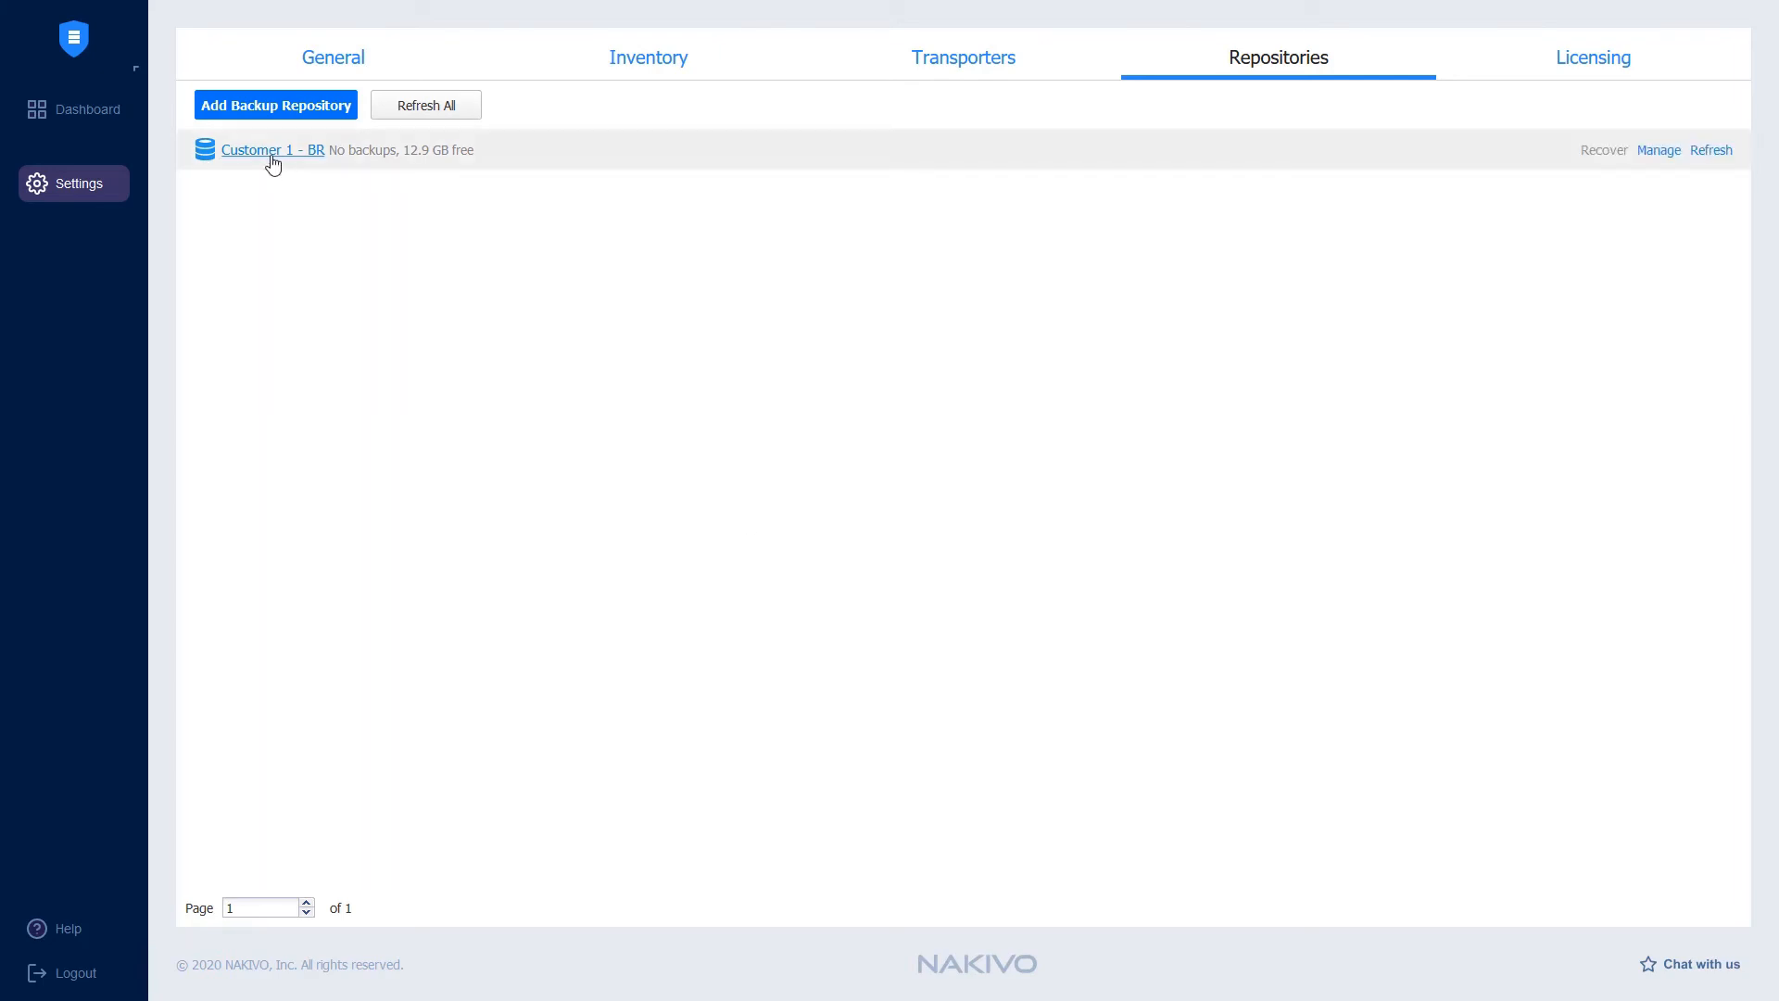
Review Customer 1 - BR, add local-folder repository MSP - BR, then go to the multi-tenant dashboard
{"action": "left_click", "coordinate": [271, 149]}
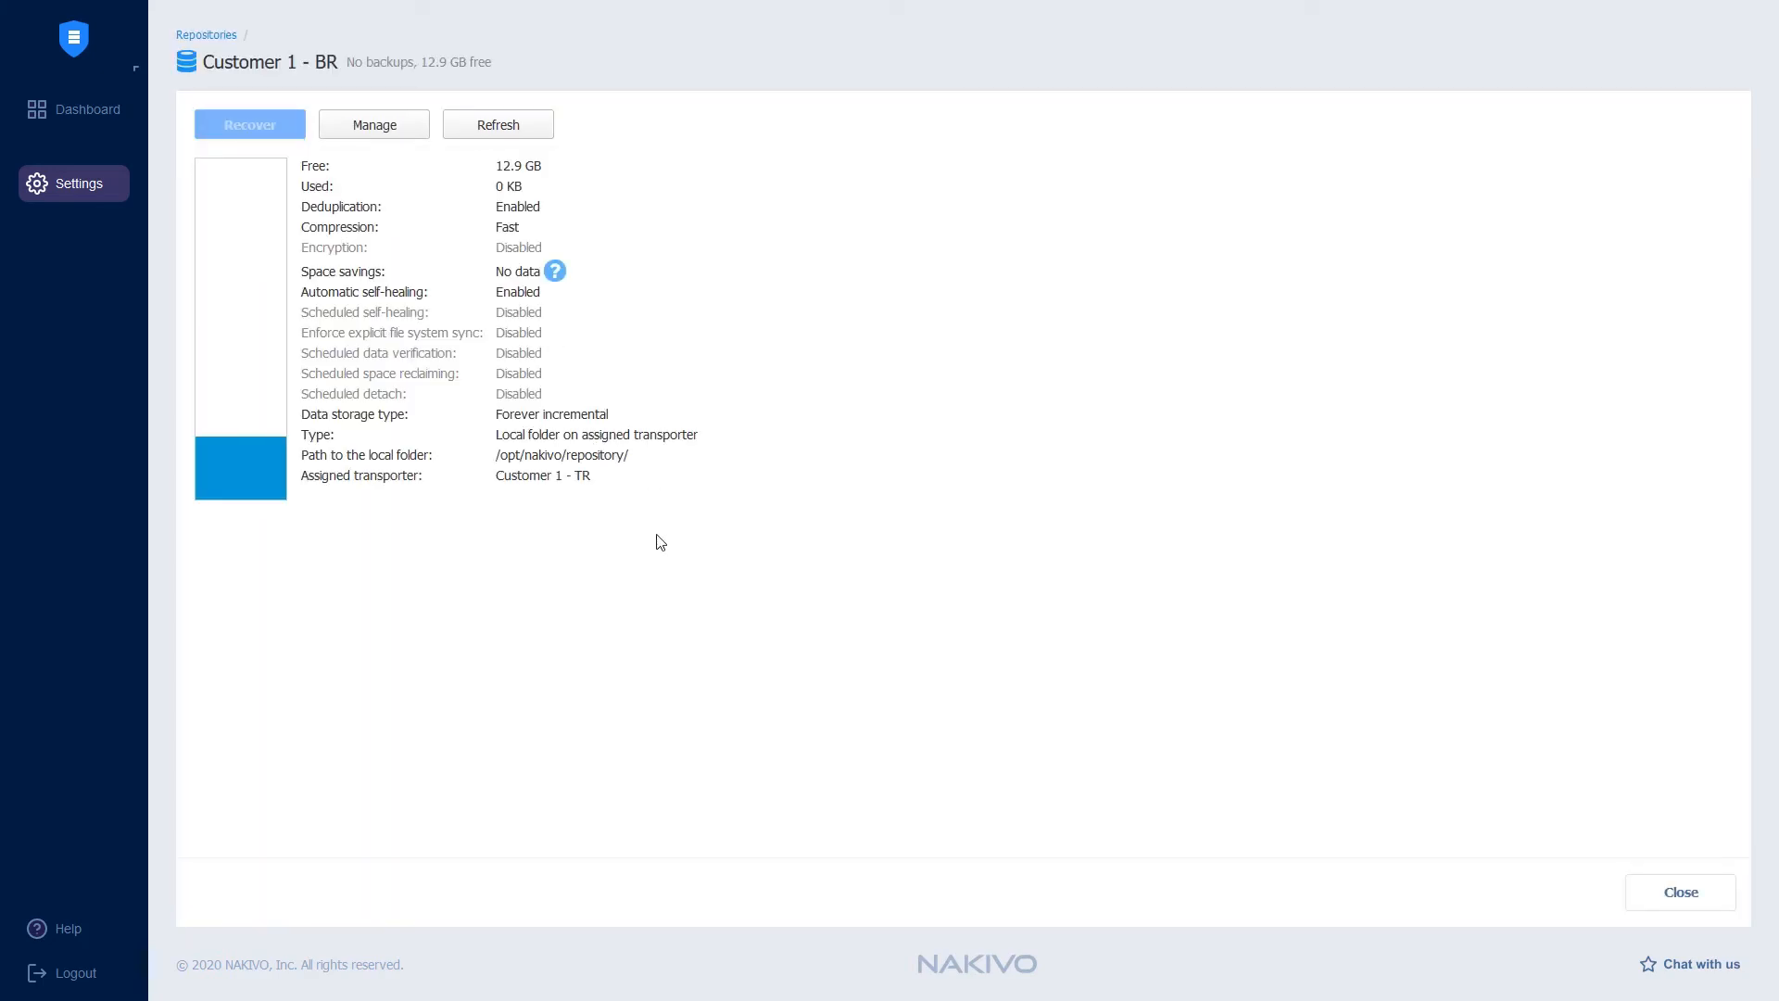
{"action": "left_click", "coordinate": [1679, 892]}
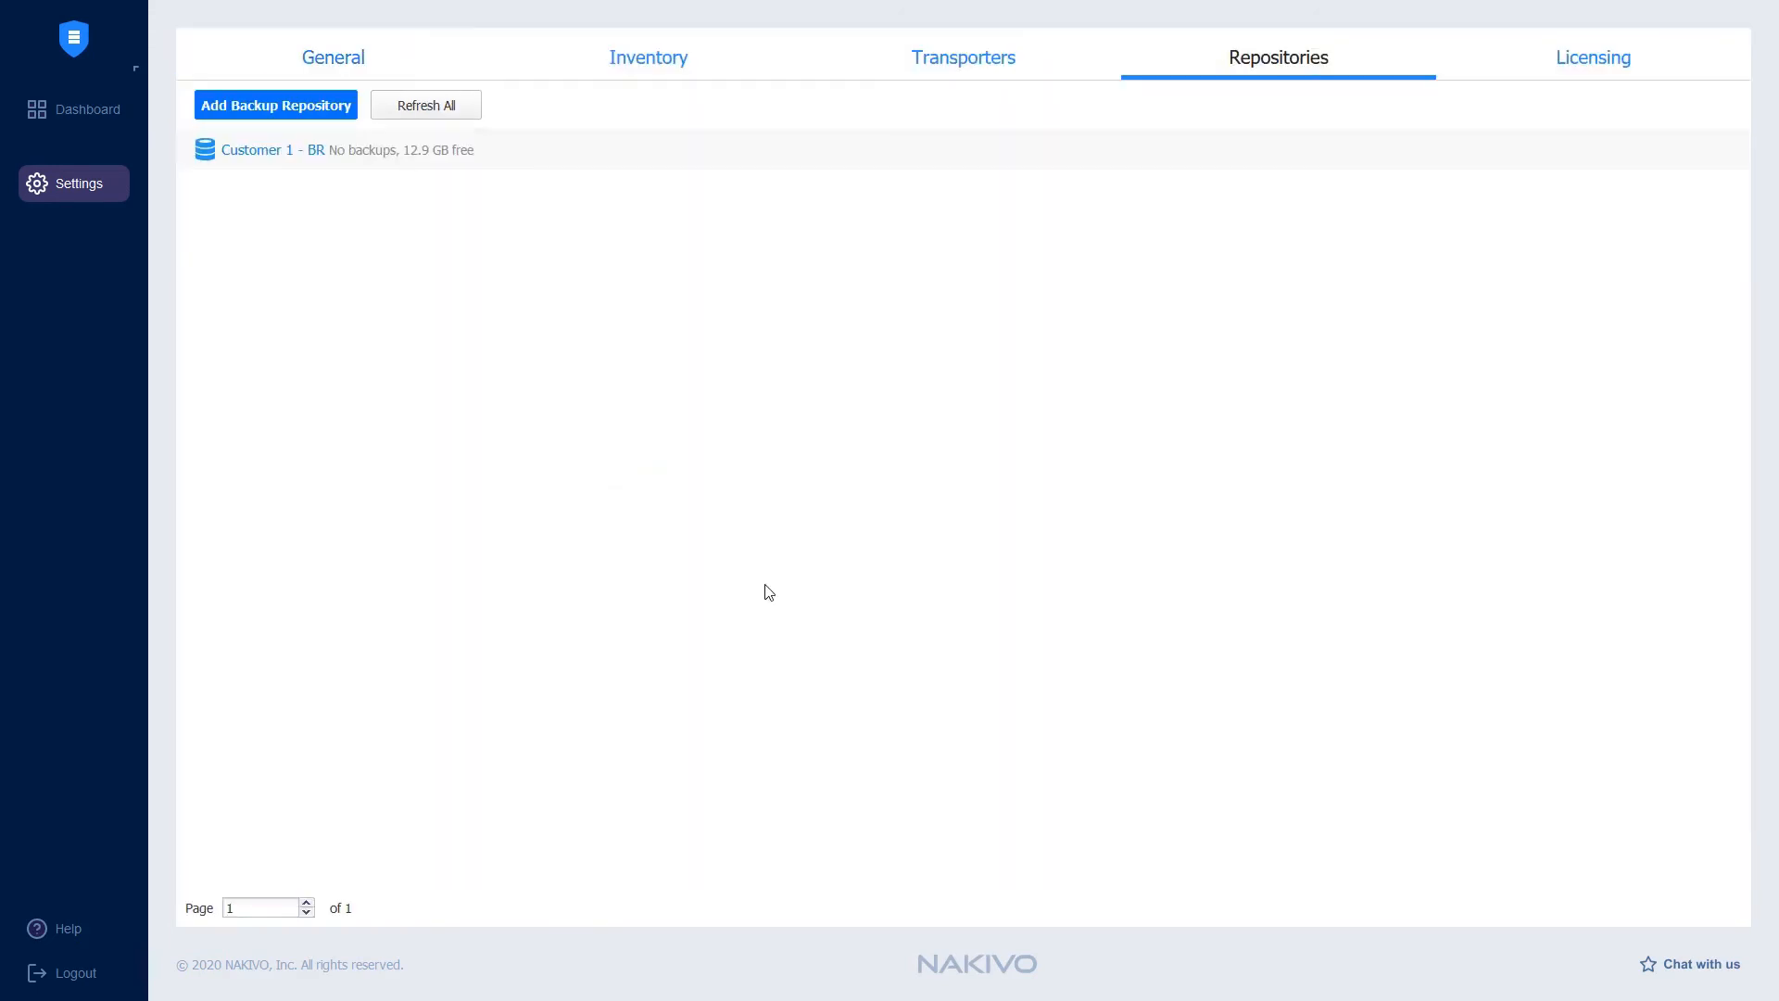
{"action": "left_click", "coordinate": [275, 104]}
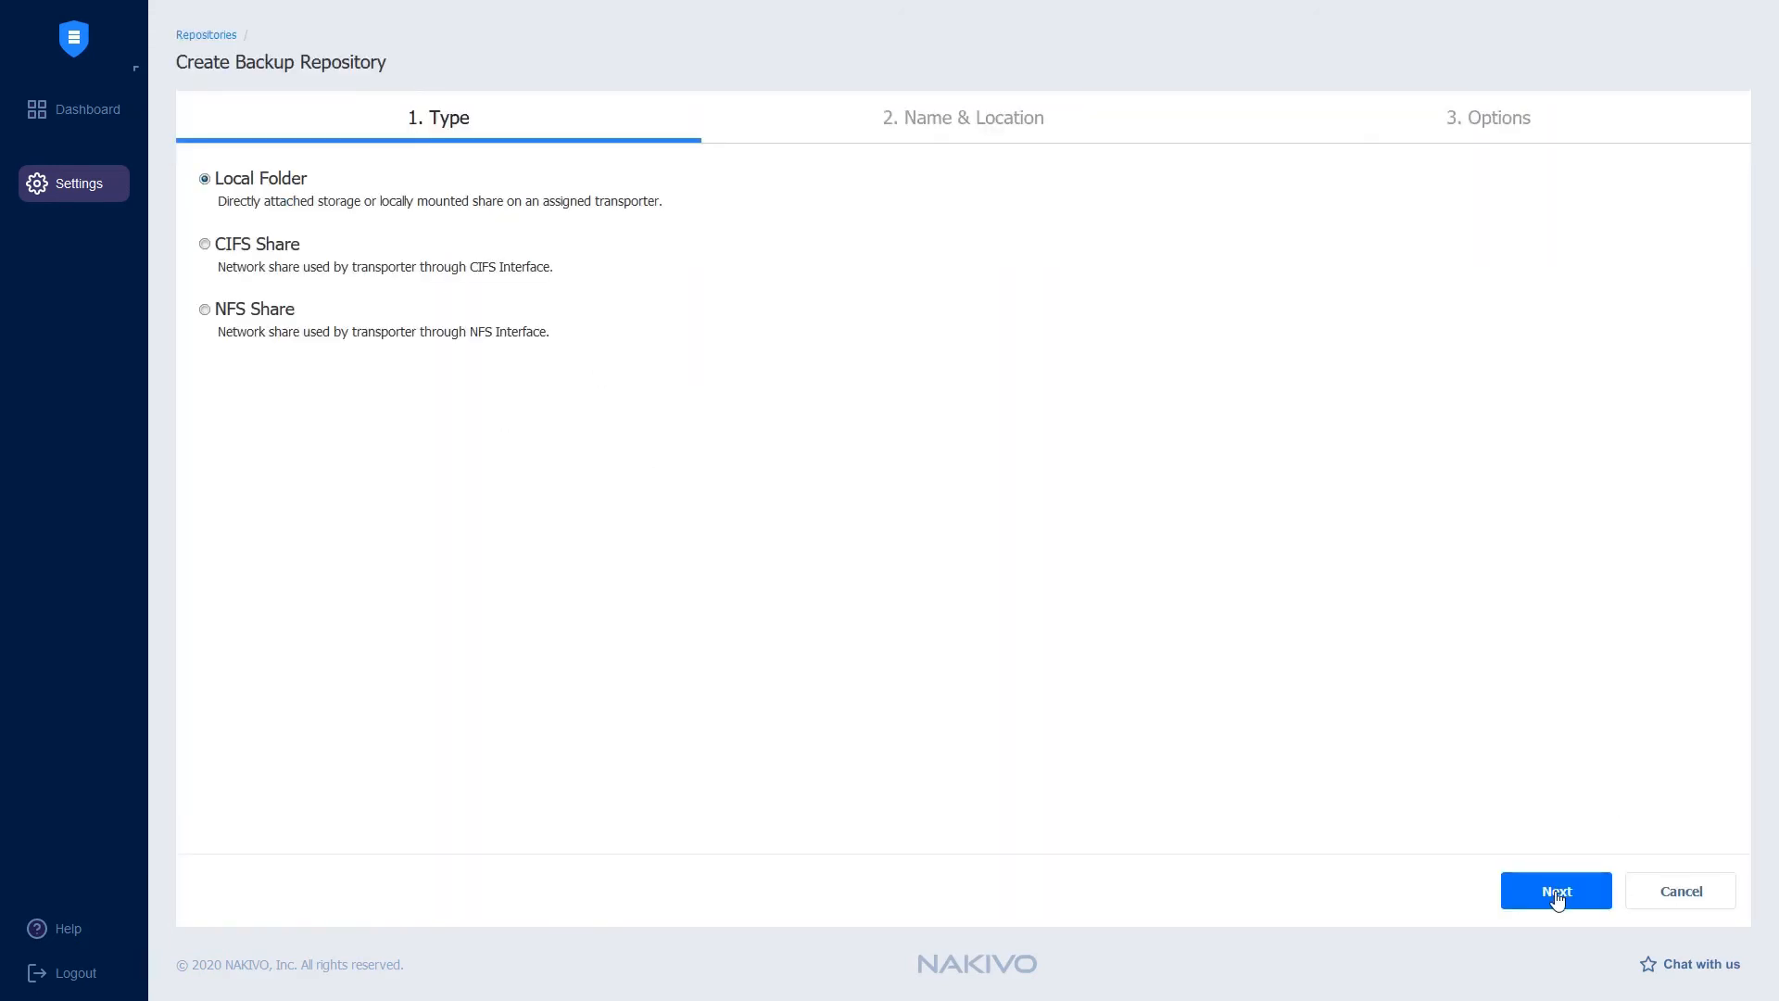
{"action": "left_click", "coordinate": [1555, 890]}
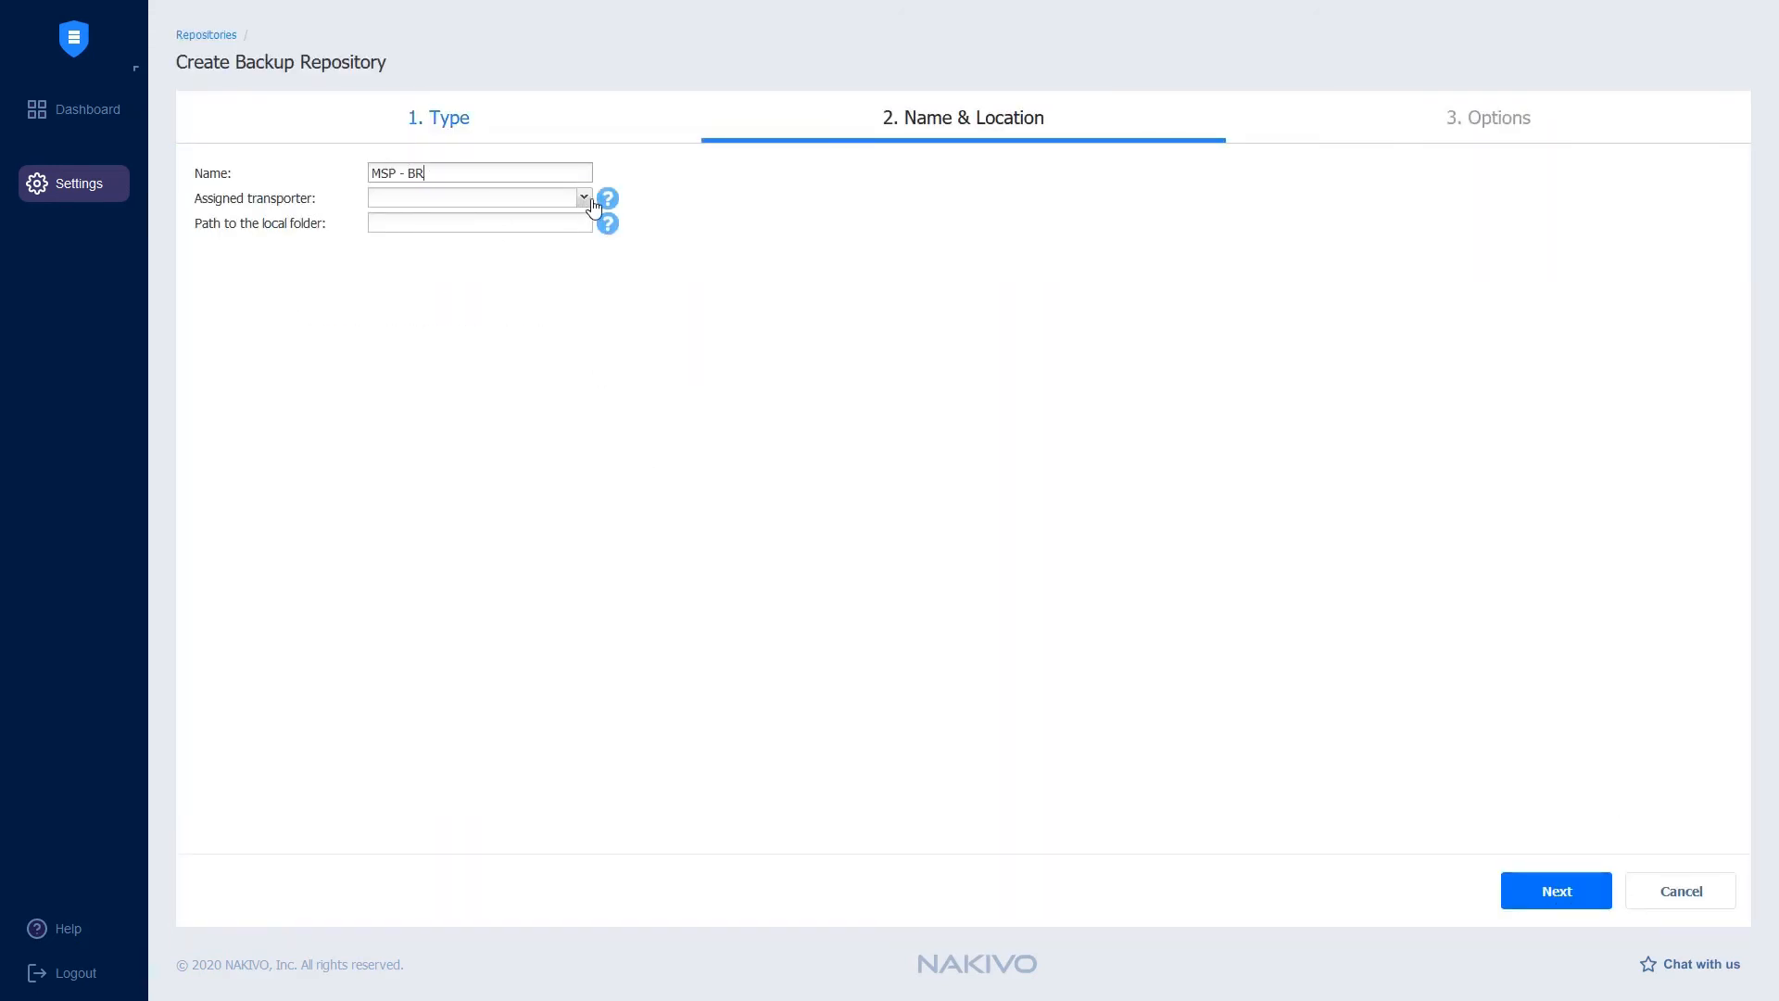
{"action": "left_click", "coordinate": [1554, 889]}
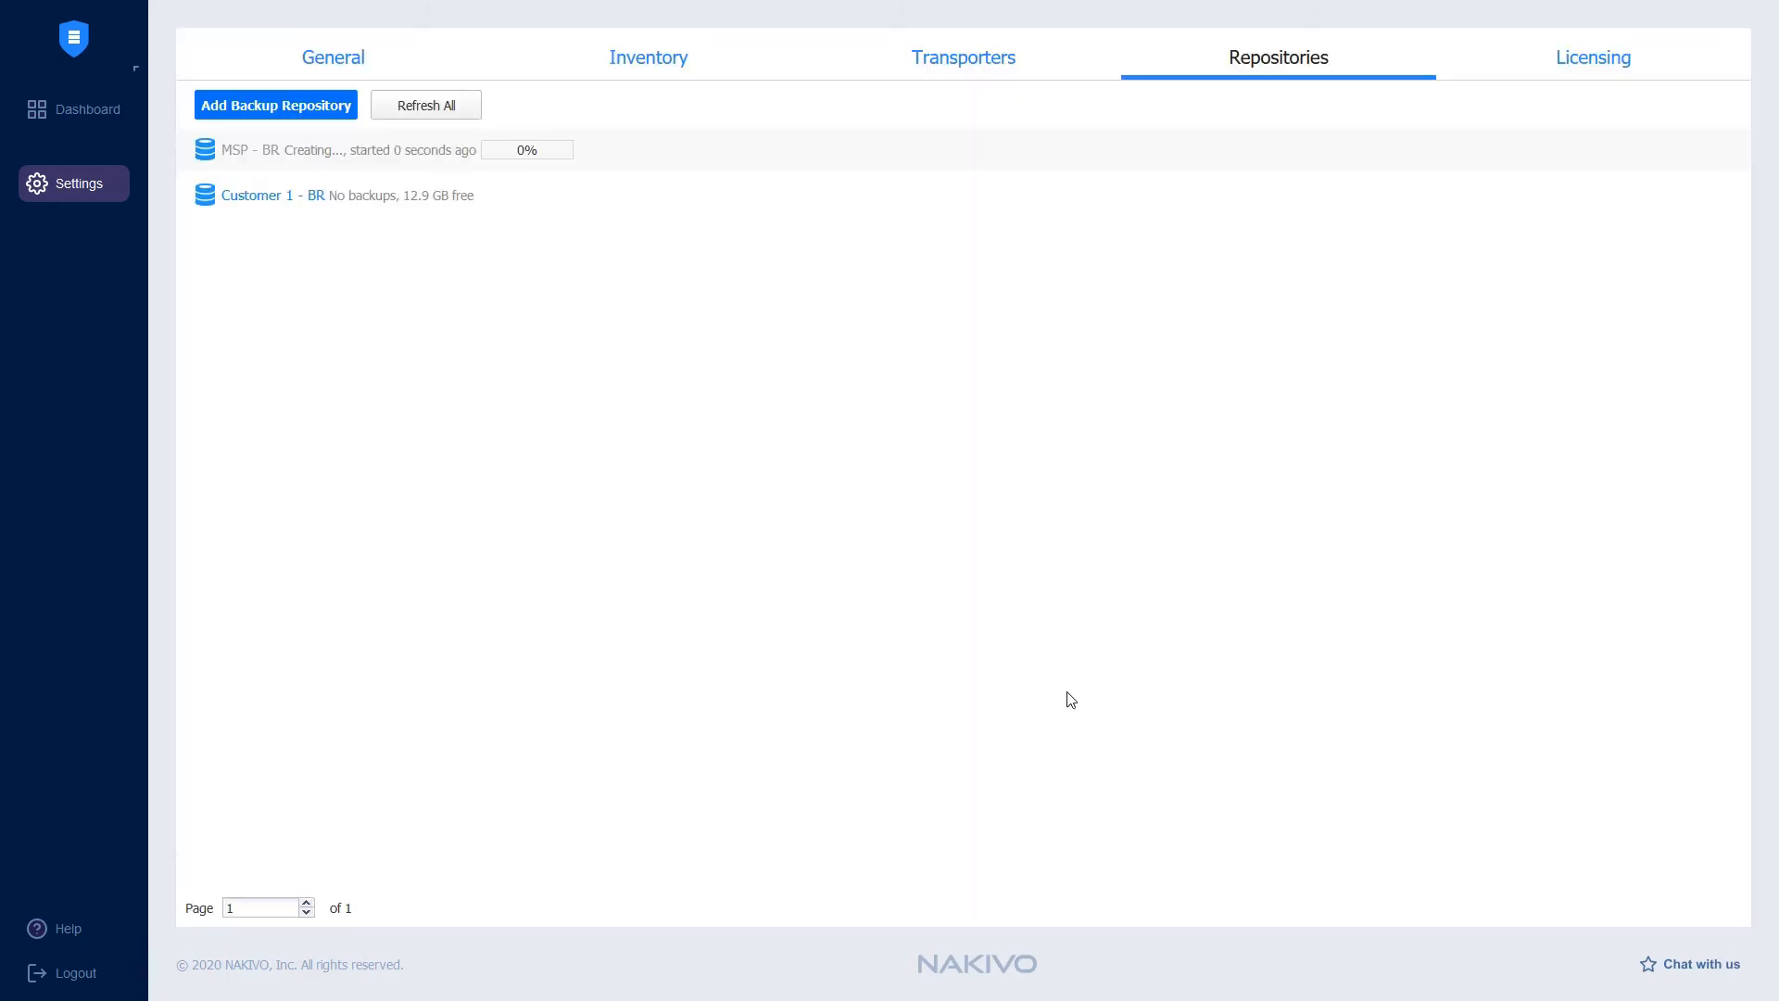
{"action": "mouse_move", "coordinate": [1007, 636]}
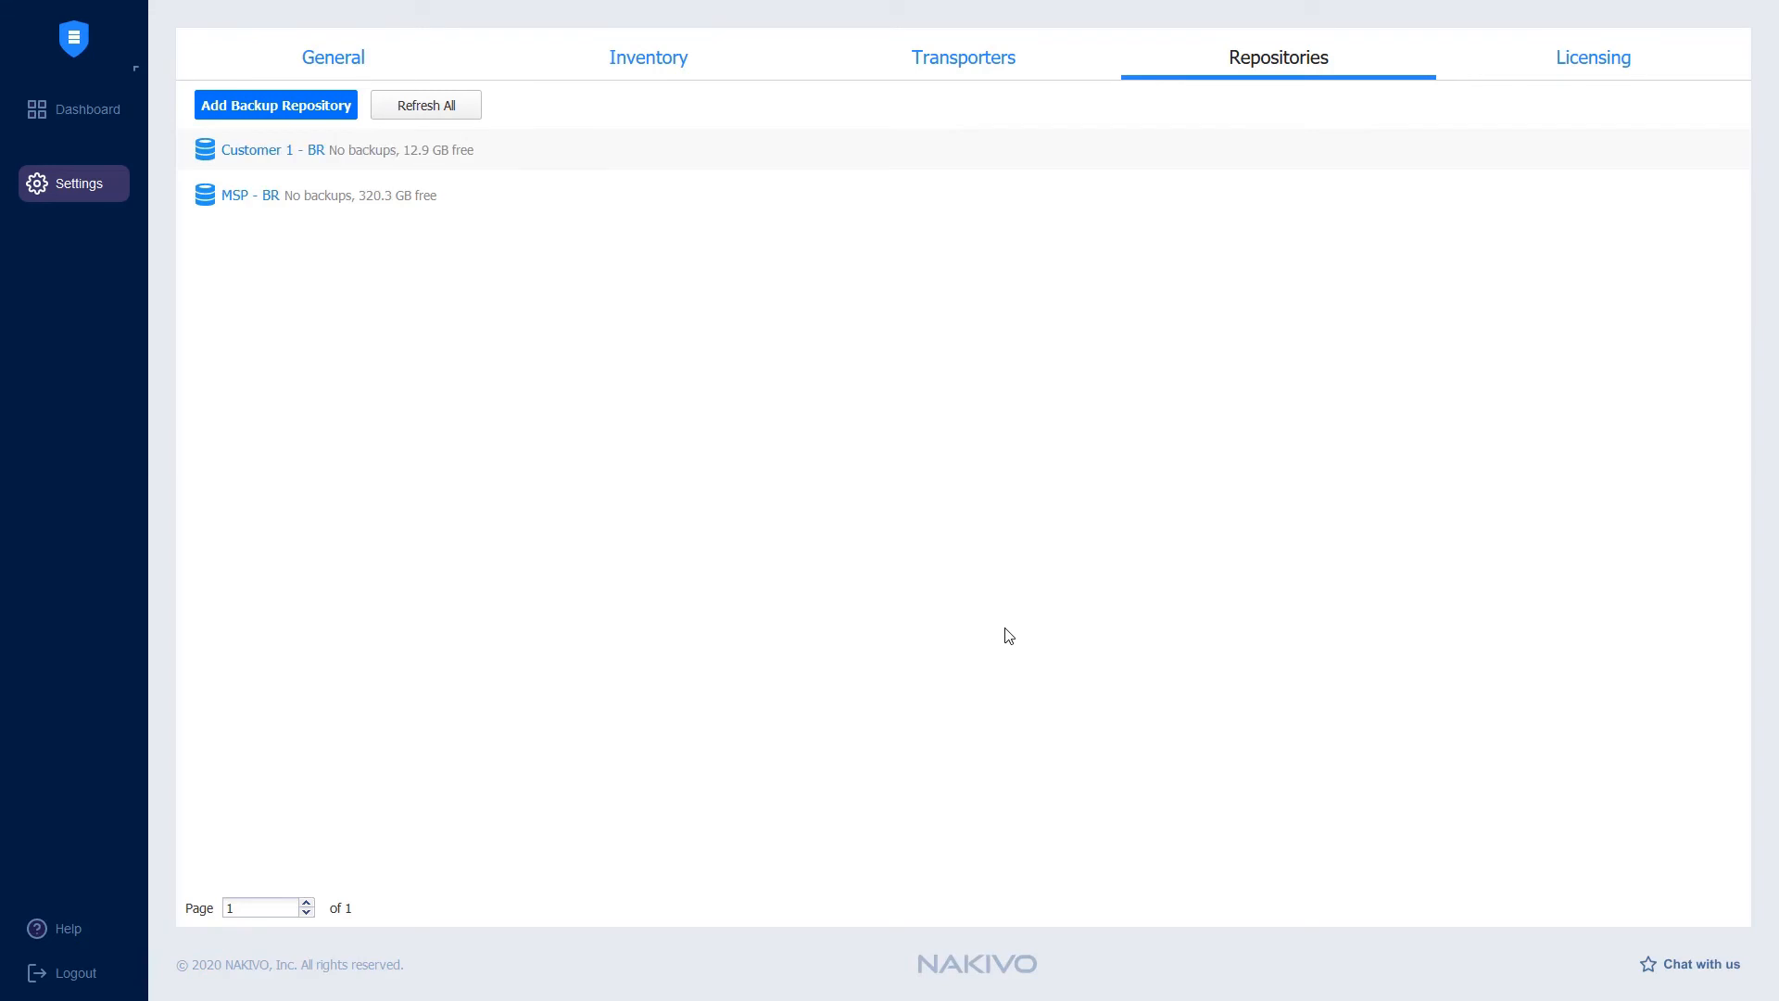
{"action": "left_click", "coordinate": [73, 109]}
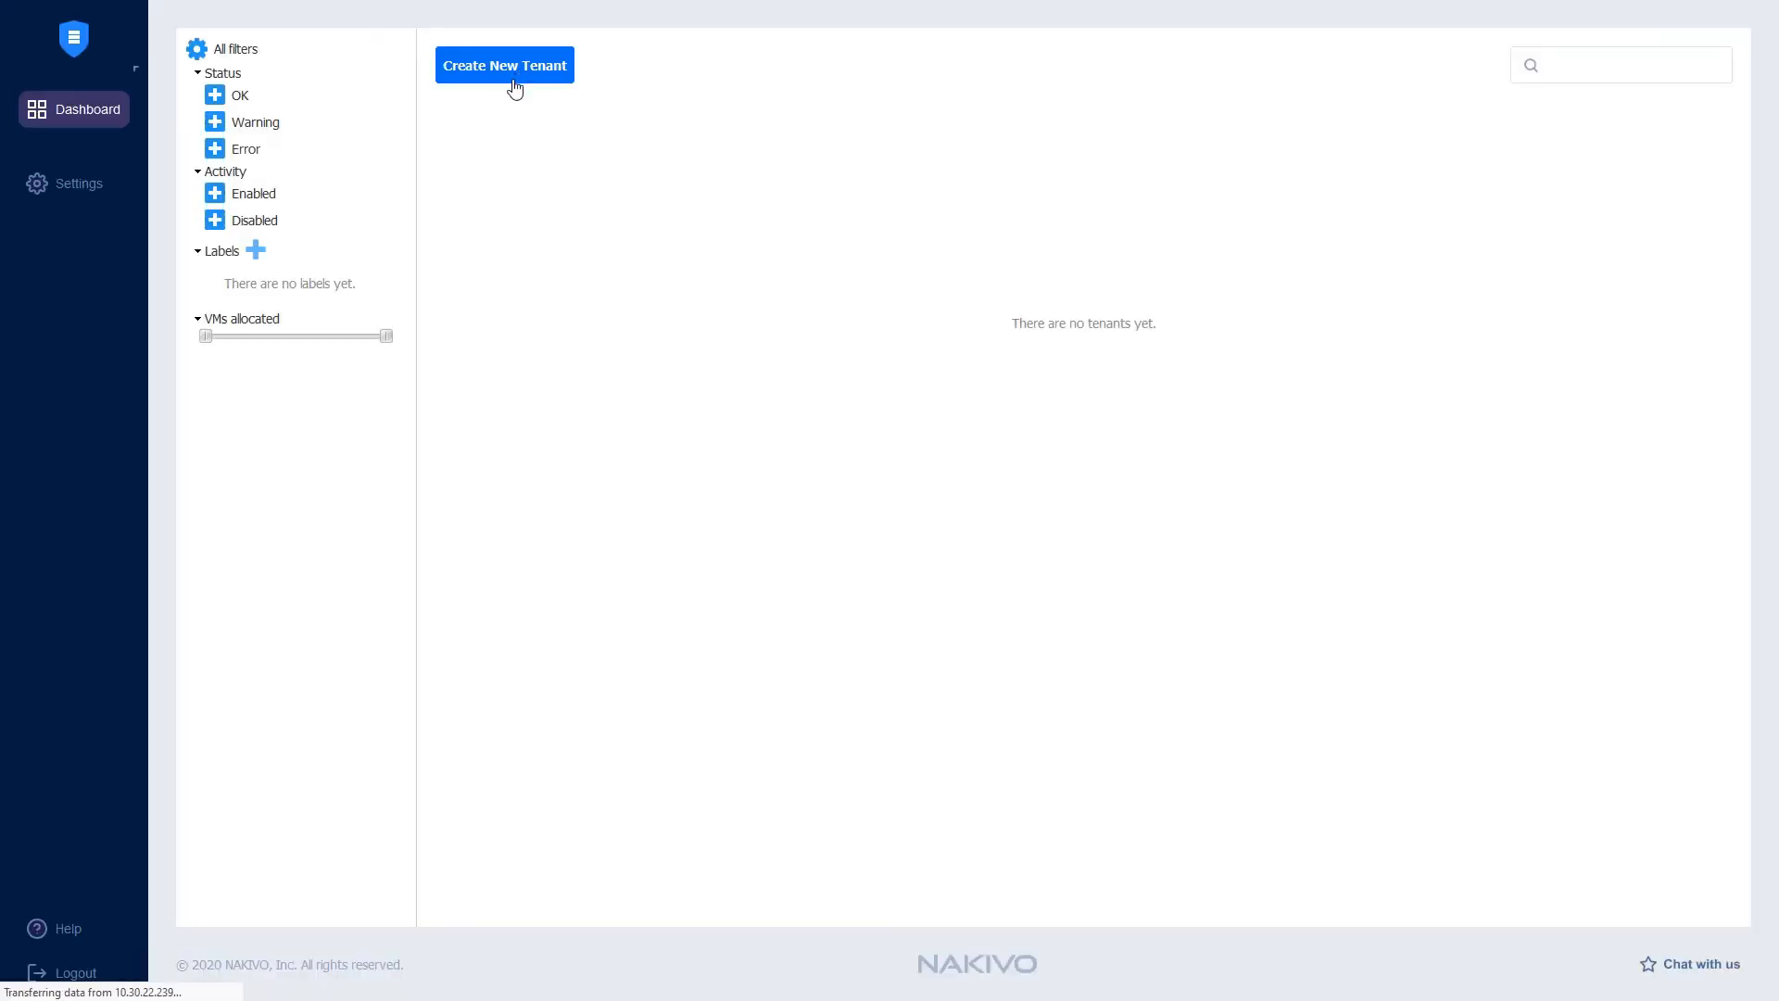
Create a new tenant named Customer 1 and add the new label GOLD
{"action": "left_click", "coordinate": [504, 65]}
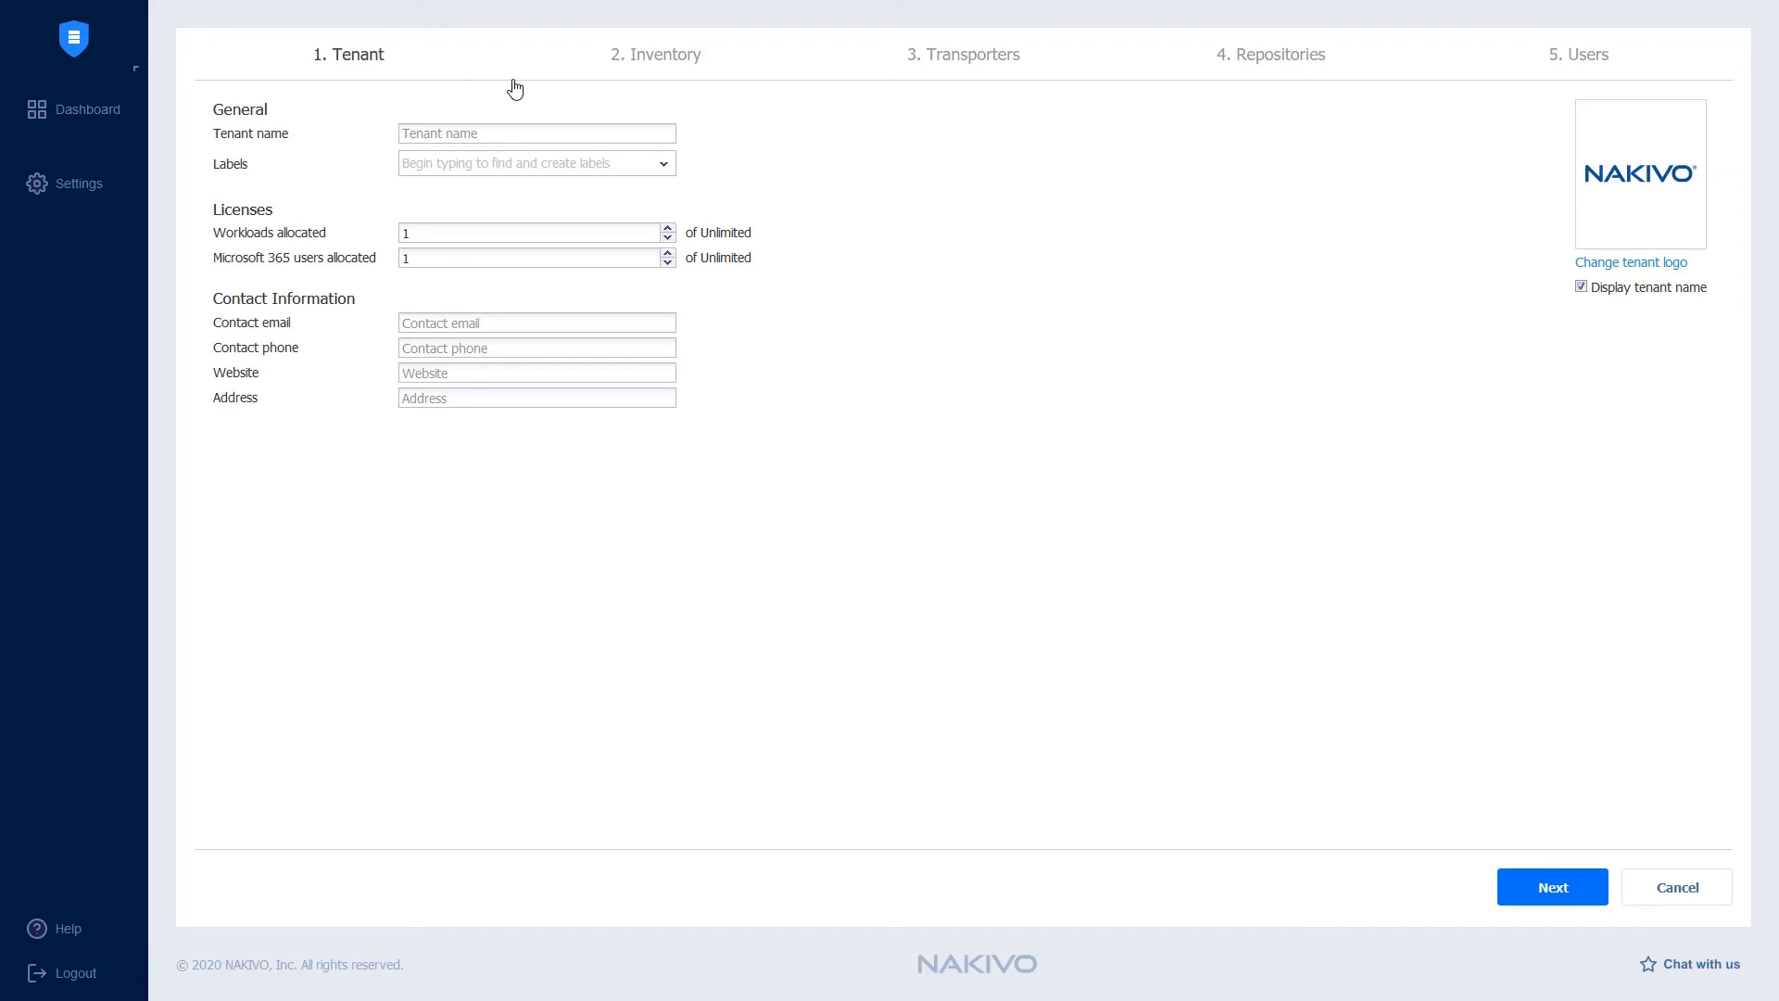
{"action": "mouse_move", "coordinate": [504, 107]}
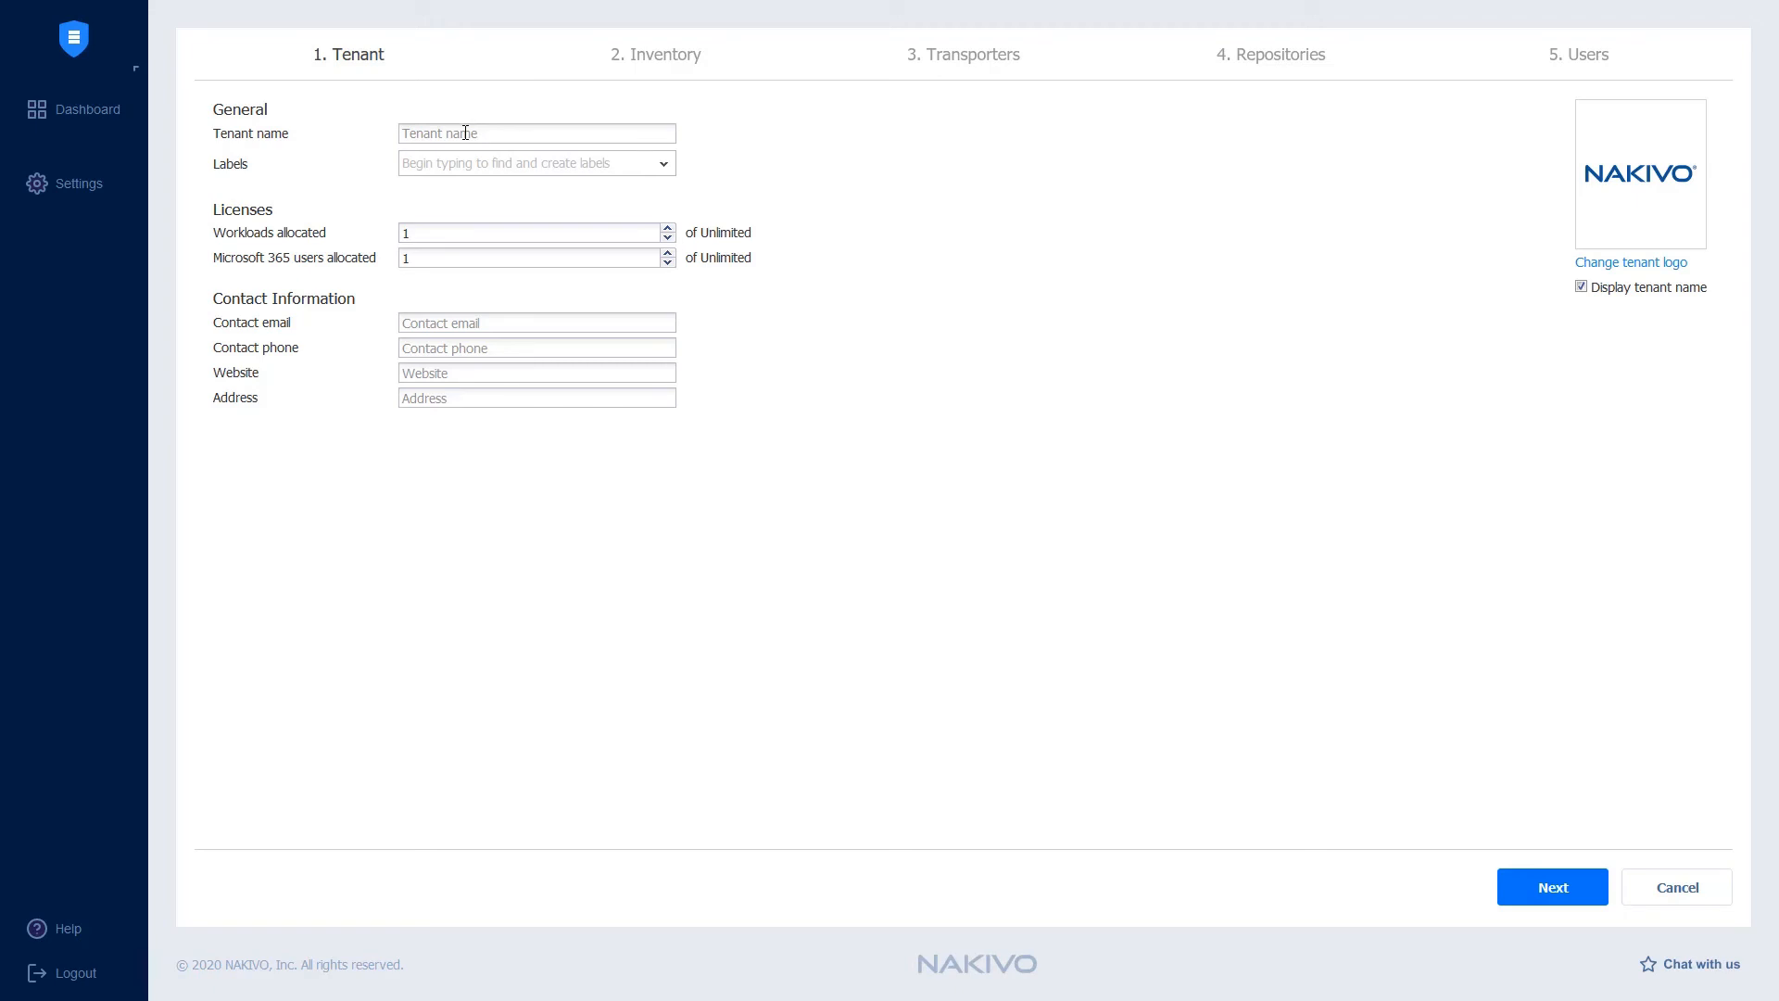
{"action": "type", "text": "Customer 1"}
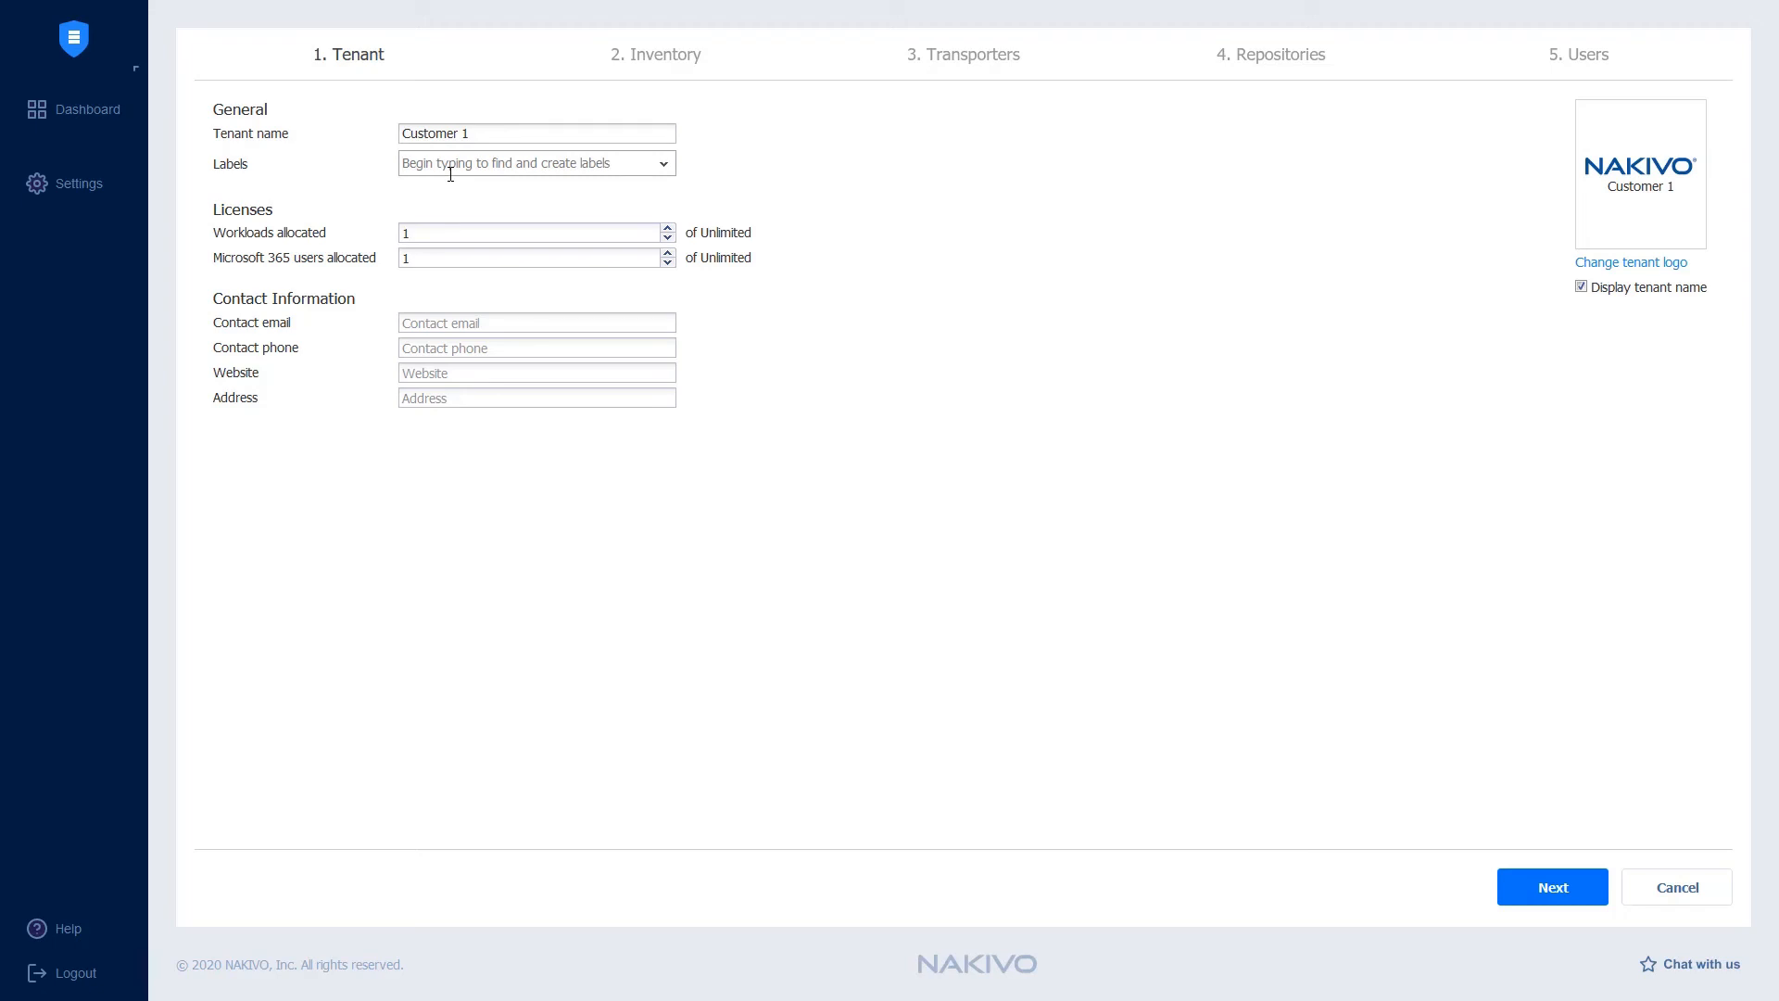
{"action": "type", "text": "G"}
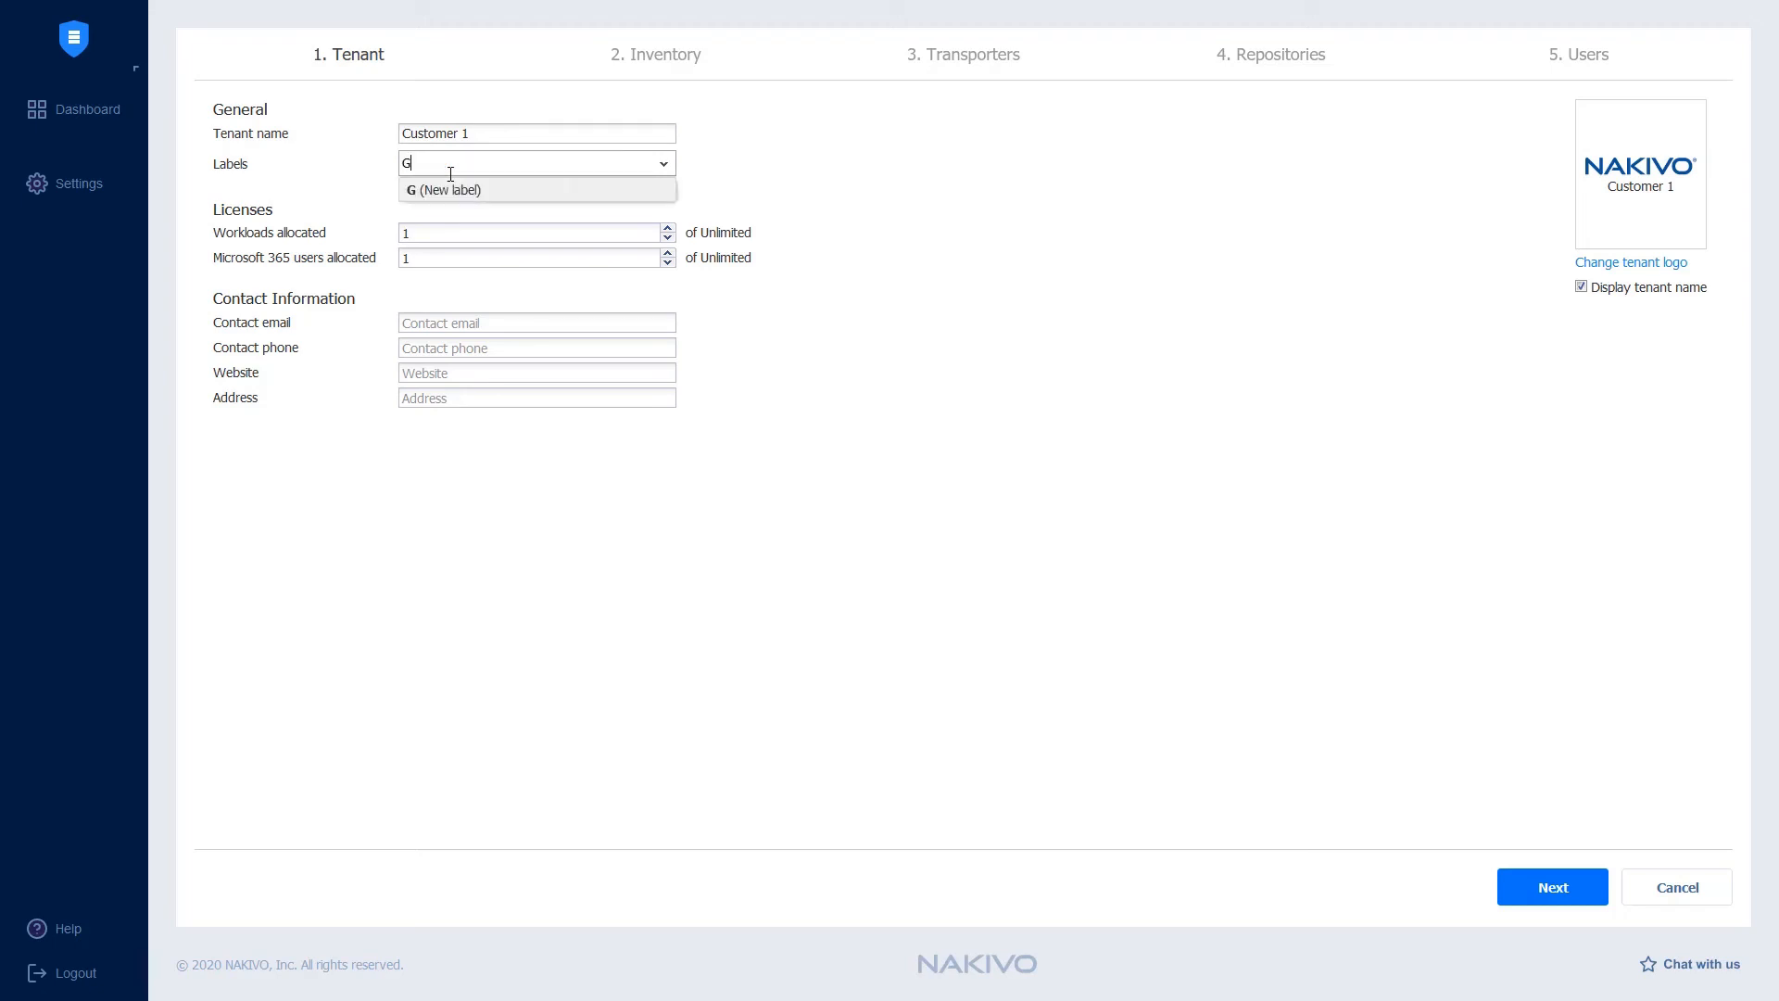
{"action": "type", "text": "OLD"}
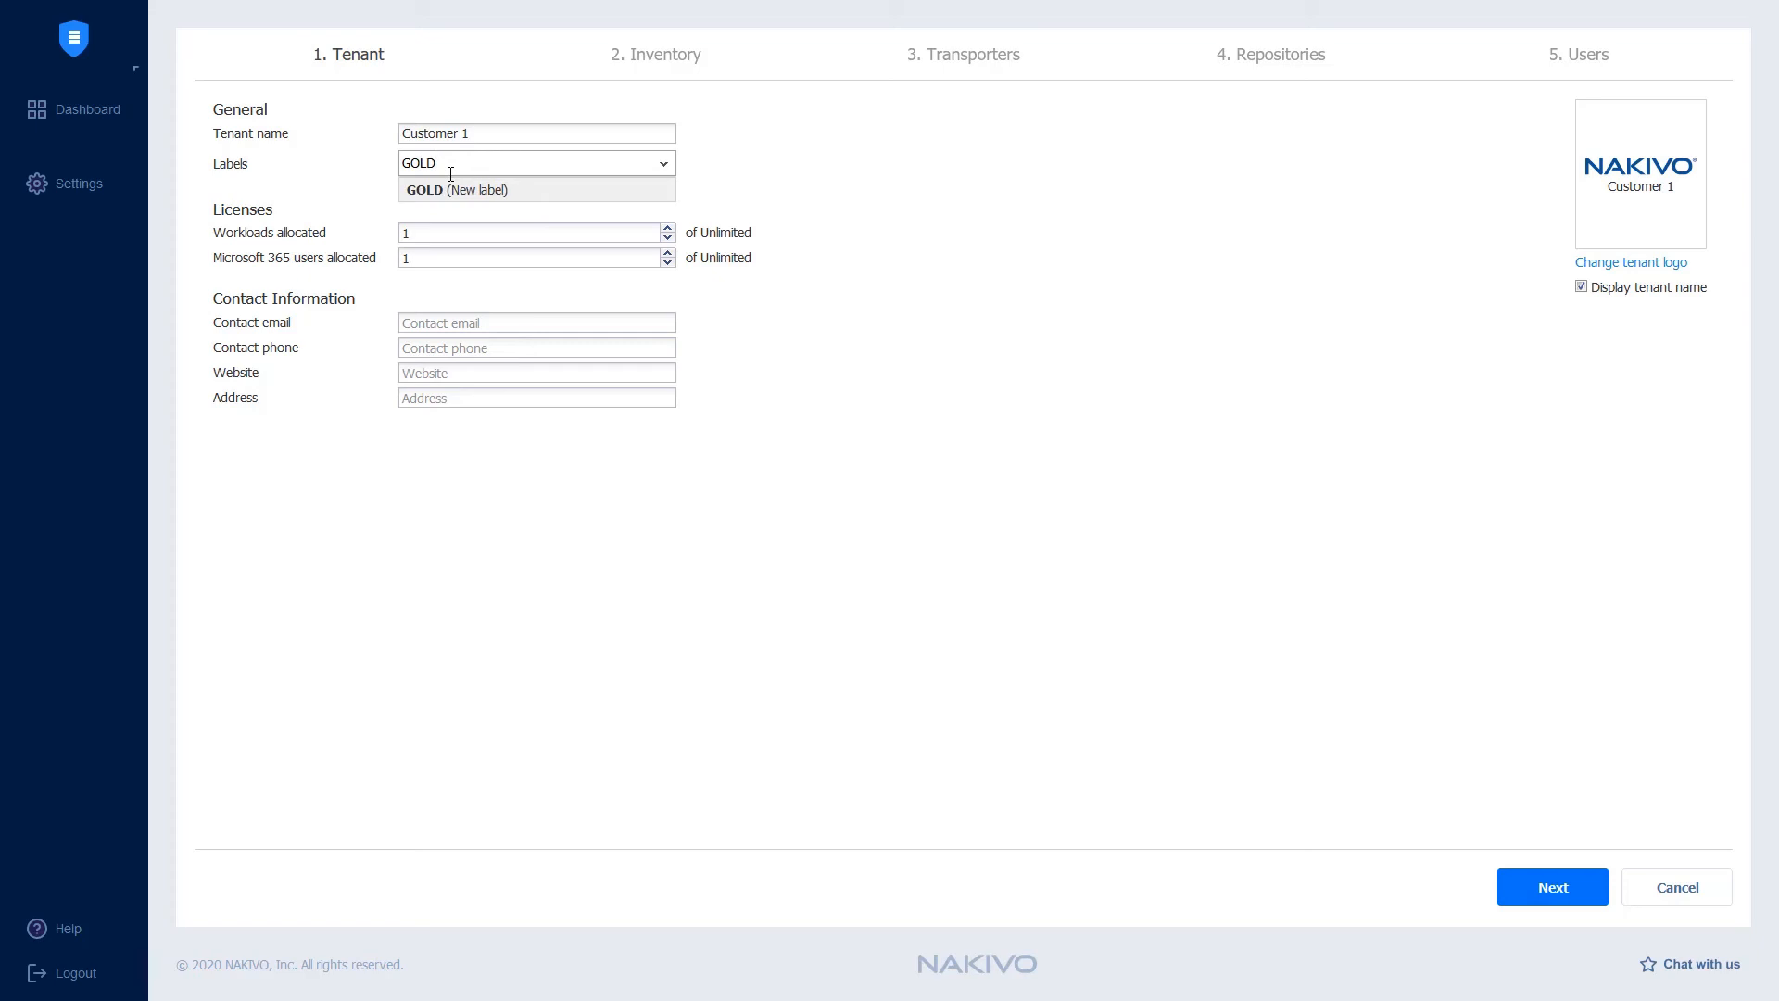
{"action": "left_click", "coordinate": [456, 189]}
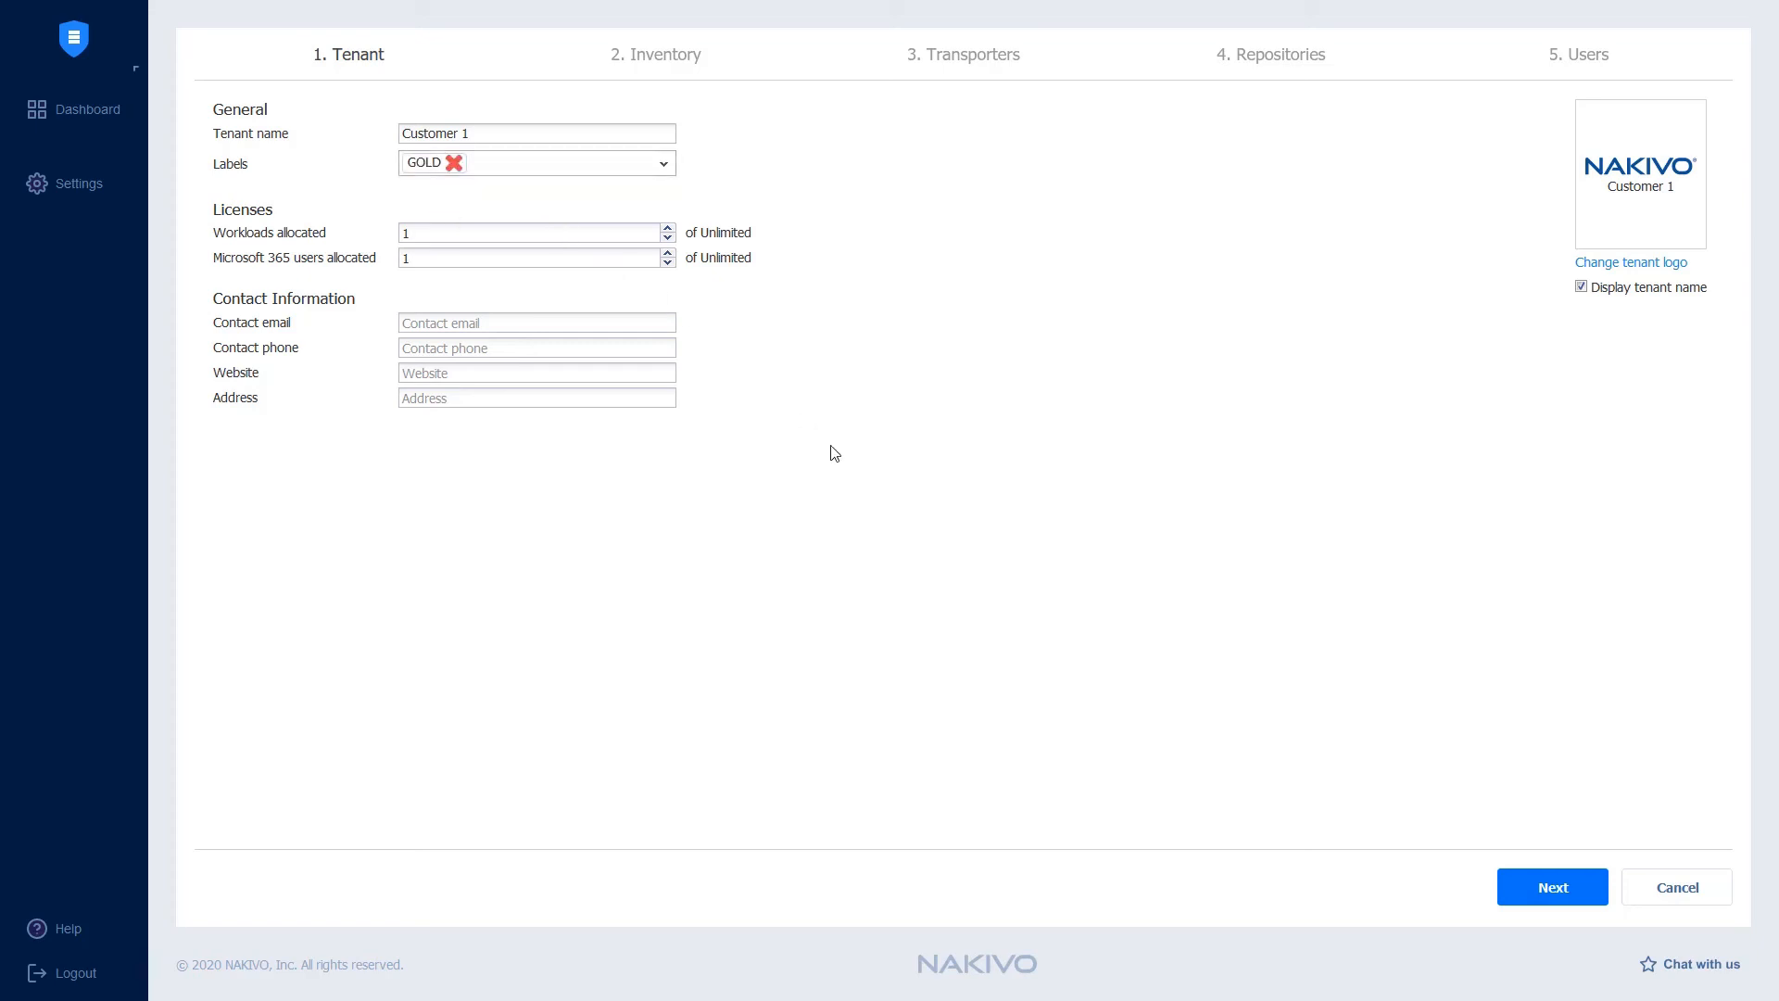
{"action": "mouse_move", "coordinate": [601, 339]}
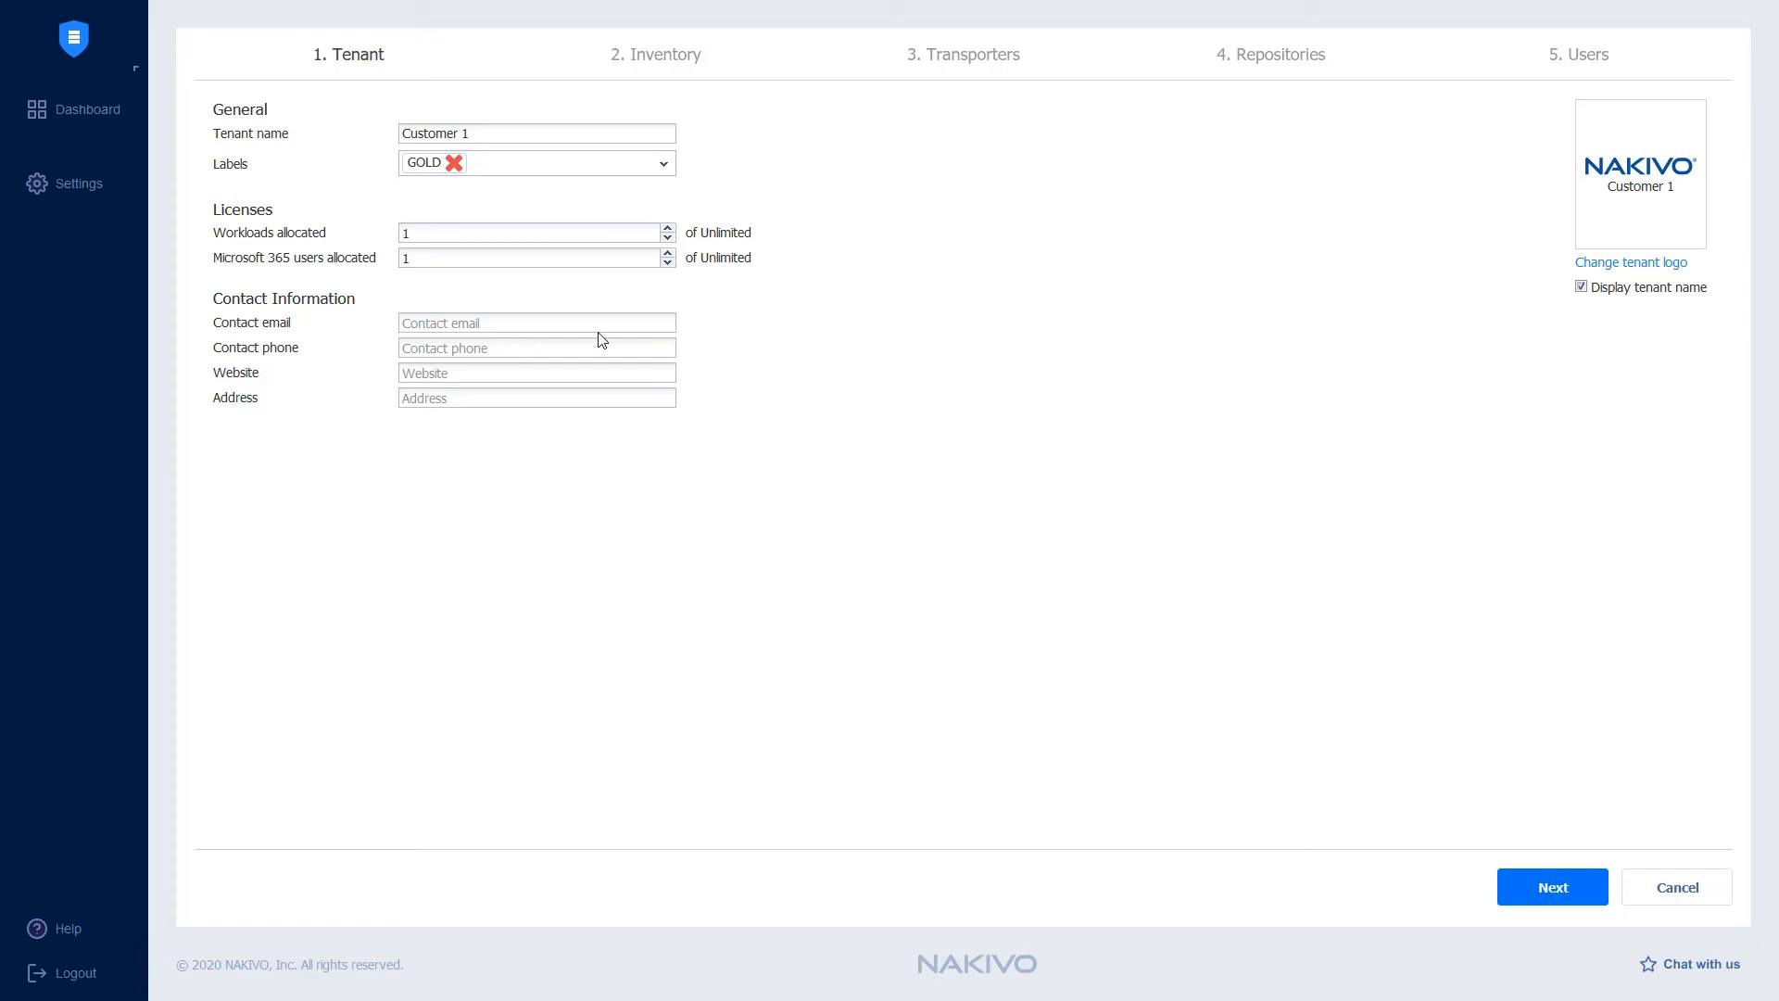
Allocate 5 workloads and 5 Microsoft 365 users, then continue to the inventory step
{"action": "left_click", "coordinate": [528, 233]}
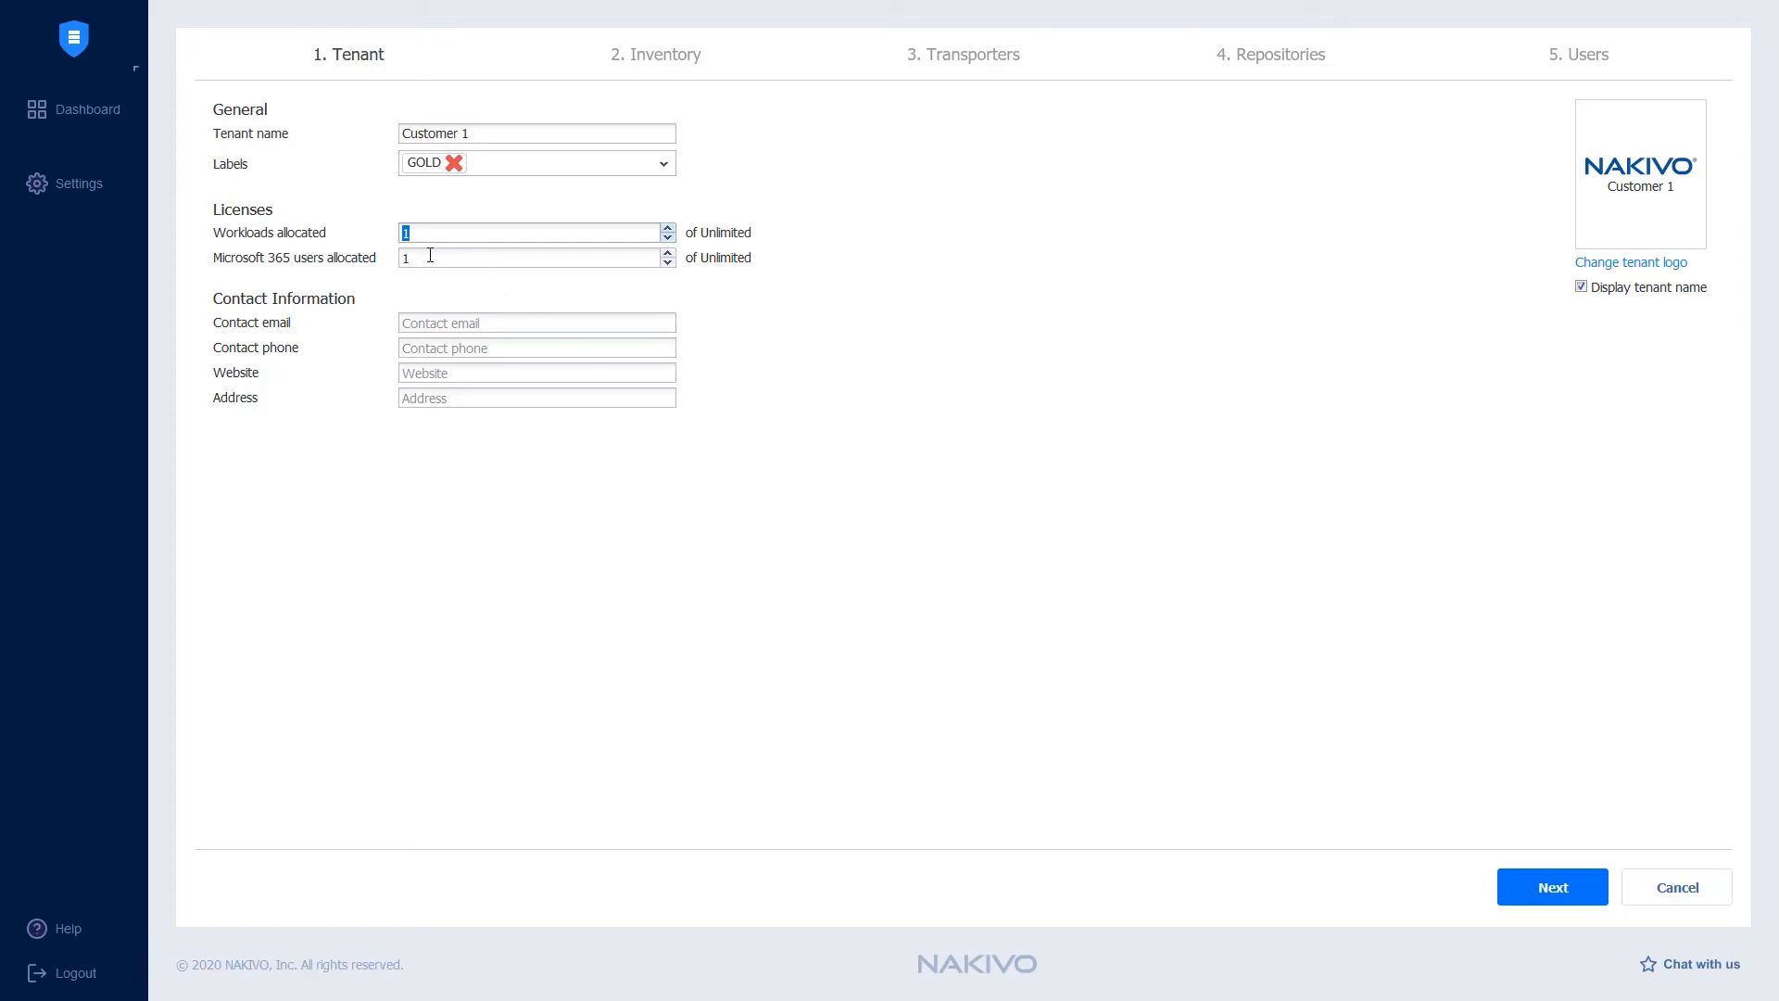
{"action": "type", "text": "5"}
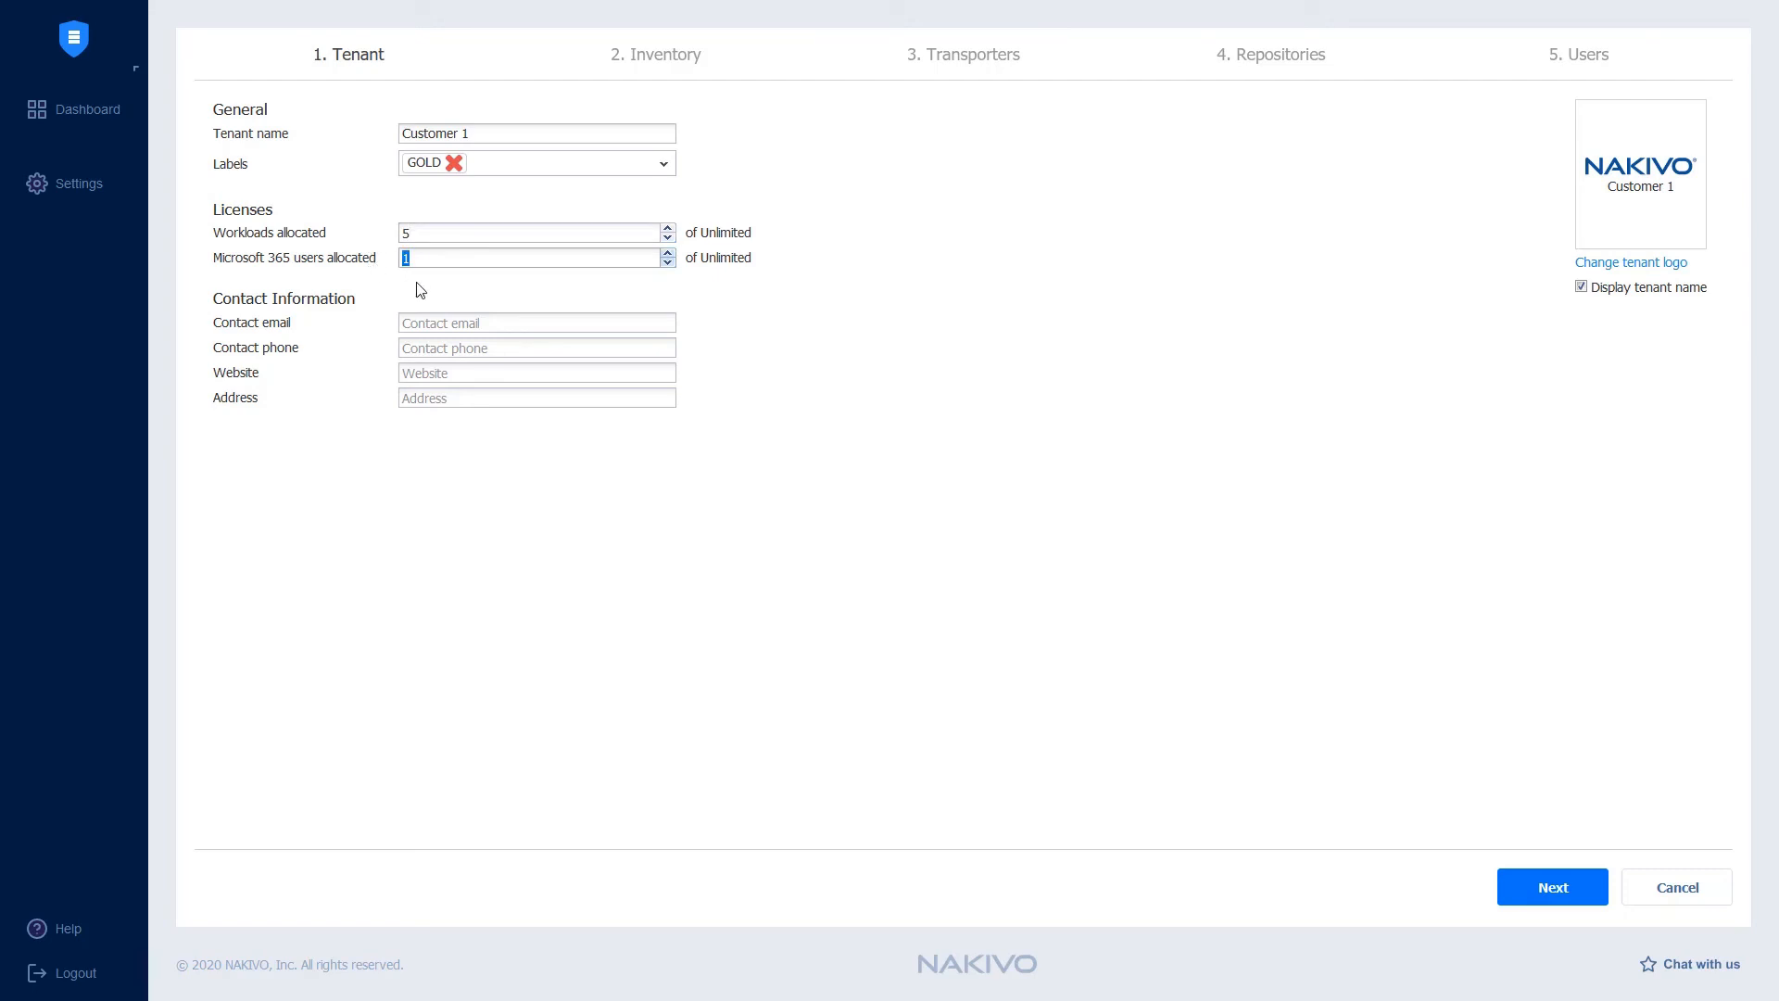
{"action": "type", "text": "5"}
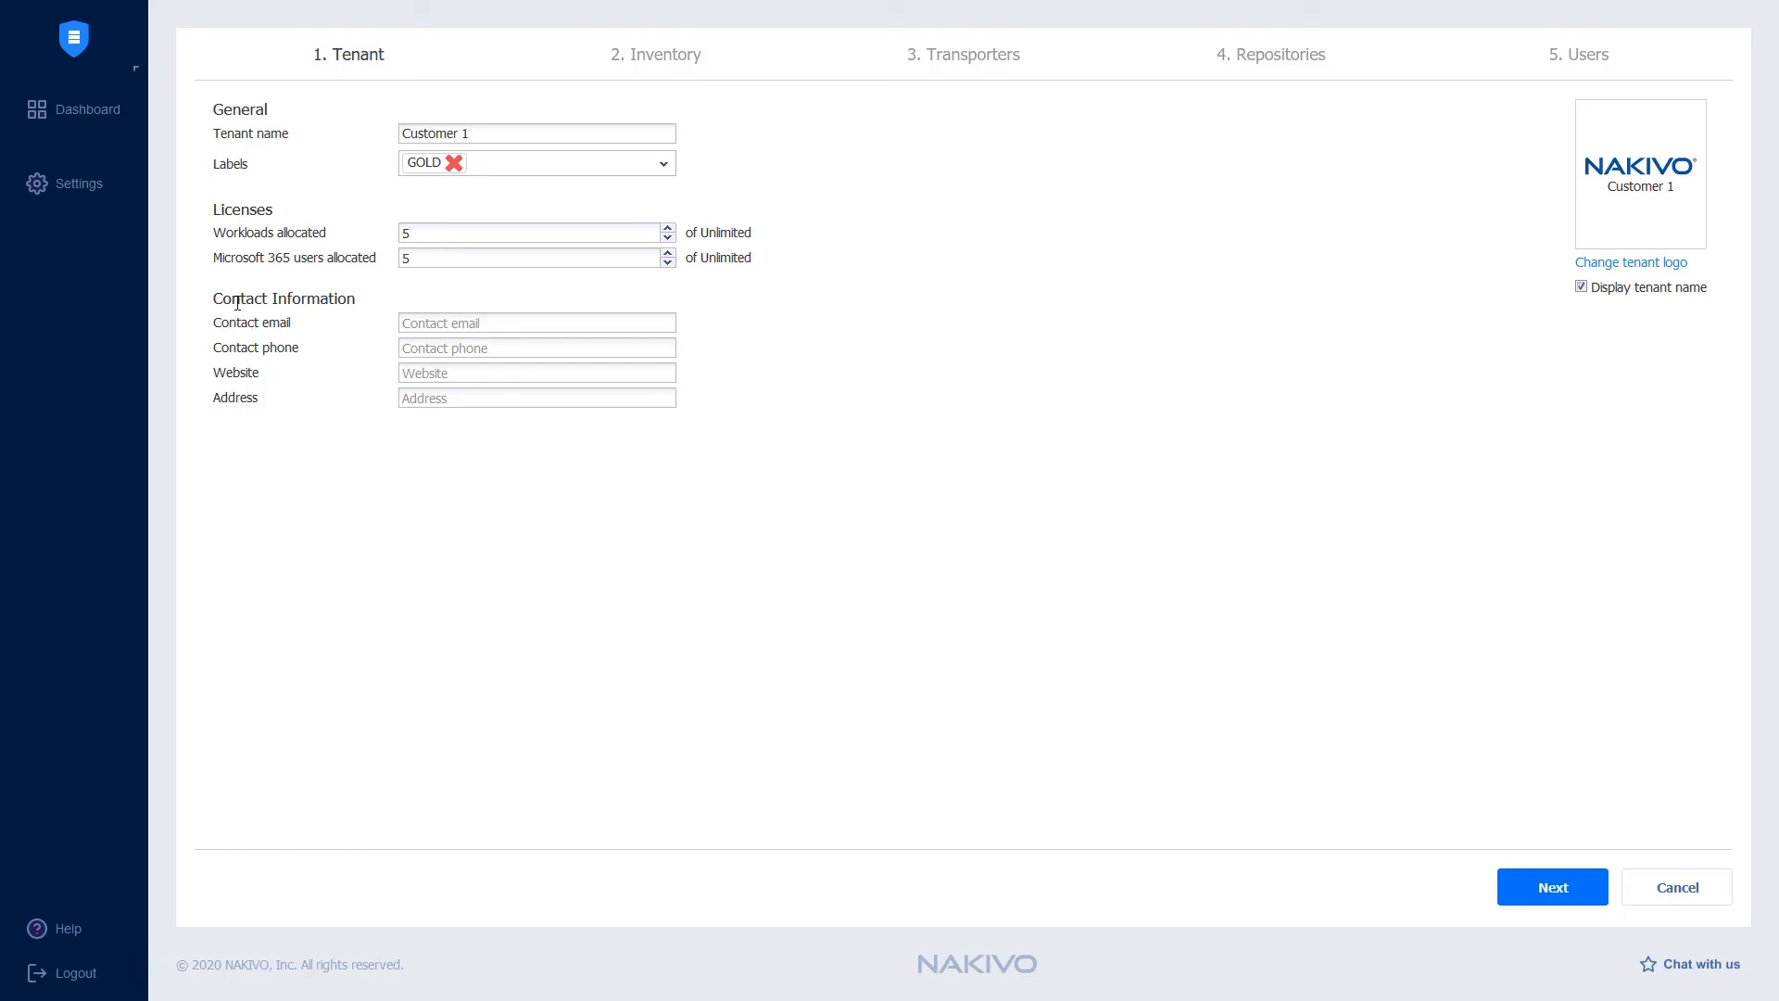
{"action": "mouse_move", "coordinate": [1442, 475]}
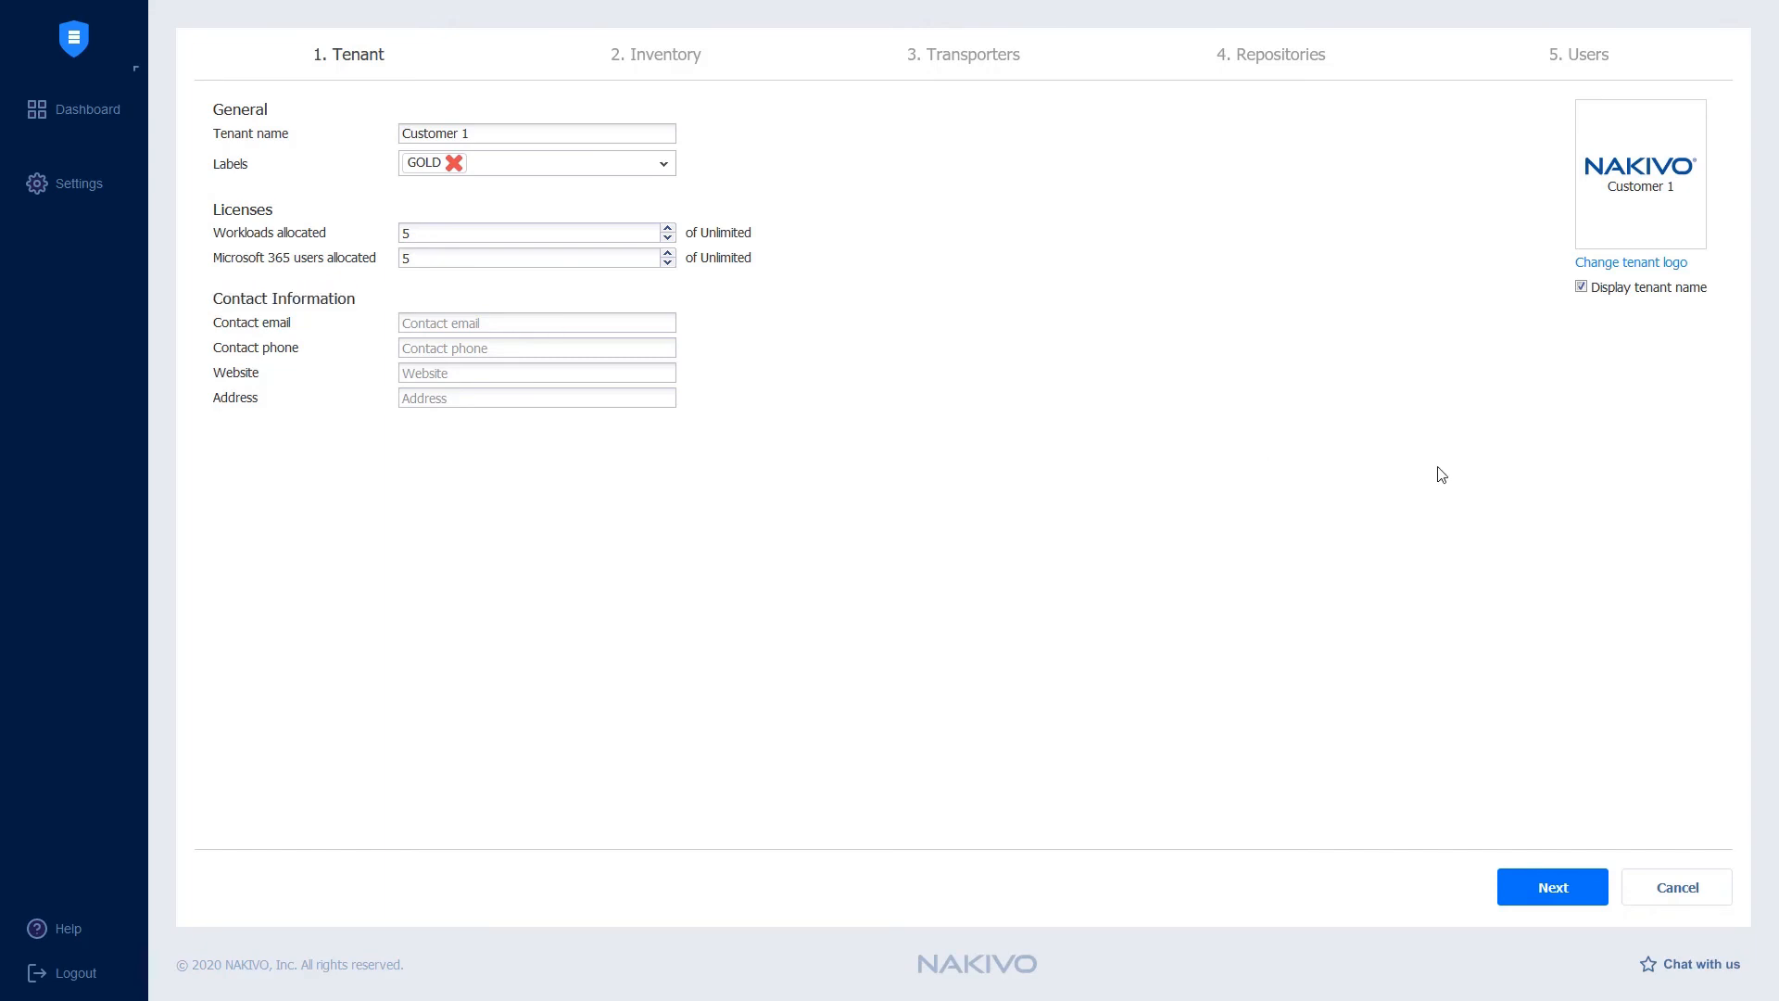
{"action": "mouse_move", "coordinate": [1078, 633]}
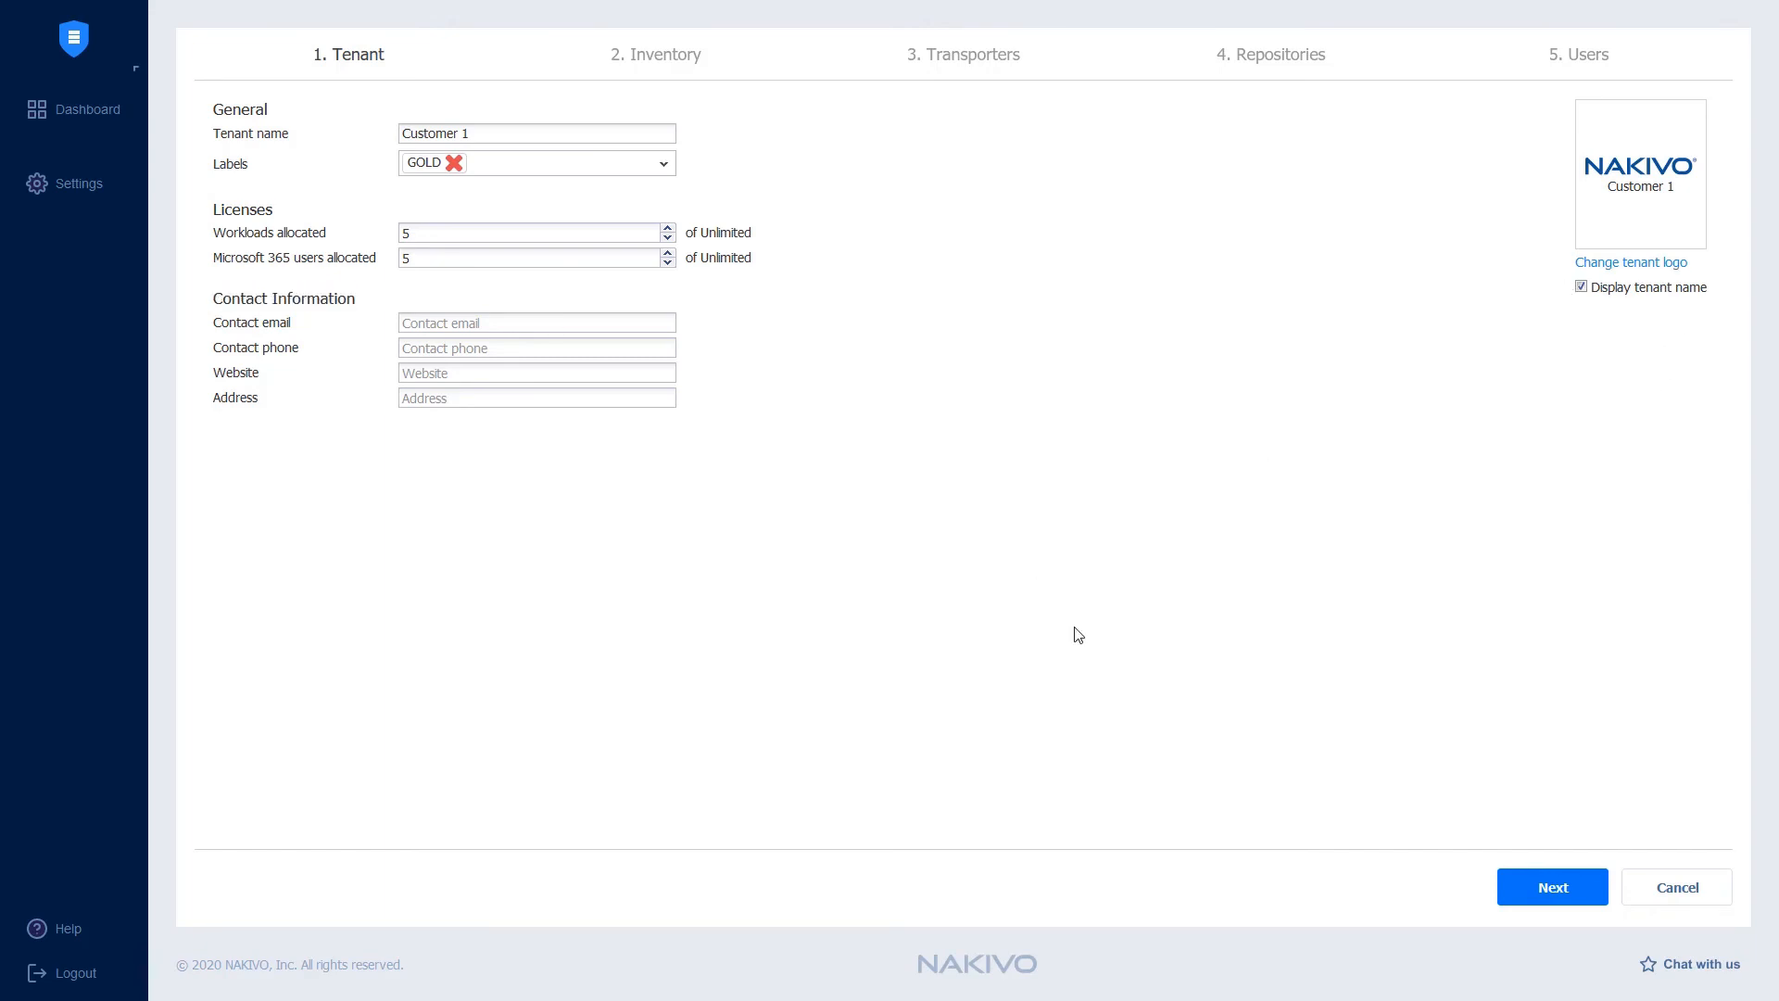
{"action": "left_click", "coordinate": [1550, 886]}
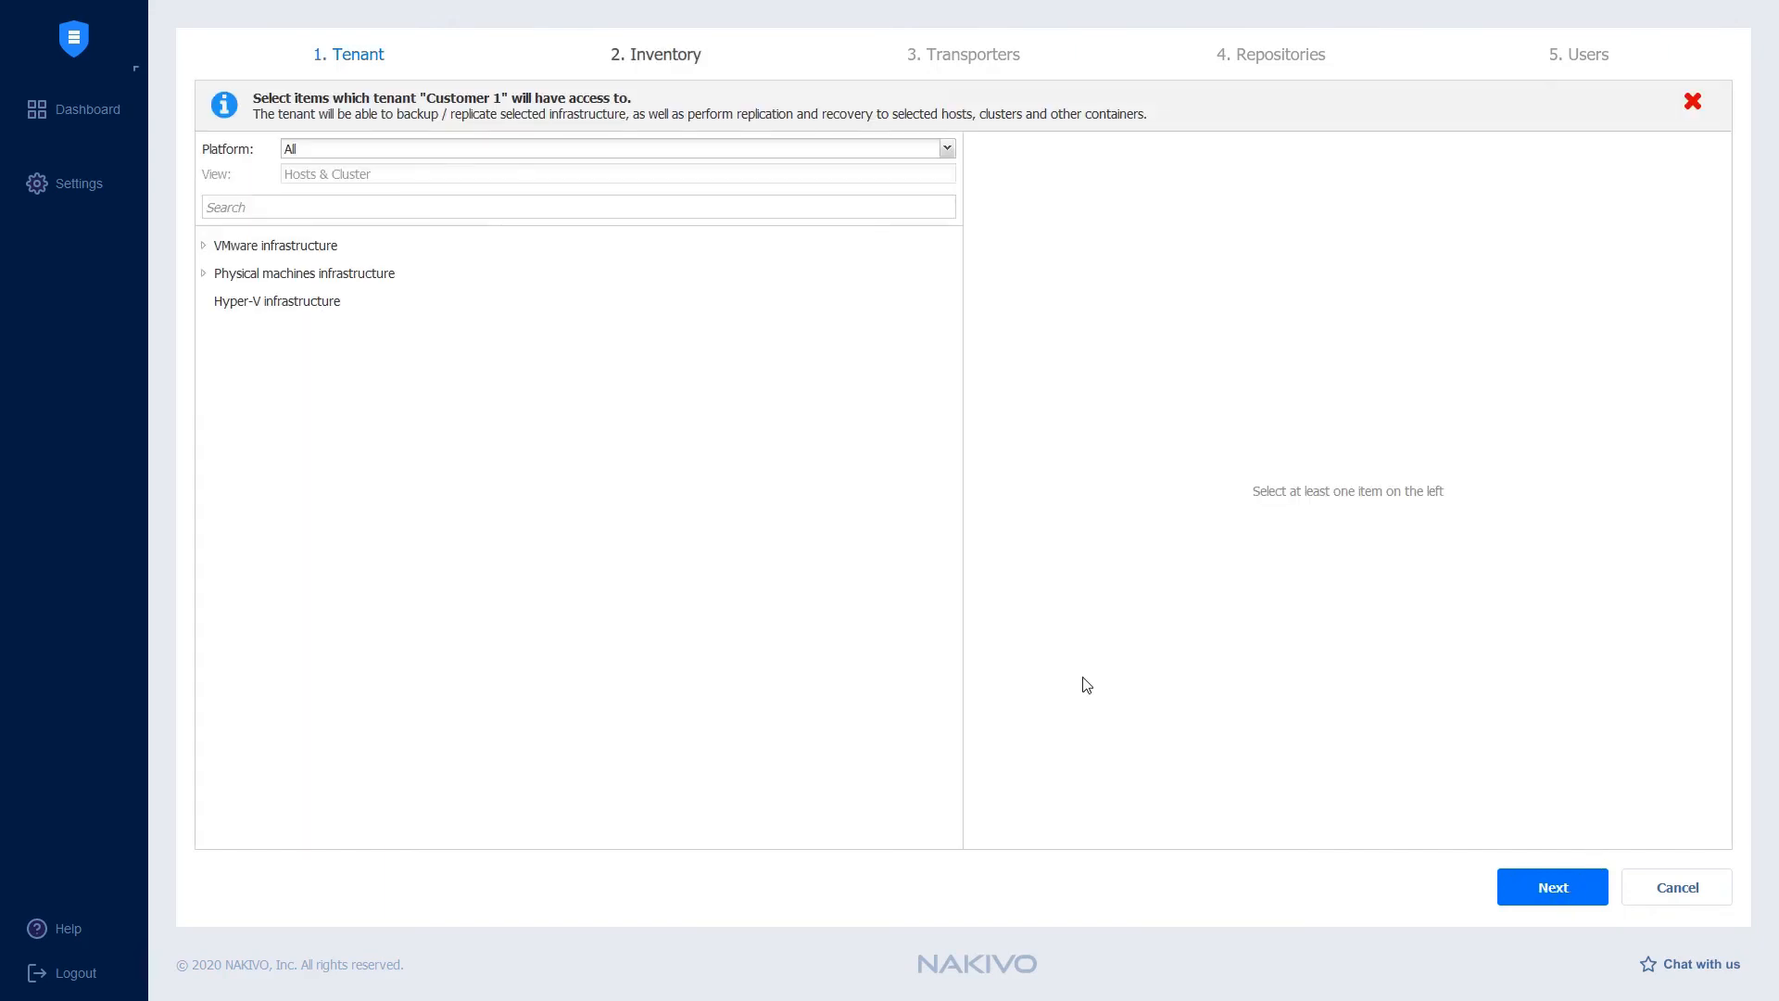
{"action": "mouse_move", "coordinate": [906, 795]}
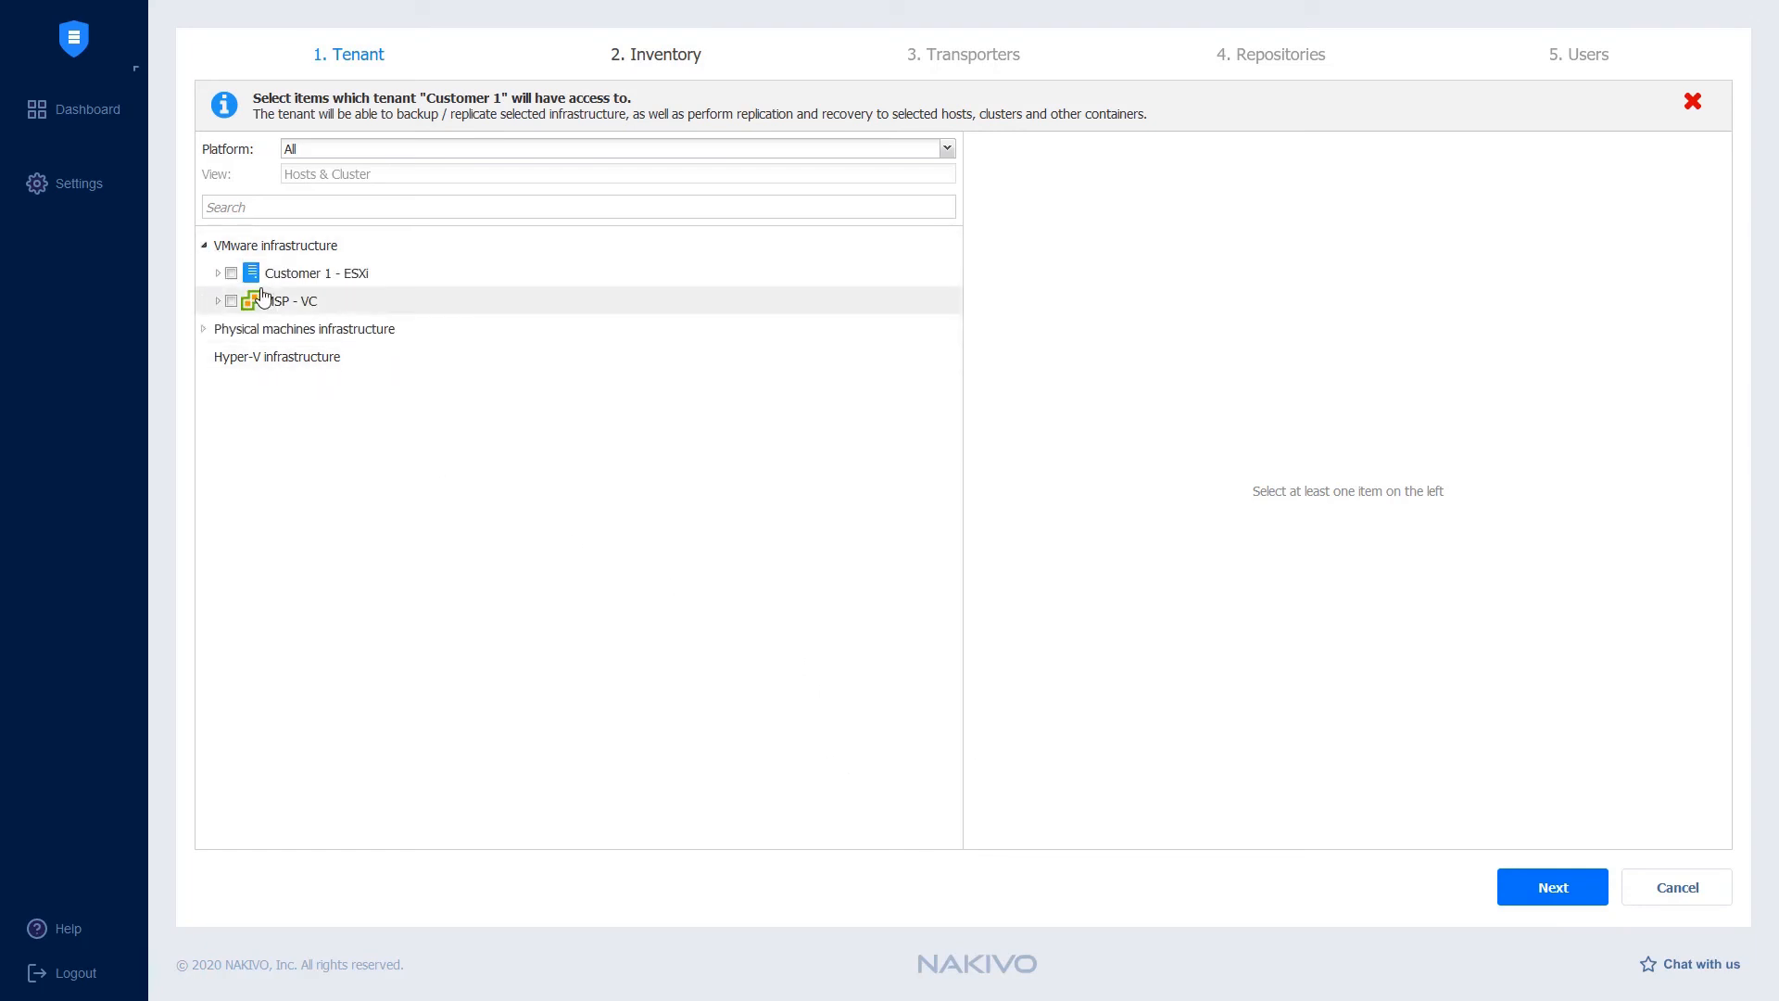
Grant Customer 1 - ESXi and host 10.30.21.28 under MSP - VC > QA, then continue to transporters
{"action": "left_click", "coordinate": [231, 272]}
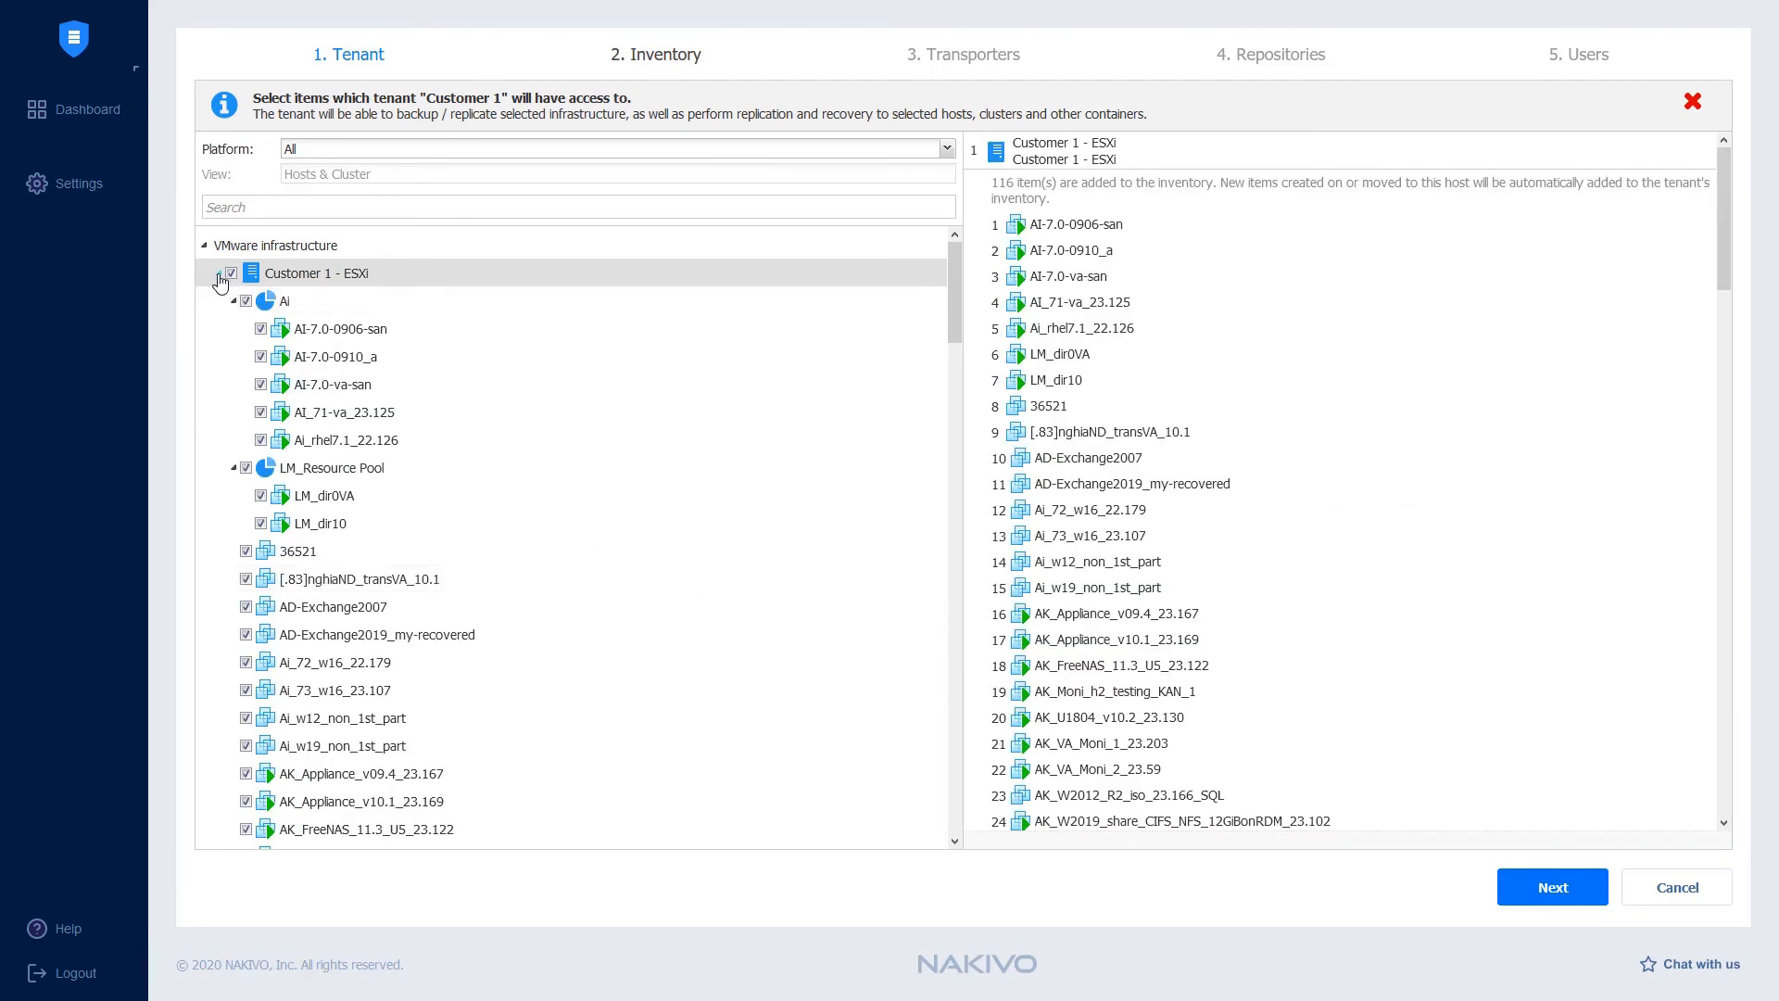
{"action": "left_click", "coordinate": [217, 272]}
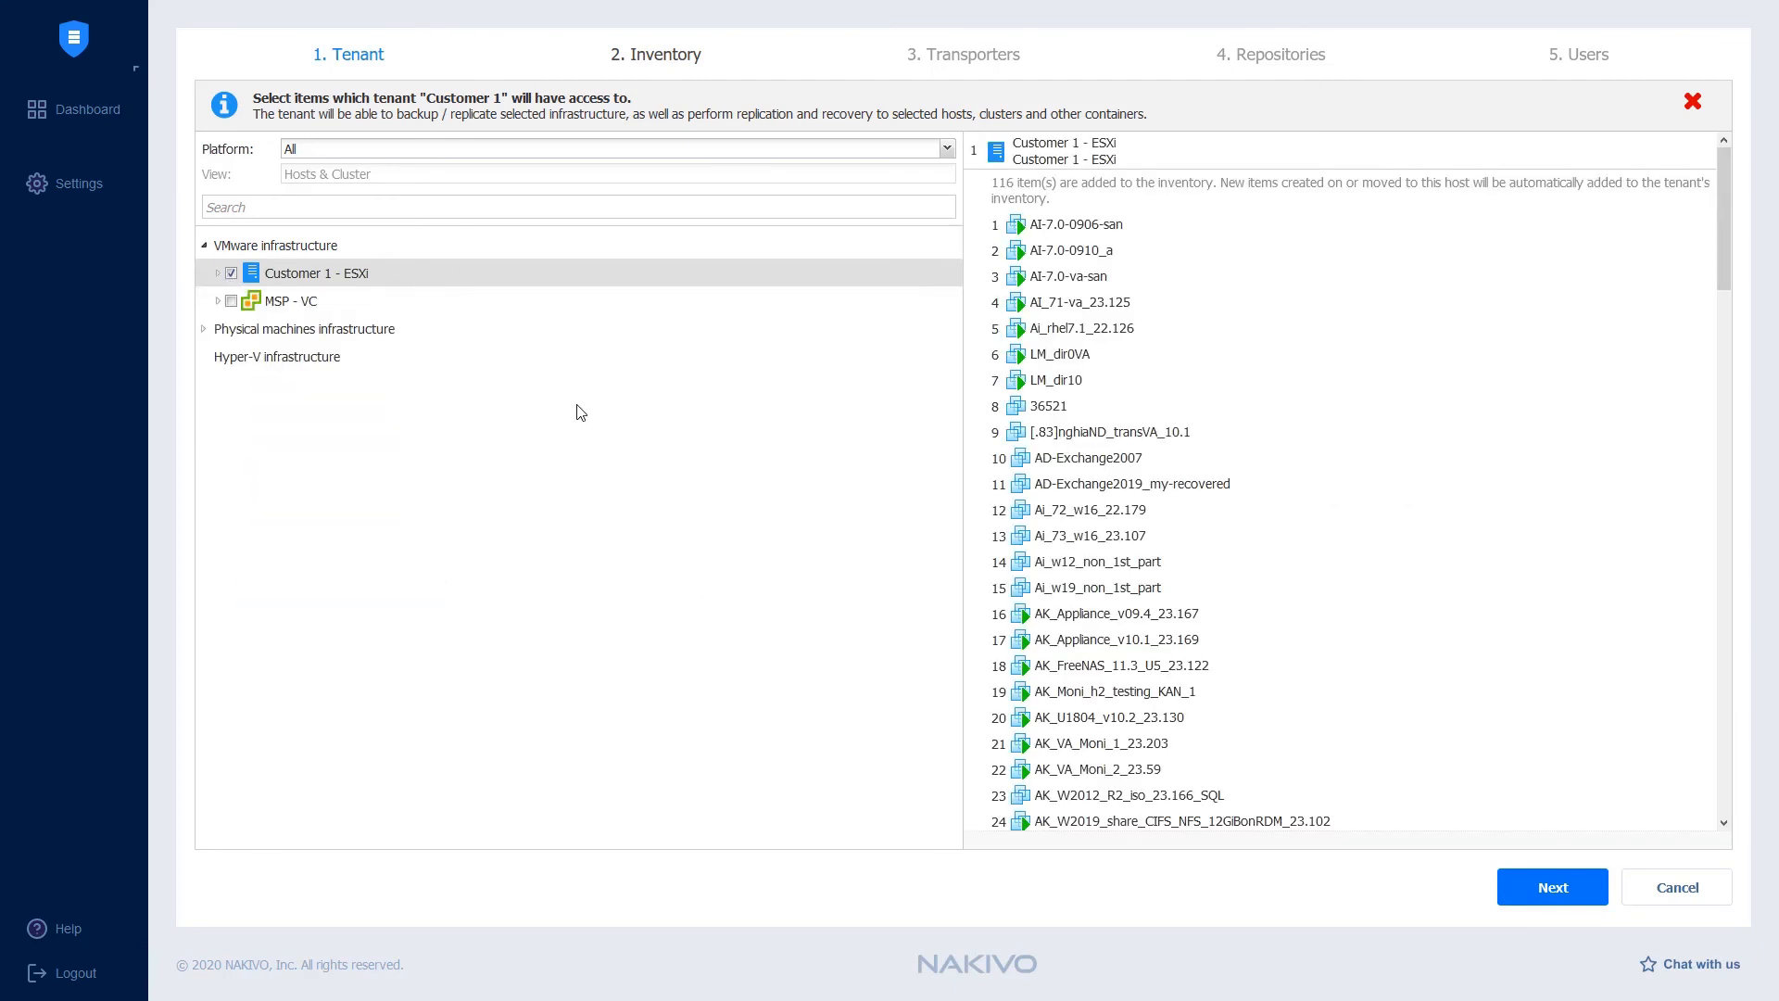
{"action": "left_click", "coordinate": [216, 301]}
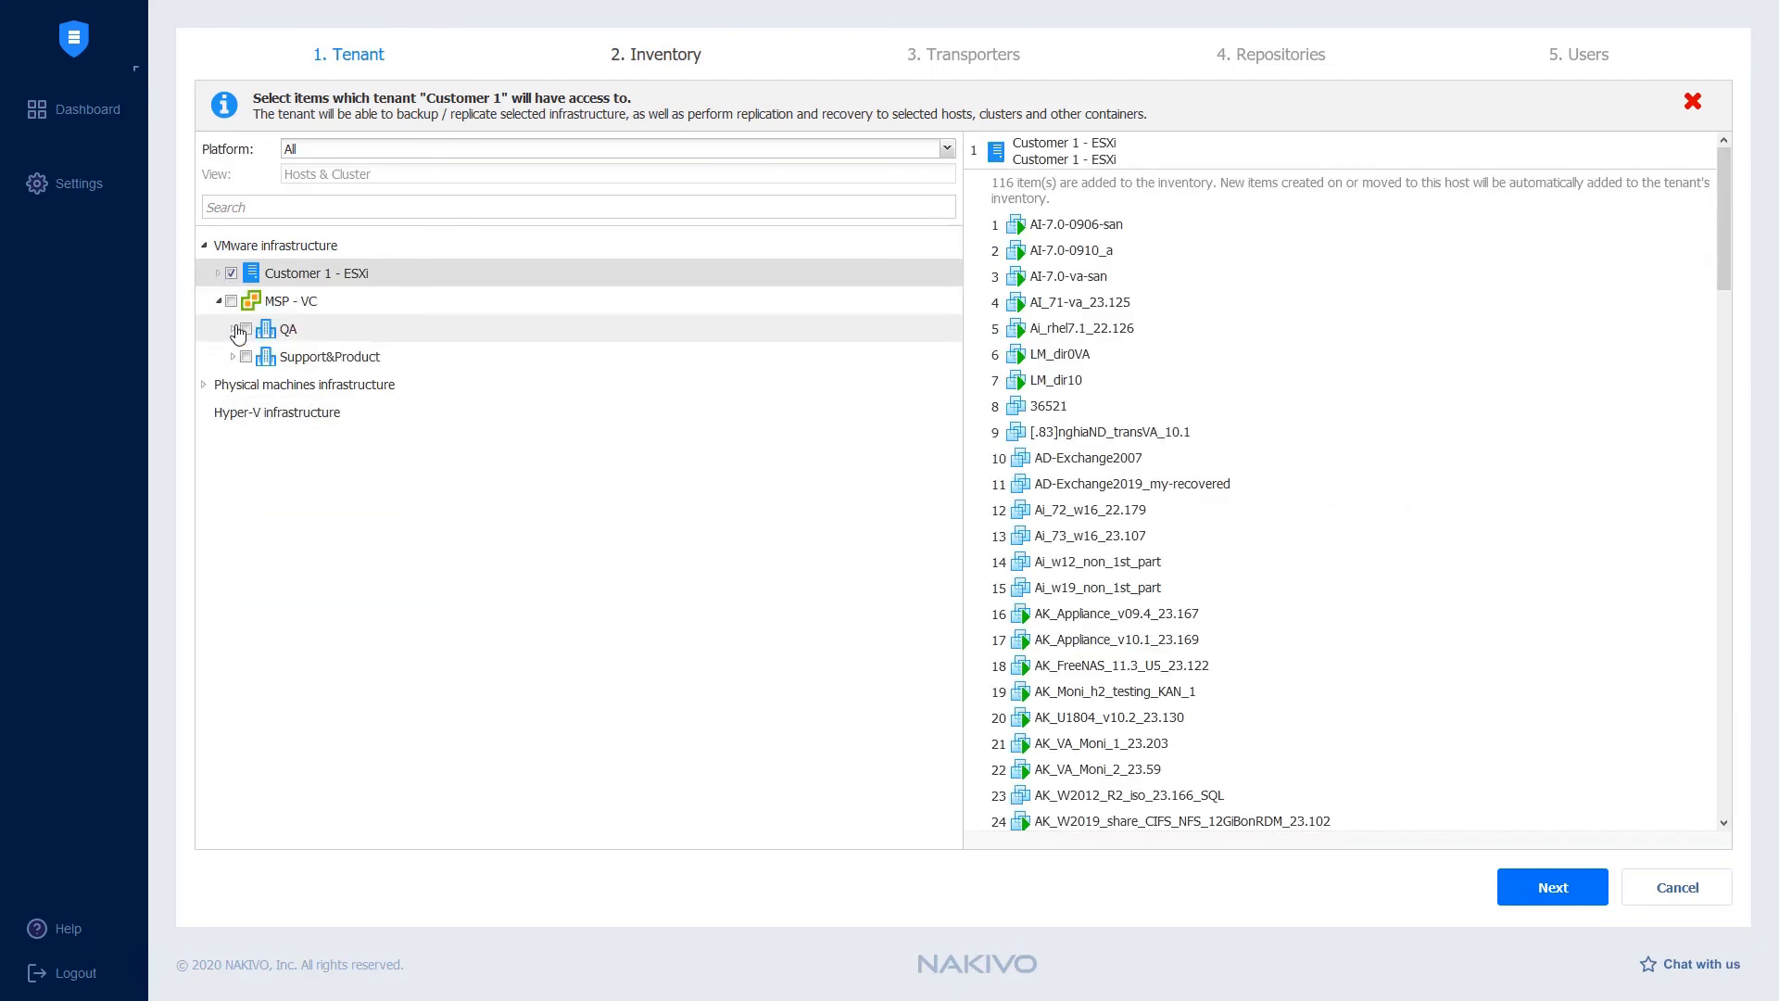
{"action": "left_click", "coordinate": [233, 330]}
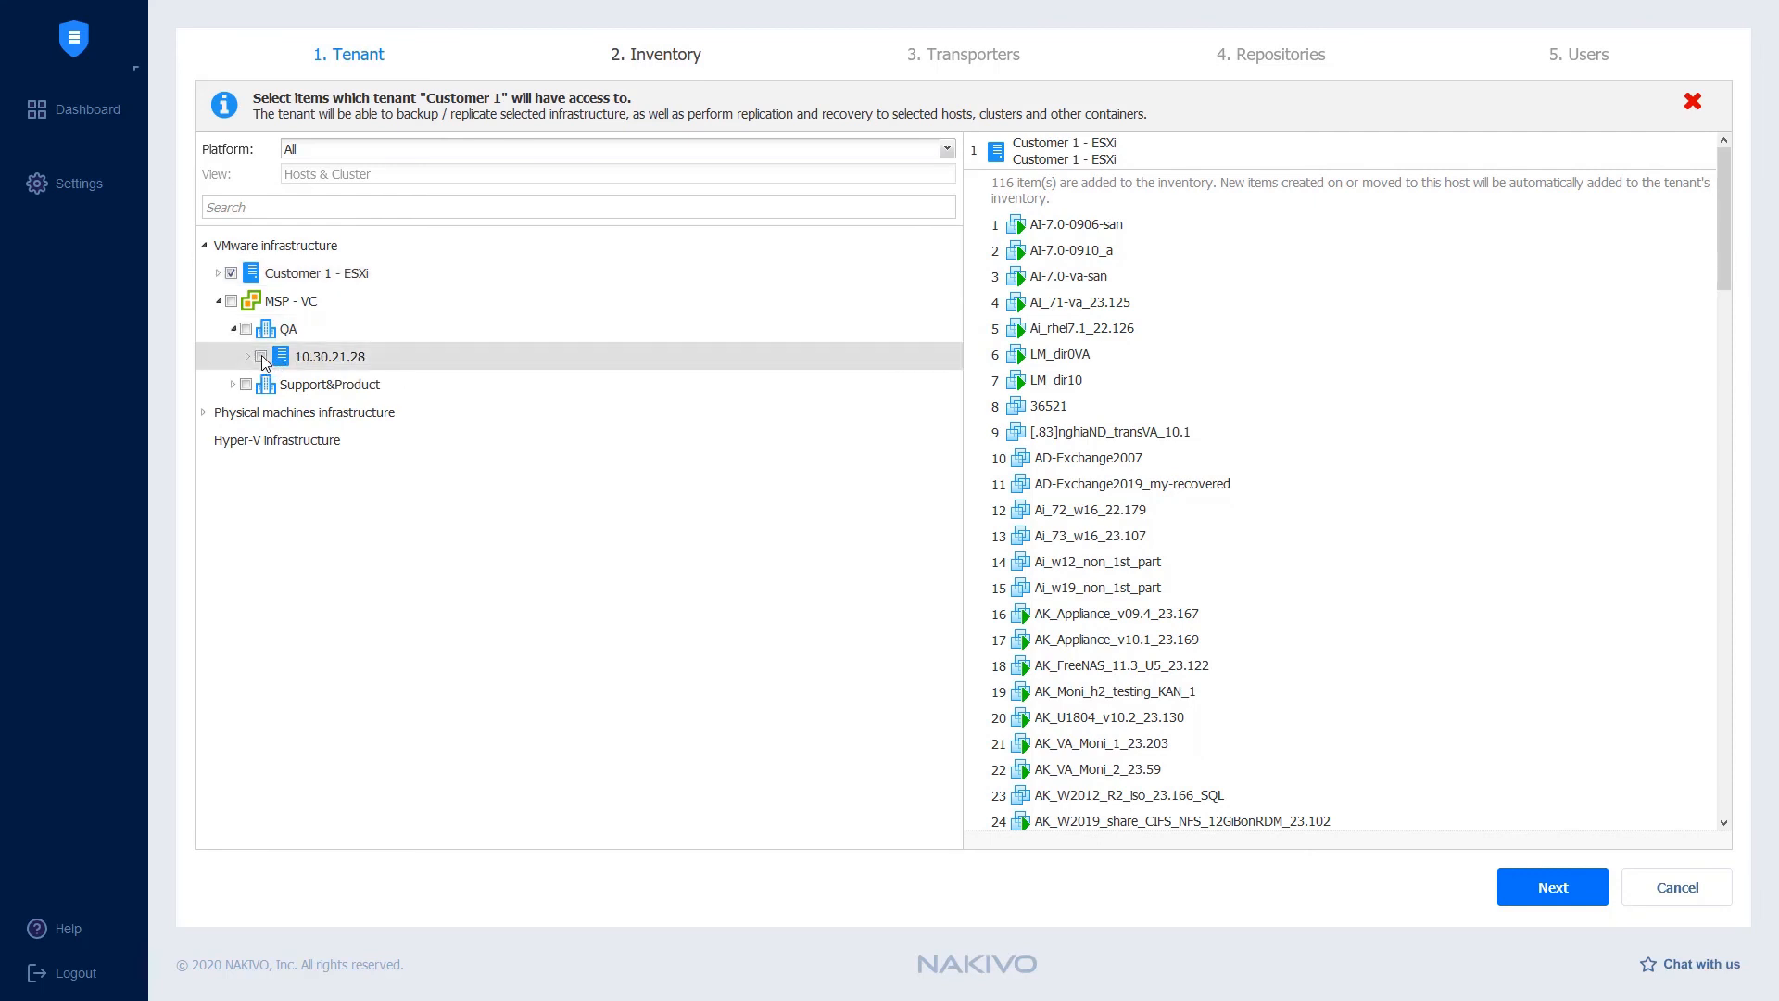
{"action": "left_click", "coordinate": [260, 356]}
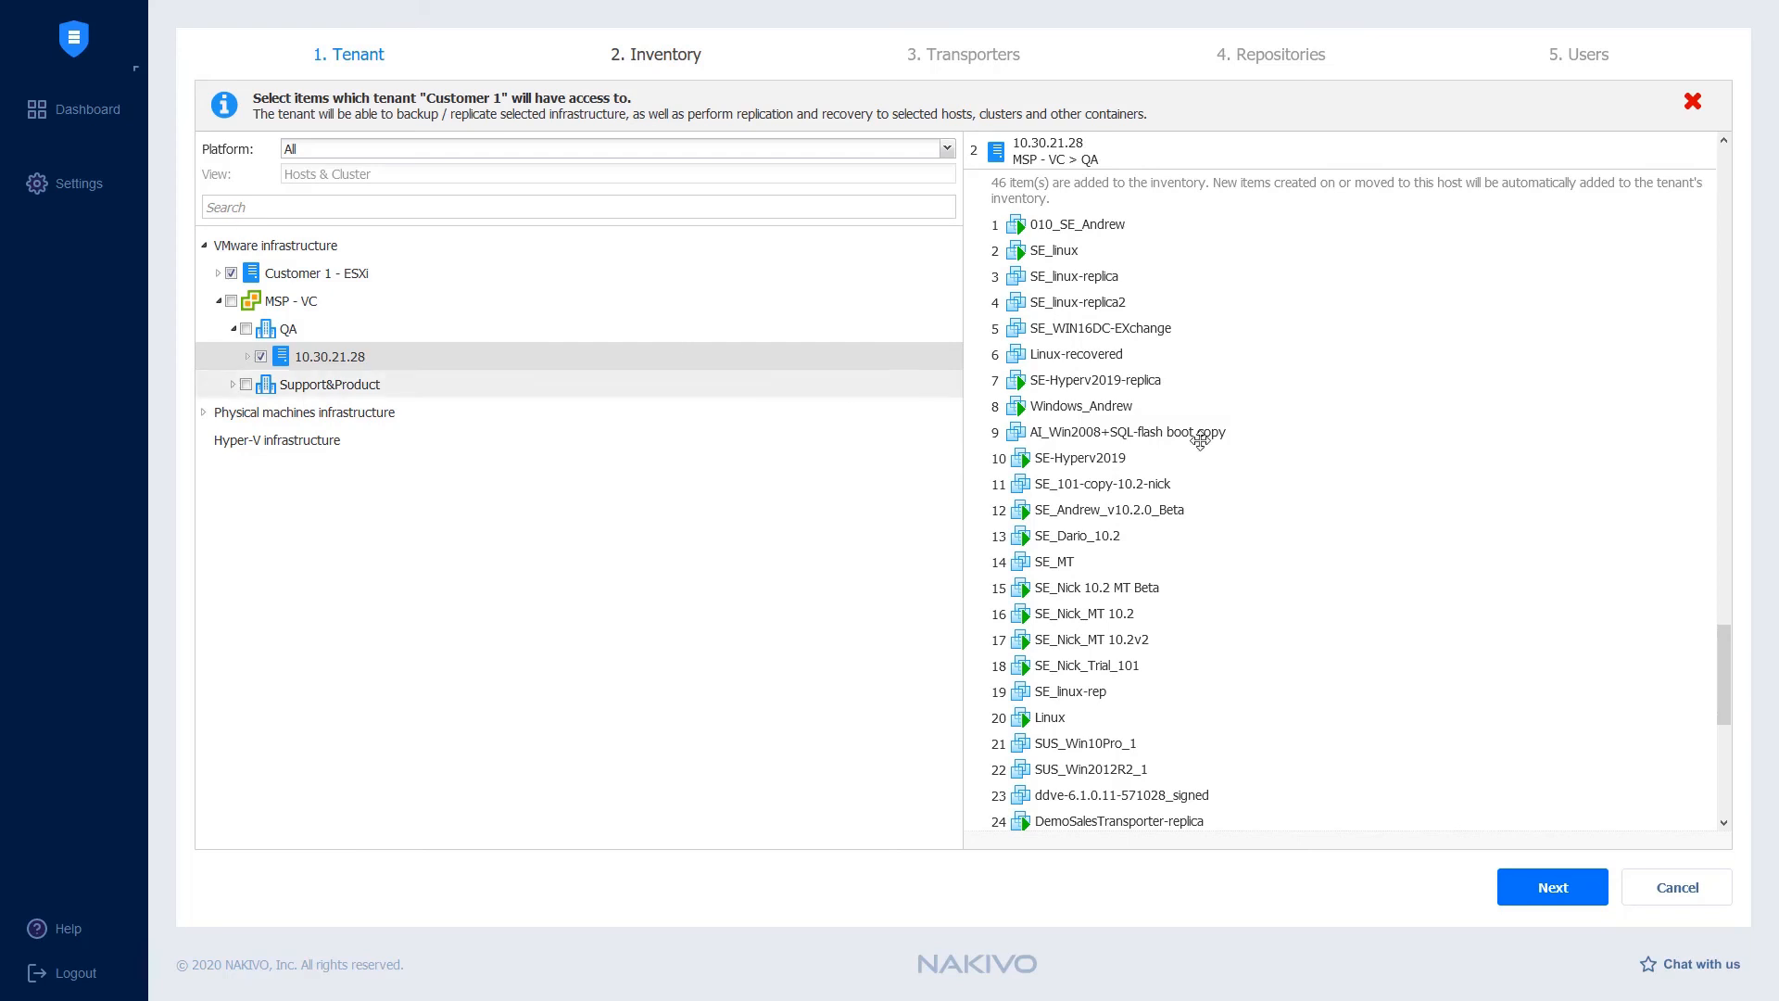
{"action": "left_click", "coordinate": [1550, 886]}
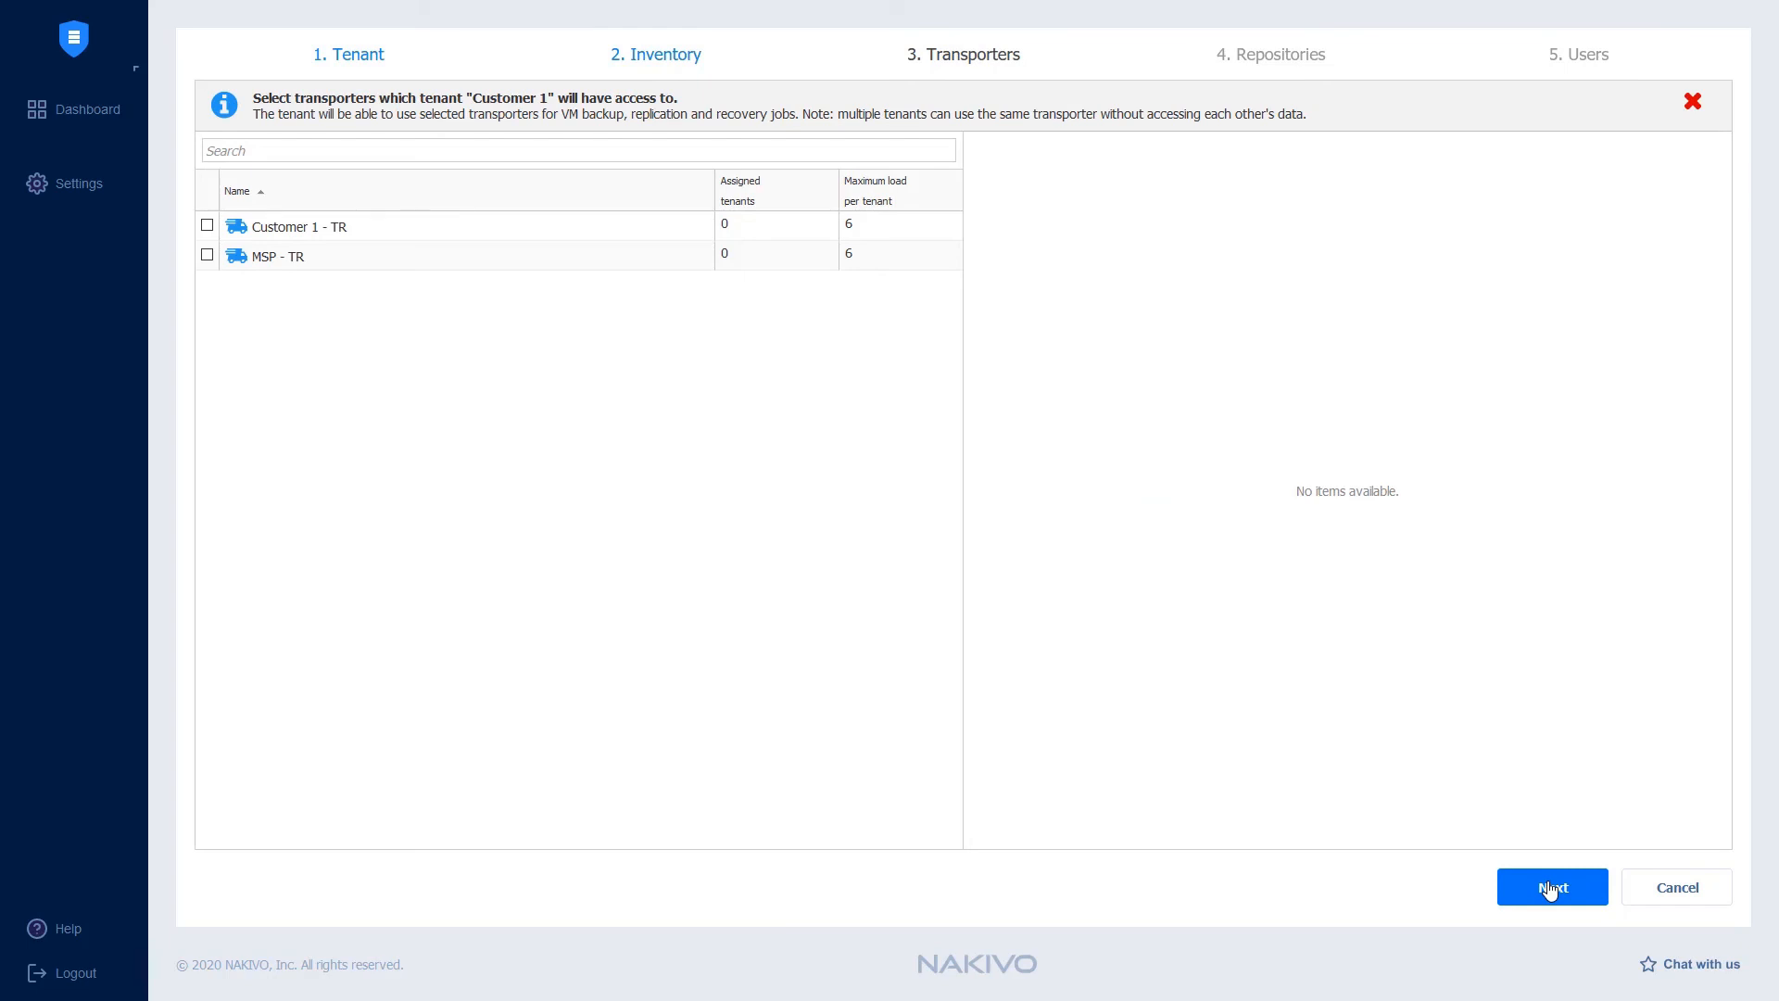
{"action": "mouse_move", "coordinate": [271, 269]}
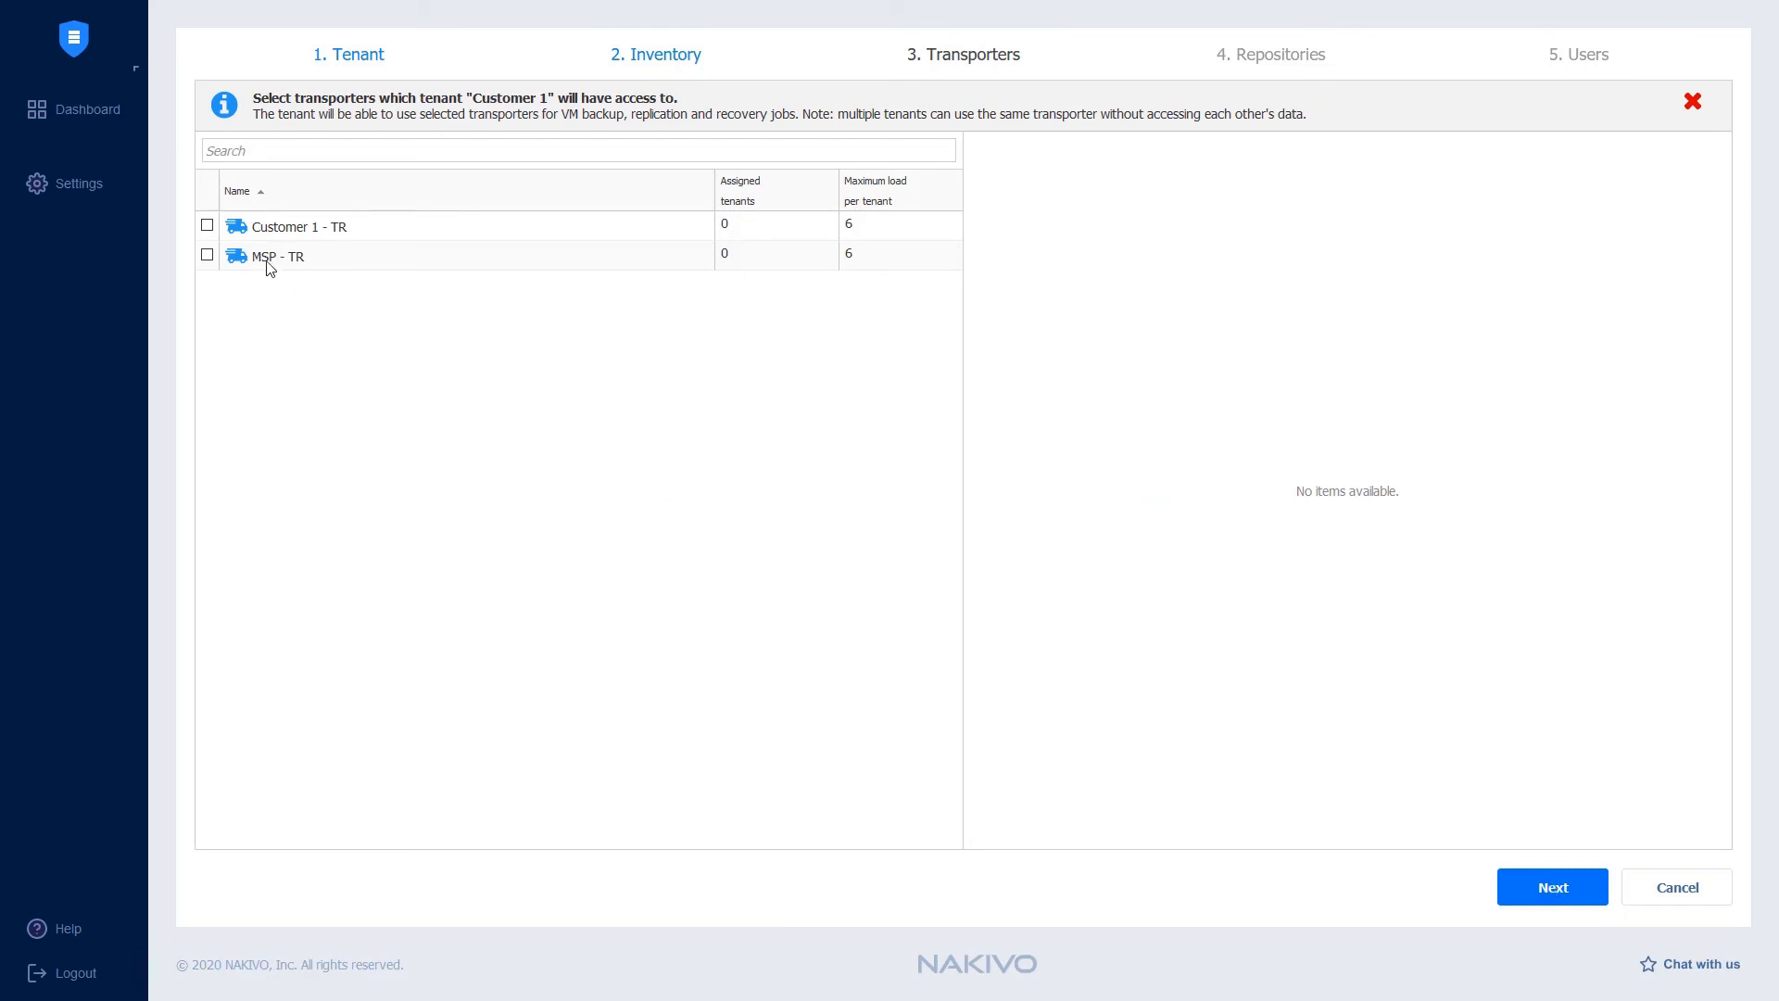
Grant Customer 1 the Customer 1 - TR and MSP - TR transporters and continue to repositories
{"action": "left_click", "coordinate": [207, 226]}
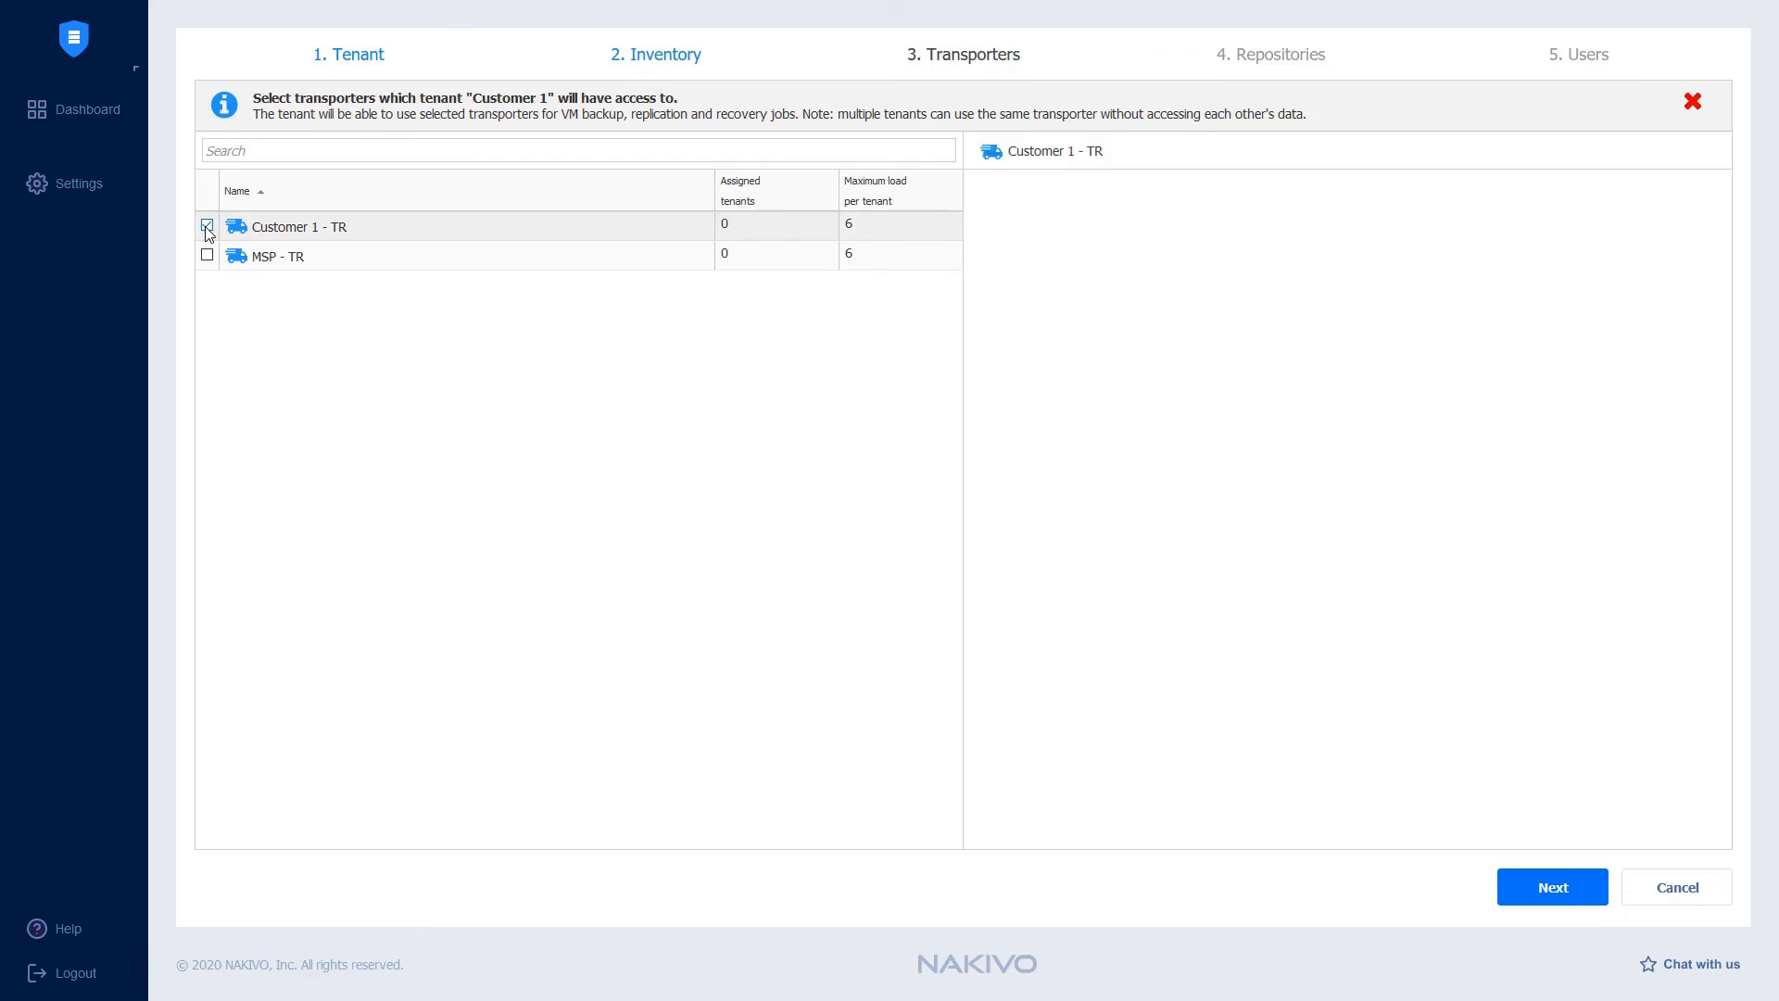
{"action": "left_click", "coordinate": [208, 254]}
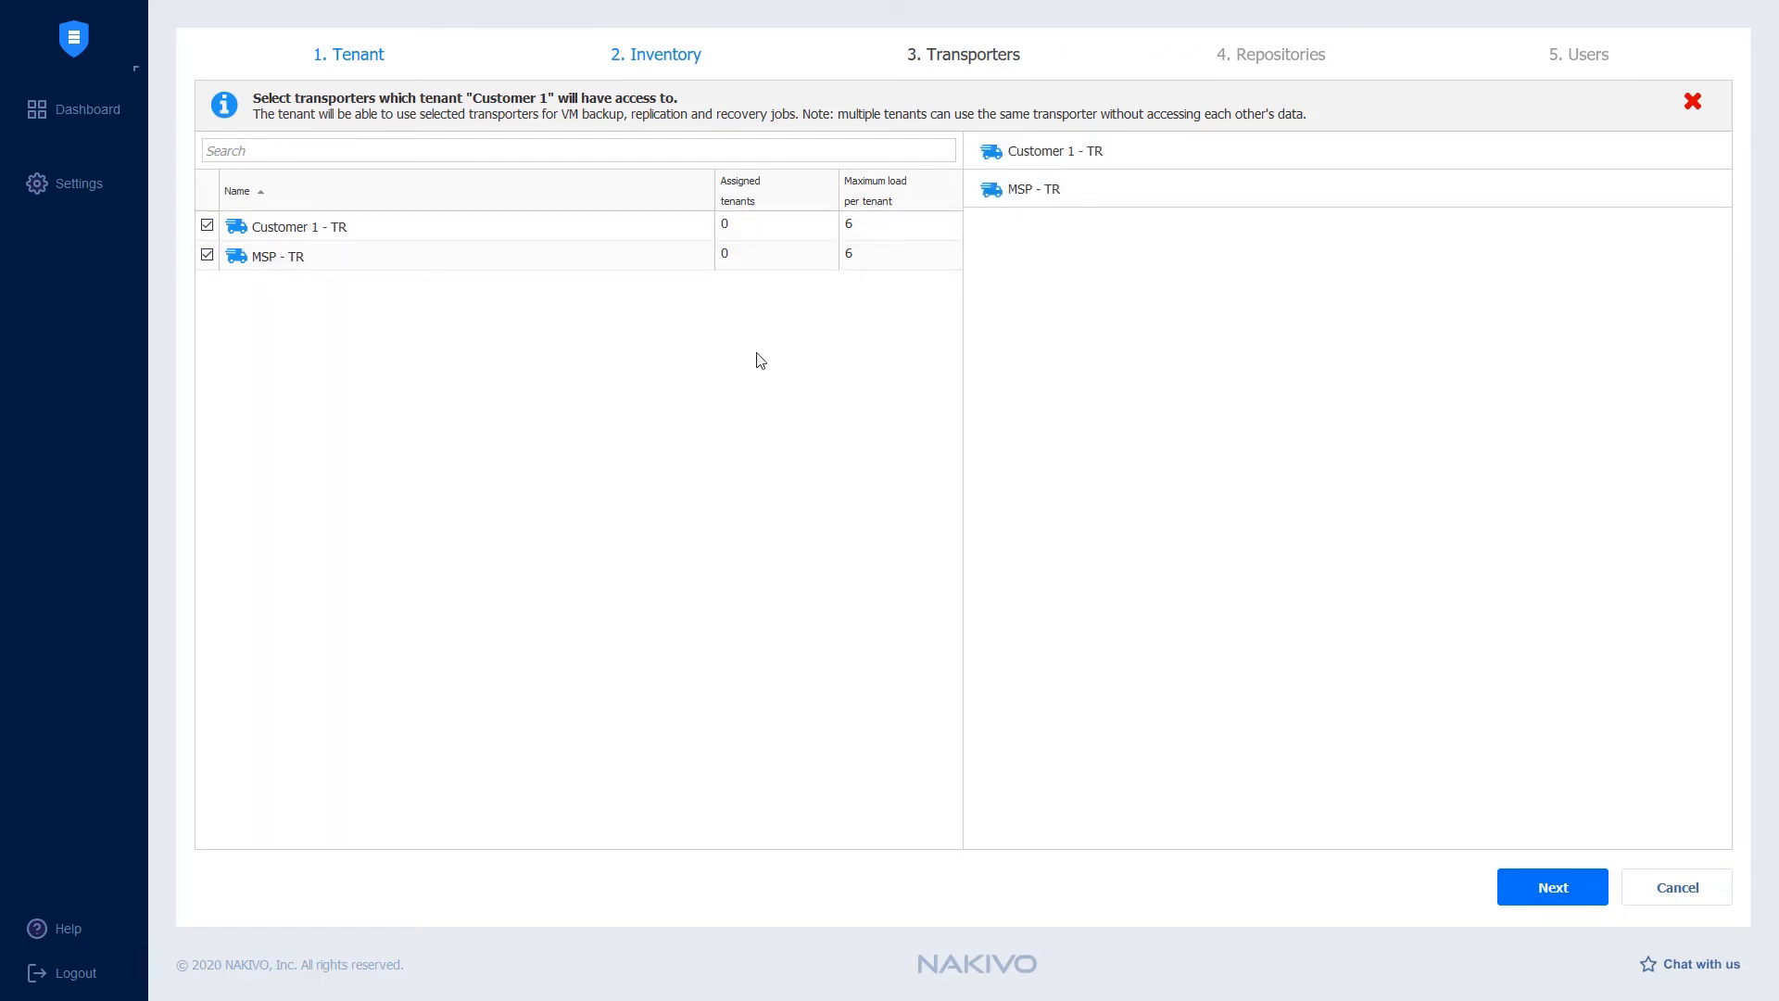
{"action": "mouse_move", "coordinate": [801, 341]}
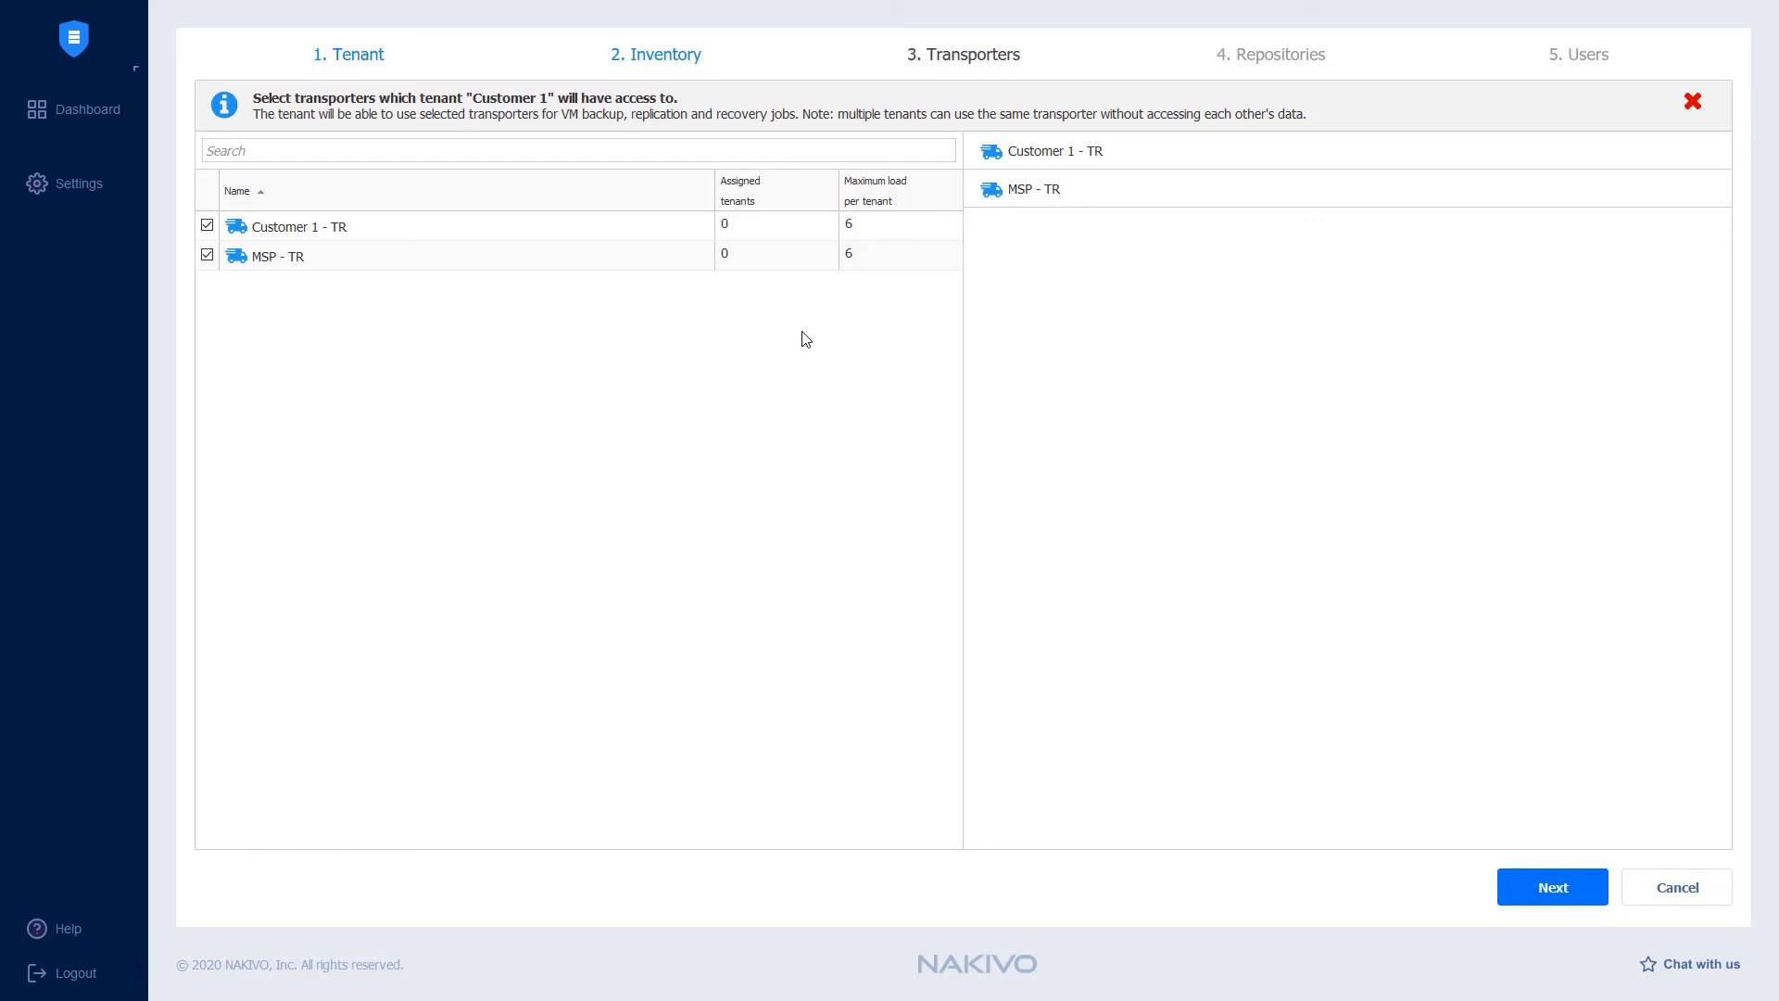
{"action": "left_click", "coordinate": [1550, 886]}
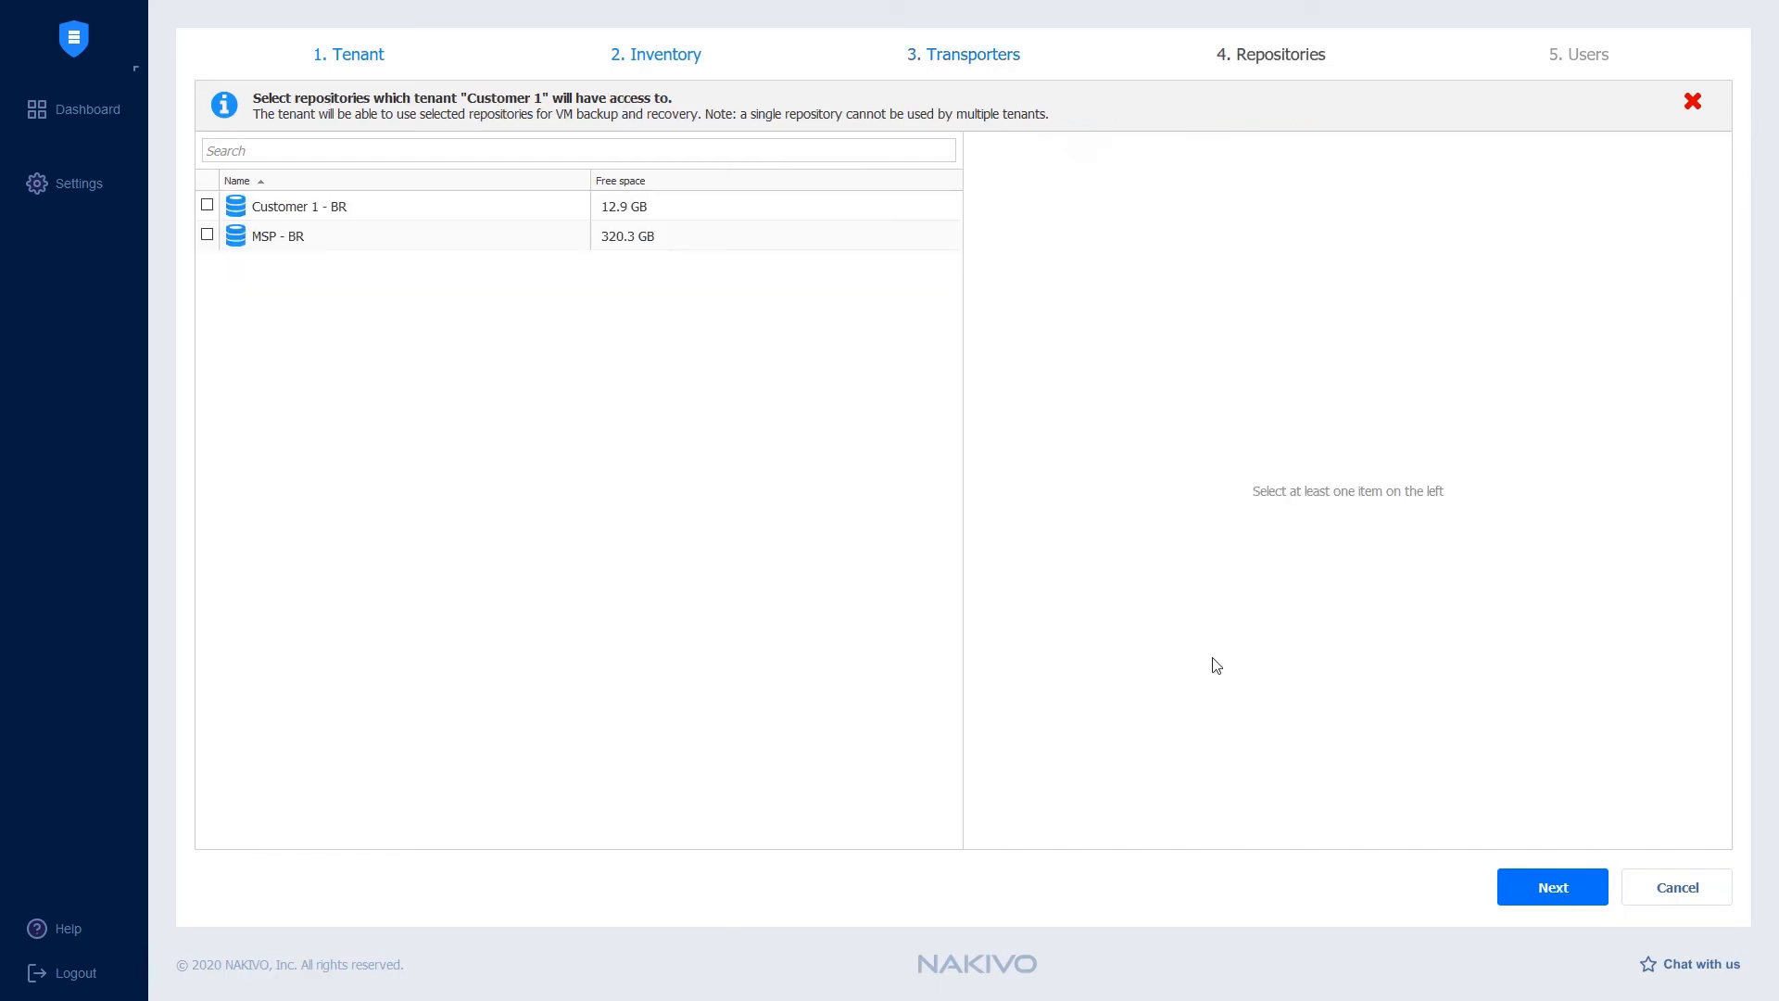
{"action": "mouse_move", "coordinate": [1032, 536]}
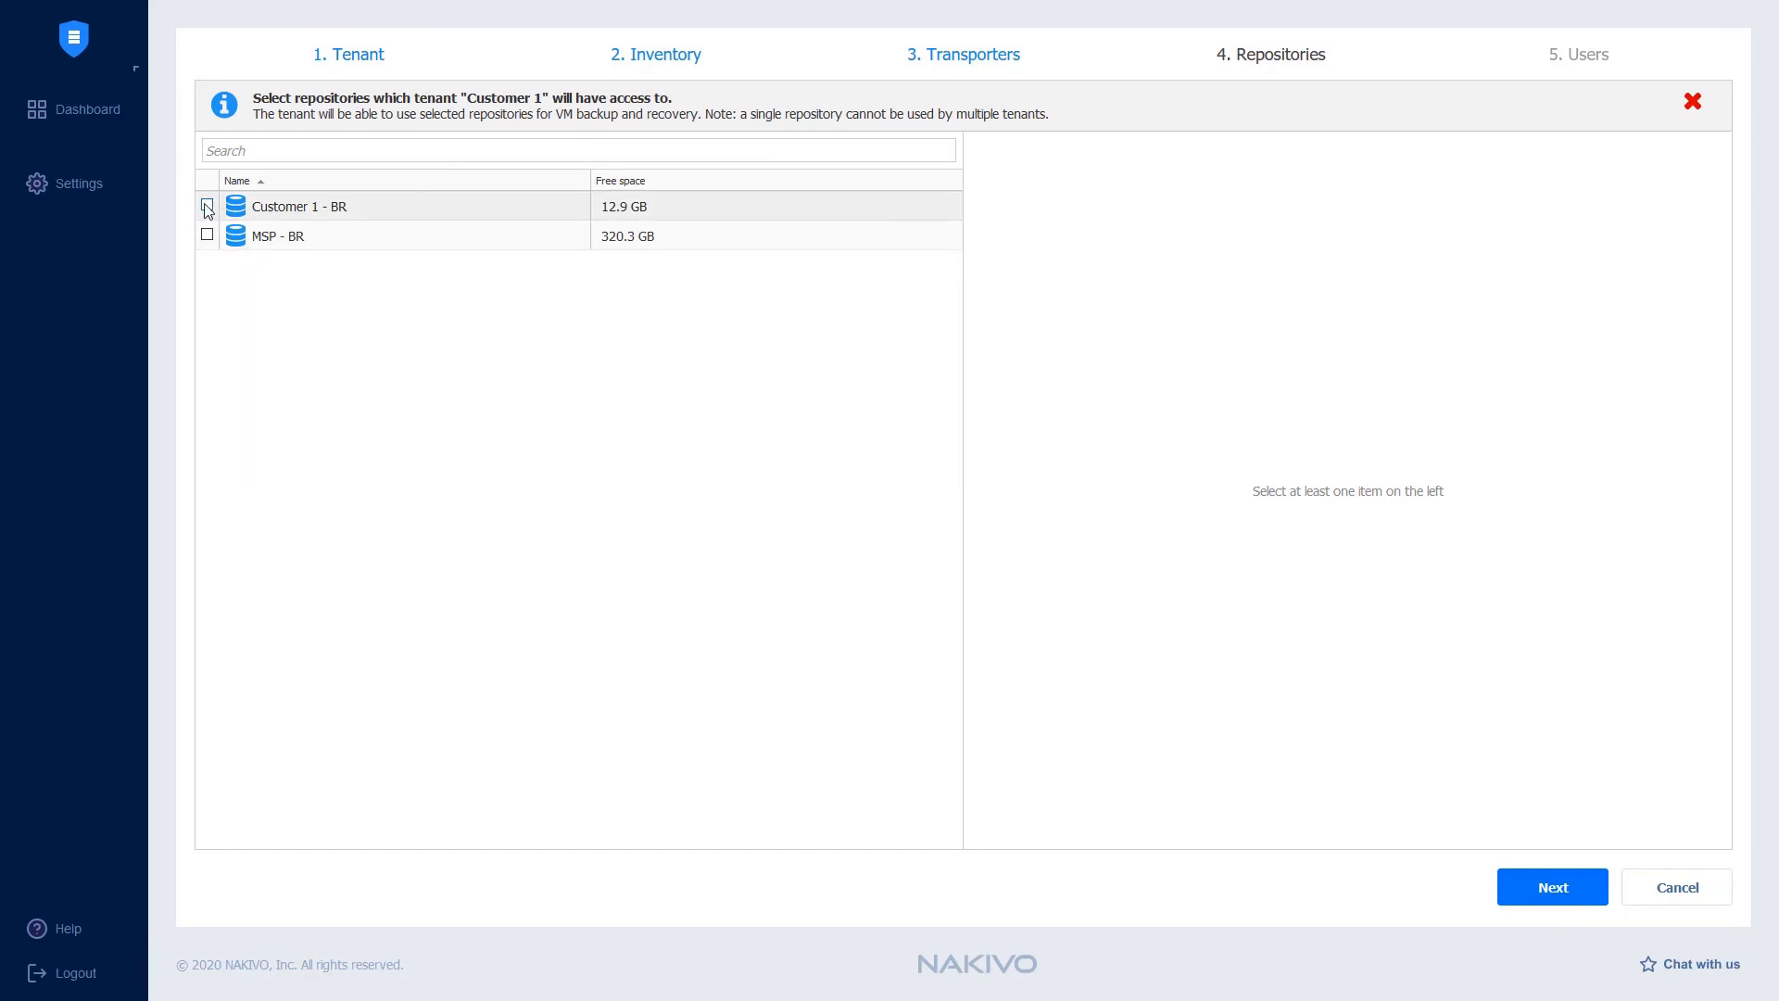
Grant Customer 1 the Customer 1 - BR and MSP - BR repositories and continue to user setup
{"action": "left_click", "coordinate": [208, 210]}
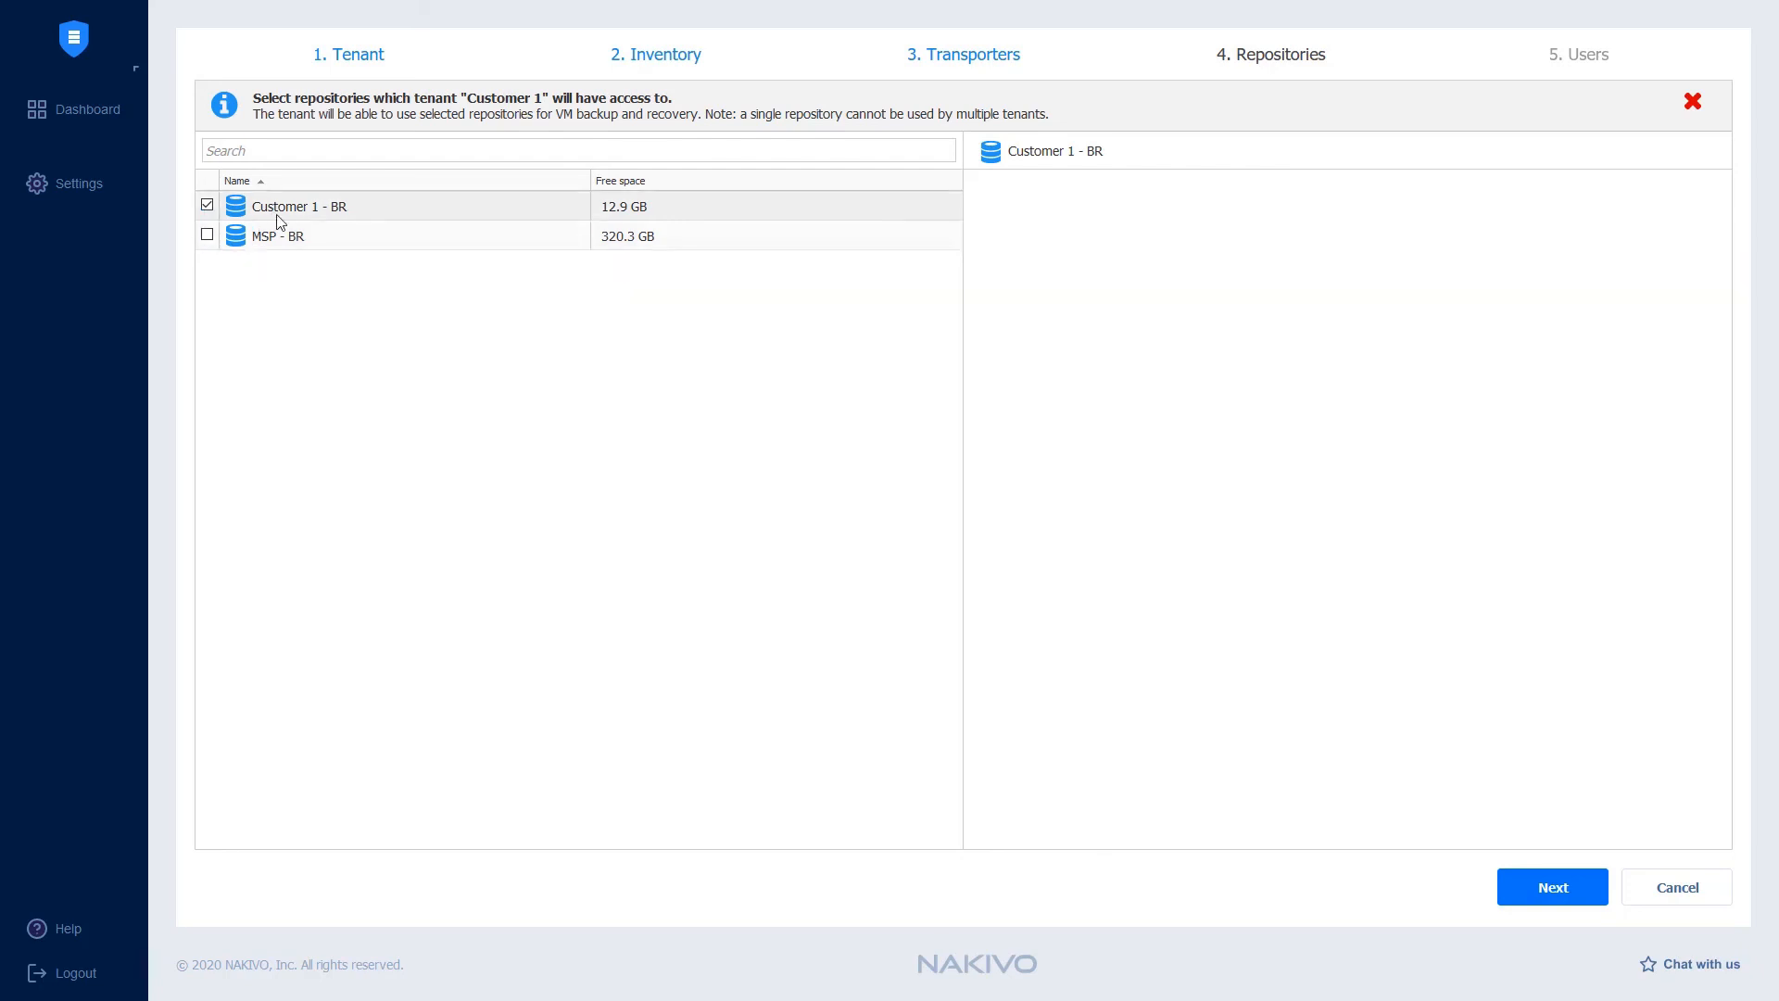
{"action": "mouse_move", "coordinate": [356, 215]}
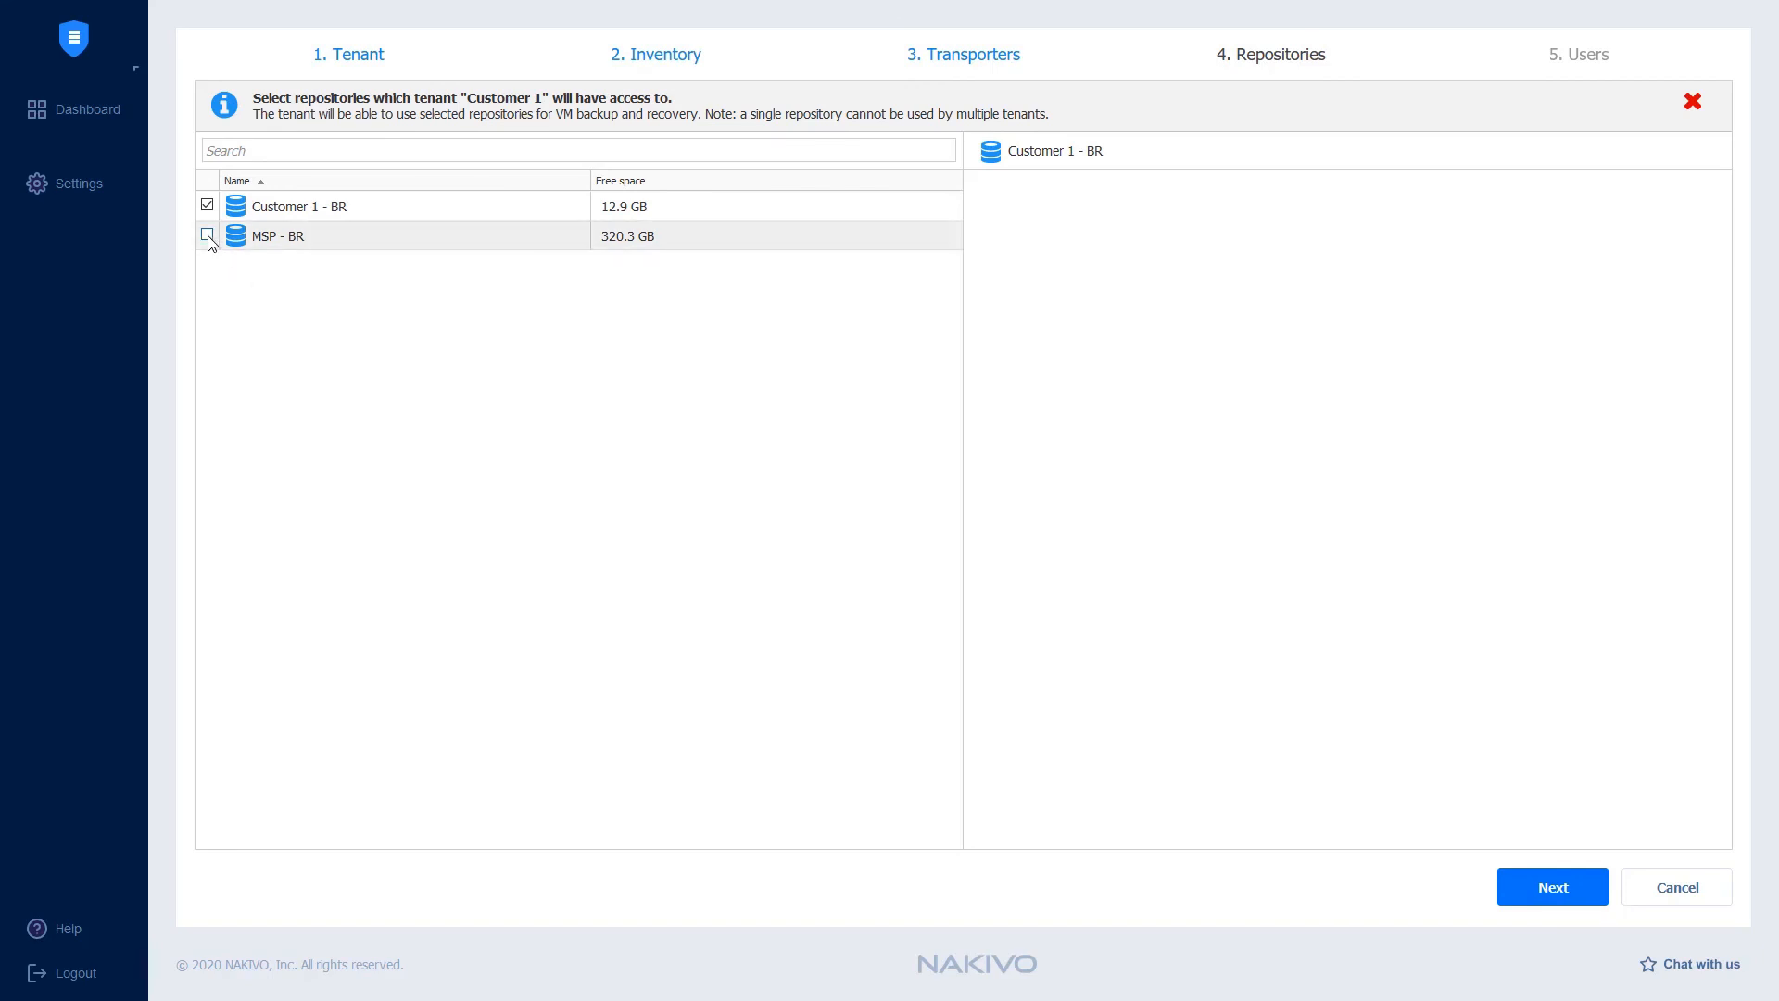
{"action": "left_click", "coordinate": [208, 235]}
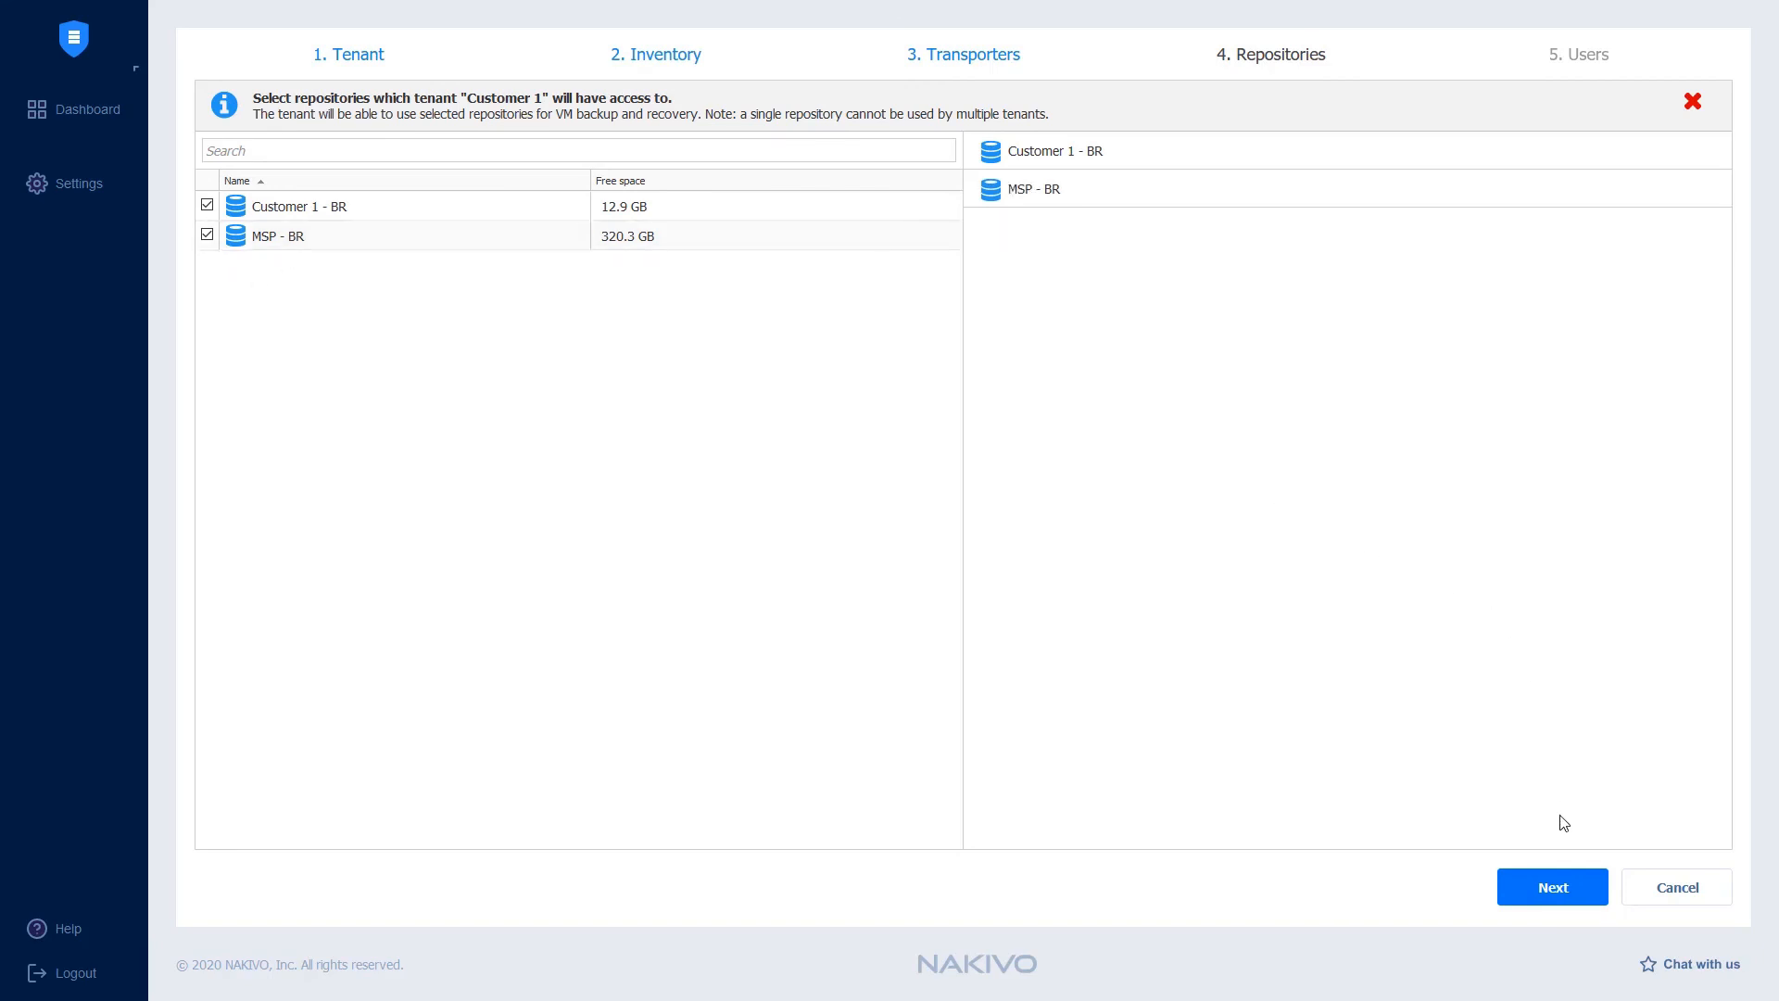
{"action": "left_click", "coordinate": [1549, 886]}
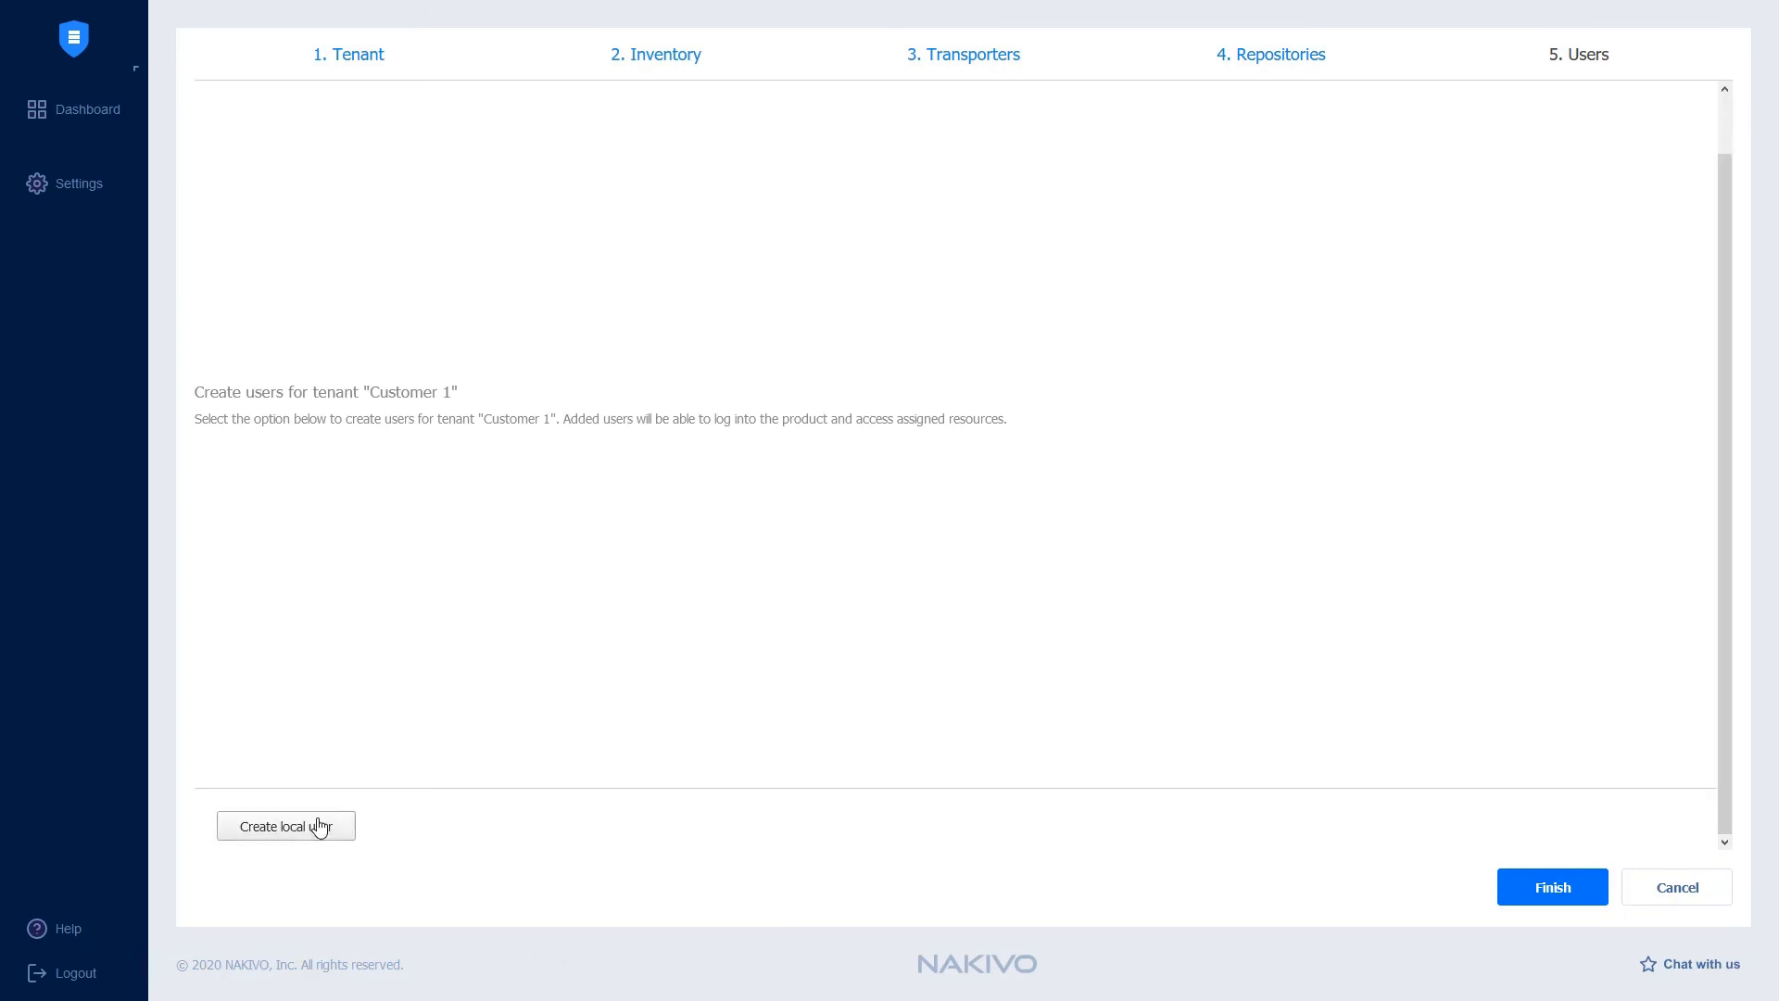
Add local self-service administrator 'admin-c1' with password and finish the Customer 1 tenant wizard
{"action": "left_click", "coordinate": [286, 825]}
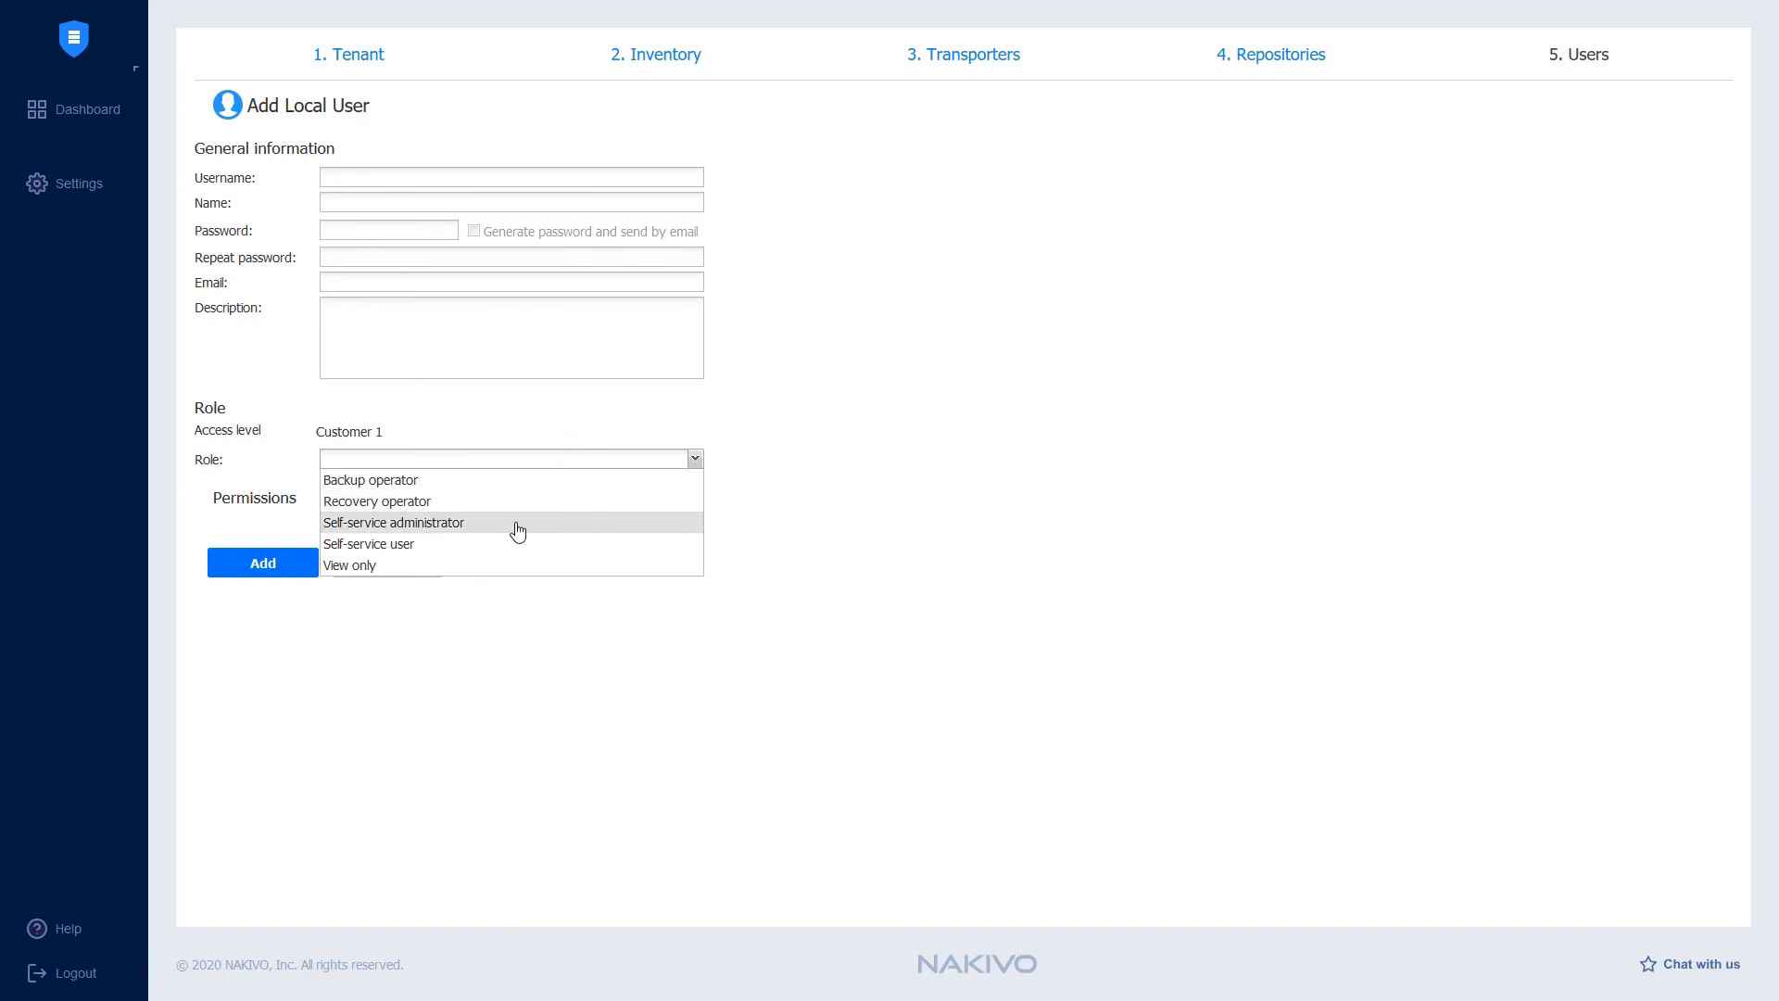
{"action": "left_click", "coordinate": [392, 522]}
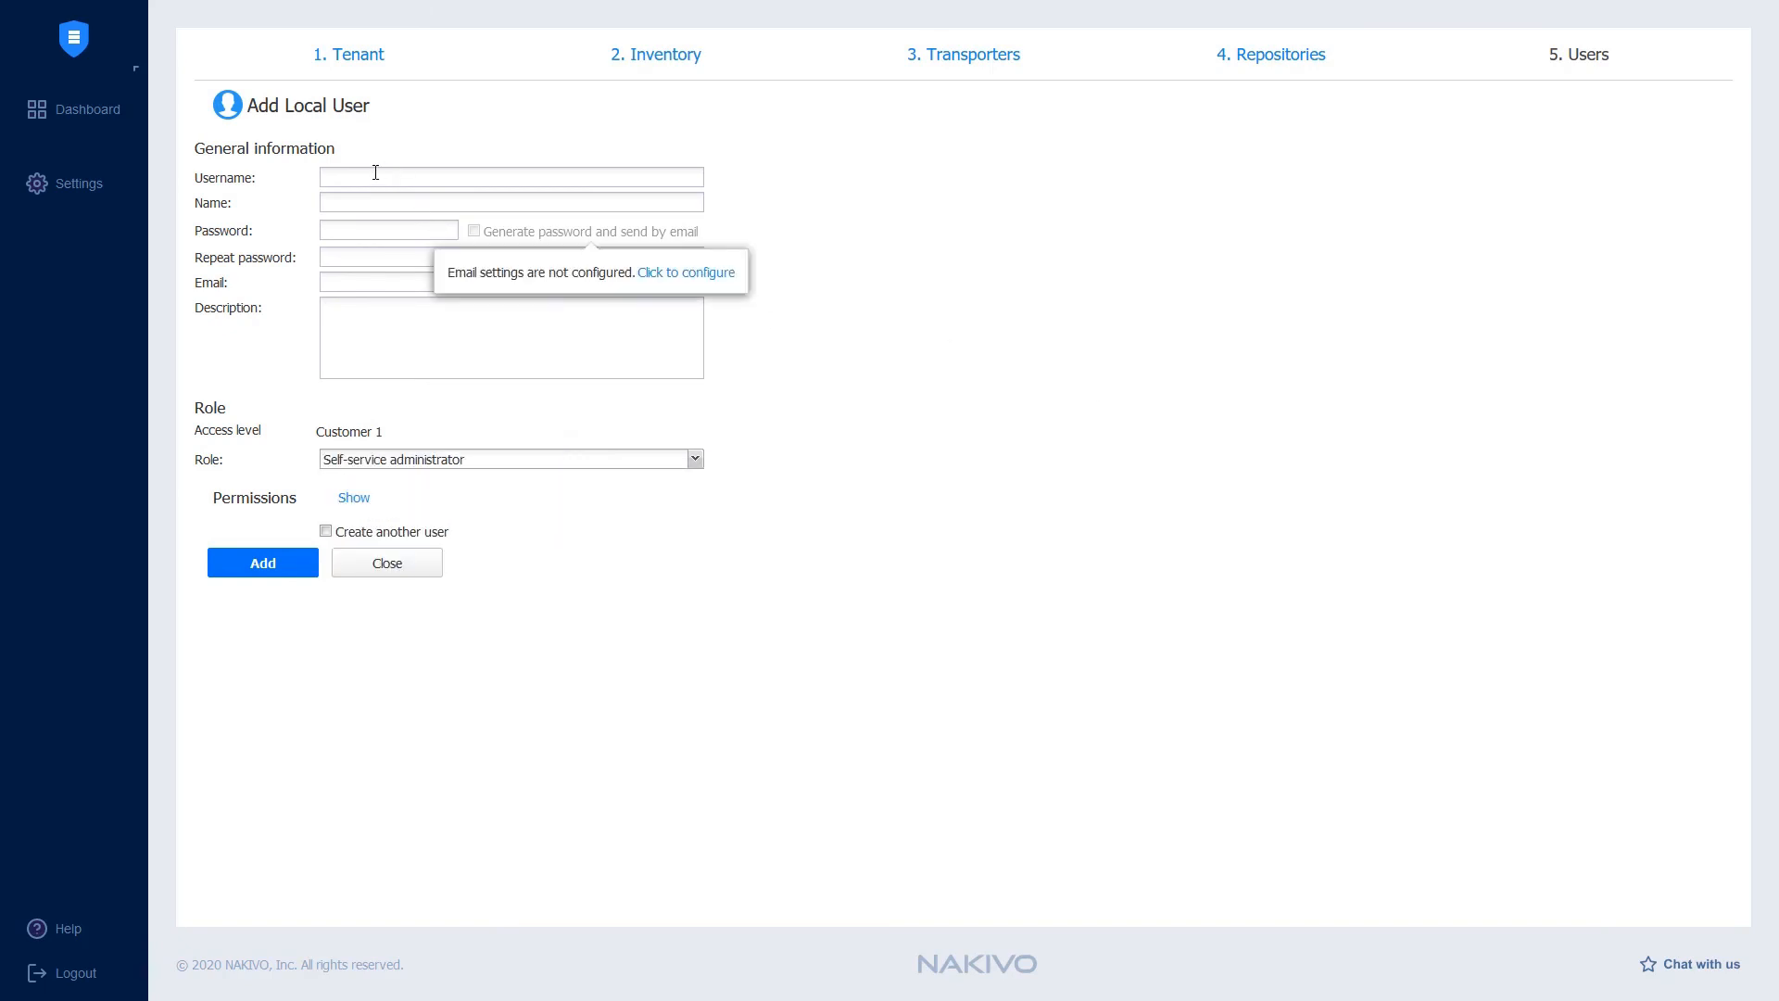
{"action": "type", "text": "admin-c1"}
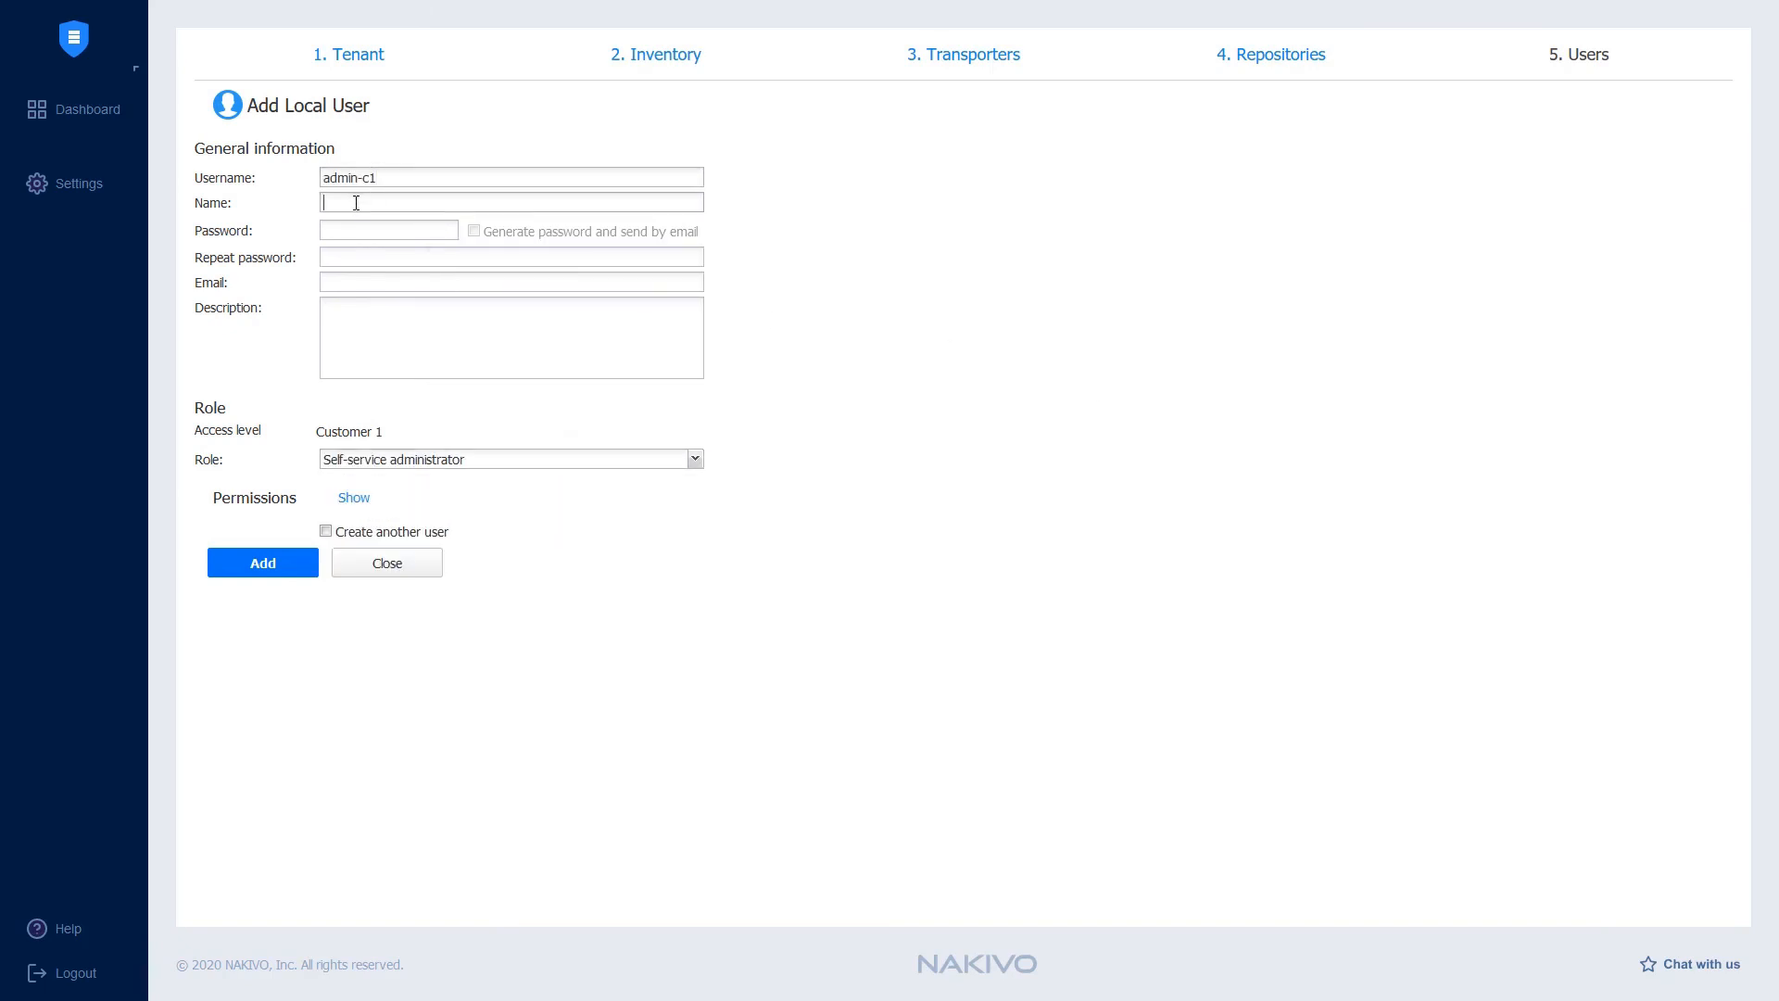
{"action": "type", "text": "admin-c1"}
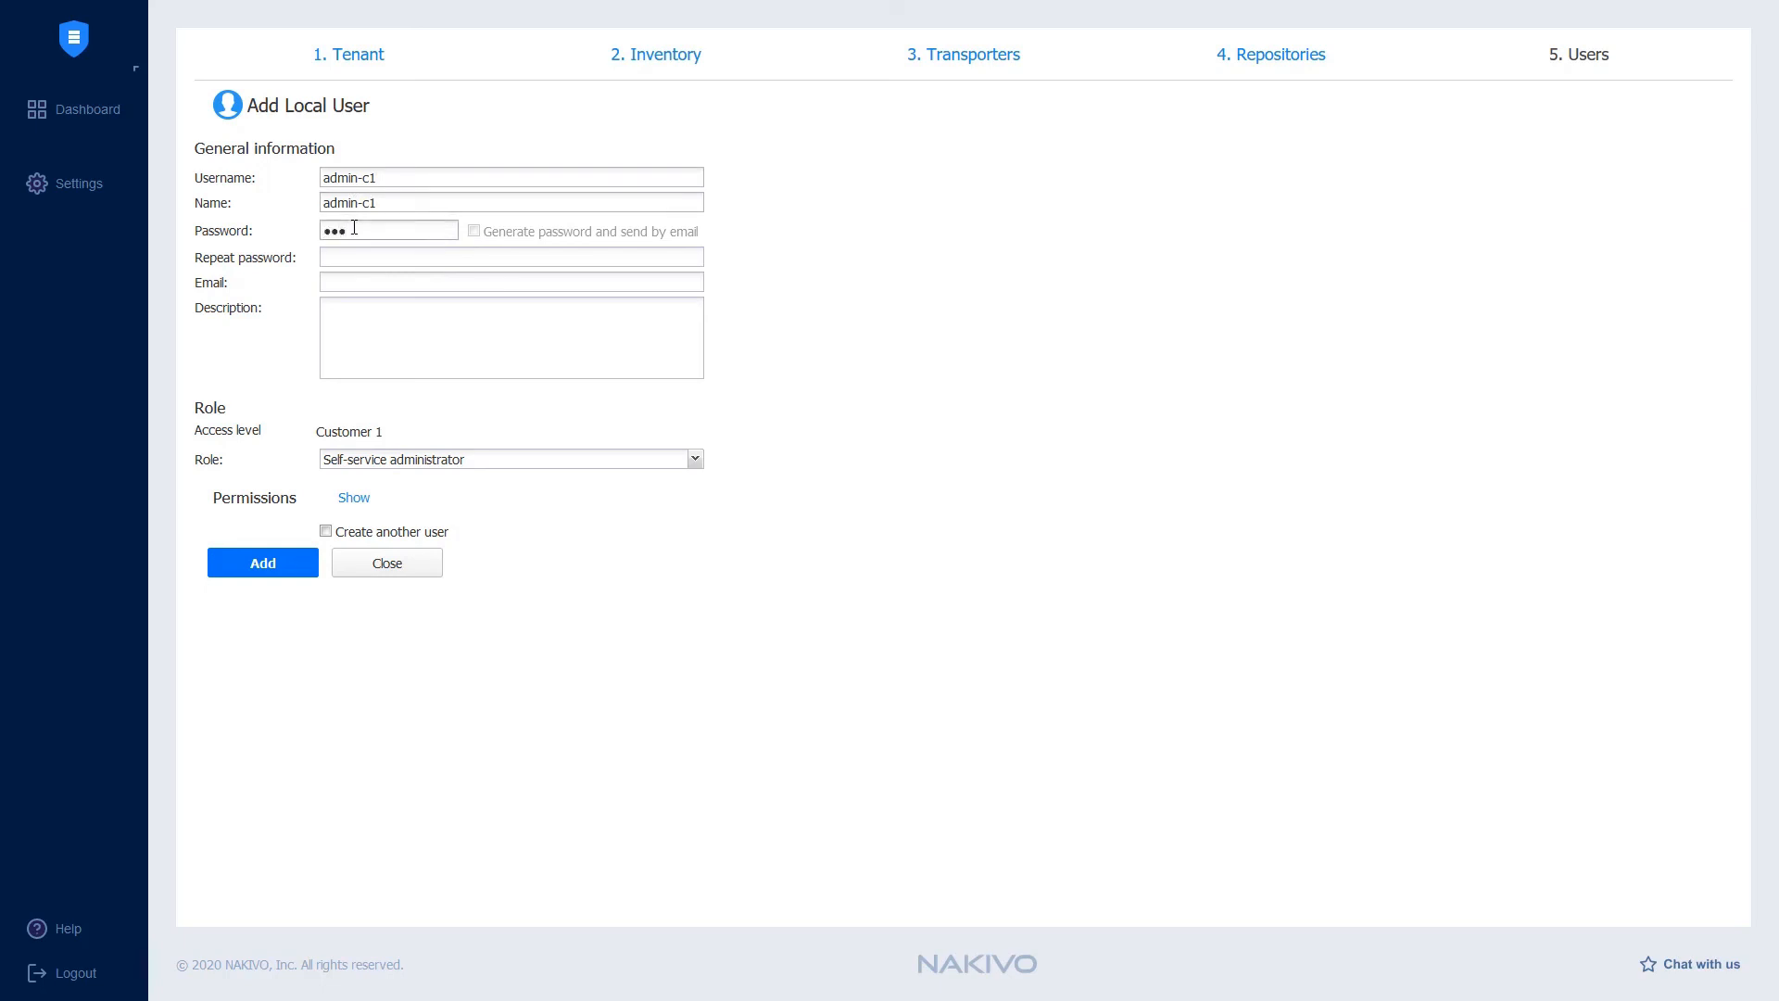
{"action": "type", "text": "•••••"}
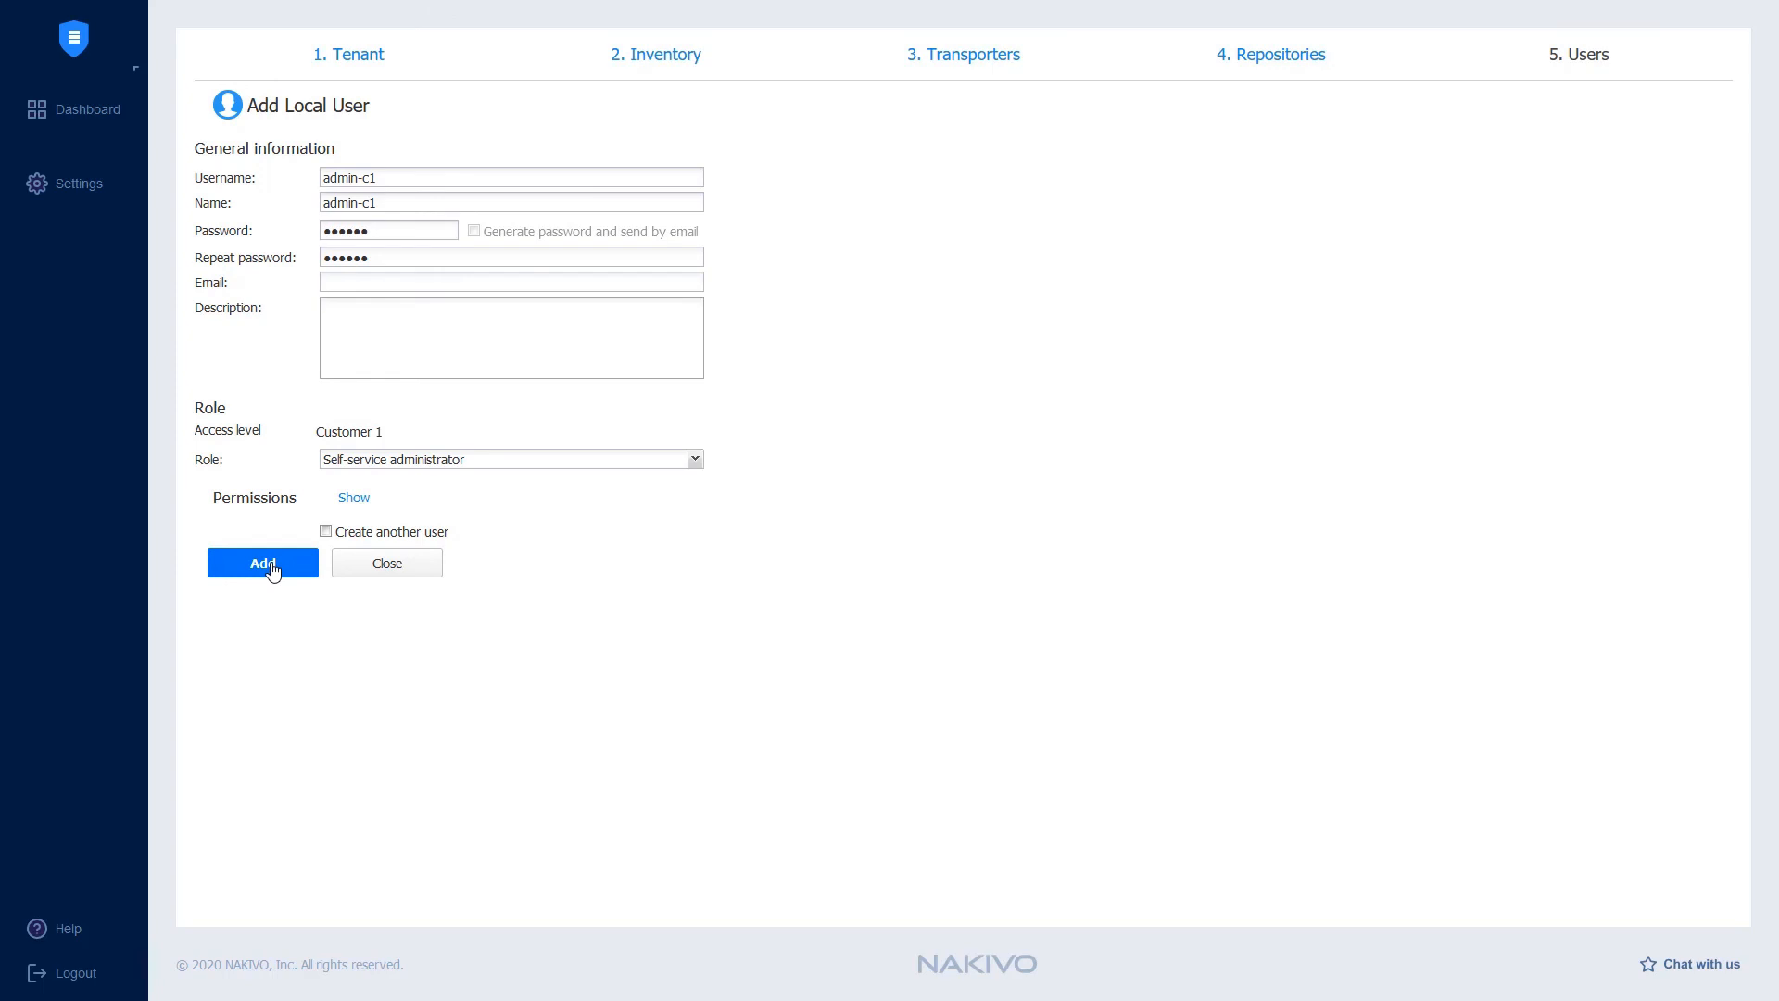
{"action": "left_click", "coordinate": [261, 563]}
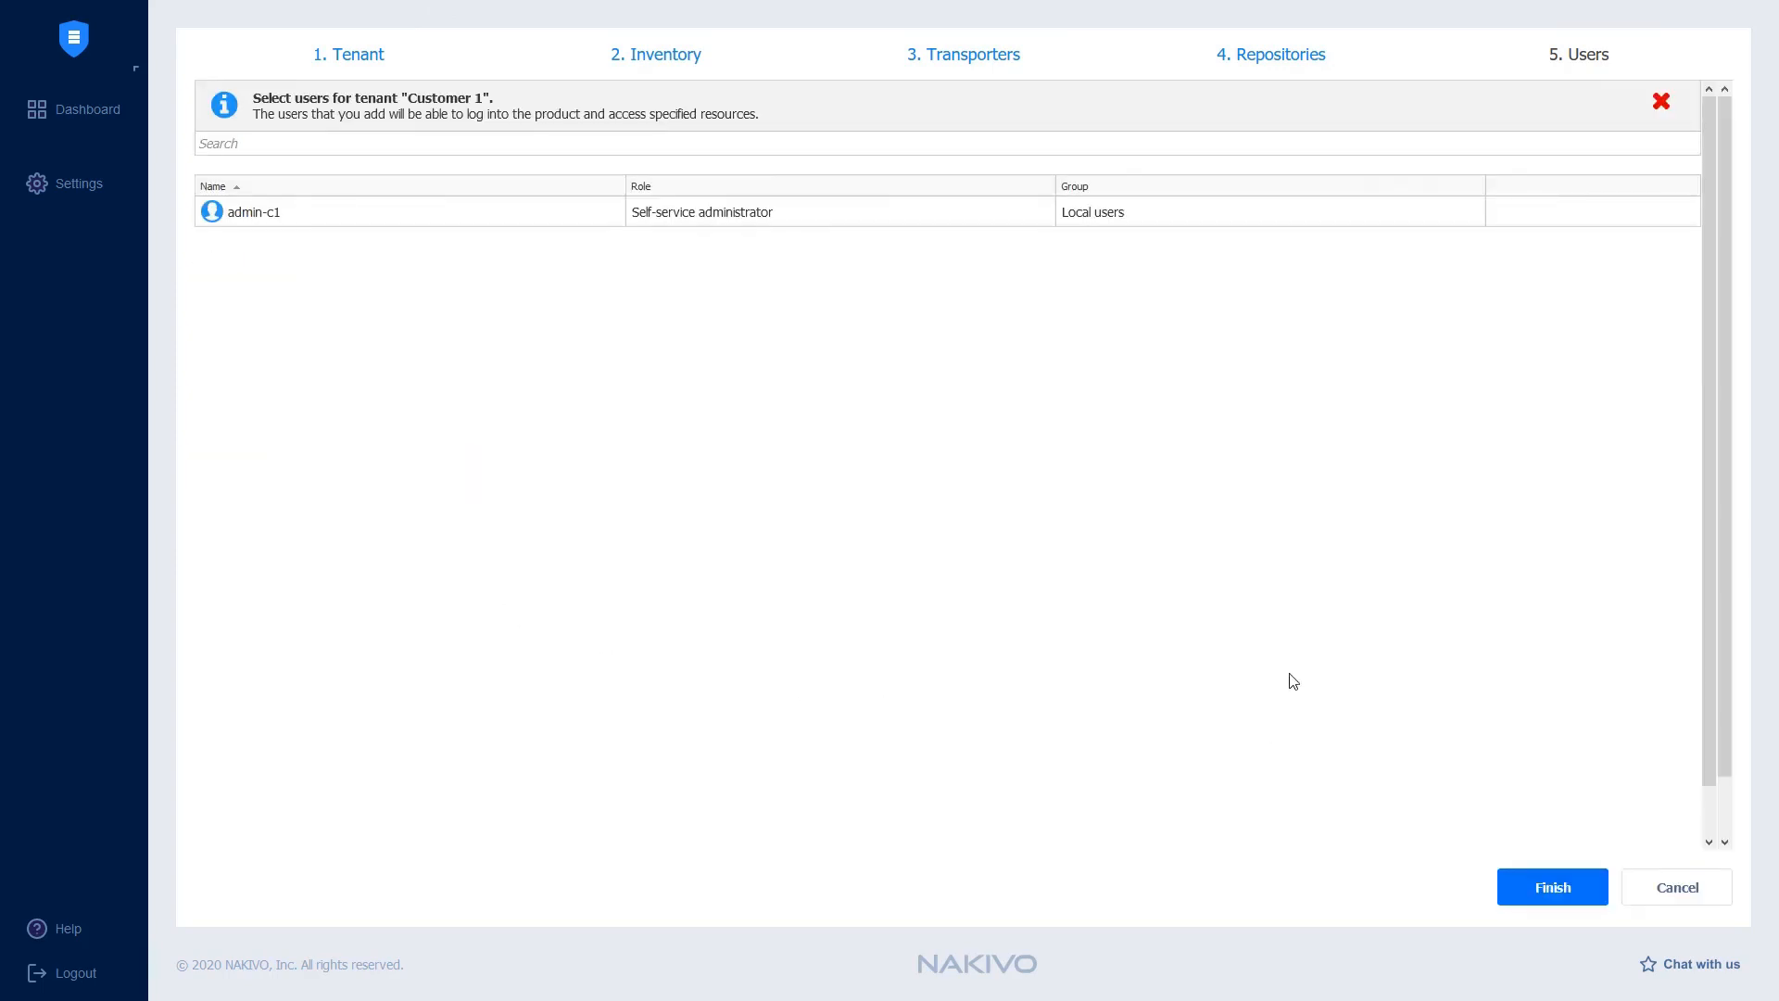
{"action": "left_click", "coordinate": [1551, 886]}
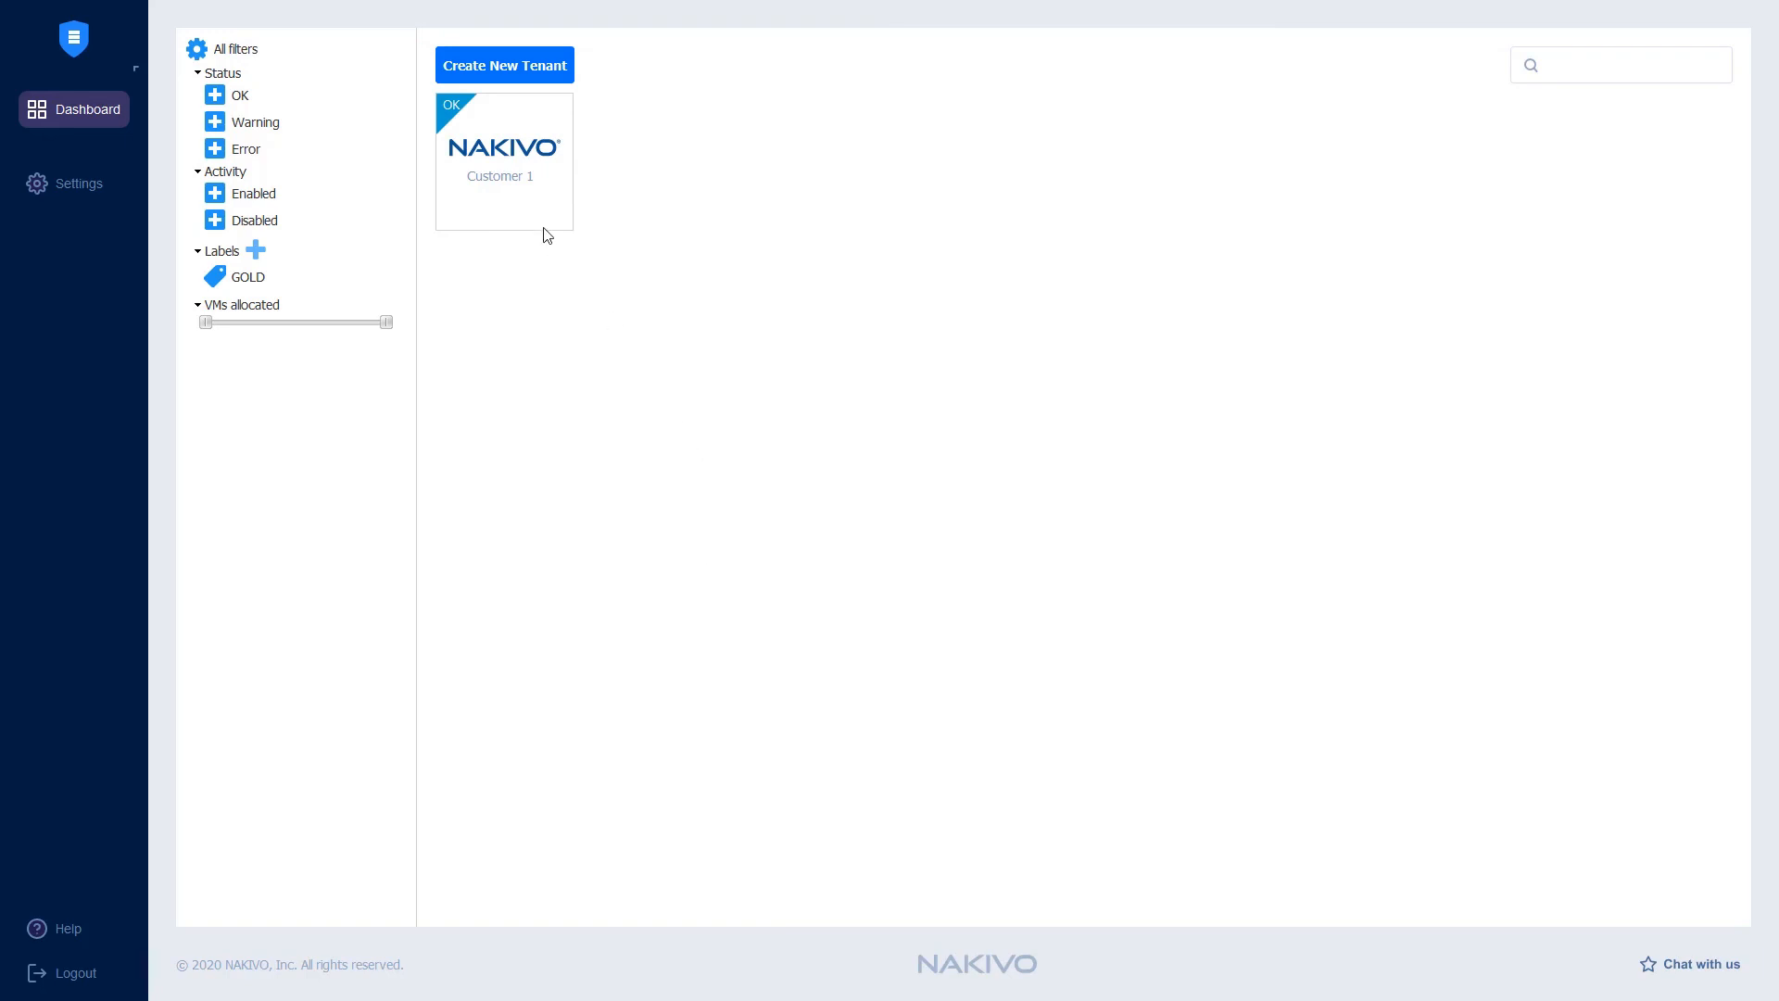
{"action": "mouse_move", "coordinate": [809, 482]}
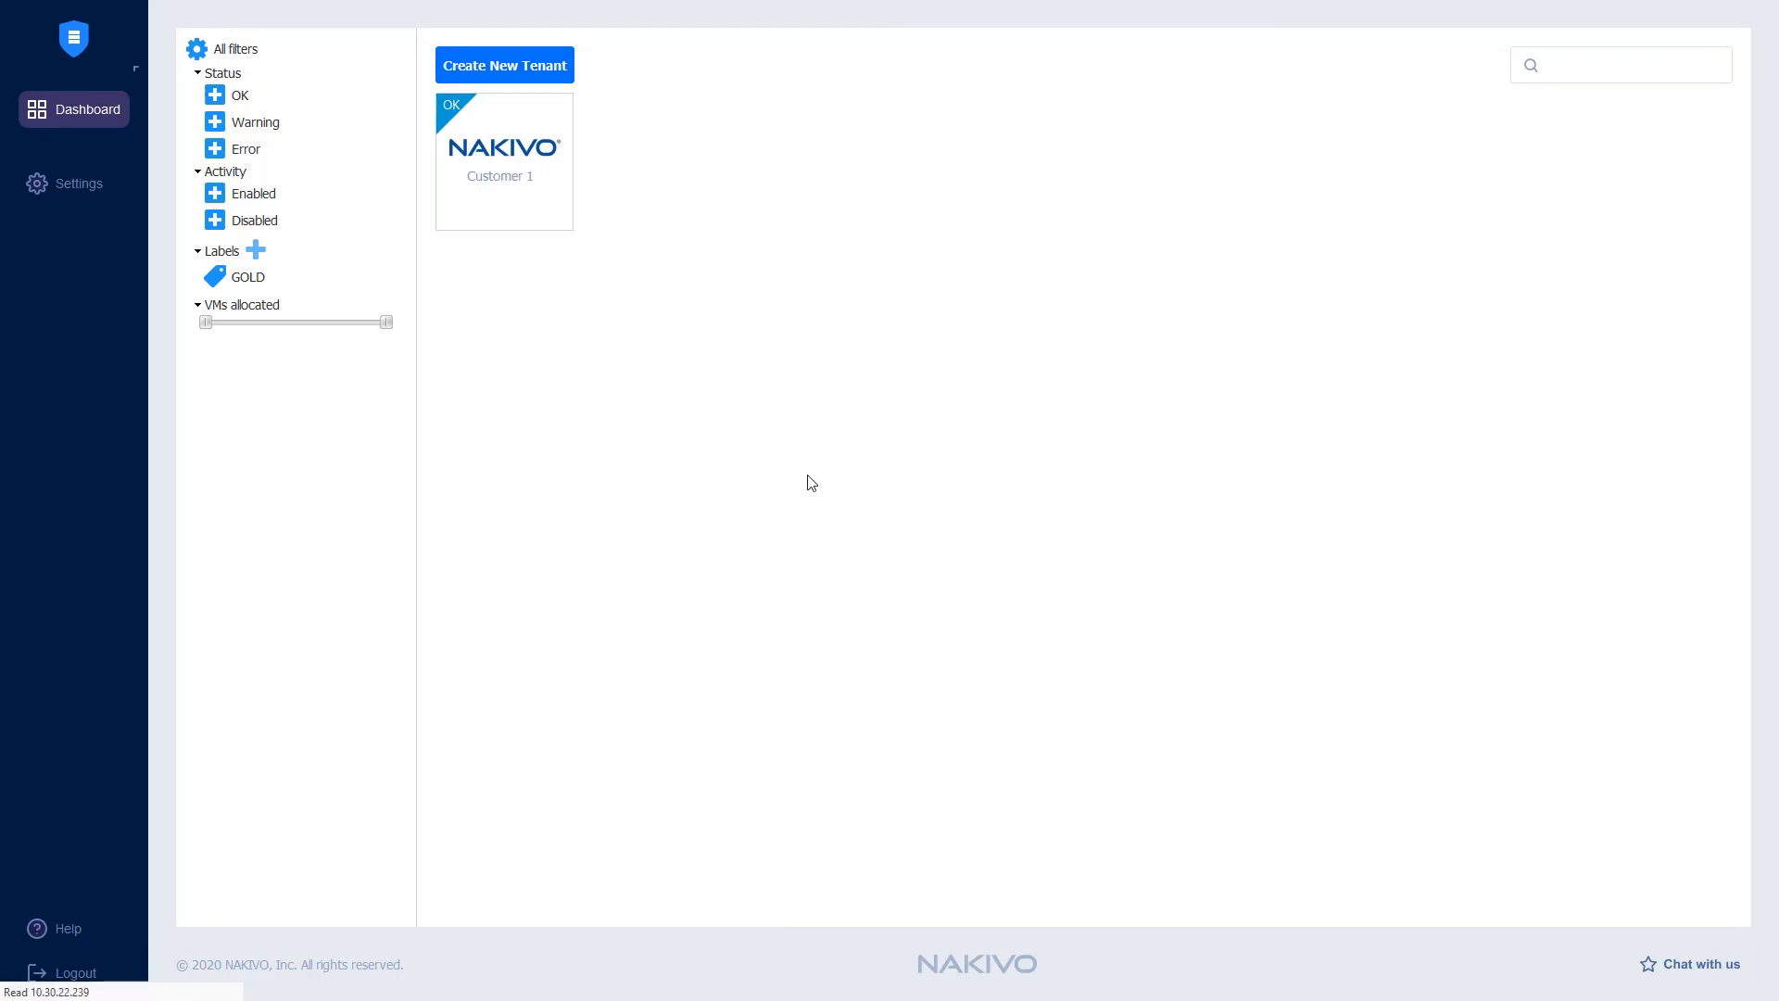
View the dashboard showing the Customer 1 tenant tile with OK status
{"action": "left_click", "coordinate": [502, 159]}
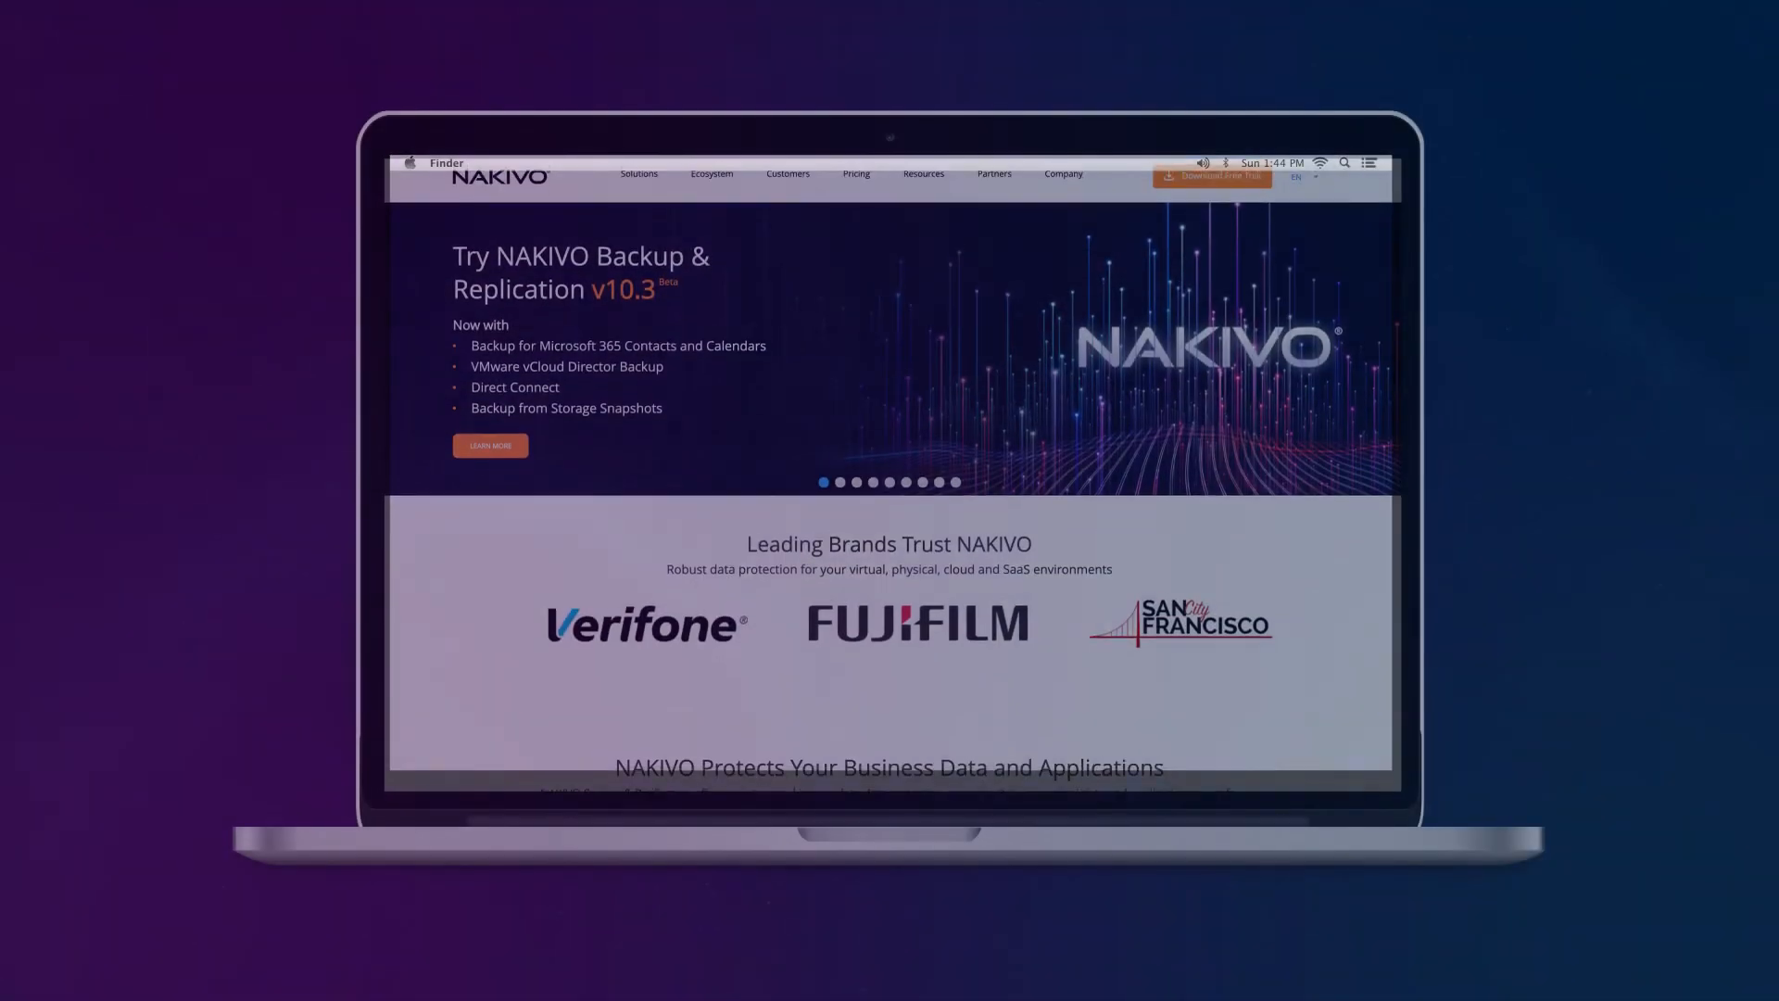
Scroll the NAKIVO homepage past brands, features, Why NAKIVO and per-socket pricing
{"action": "scroll", "scroll_direction": "down", "scroll_amount": 3}
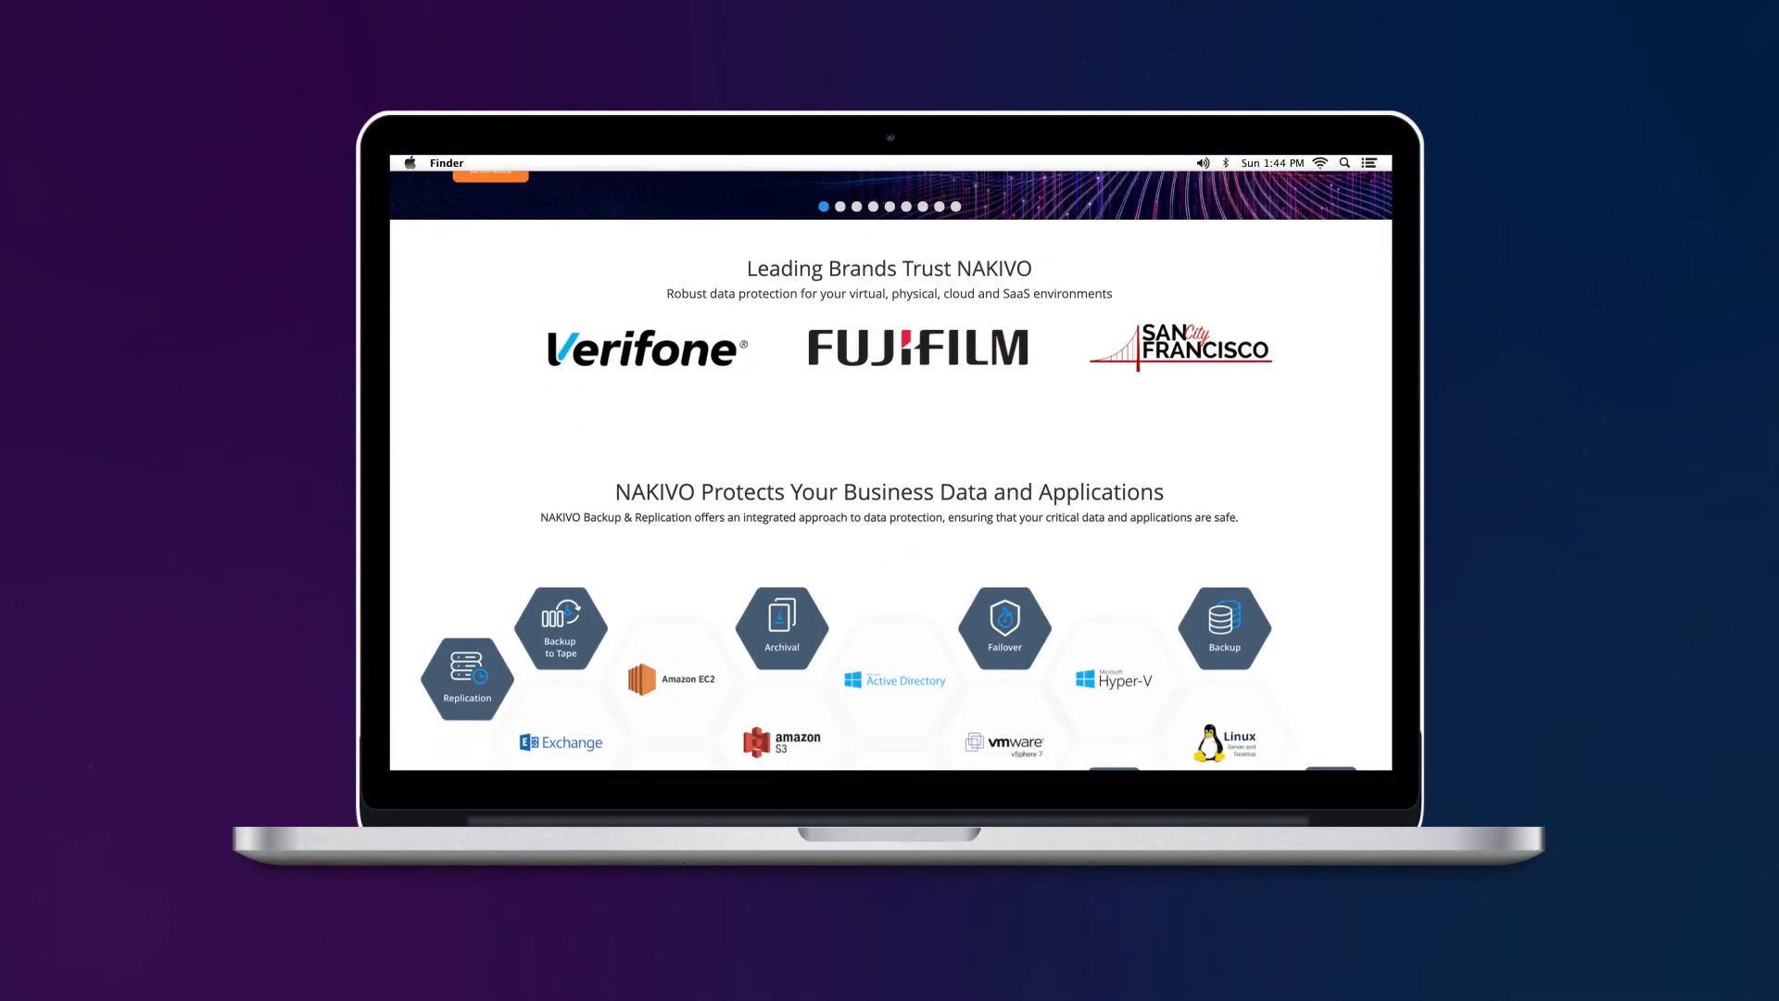
{"action": "scroll", "scroll_direction": "down", "scroll_amount": 3}
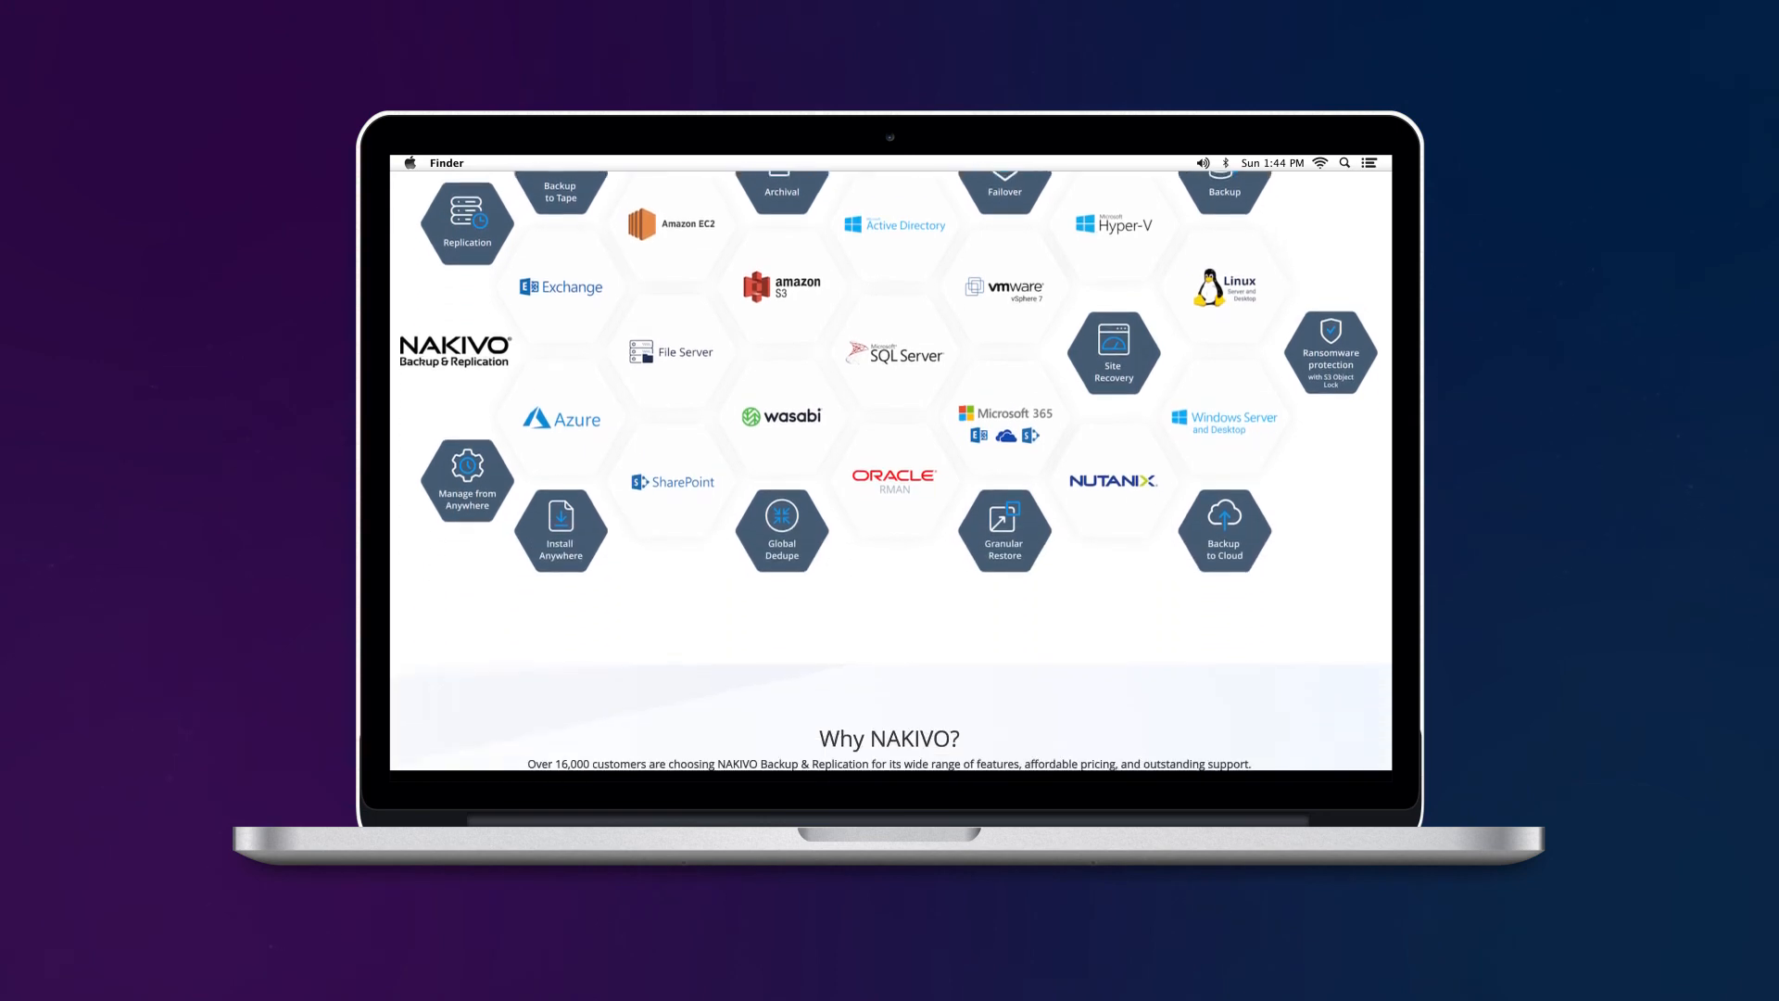
{"action": "scroll", "scroll_direction": "down", "scroll_amount": 3}
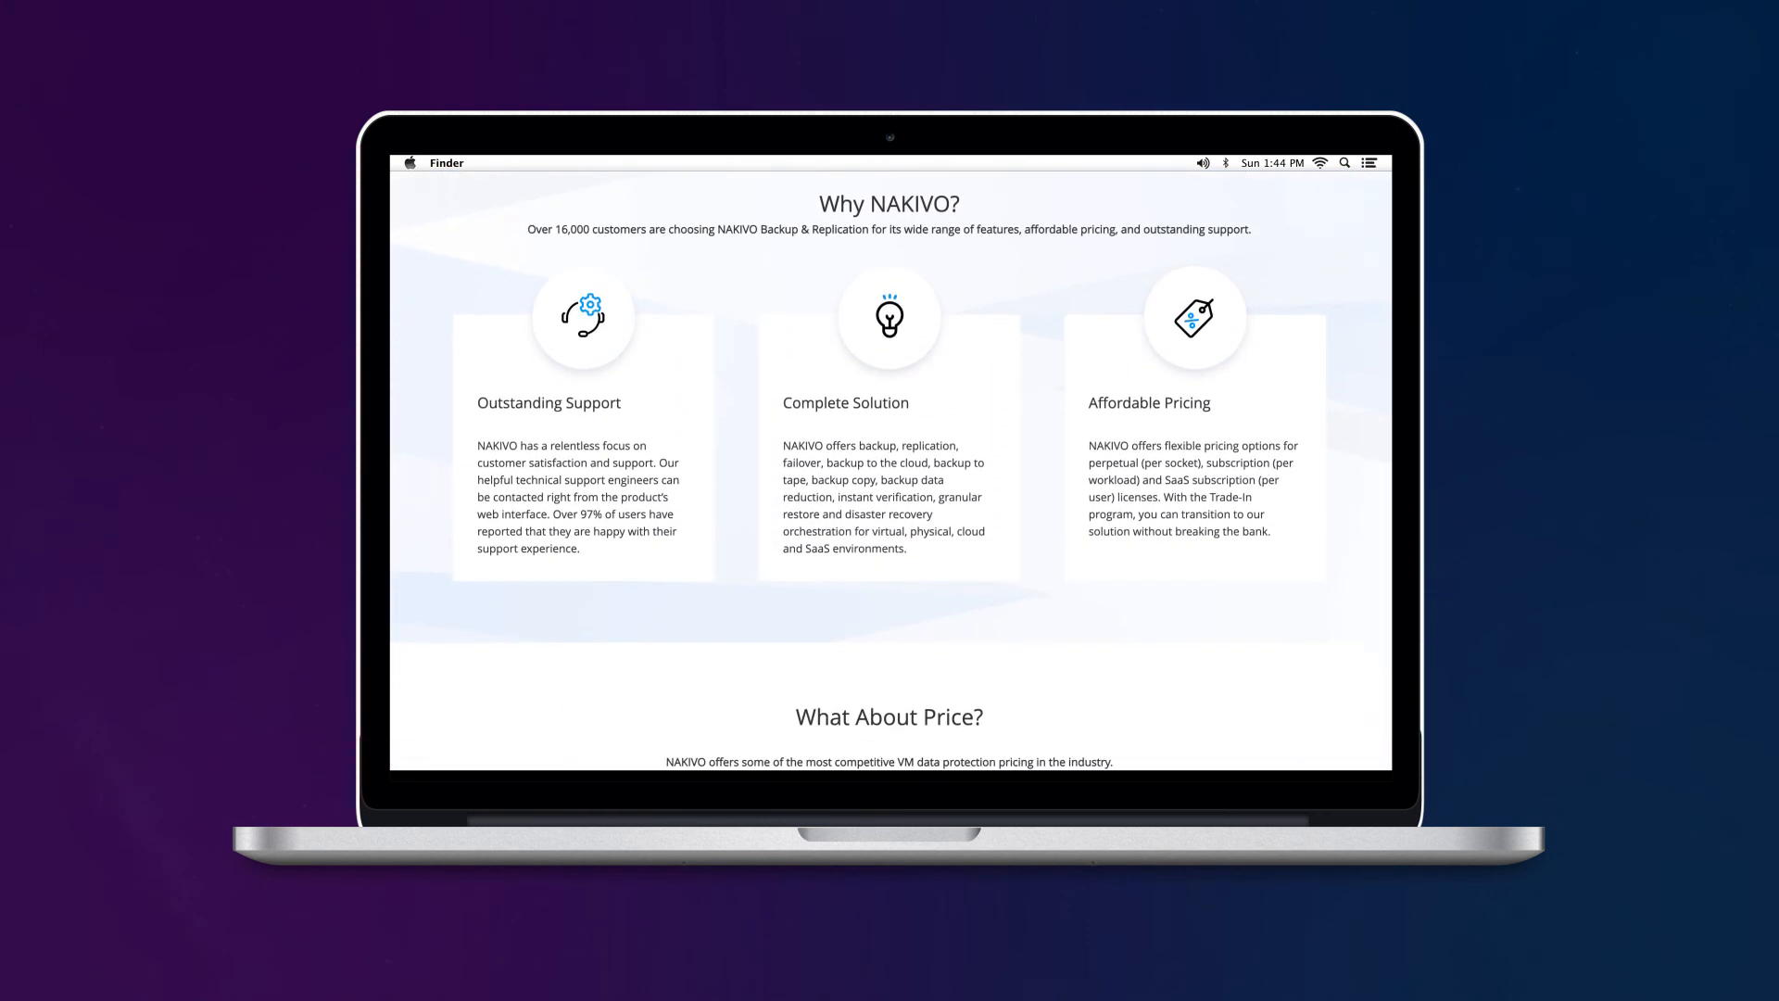
{"action": "scroll", "scroll_direction": "down", "scroll_amount": 3}
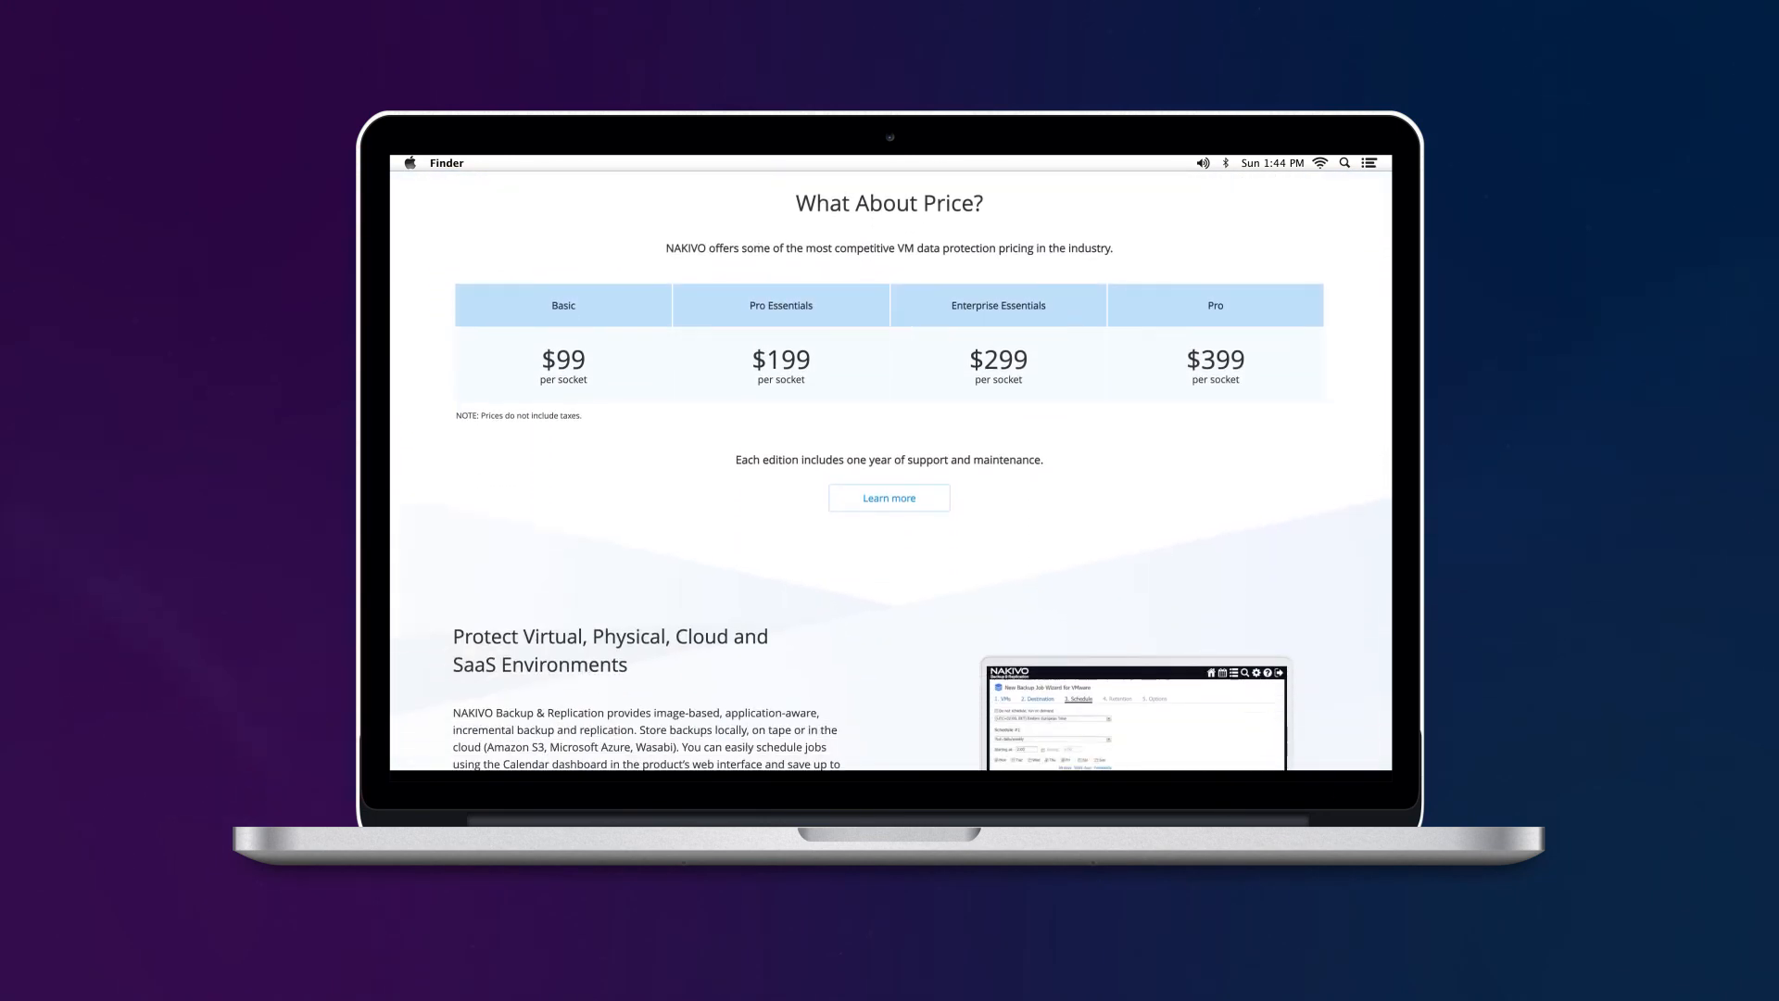
{"action": "scroll", "scroll_direction": "down", "scroll_amount": 3}
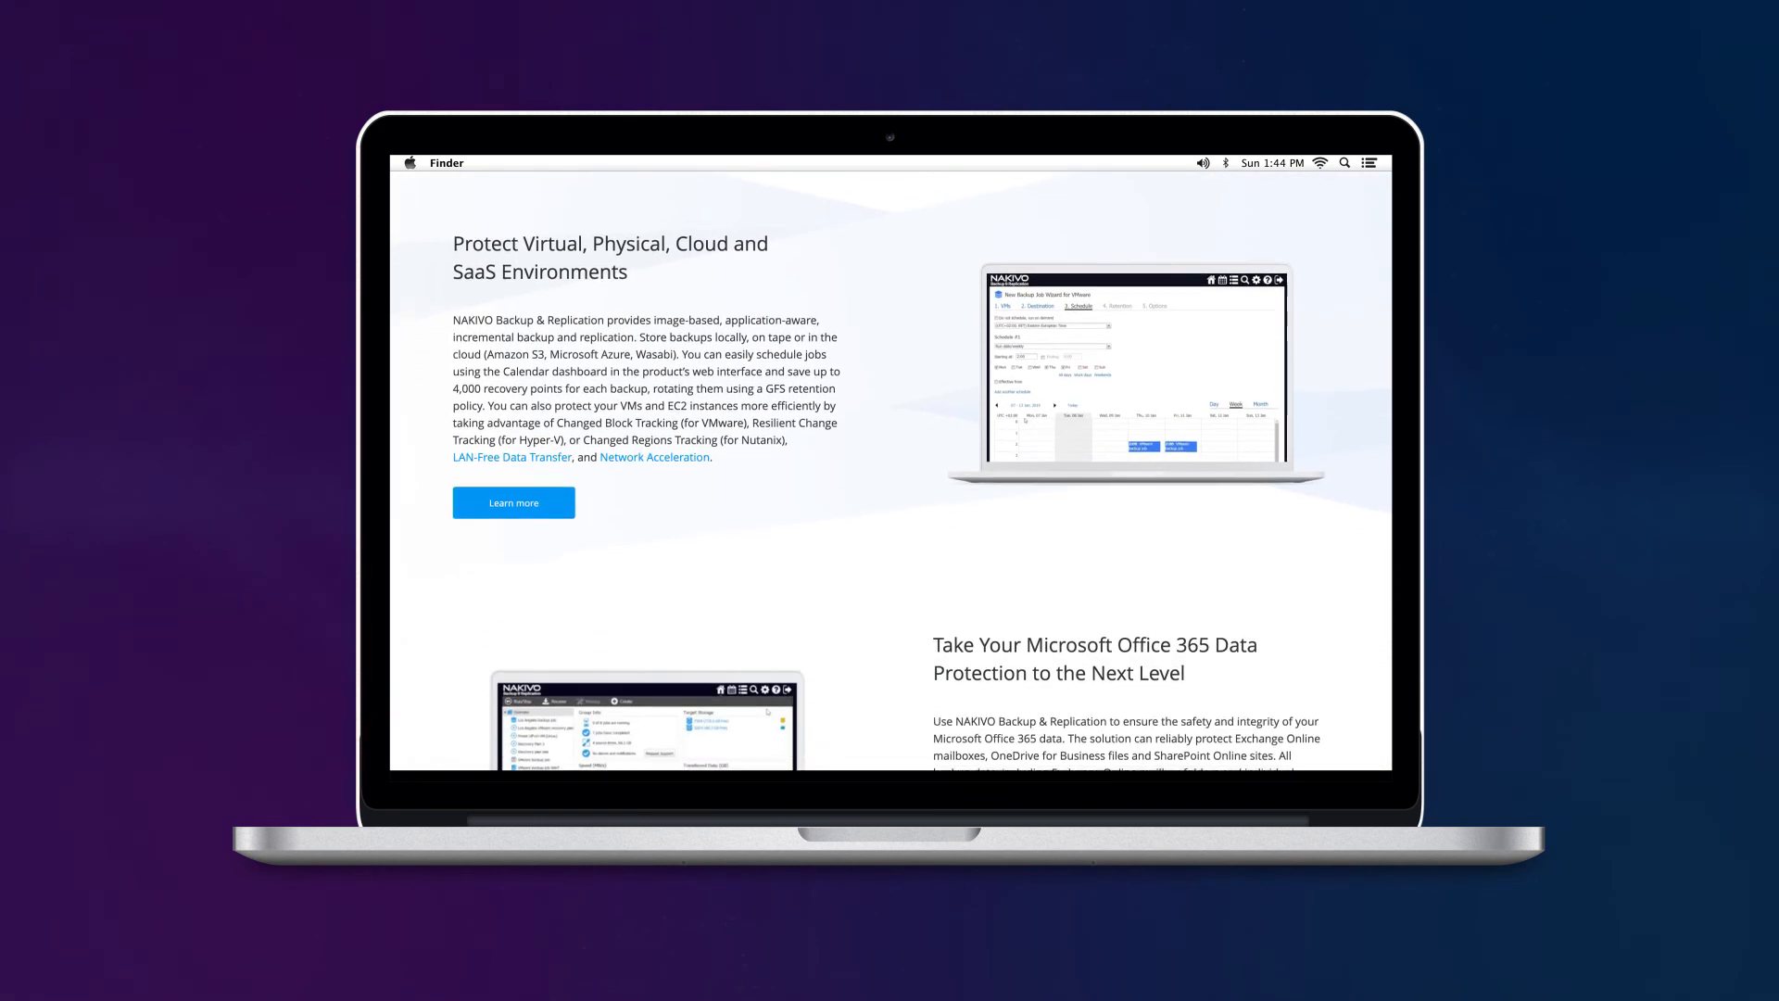